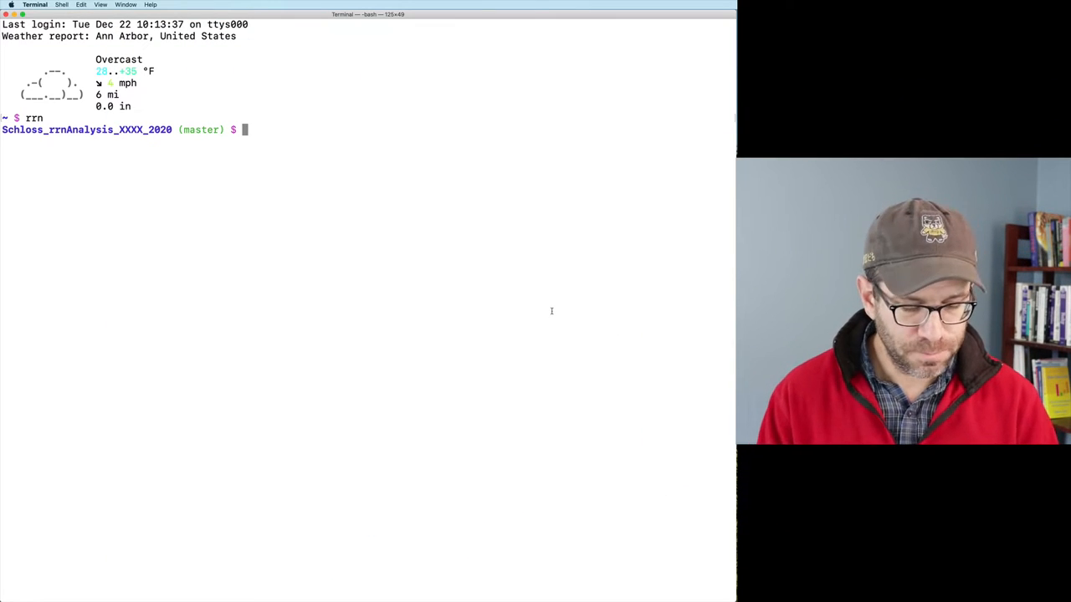
Enter the project folder via the rrn alias and launch submission/manuscript.Rmd in Atom
key(Return)
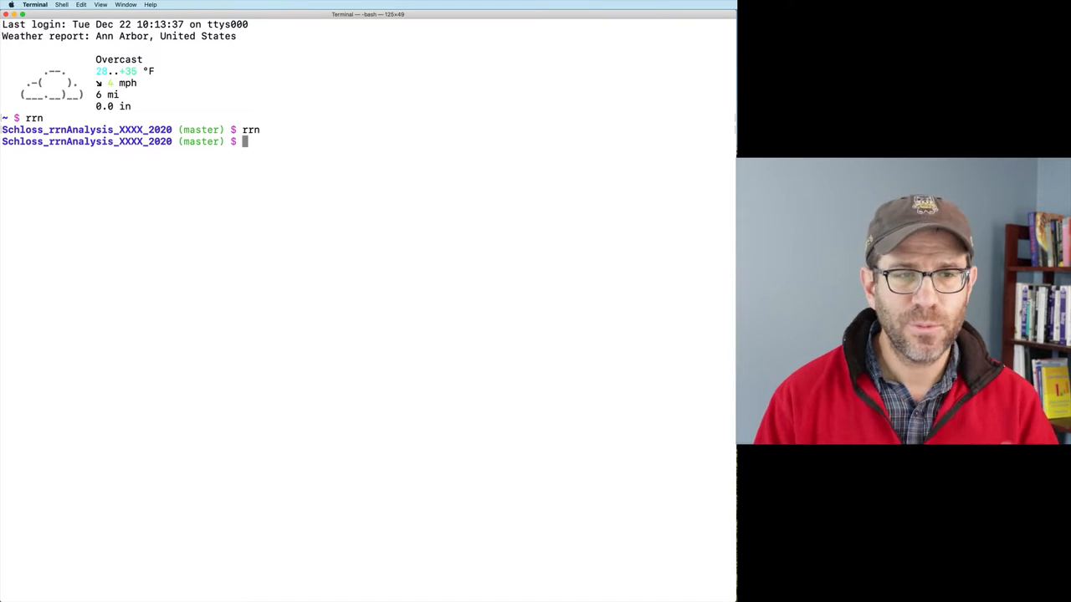
text(at)
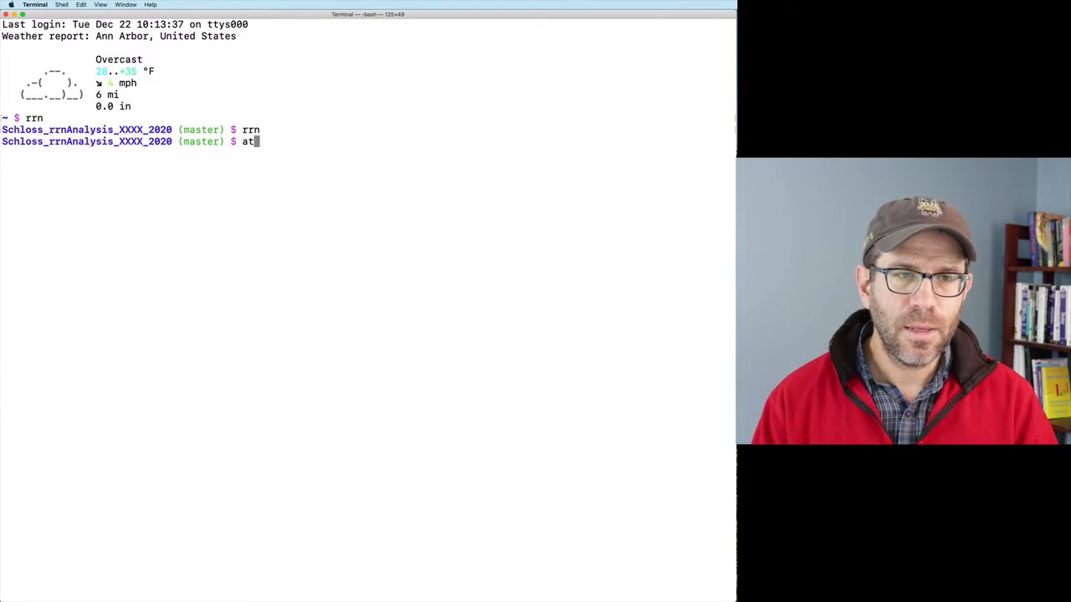
text(om submission/)
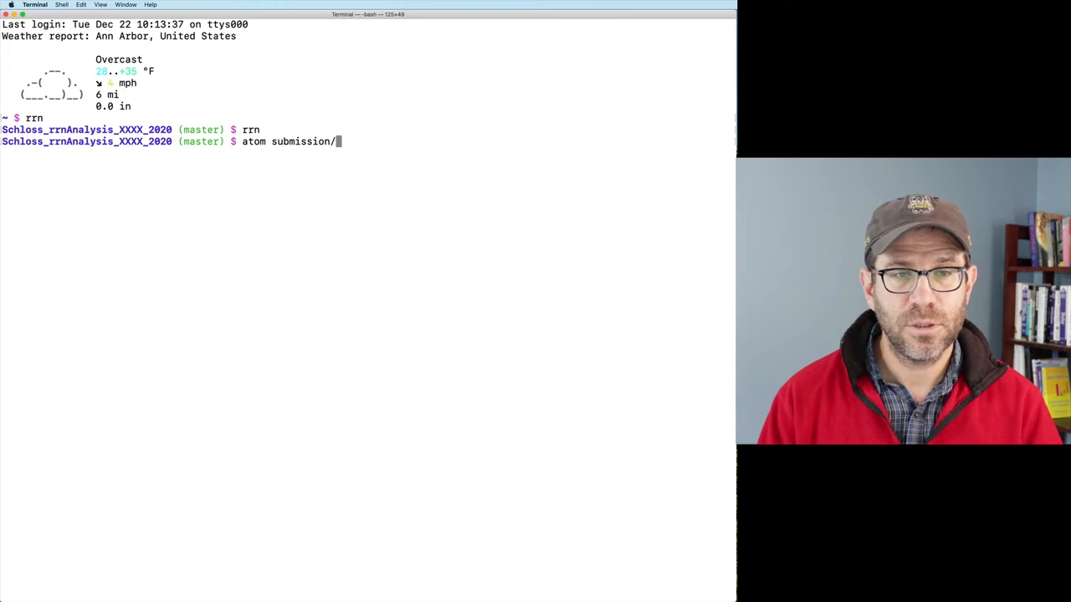
text(manuscript.Rmd)
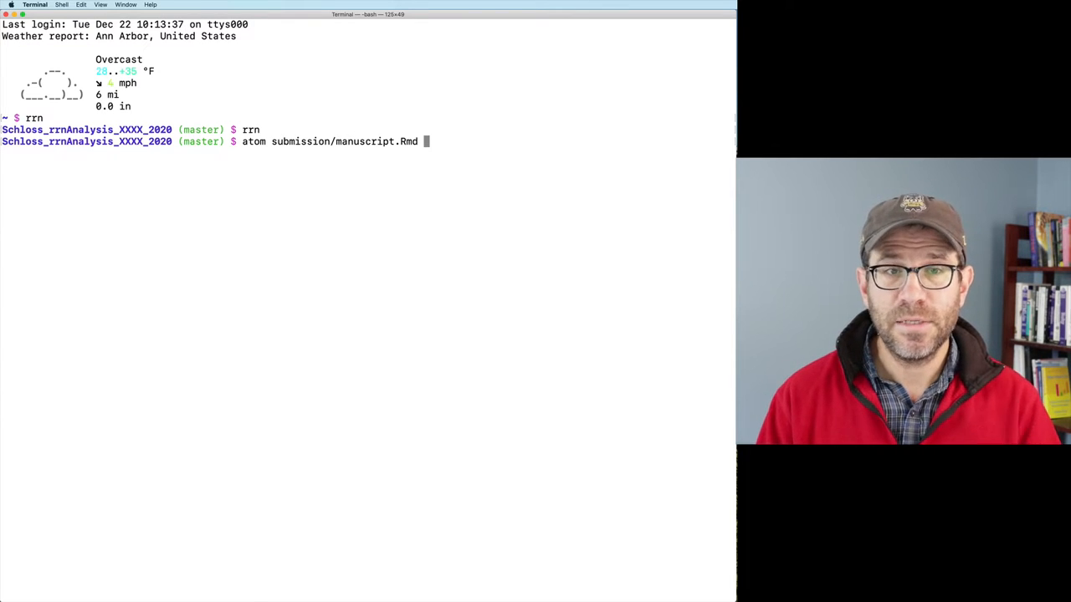
key(Return)
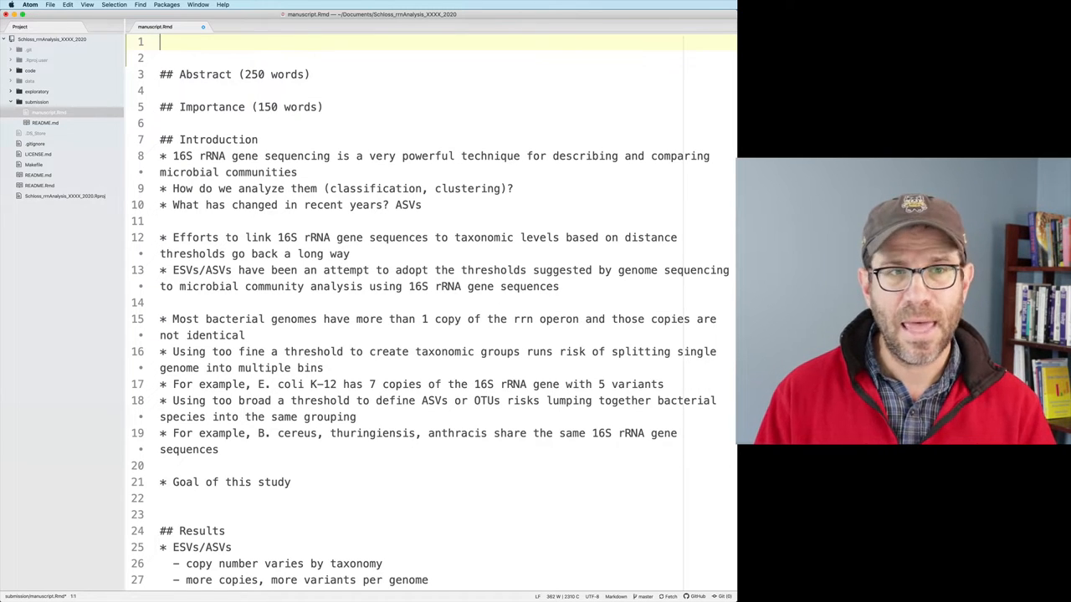
Add a YAML header with --- delimiters and output: html_document at the top of manuscript.Rmd
text(`)
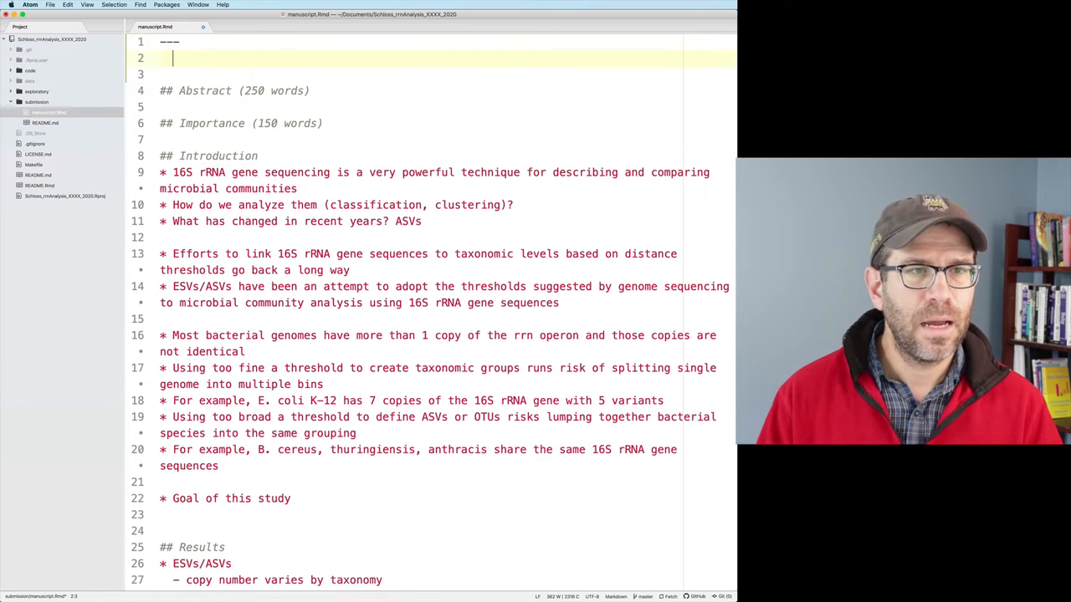
text(---)
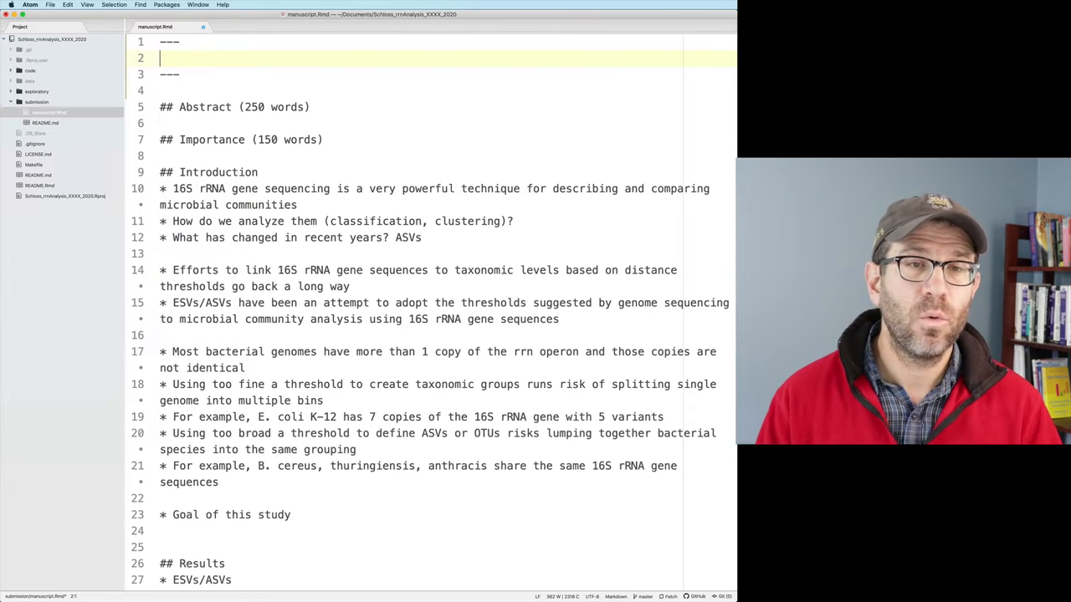
text(output: h)
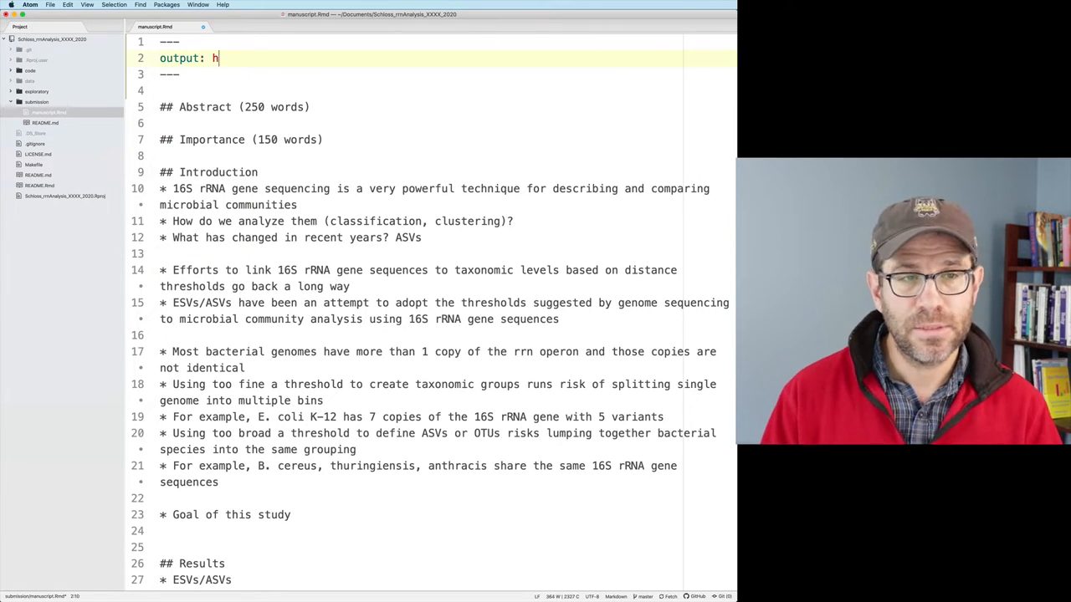
text(tml_docume)
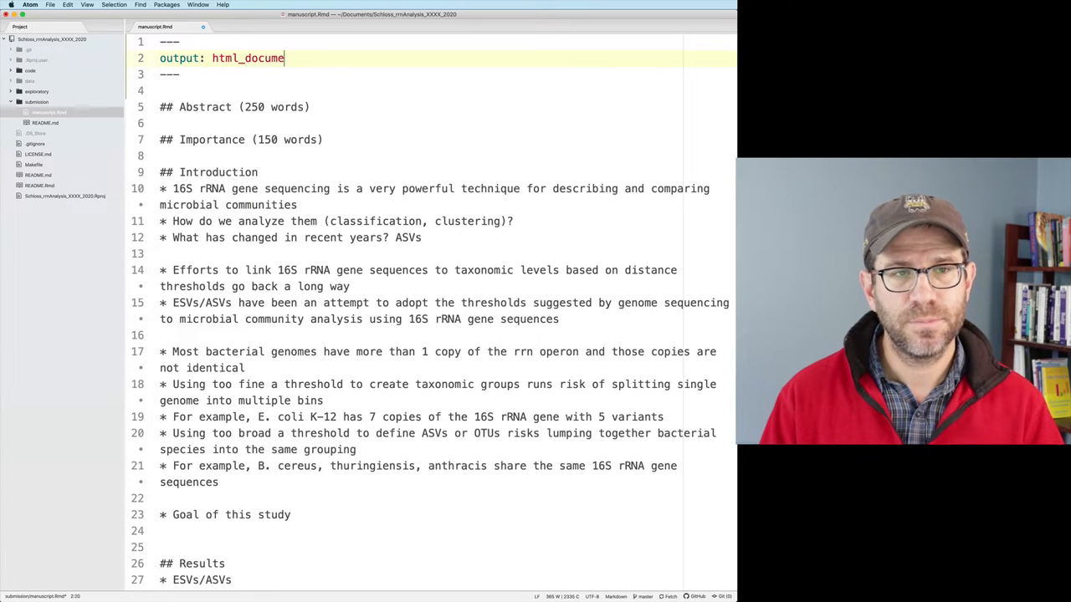
text(nt)
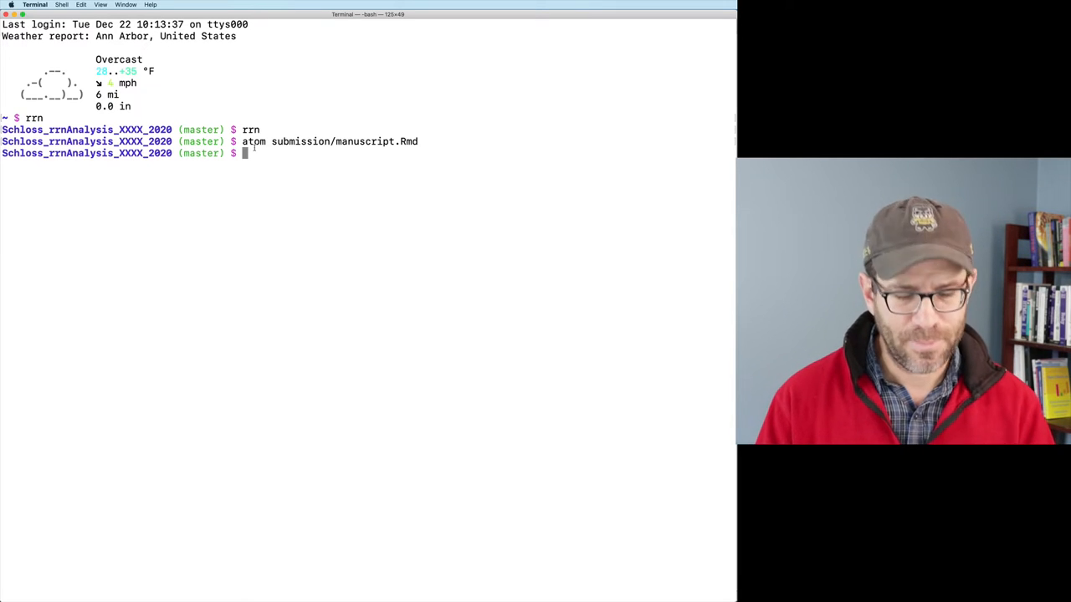
Start R and load the rmarkdown package with library(rmarkdown)
text(R)
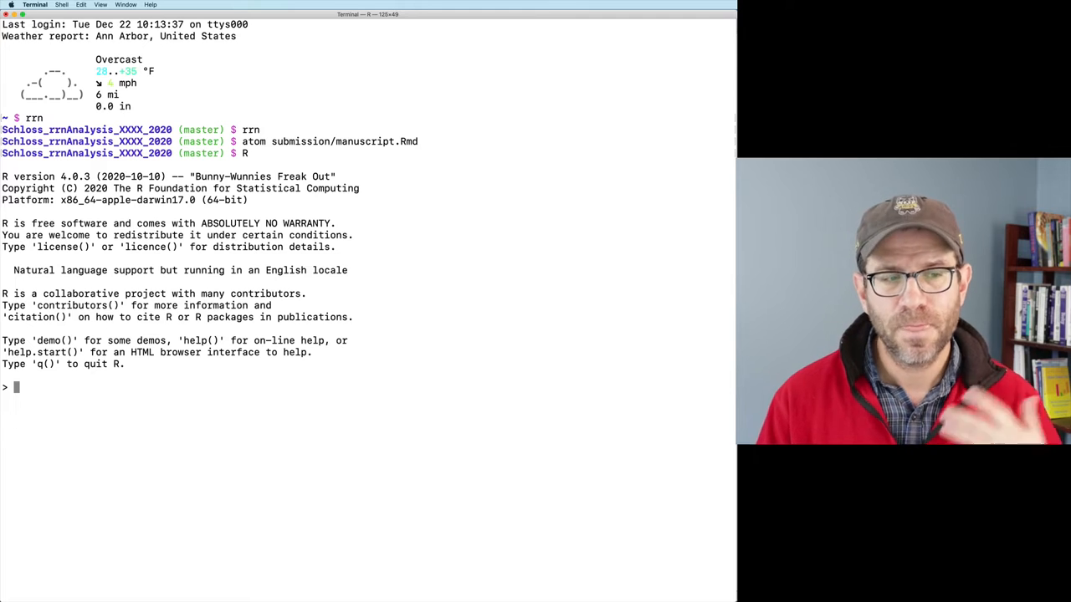
text(libr)
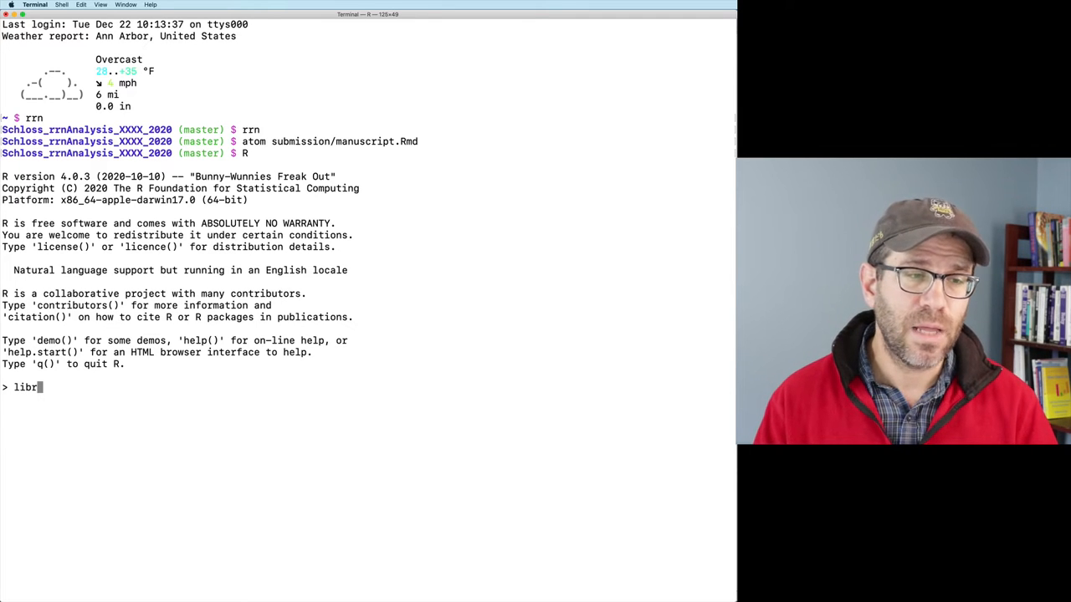
text(ary(rmakr)
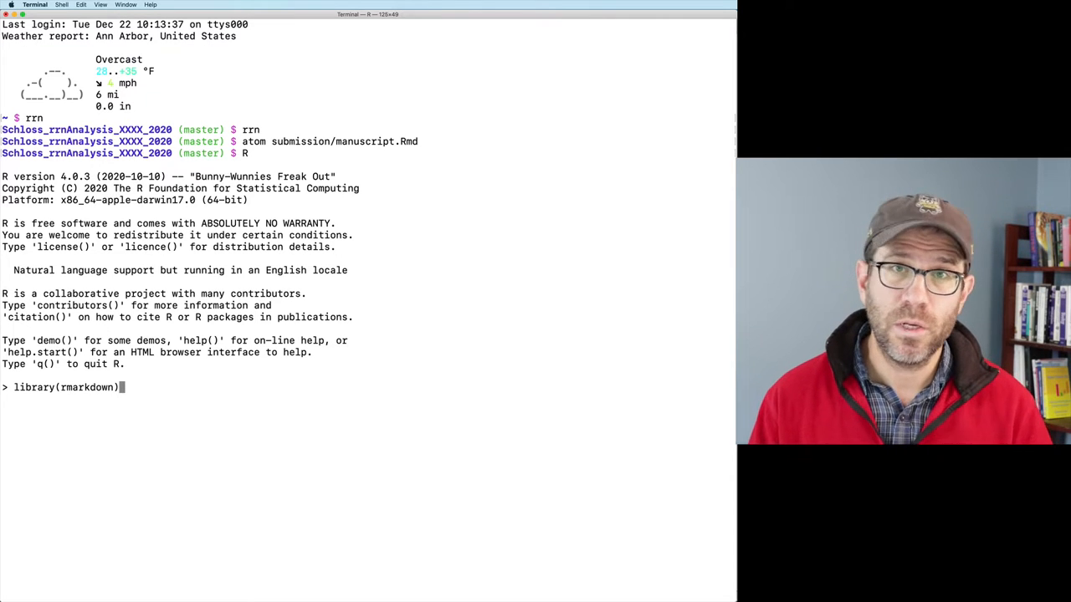
key(Return)
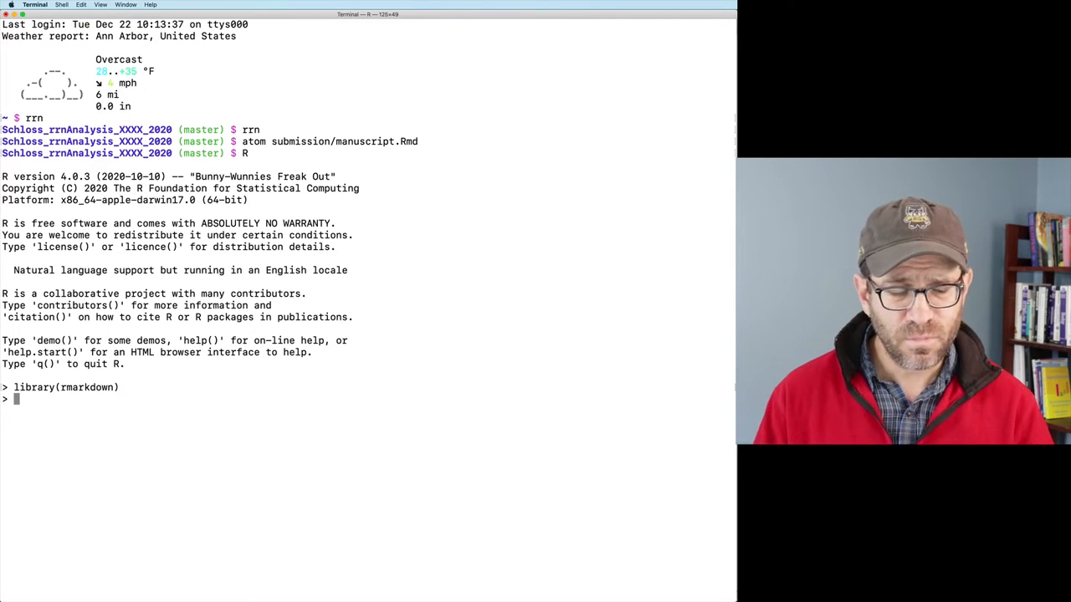
Render submission/manuscript.Rmd to produce manuscript.html
text(render()
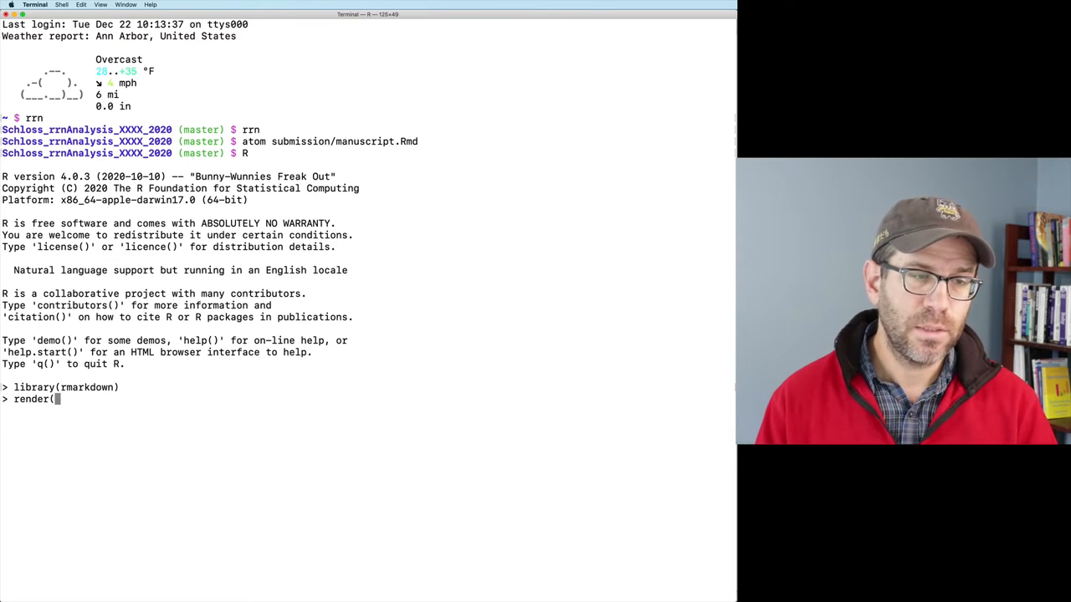
text("submission/)
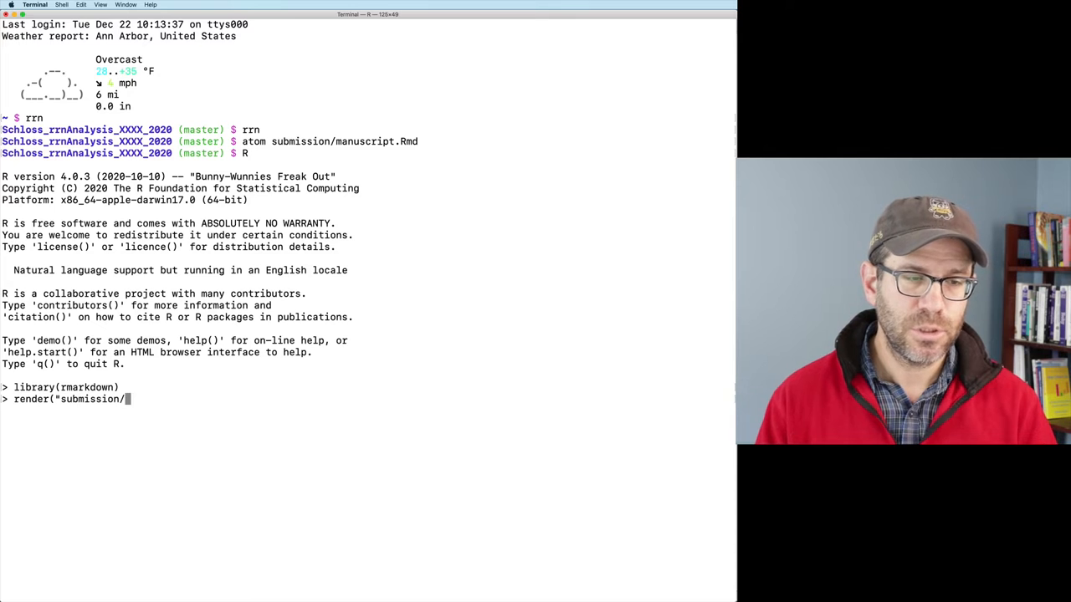
text(manuscript.Rmd"))
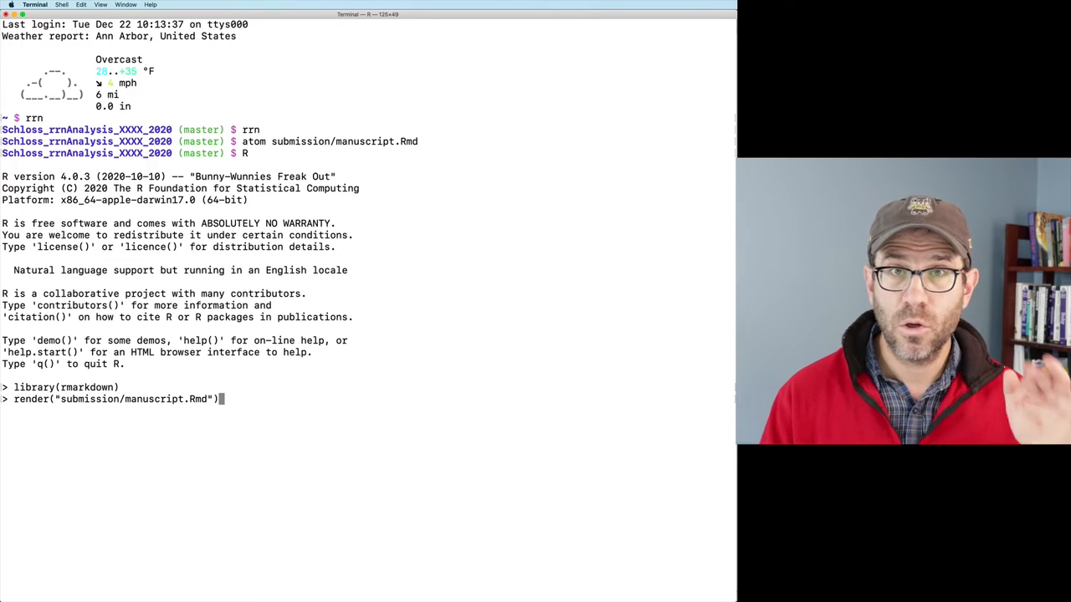
key(Return)
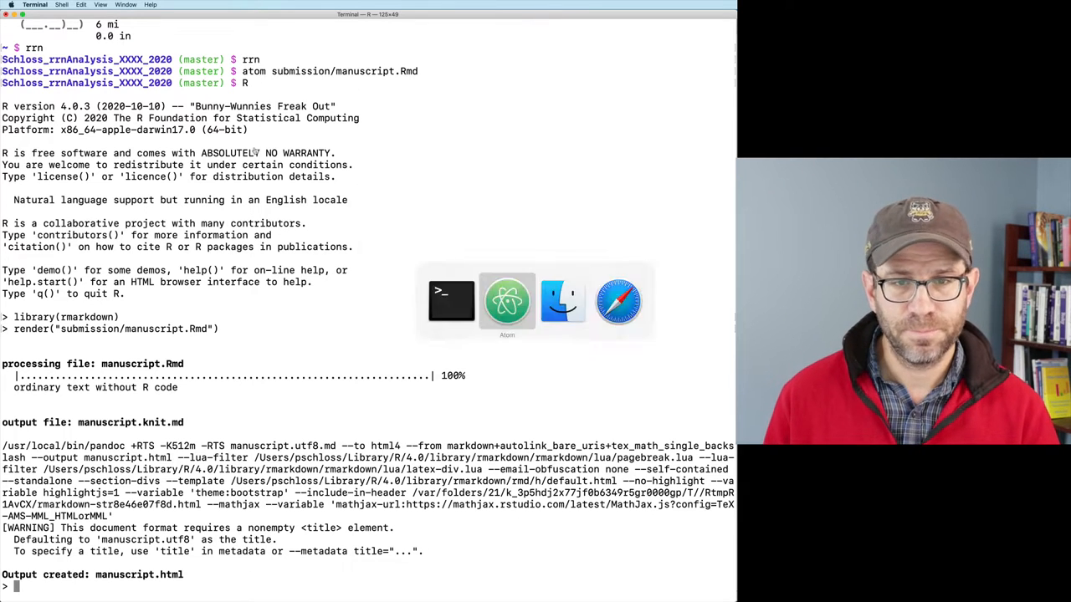
Switch to Finder and go into the submission folder to reach manuscript.html
click(562, 301)
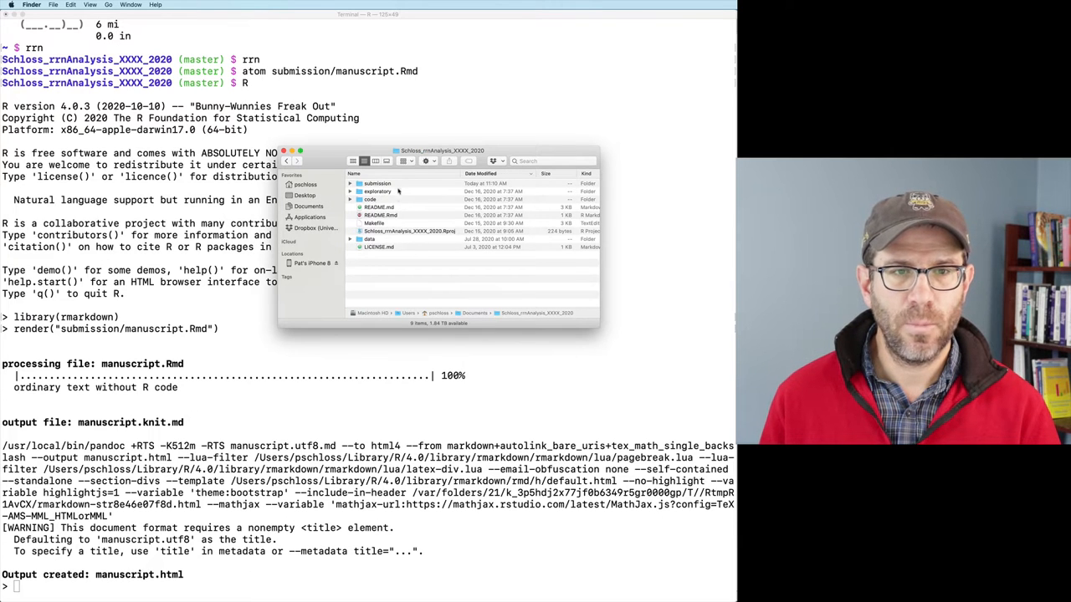
double_click(377, 183)
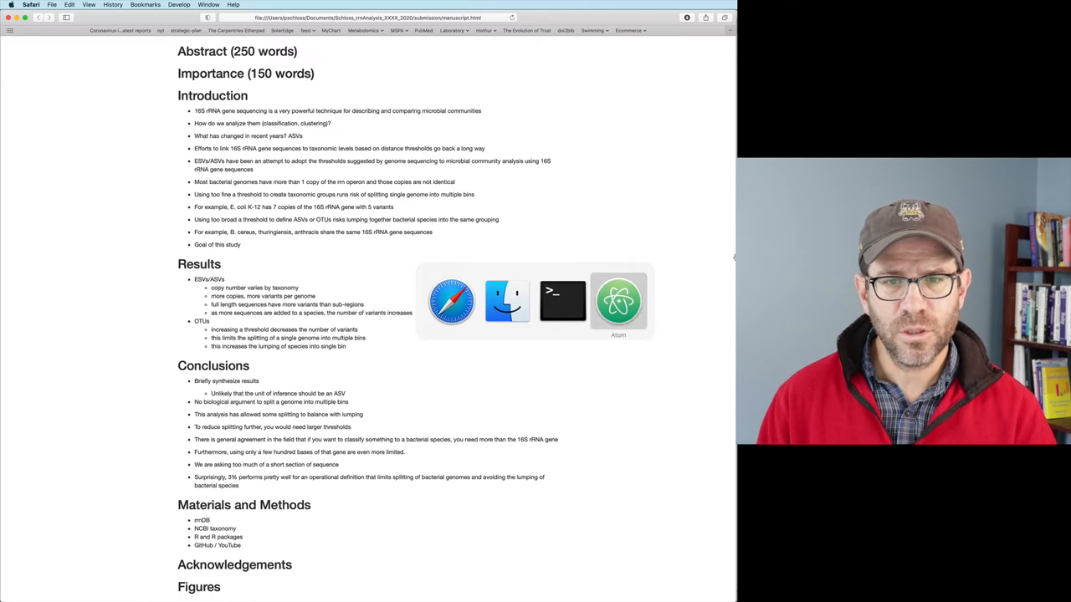
After switching output to word_document and re-rendering, launch the new manuscript.docx in Word from Finder
click(618, 302)
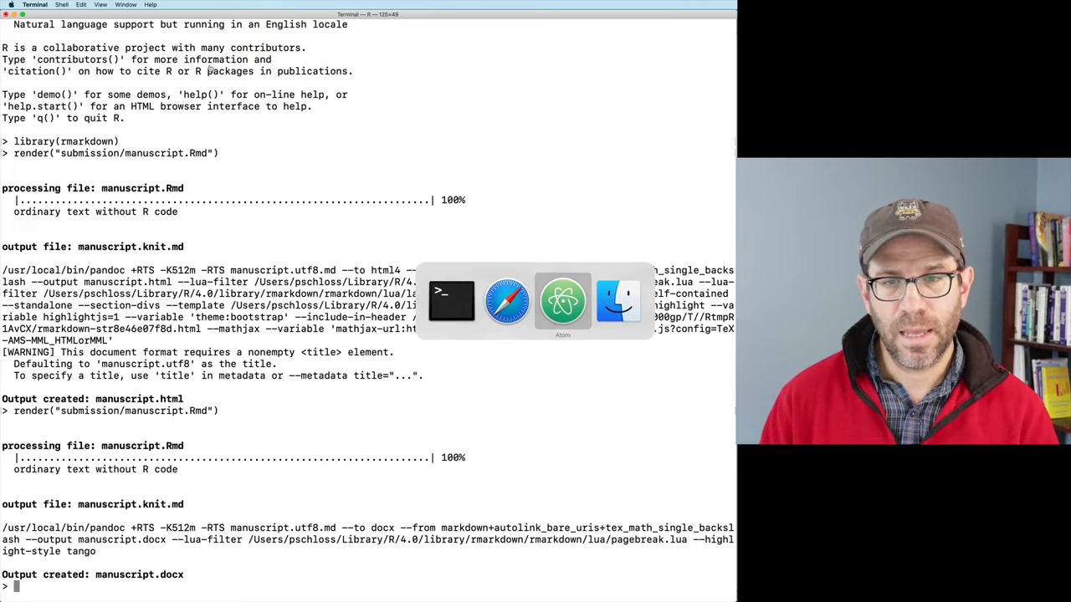
click(617, 301)
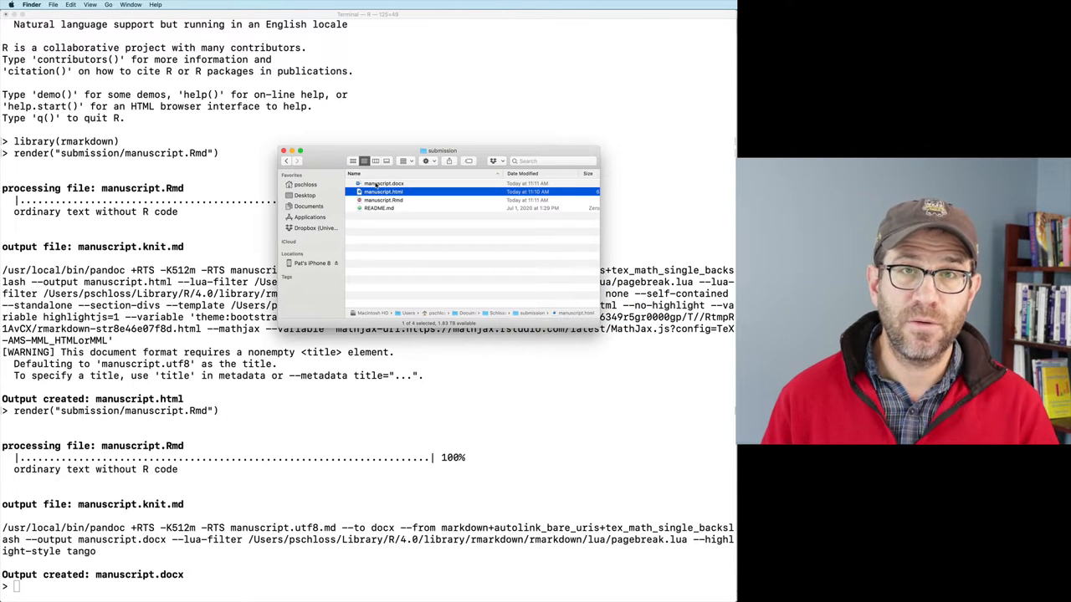
click(385, 182)
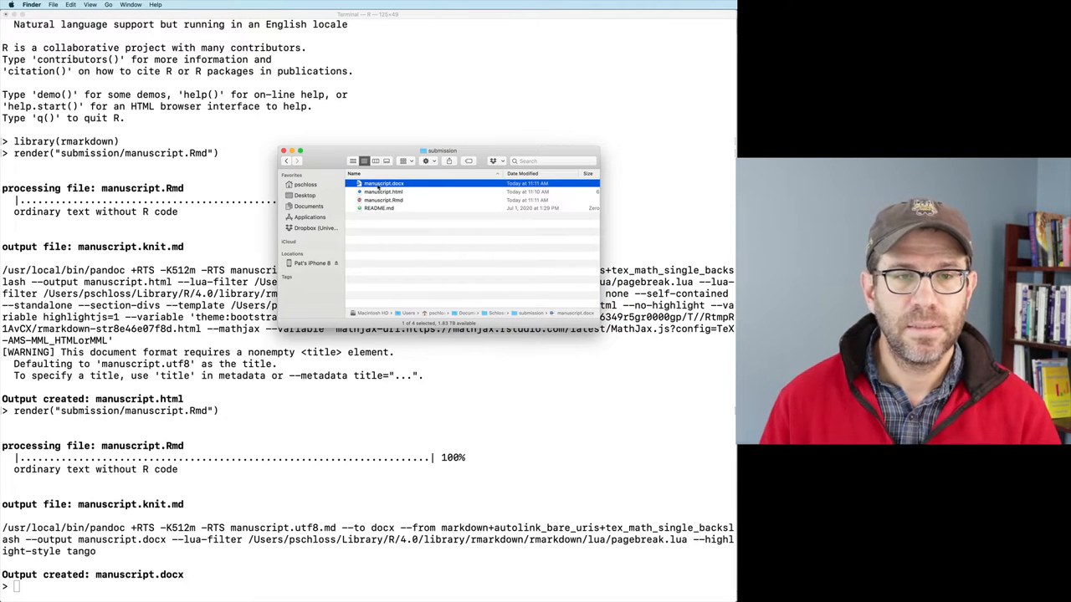
double_click(383, 182)
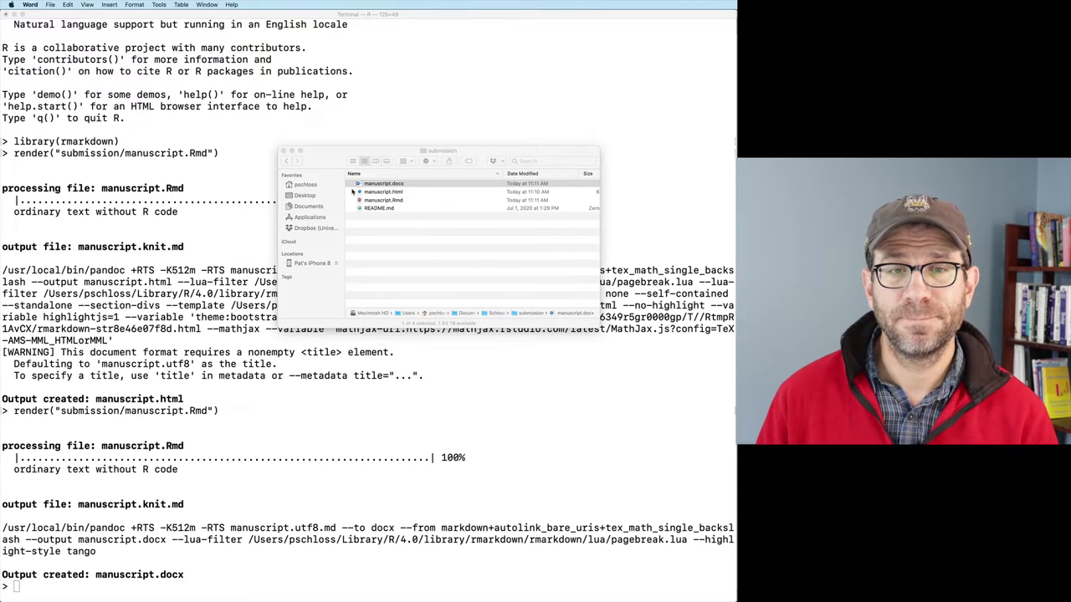
double_click(383, 183)
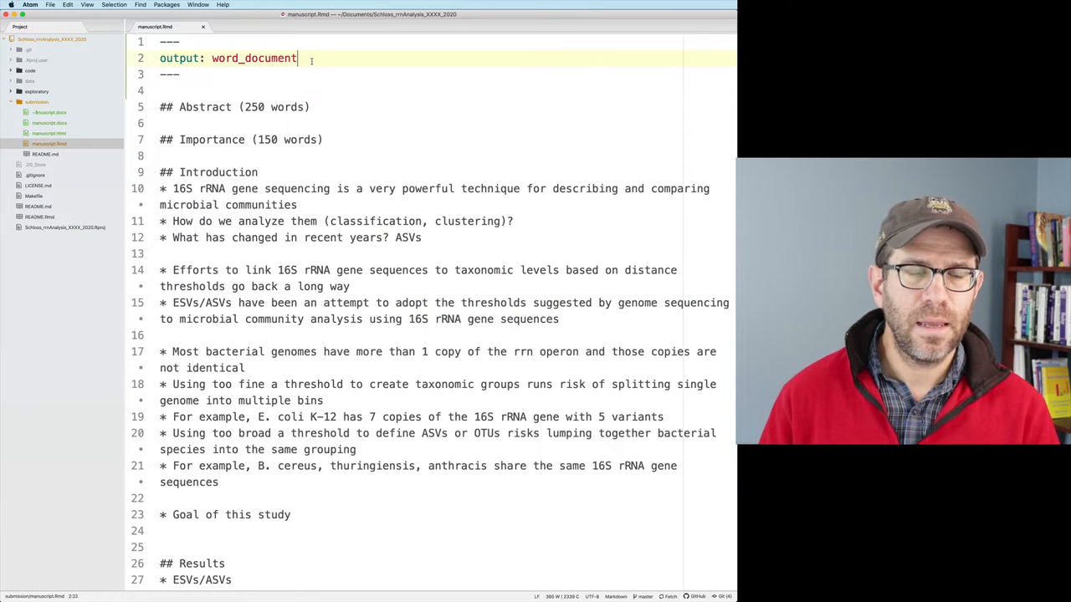
Replace word_document with pdf_document in the YAML output field
double_click(255, 57)
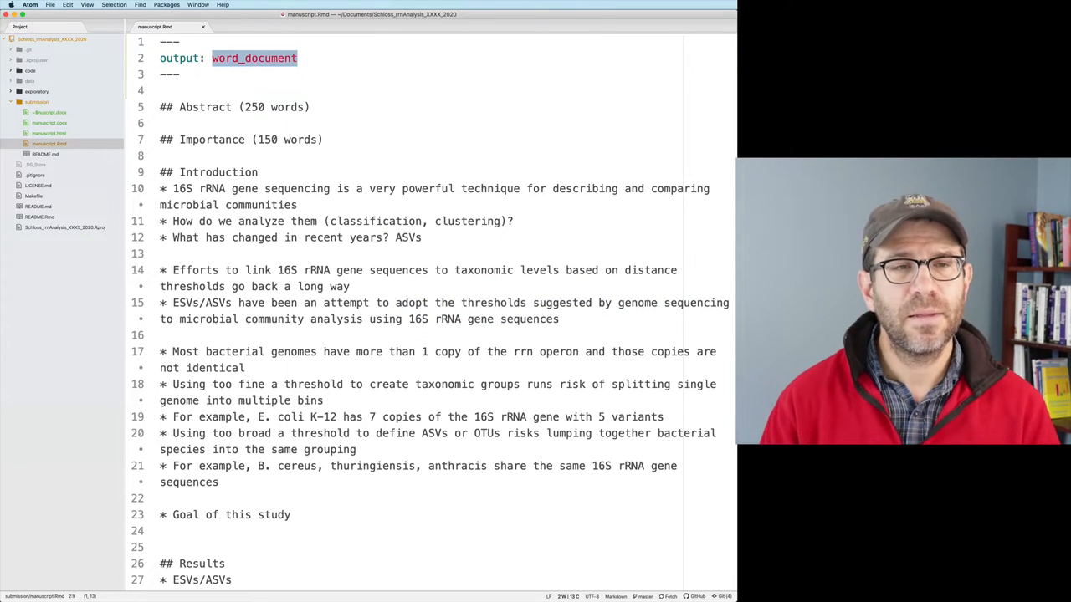
text(pdf_)
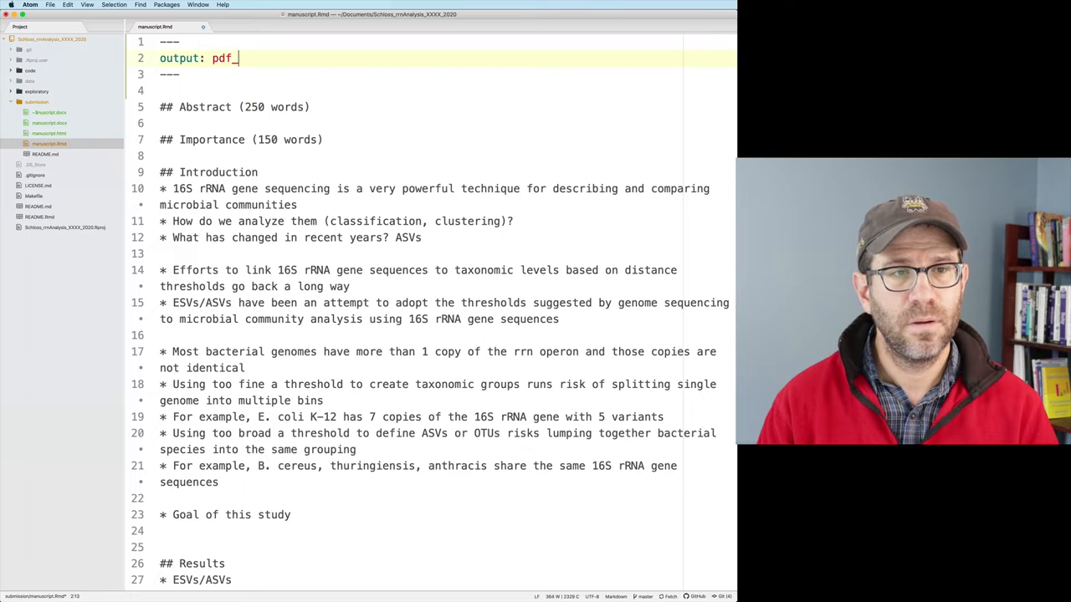
text(document)
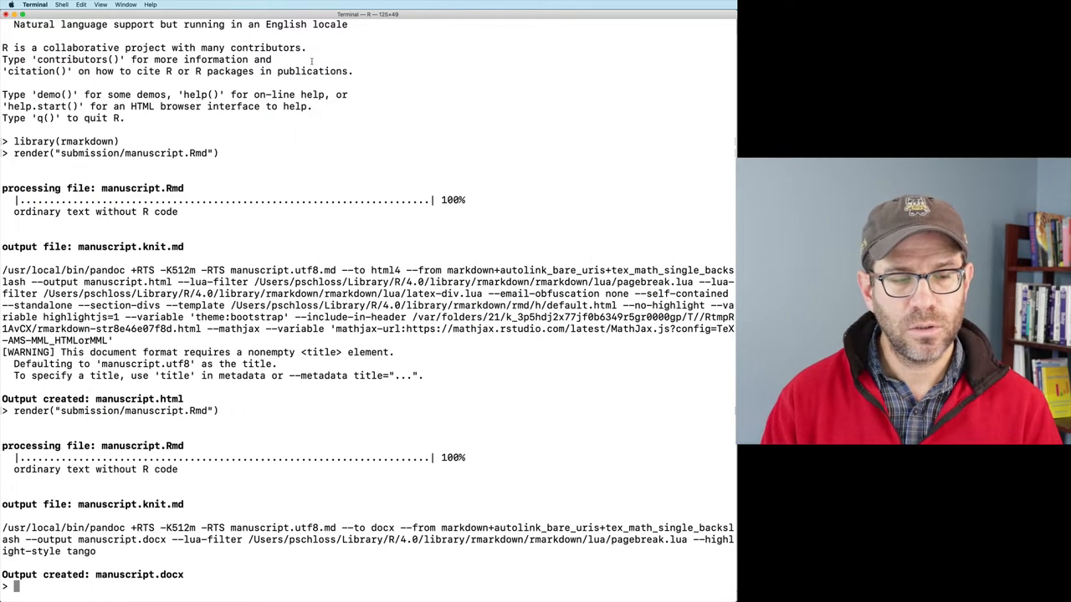
Load tinytex in R and re-render manuscript.Rmd to produce manuscript.pdf
text(library(tid)
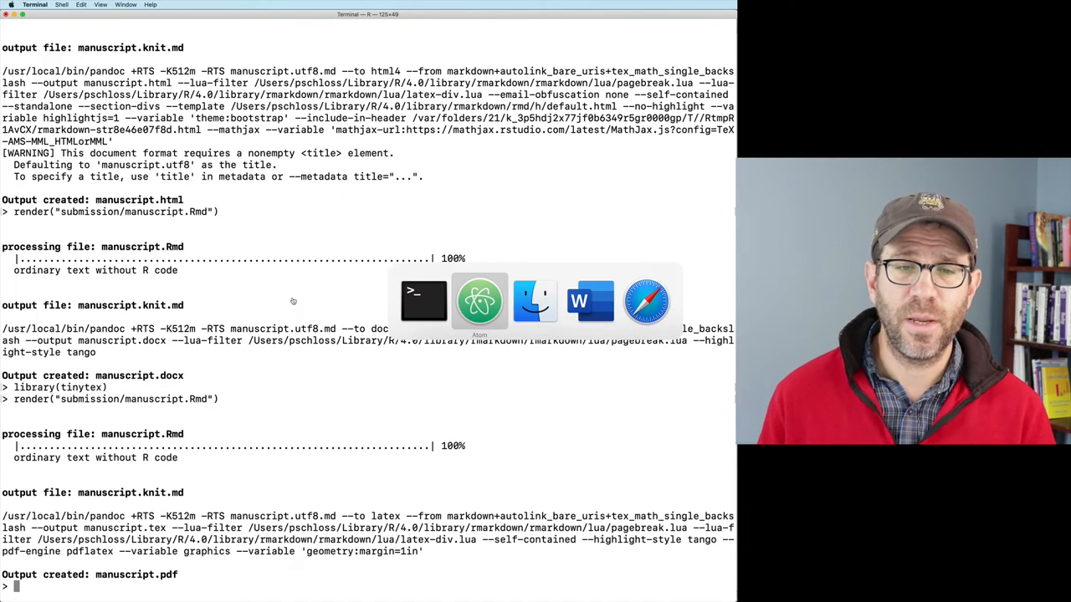
Review the rendered manuscript.pdf in Preview, scrolling through its sections
click(536, 302)
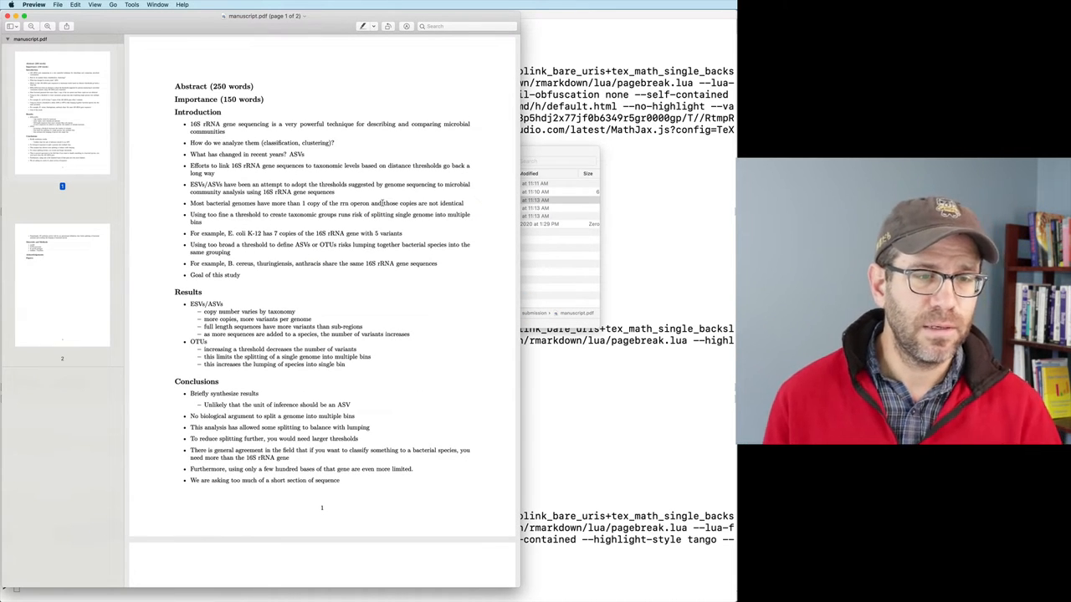
scroll(down, 3)
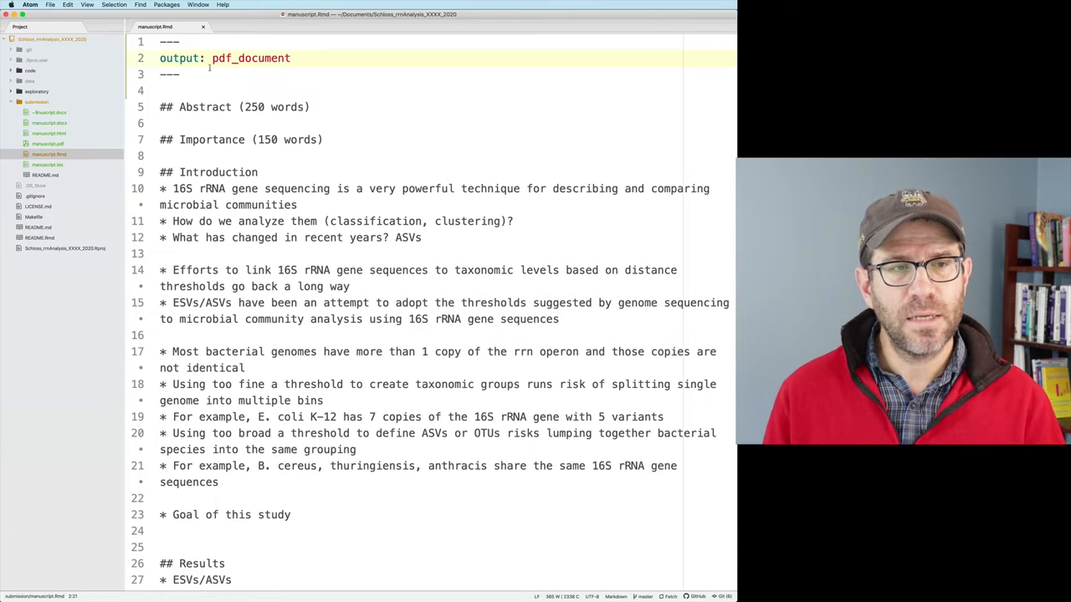
List word_document: default and pdf_document: default as indented outputs under output
key(Return)
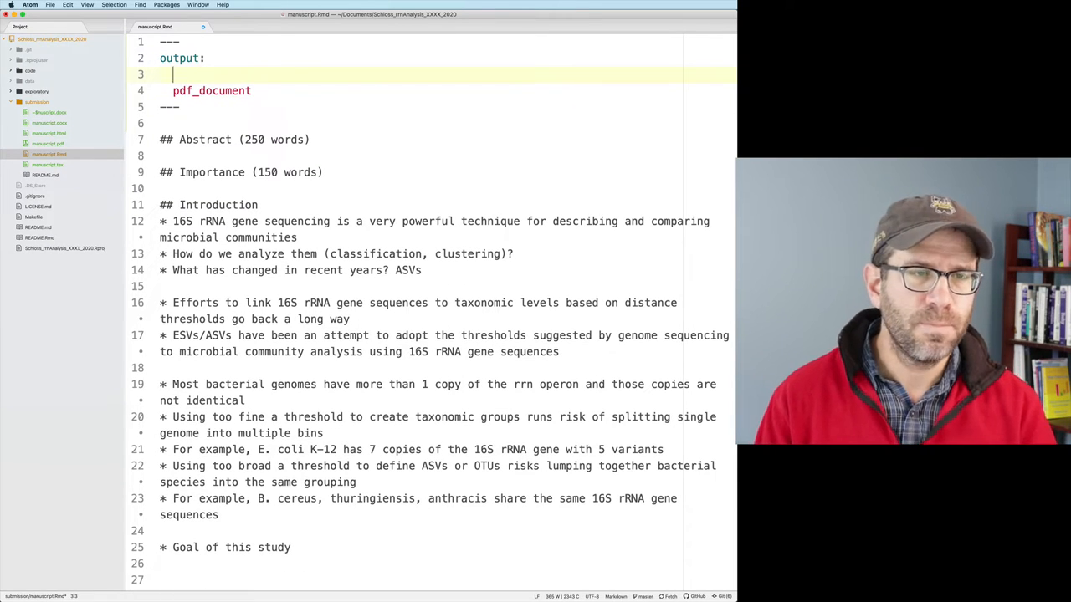
text(word_document)
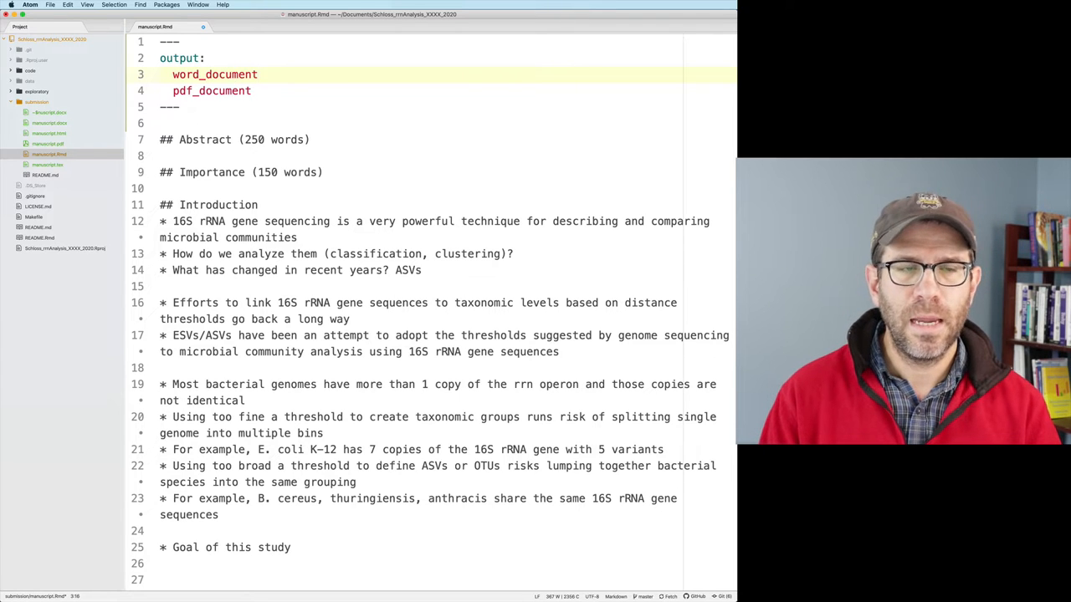
text(: default)
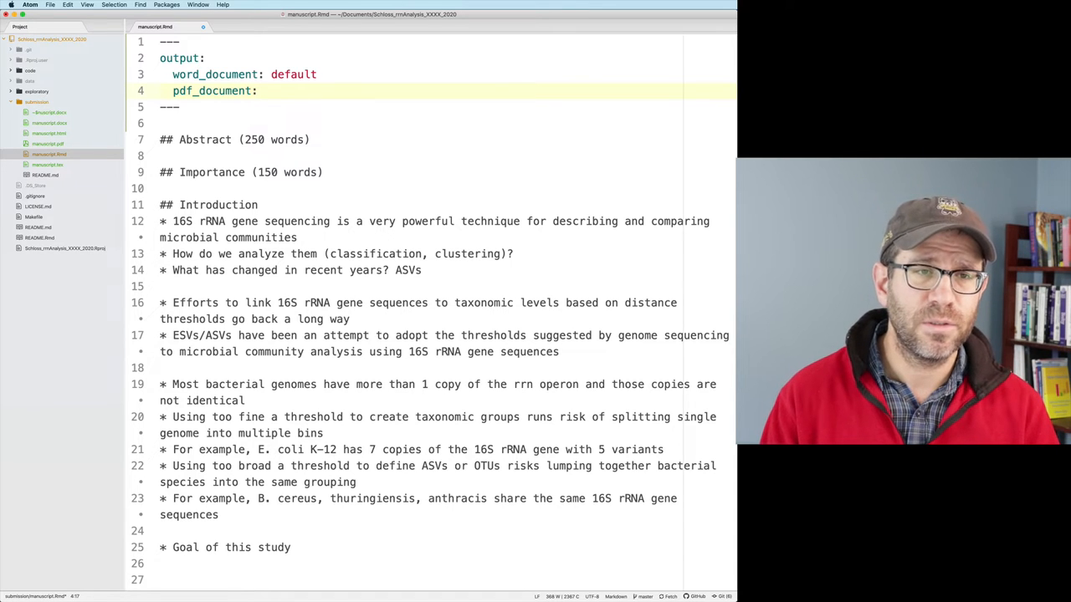
text(default)
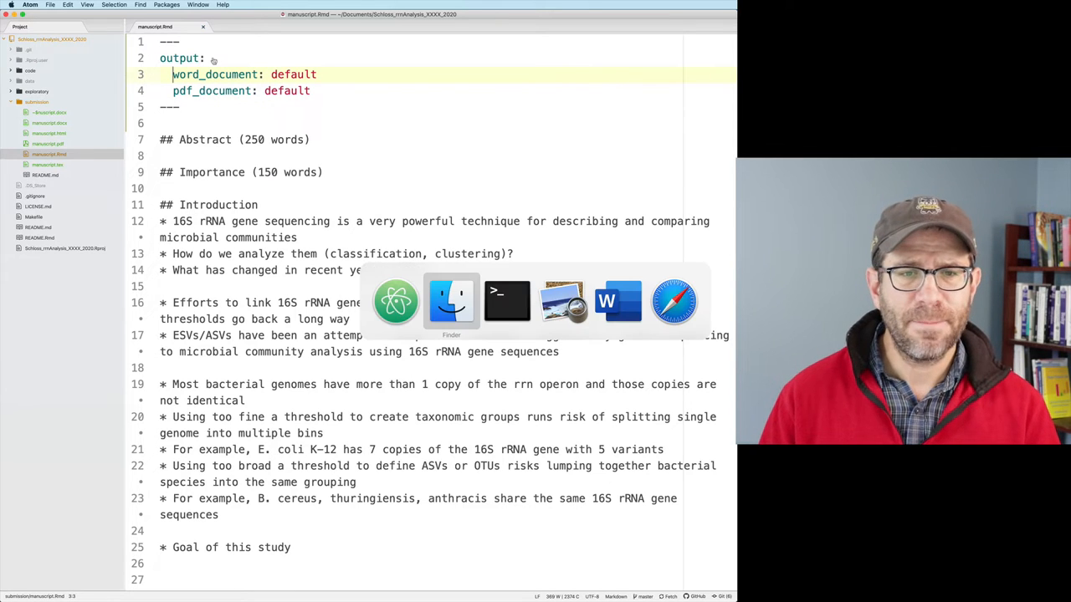
Add output_format="all" to the render command so both docx and pdf are produced
click(507, 301)
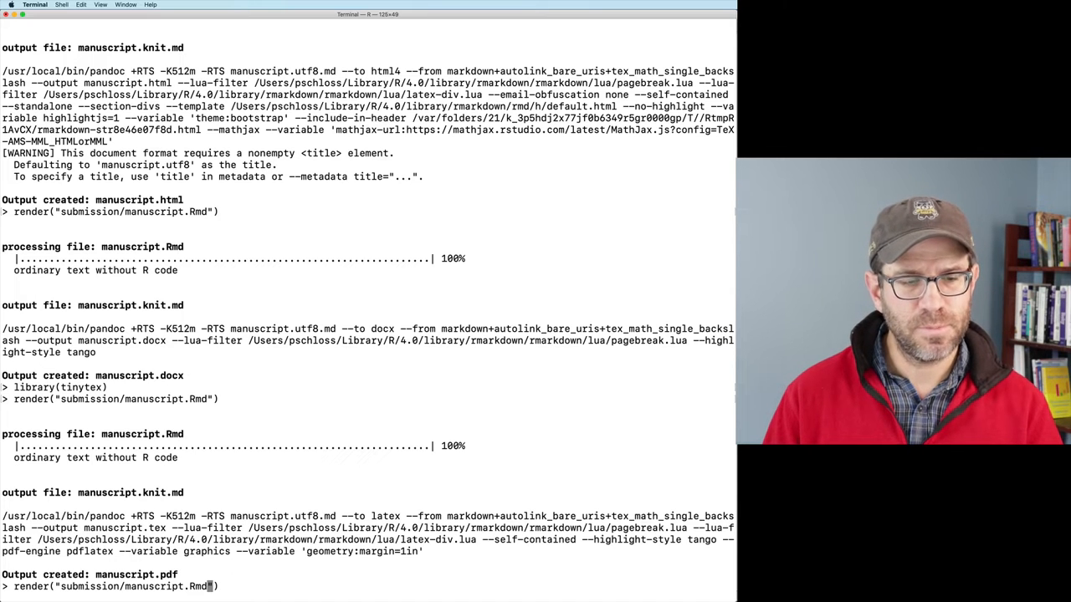
text(,)
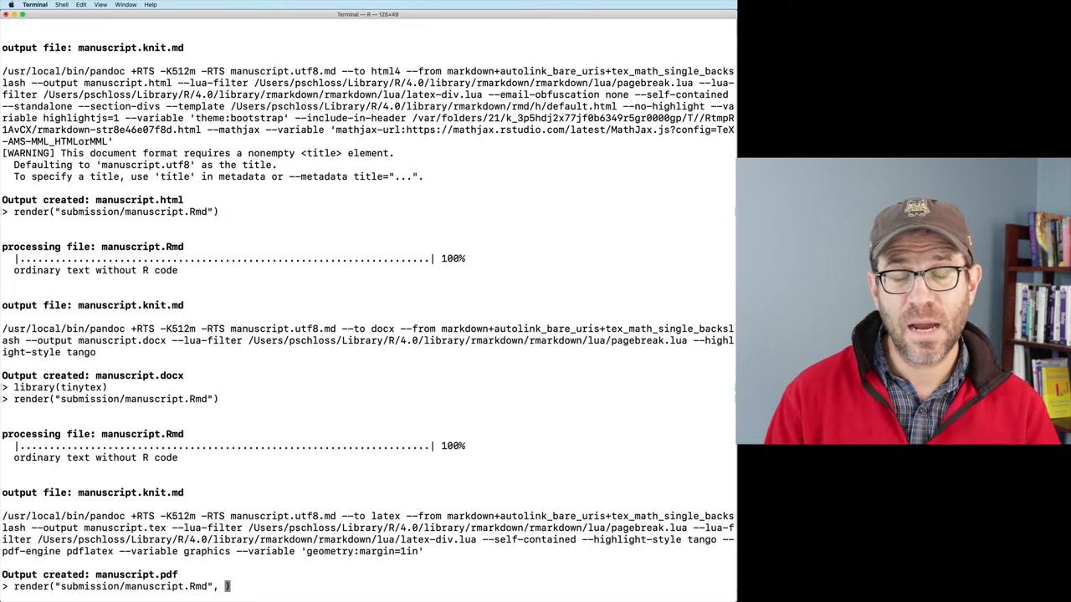
text(output_format)
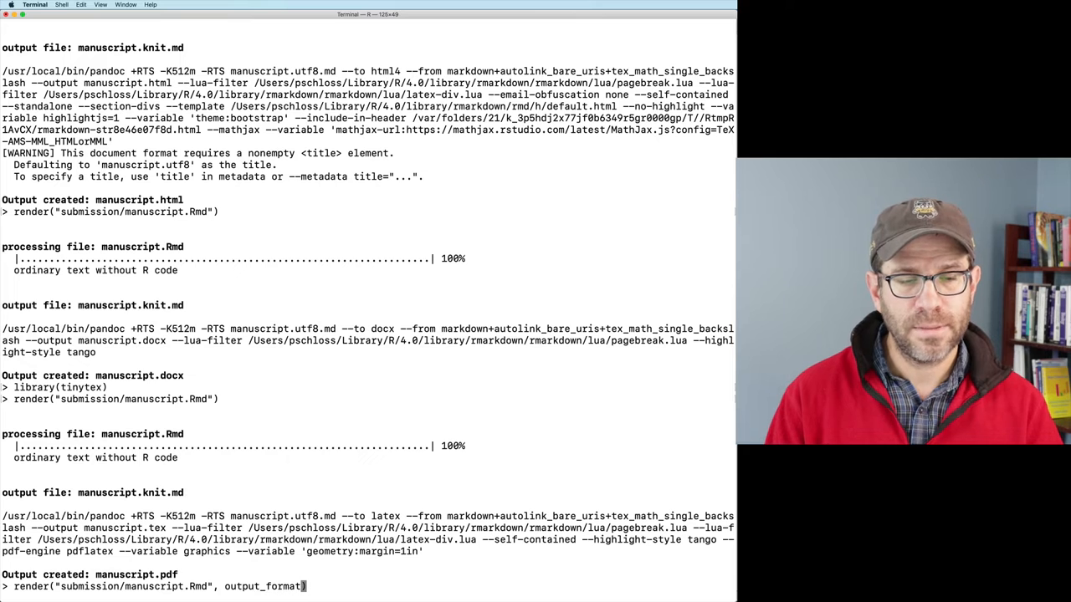
text(="all")
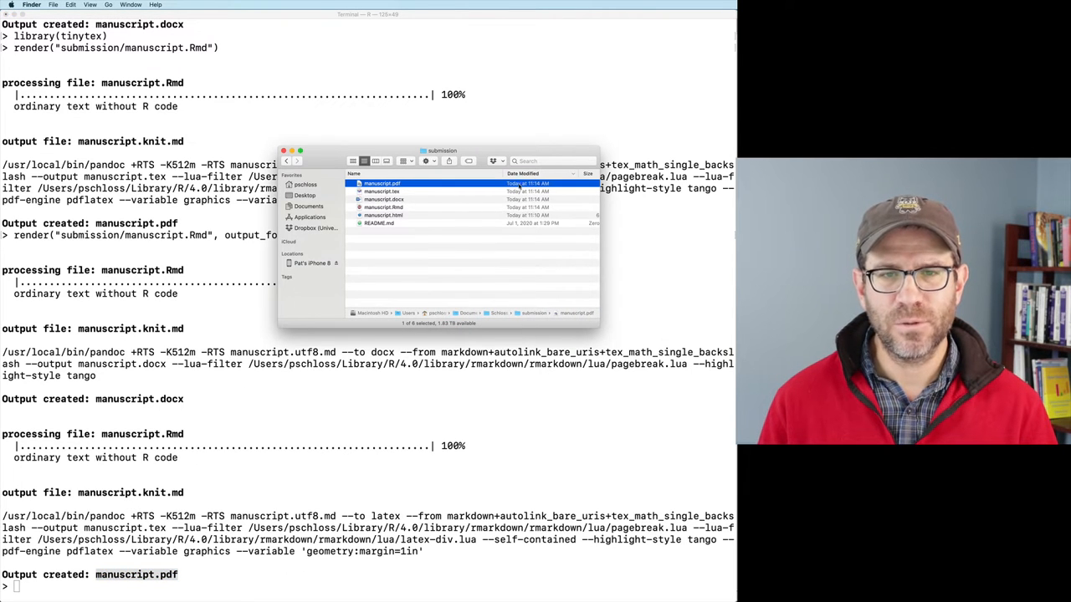
mouse_move(458, 211)
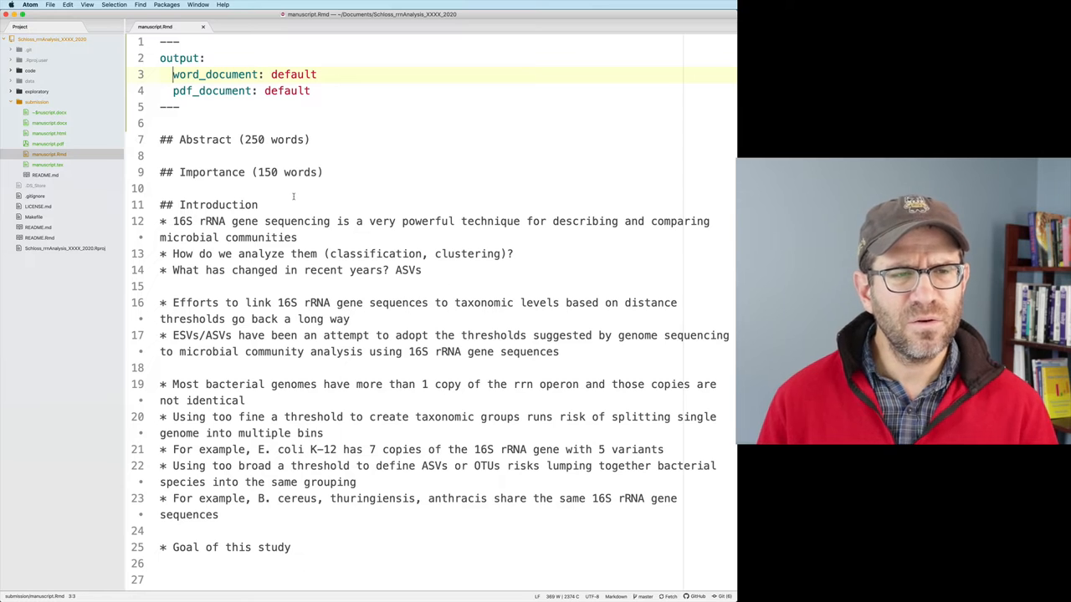
Replace pdf_document's default value with a nested keep_tex: true option
double_click(287, 90)
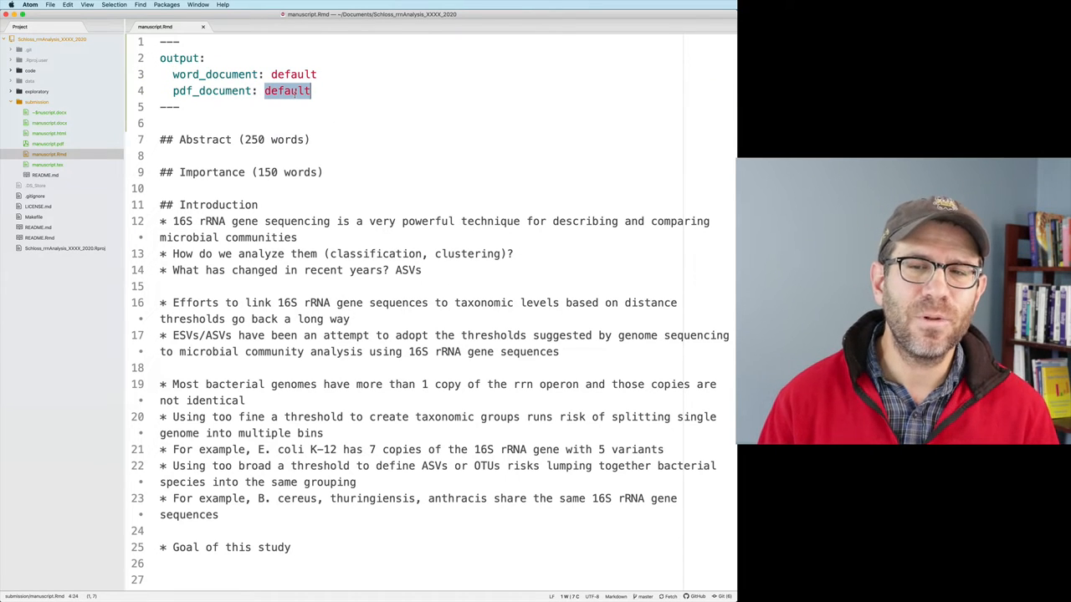
key(Backspace)
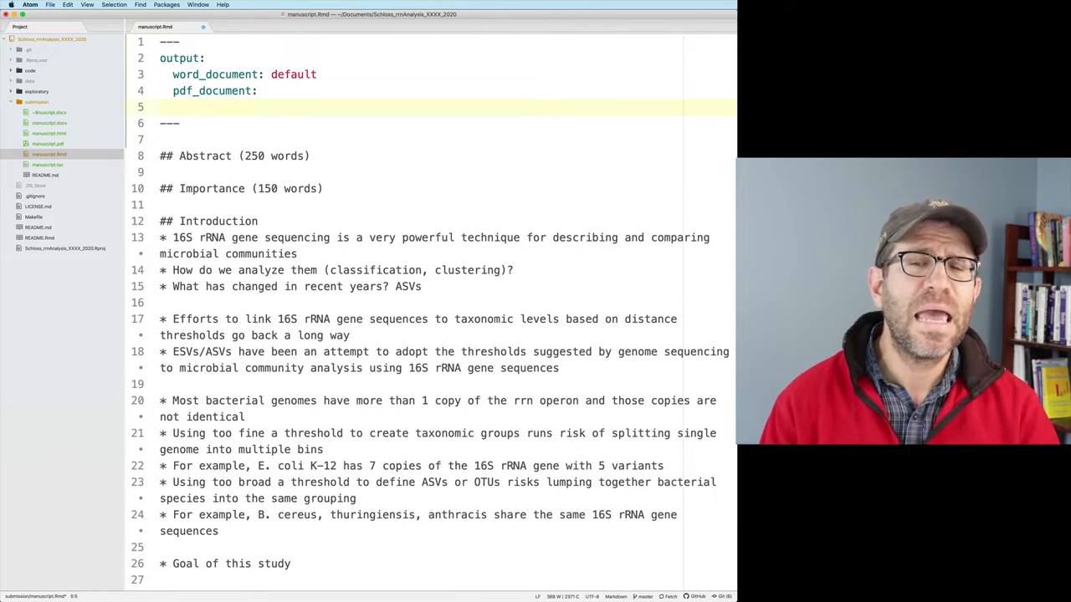
text(keep_te)
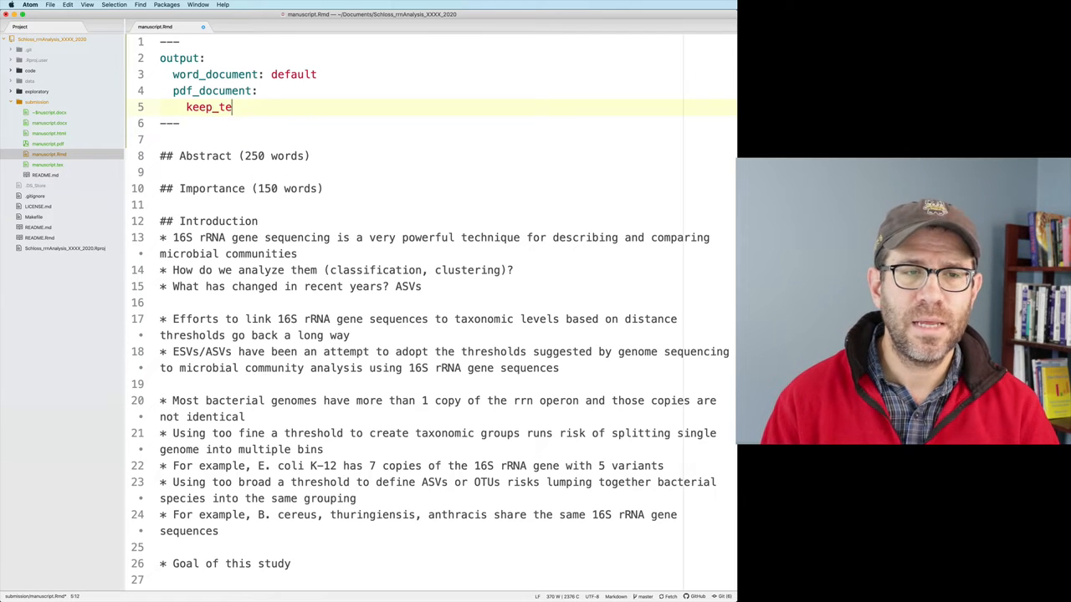
text(x:)
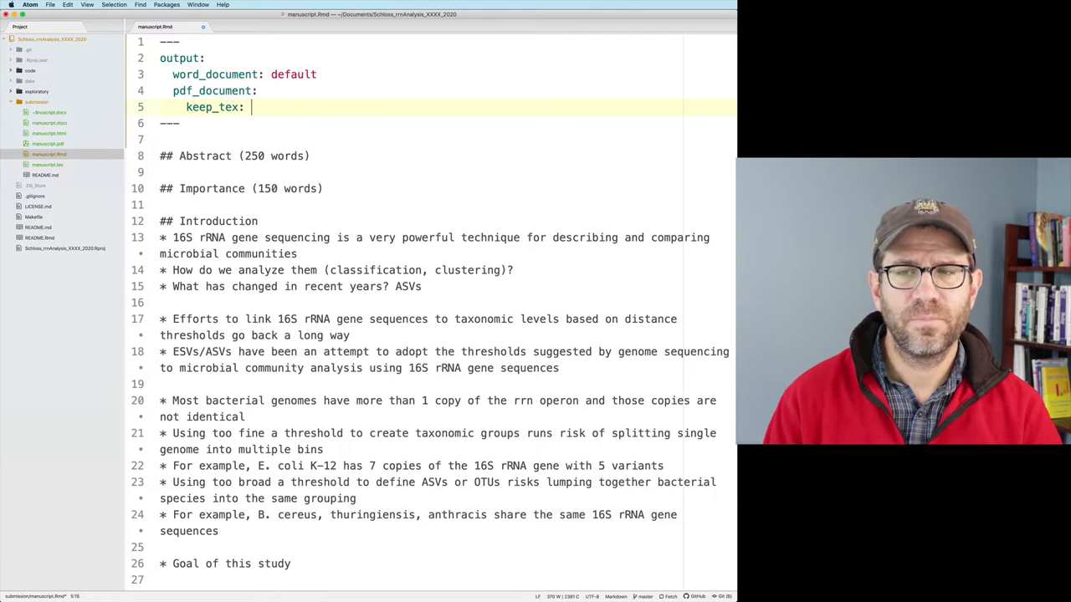
text(true)
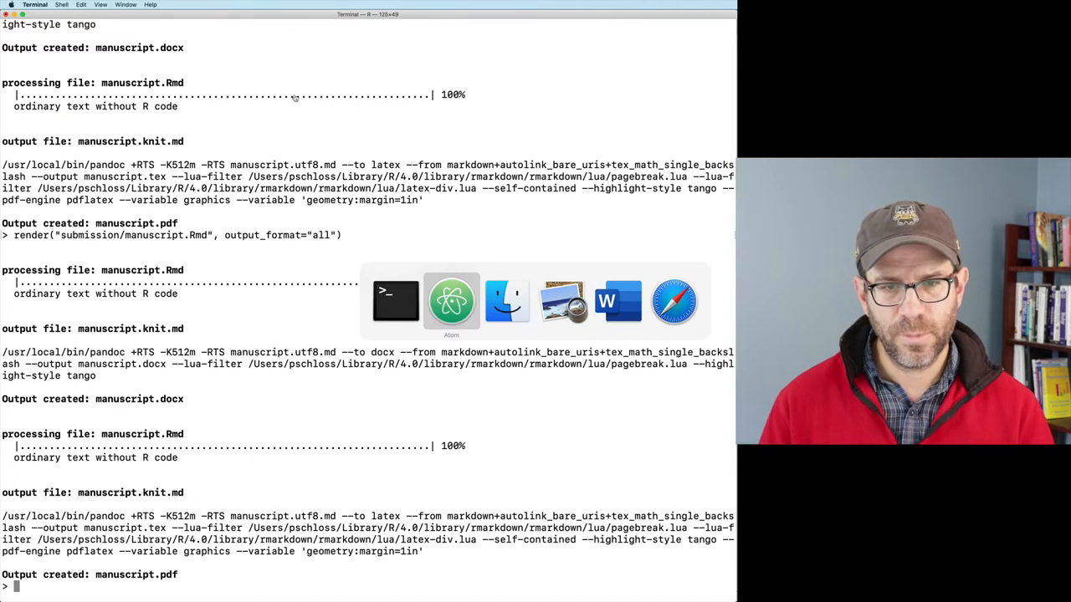
Re-render the manuscript and look over the output files in the submission folder
click(507, 301)
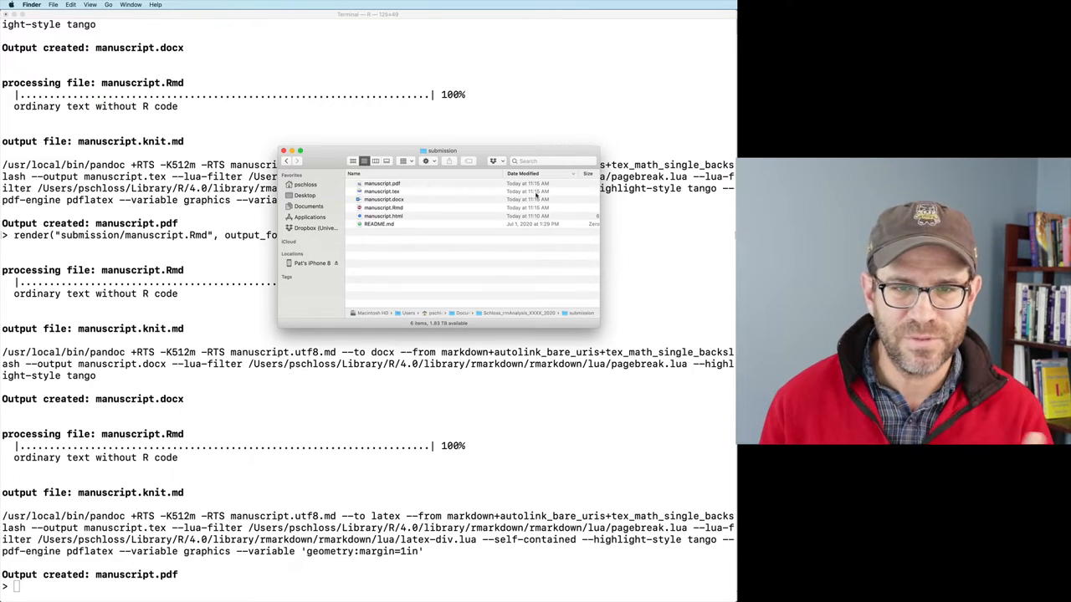
click(380, 216)
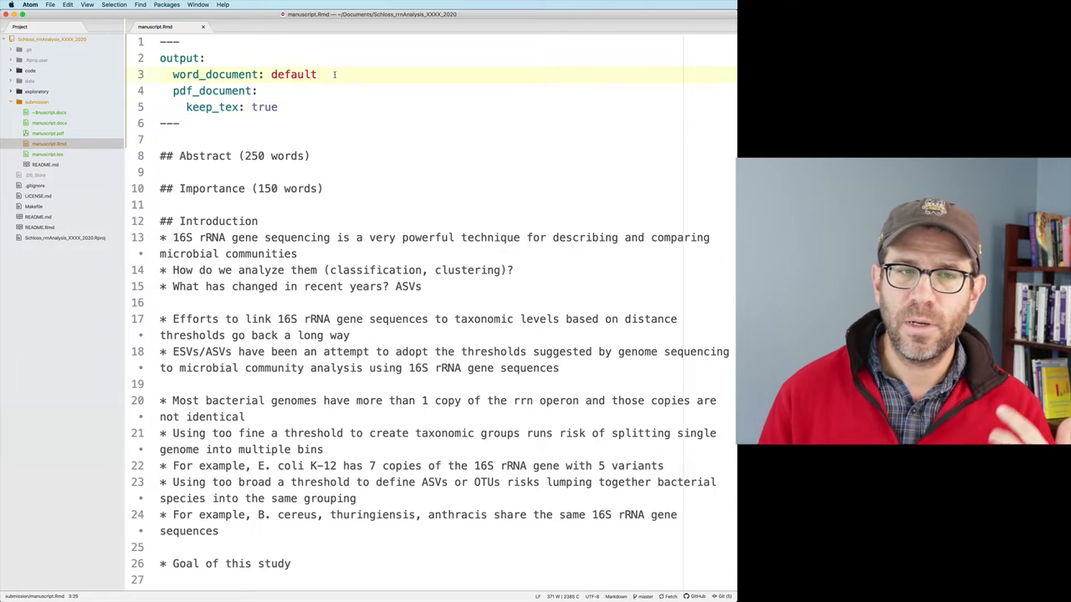
text(html)
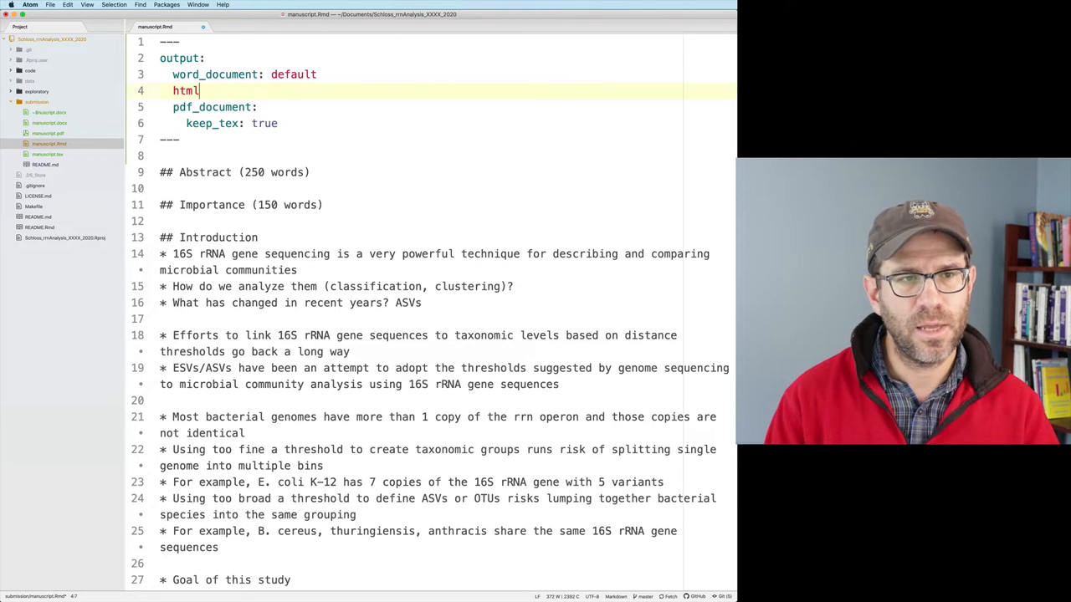
text(_document:d)
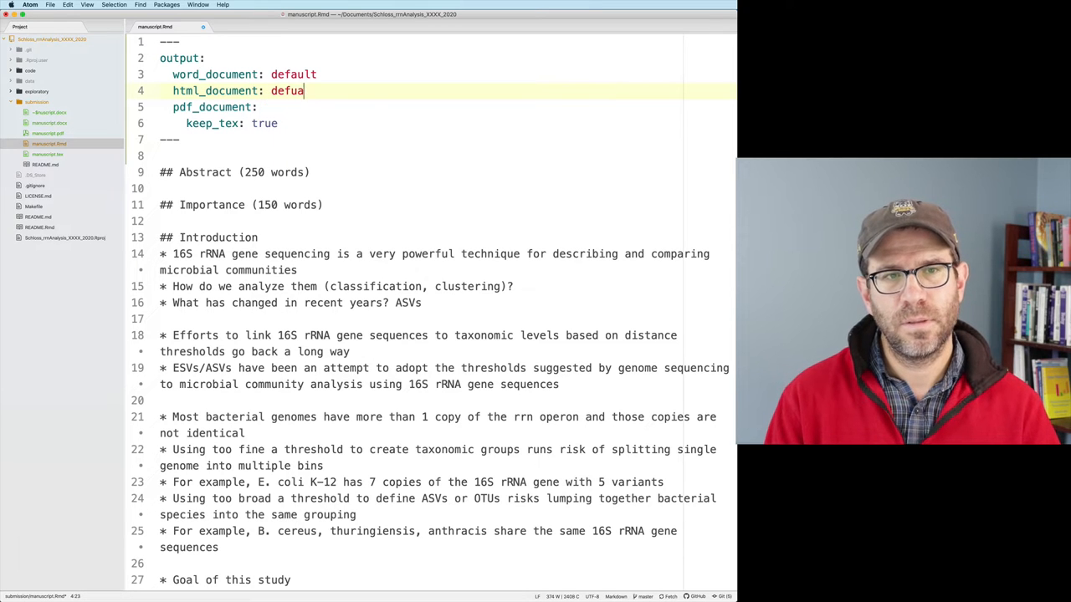
text(lt)
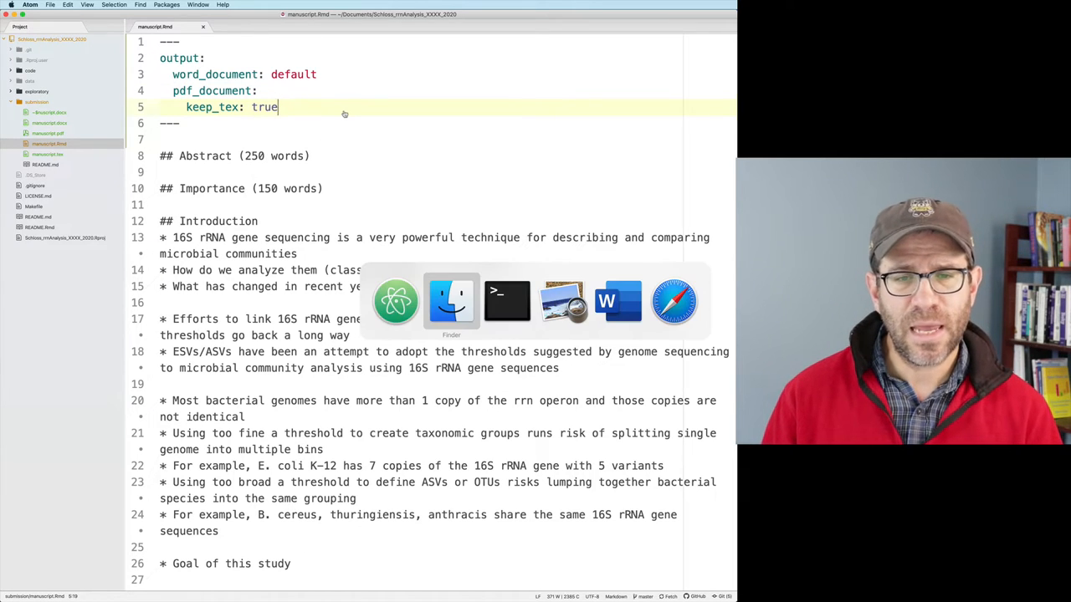
View the rendered two-page manuscript.pdf in Preview and scroll through it
click(562, 301)
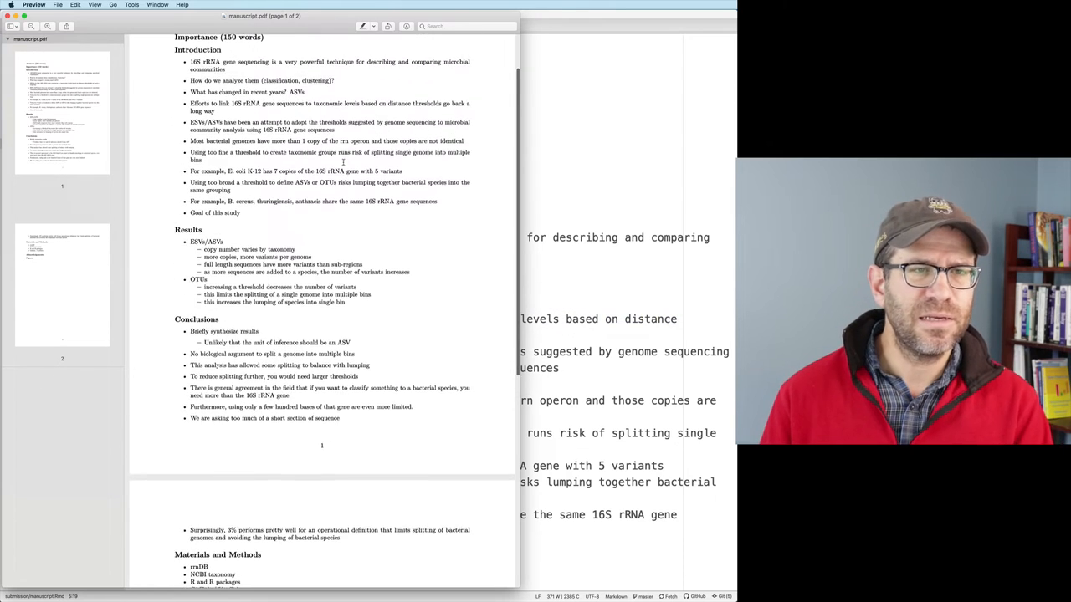
scroll(up, 3)
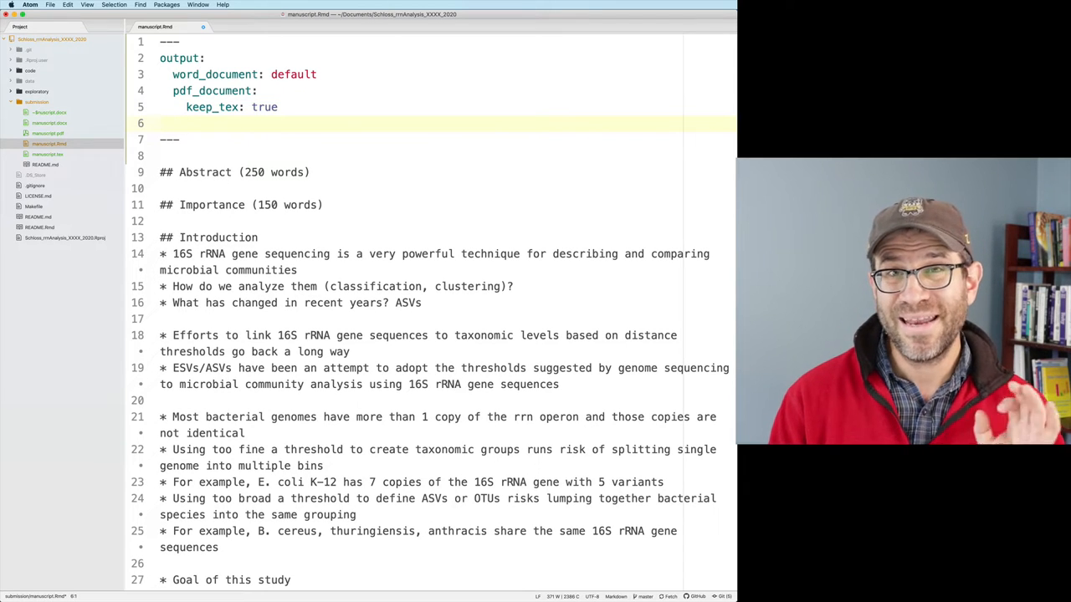
Add geometry: margin=1.0in to the header, try 0.5in, and compare the re-rendered PDF
text(geometry:)
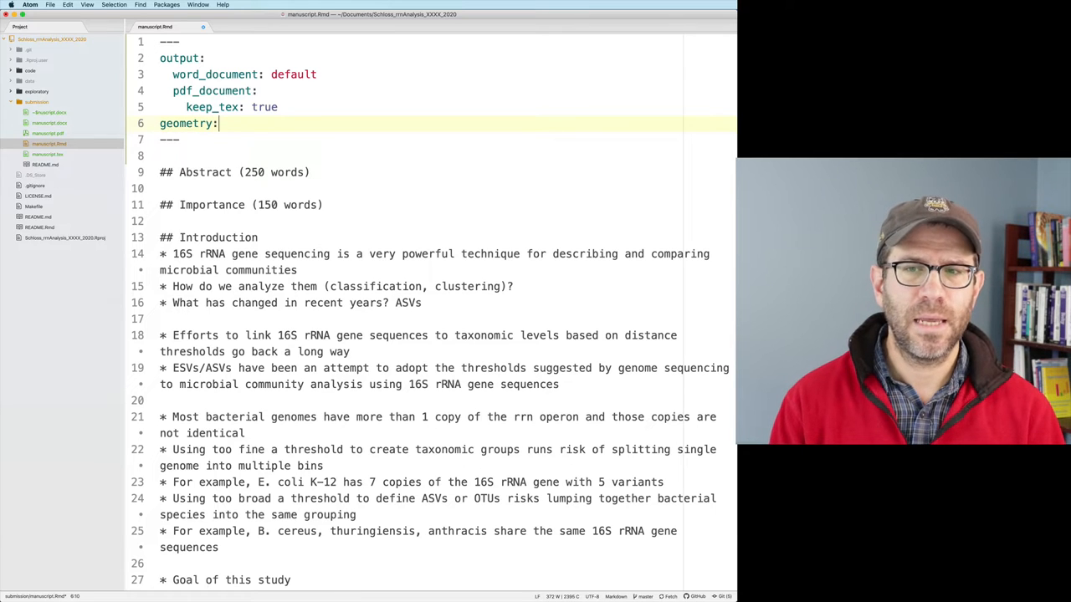
text(margin=)
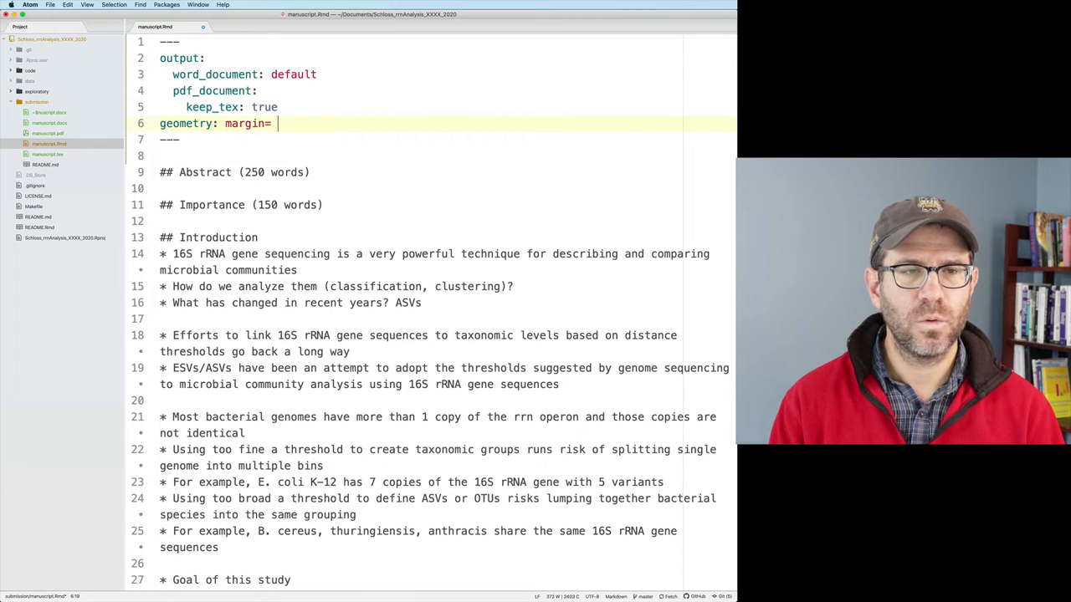
text(1.0in)
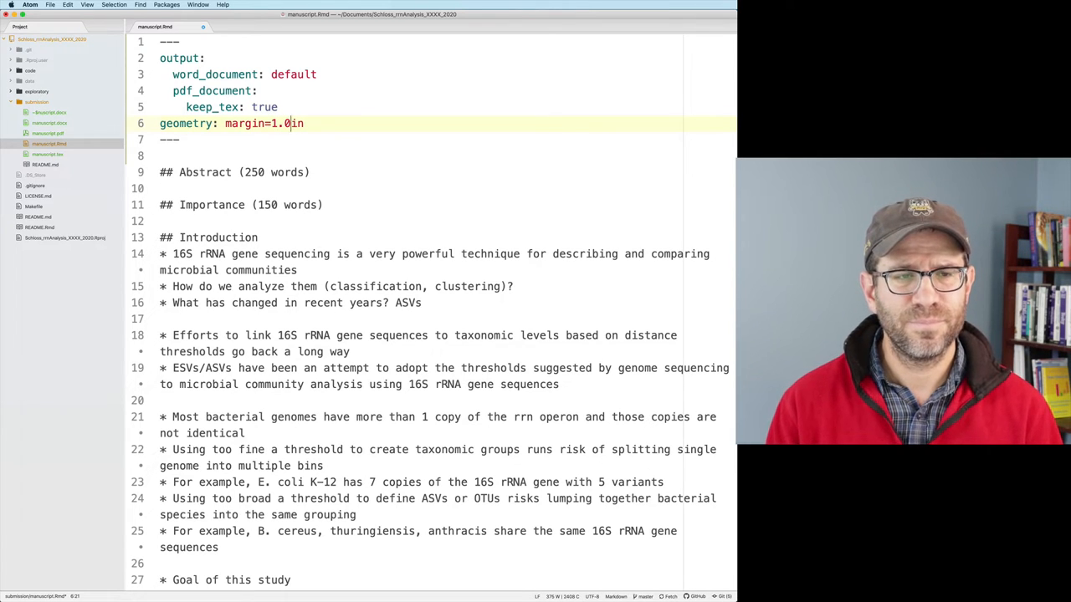
text(0.5)
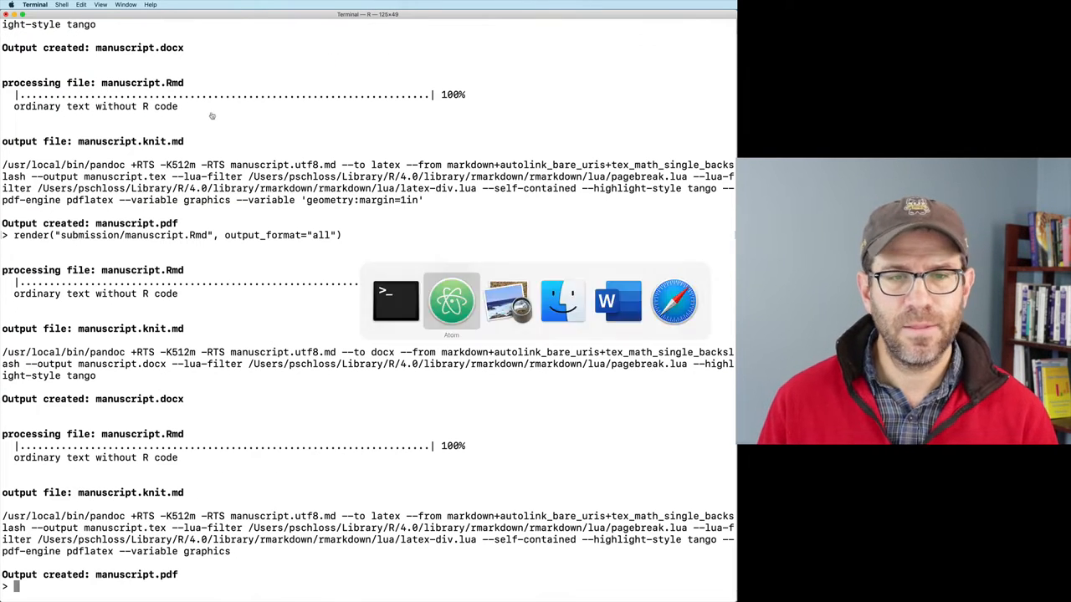
click(507, 301)
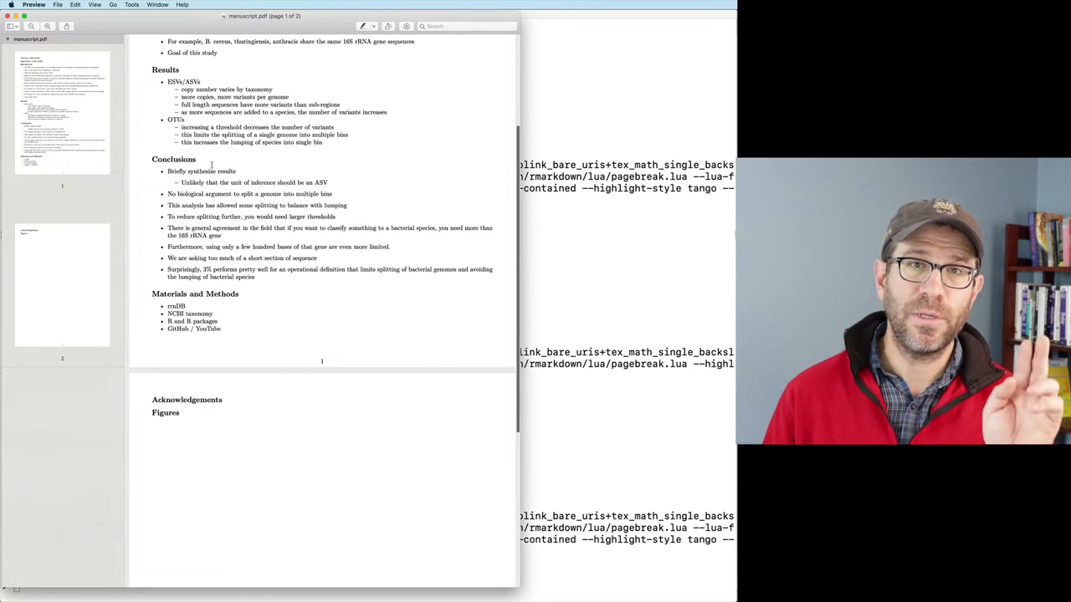
scroll(up, 3)
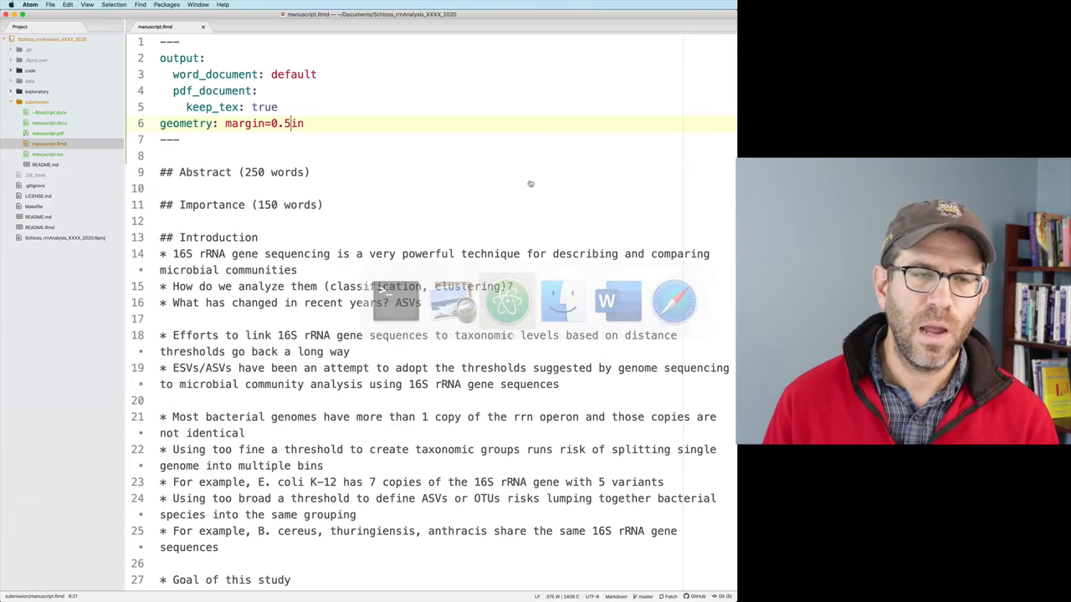
Set the geometry margin back to 1.0in and check the PDF again
text(1.0)
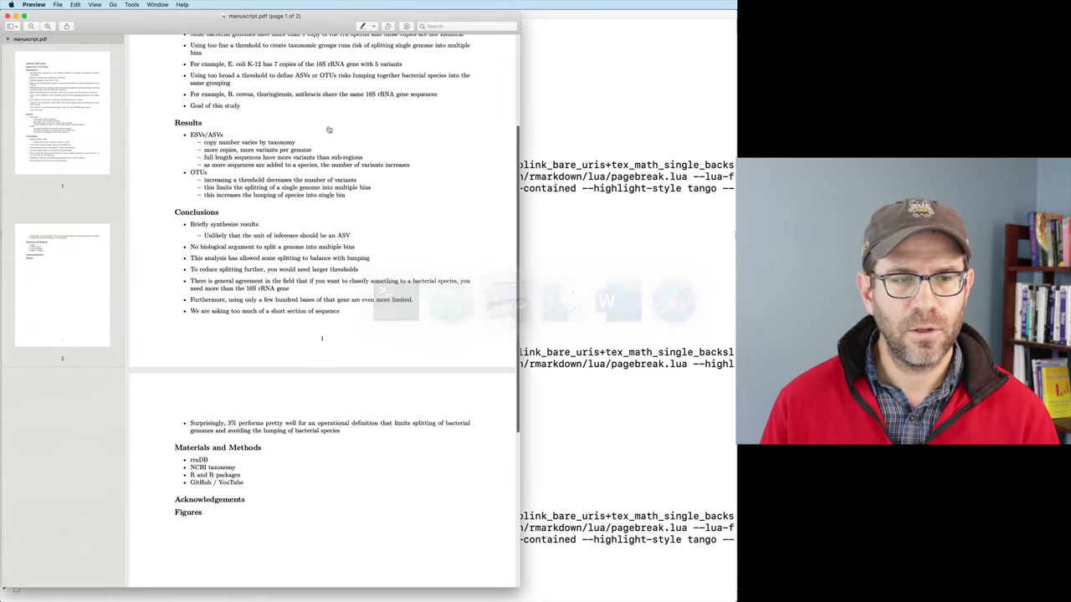
scroll(up, 3)
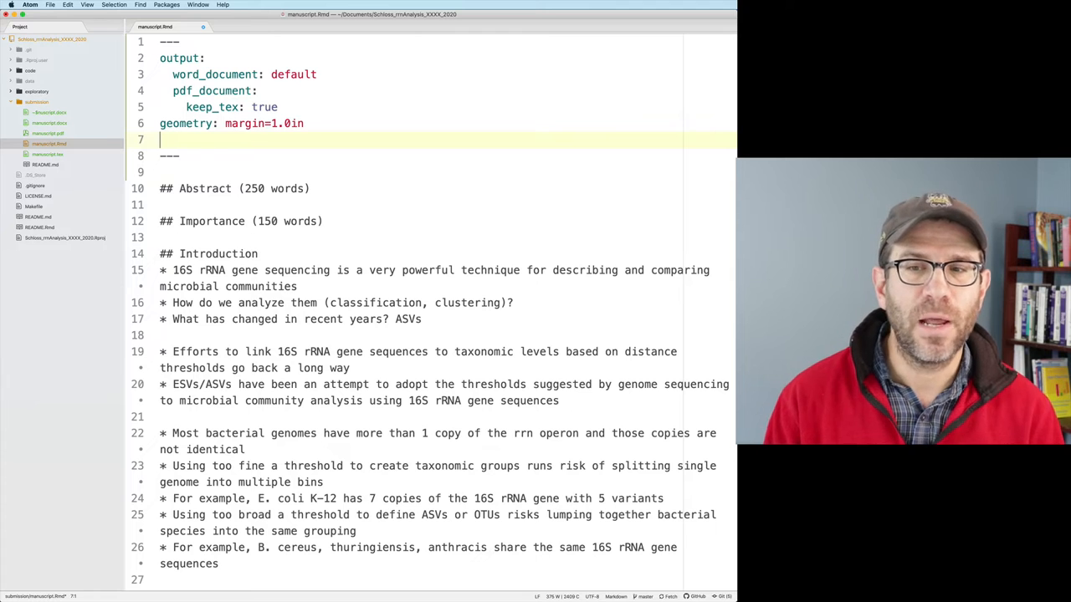
Add font-size: 11pt and a new head-includes: key to the YAML header
text(font-si)
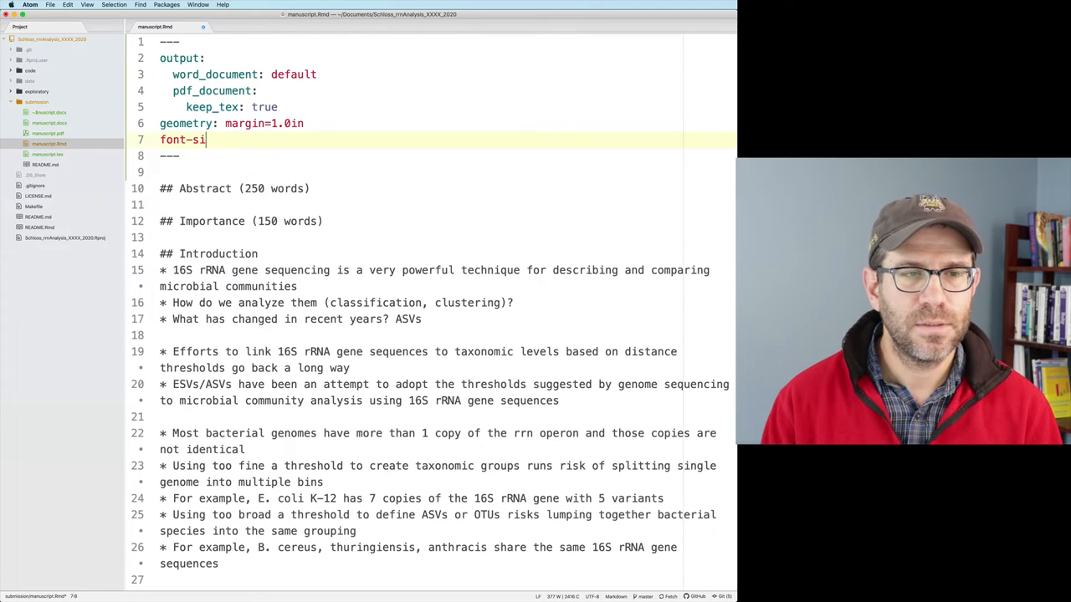
text(ze: 11pt)
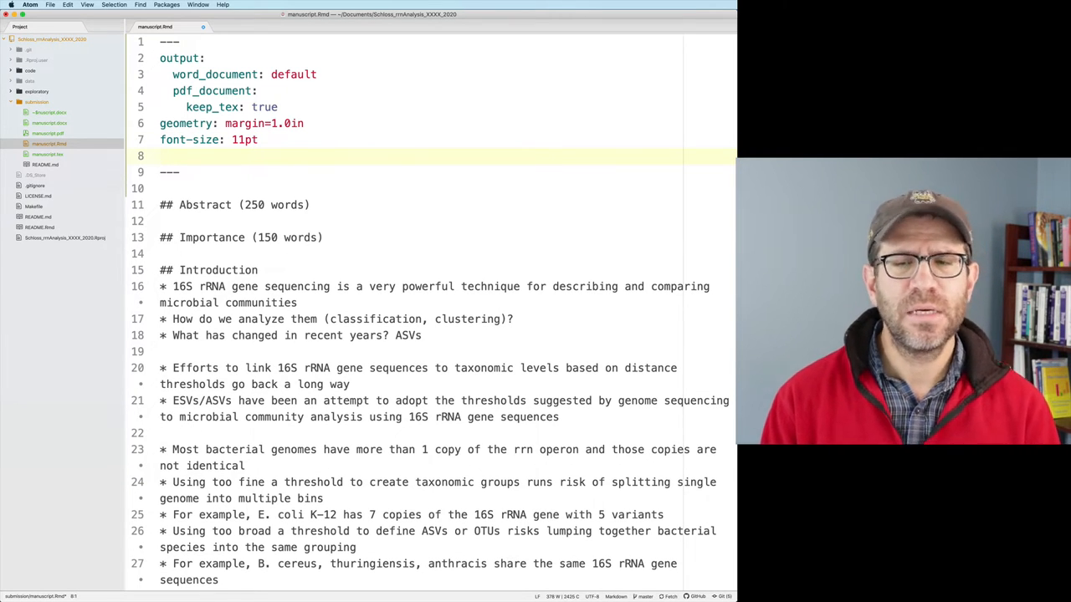
text(head-includes:)
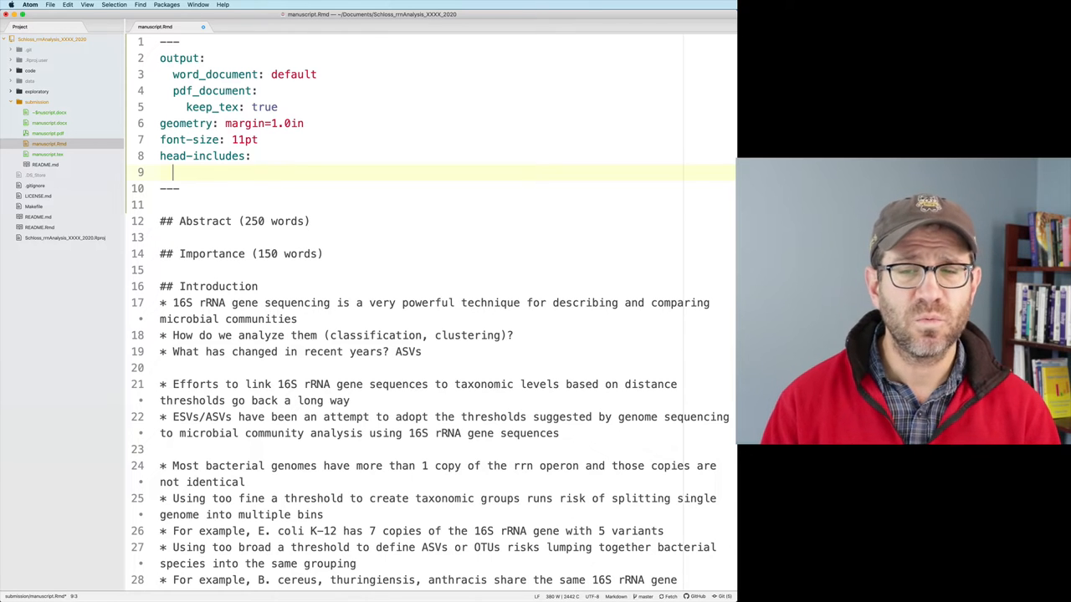
Add the list item - \usepackage{helvet} under header-includes
text(-)
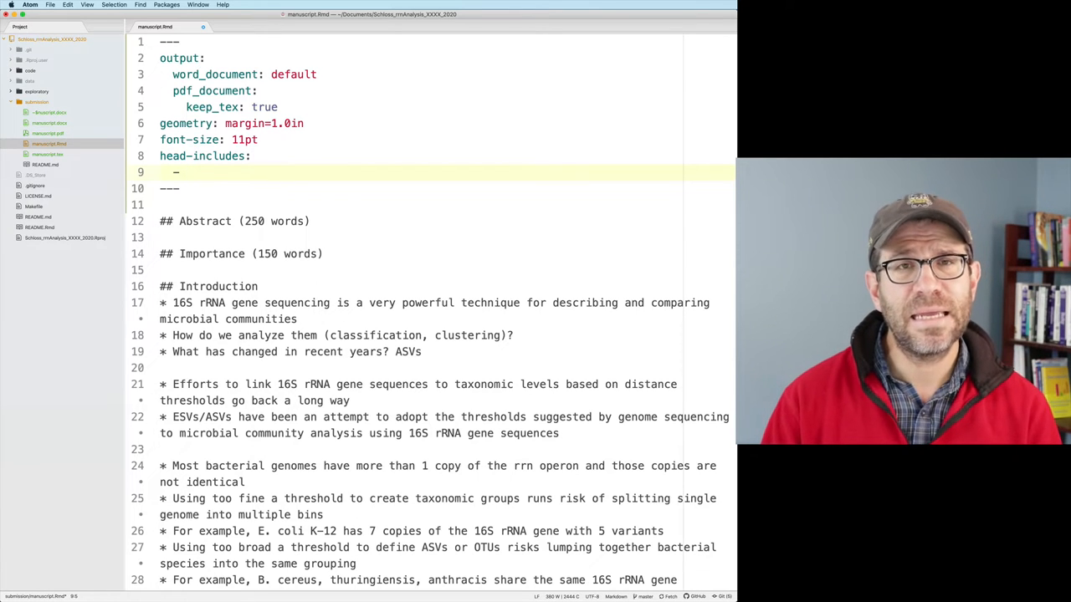
text(\use)
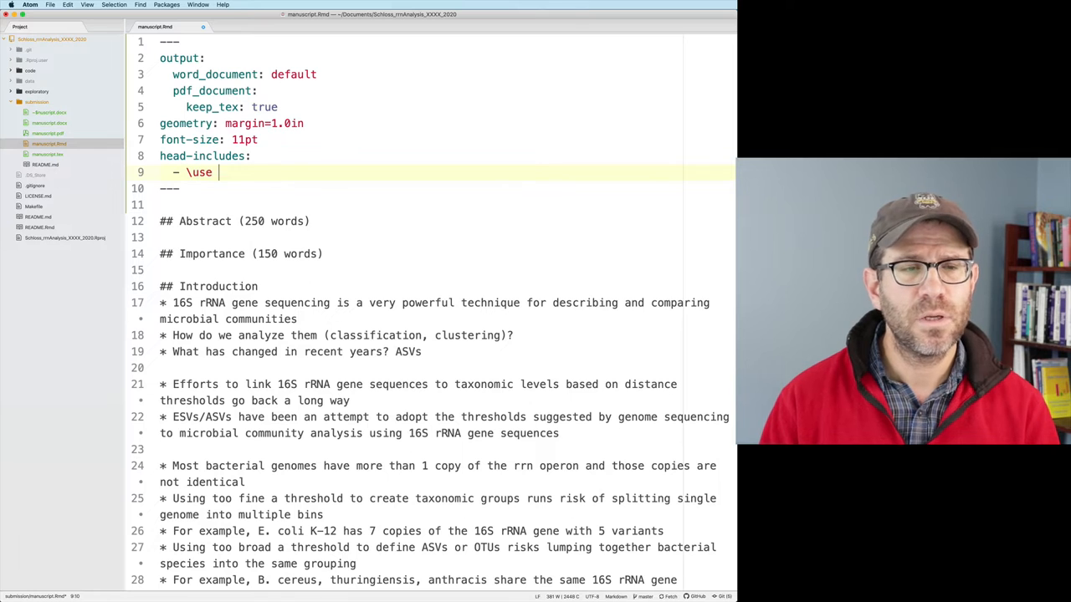
text(package{he)
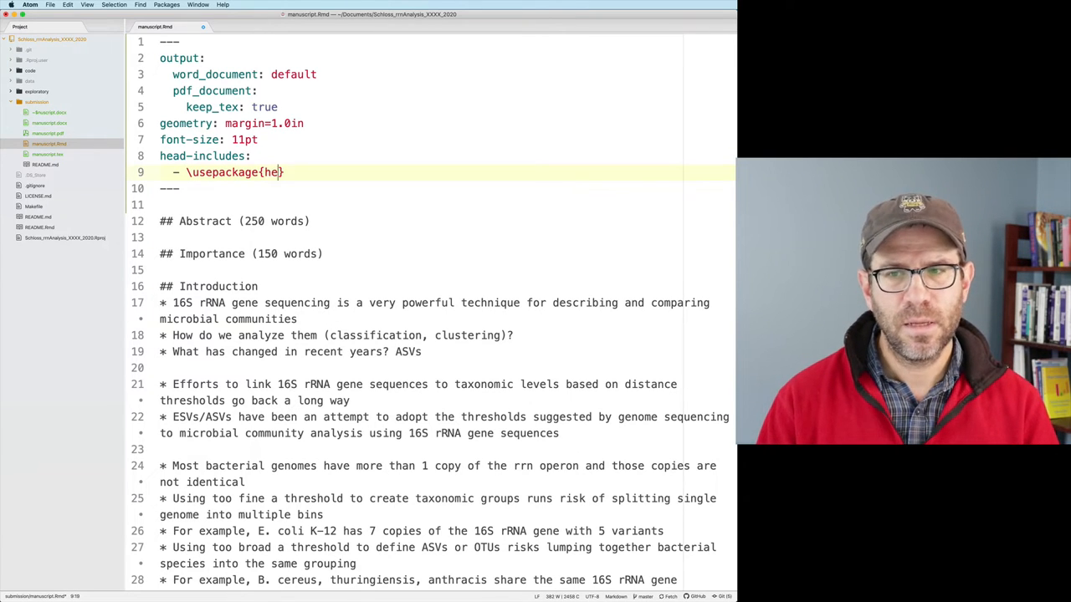
text(lvet})
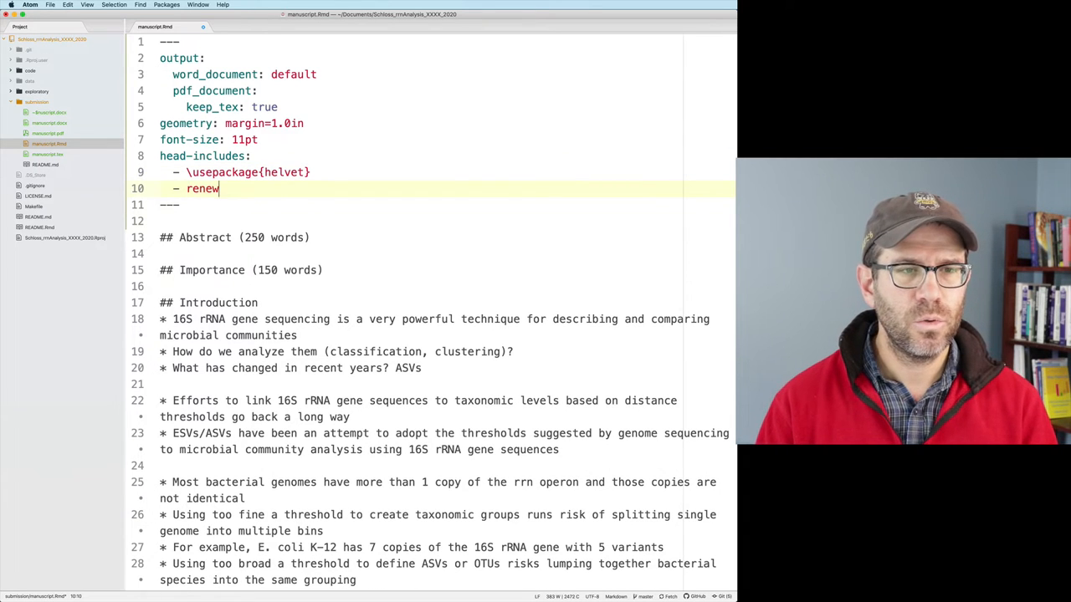
key(backspace)
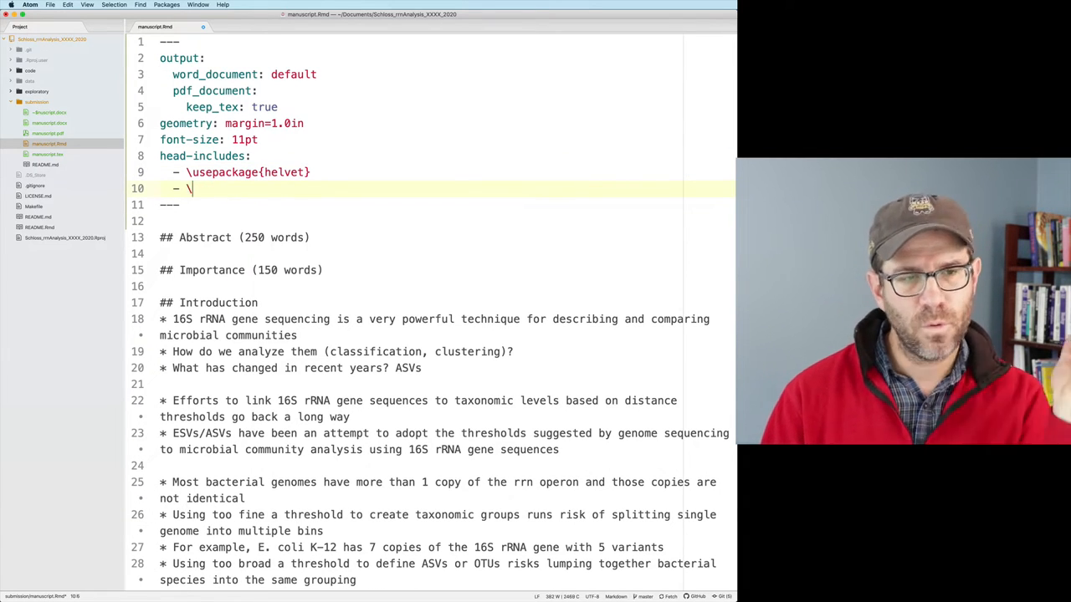
Add - \renewcommand*\familydefault{\sfdefault} and check the sans-serif PDF in Preview
text(renewcomm)
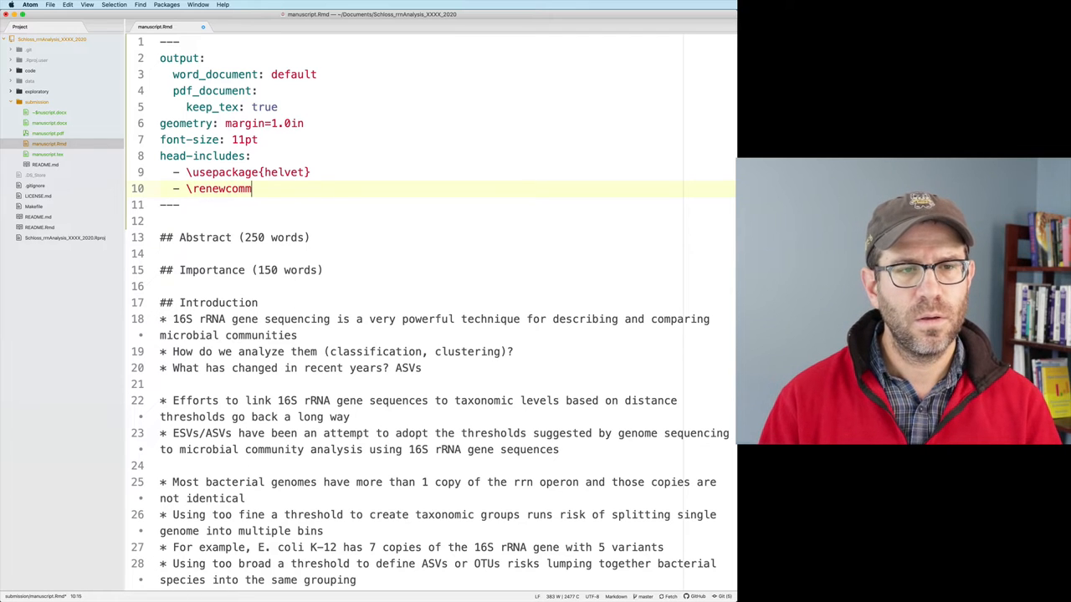
text(and*)
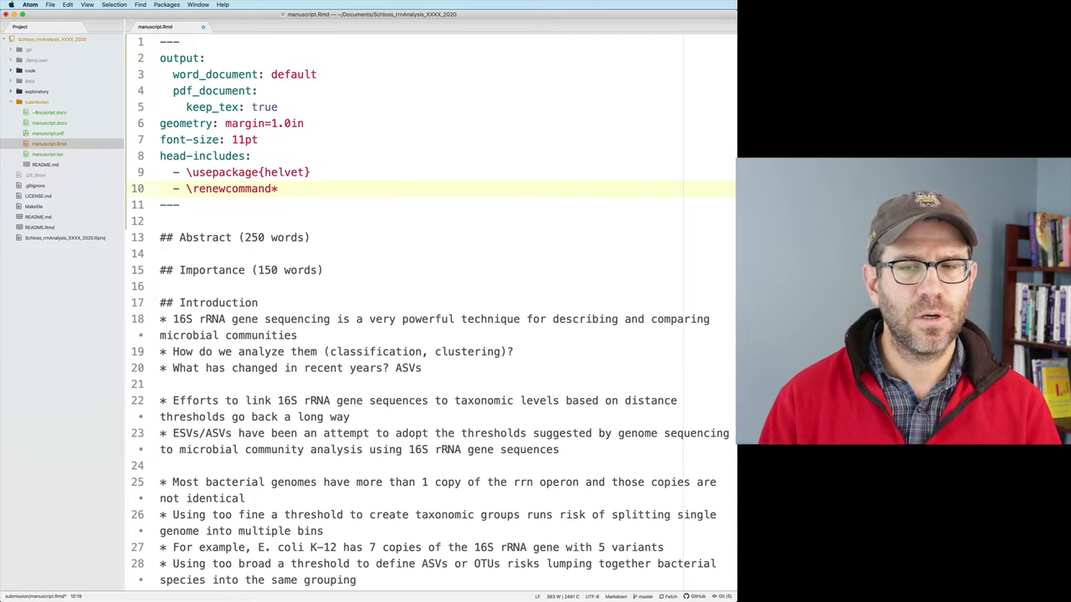
text(familydef)
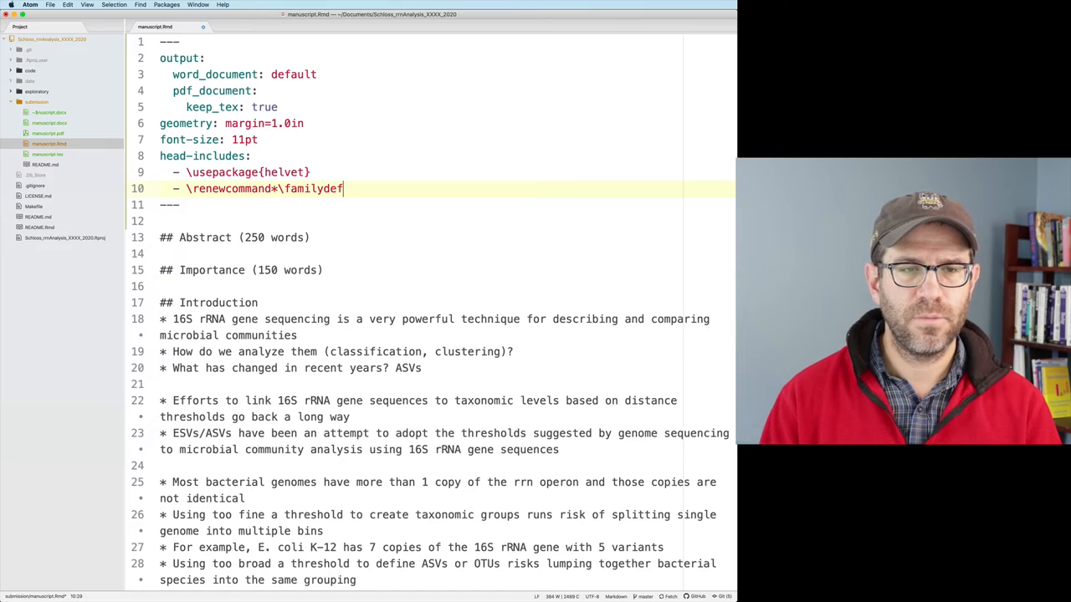
text(ault)
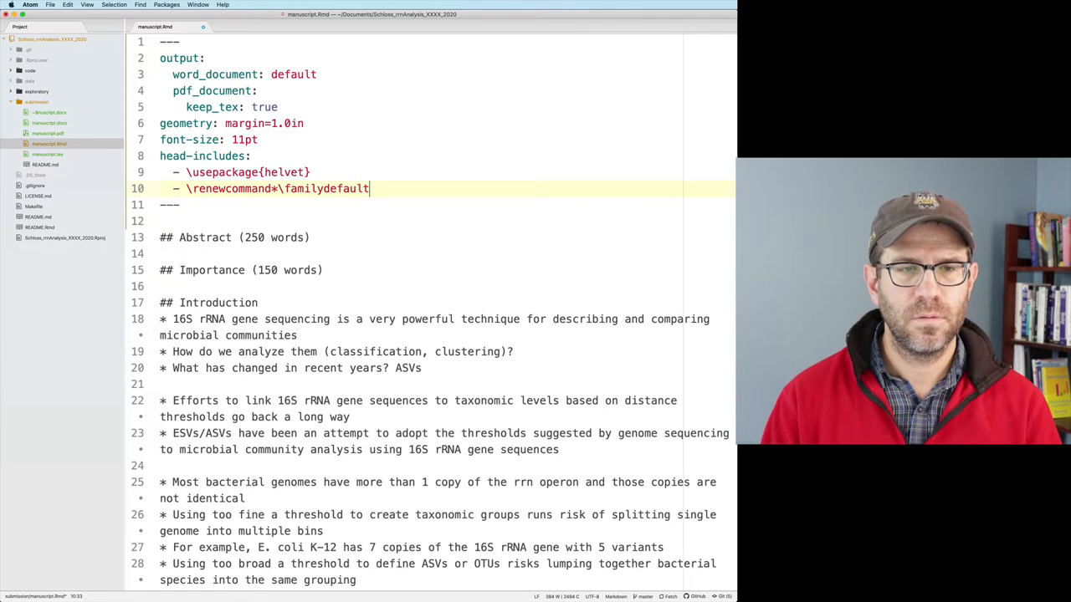
text({})
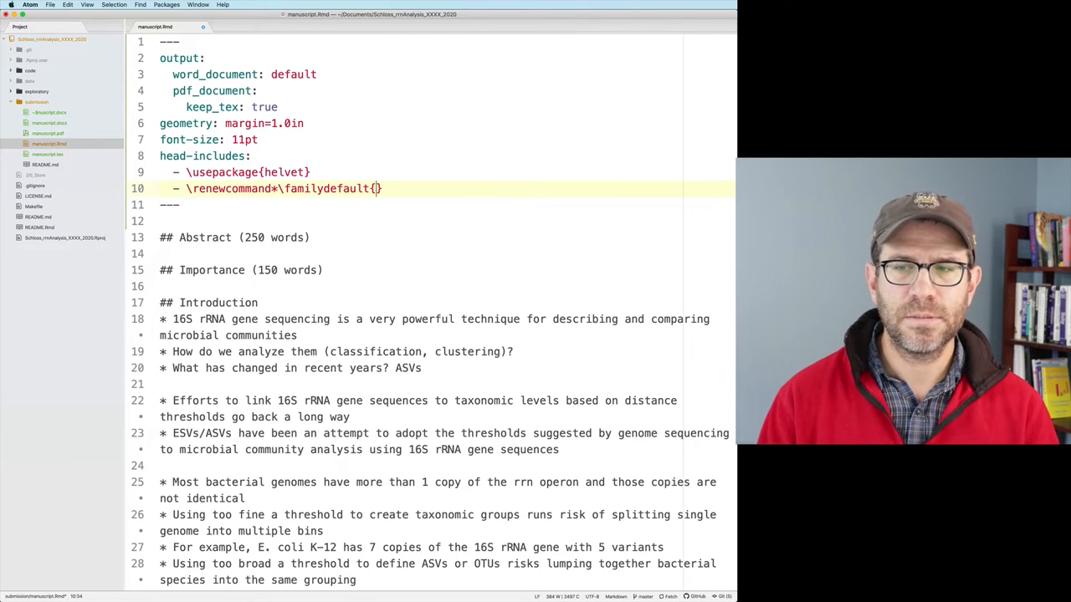
text(\sfdefault)
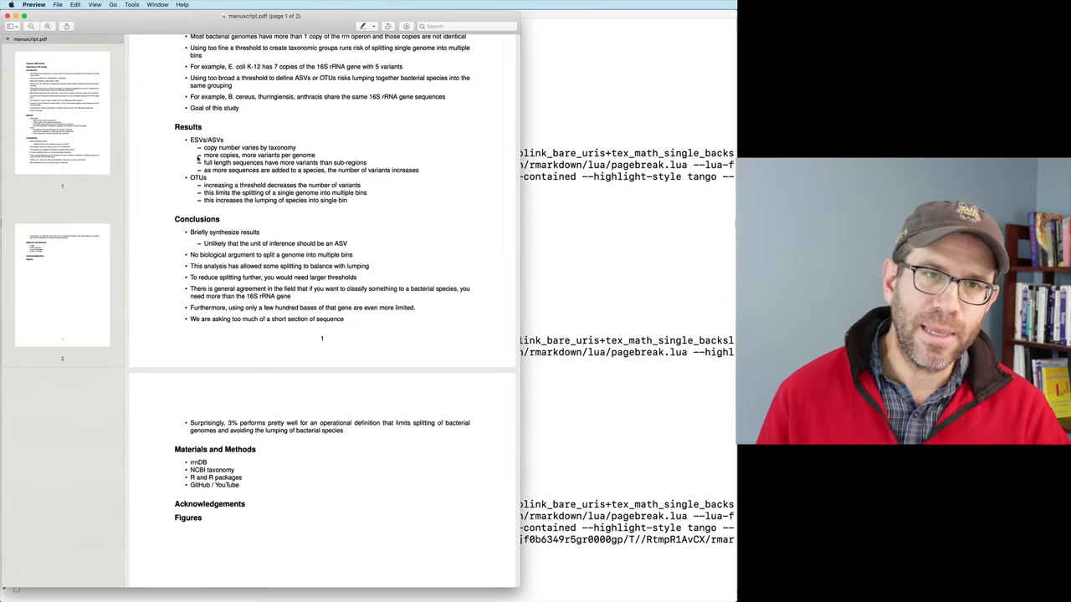
scroll(up, 3)
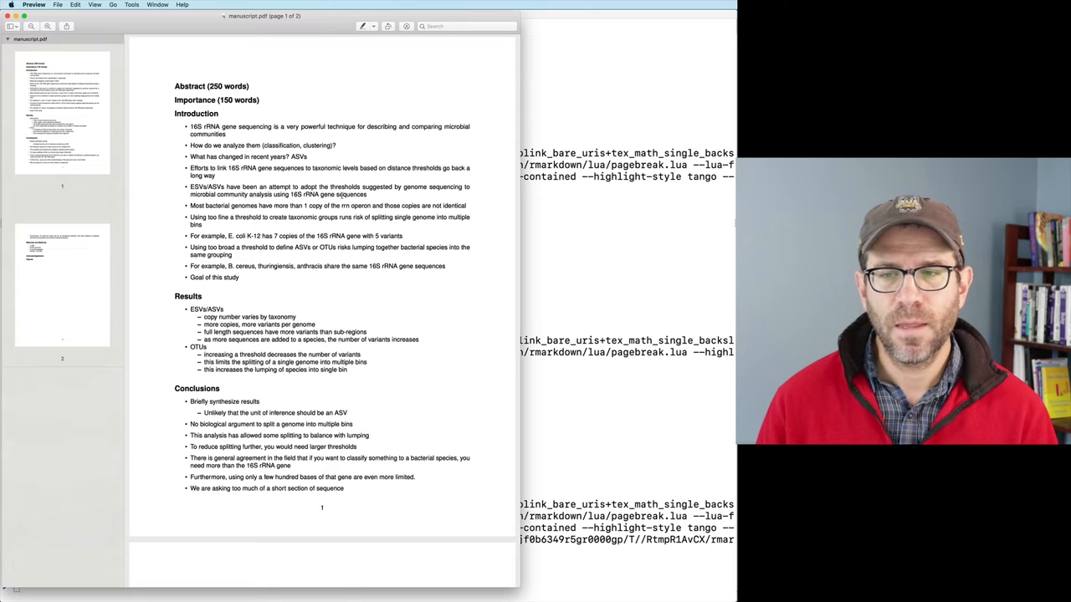
mouse_move(542, 205)
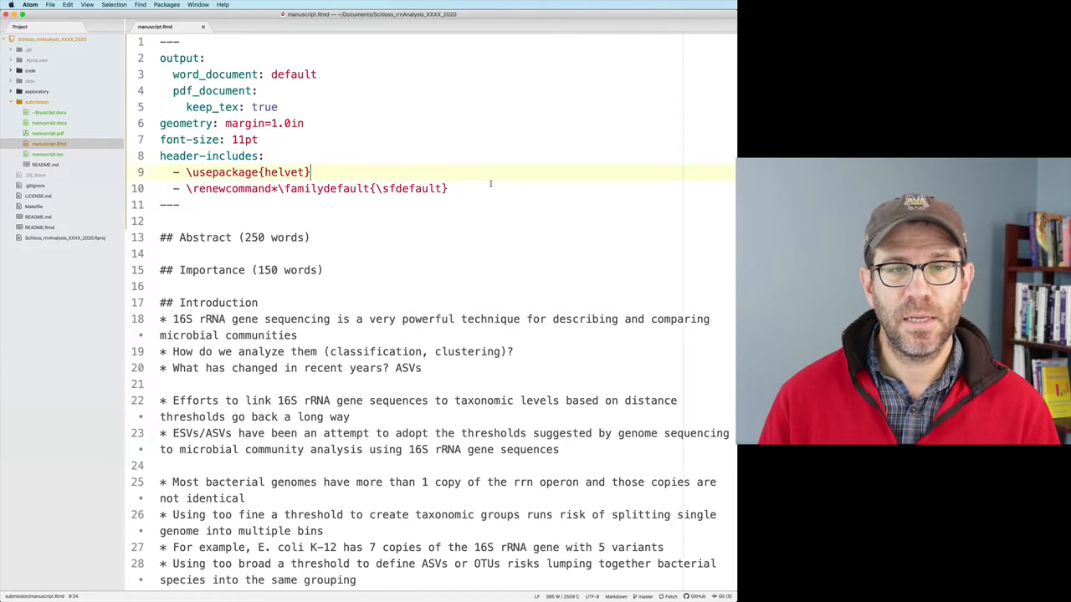
Add - \usepackage{setspace} and - \doublespacing to the header-includes list
key(Return)
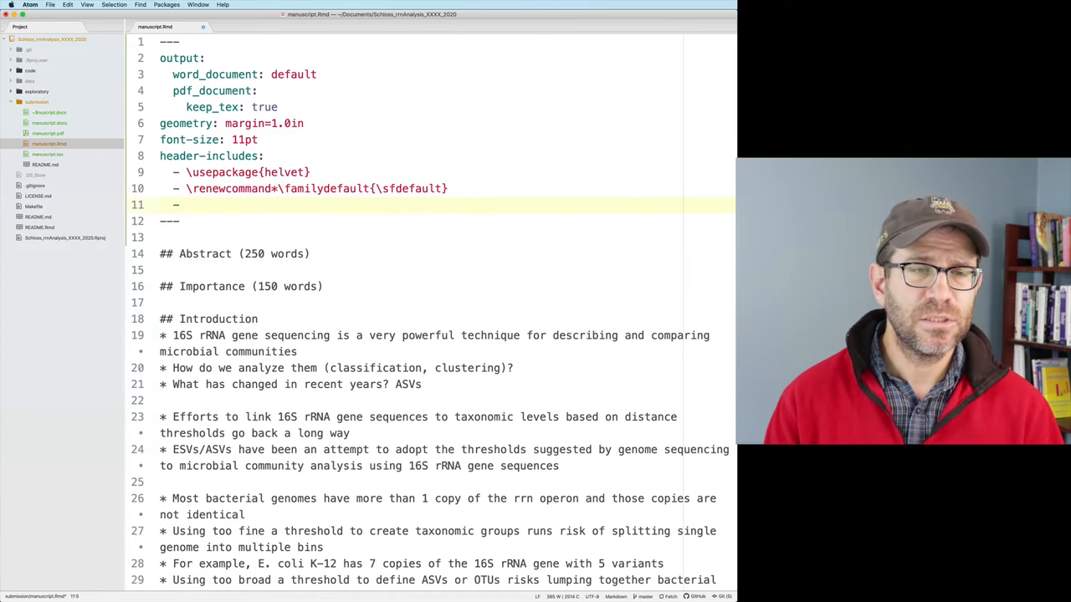
text(\usepack)
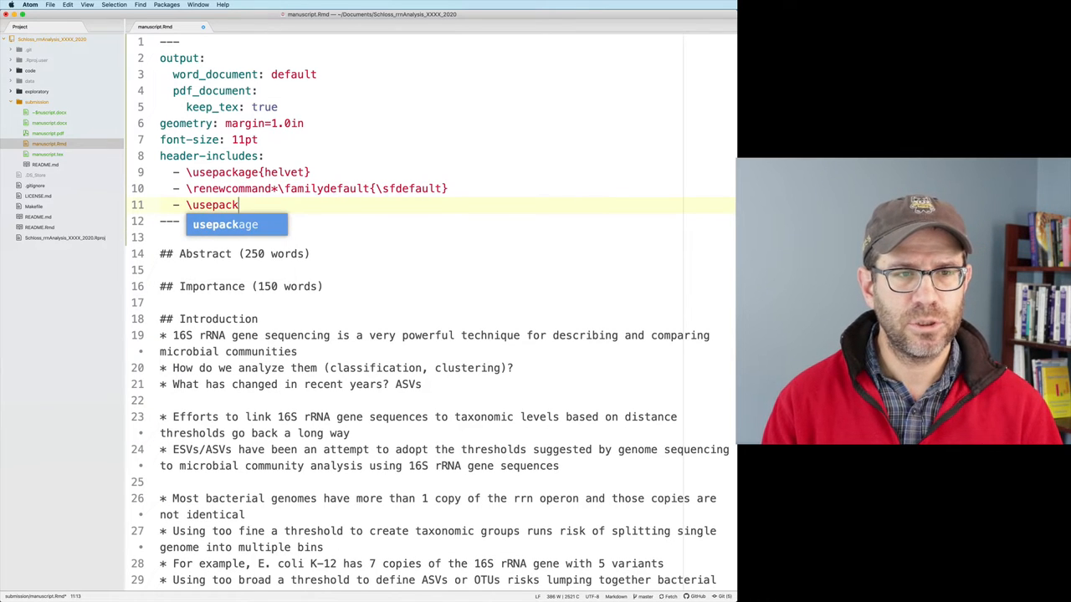
text(age{setspace)
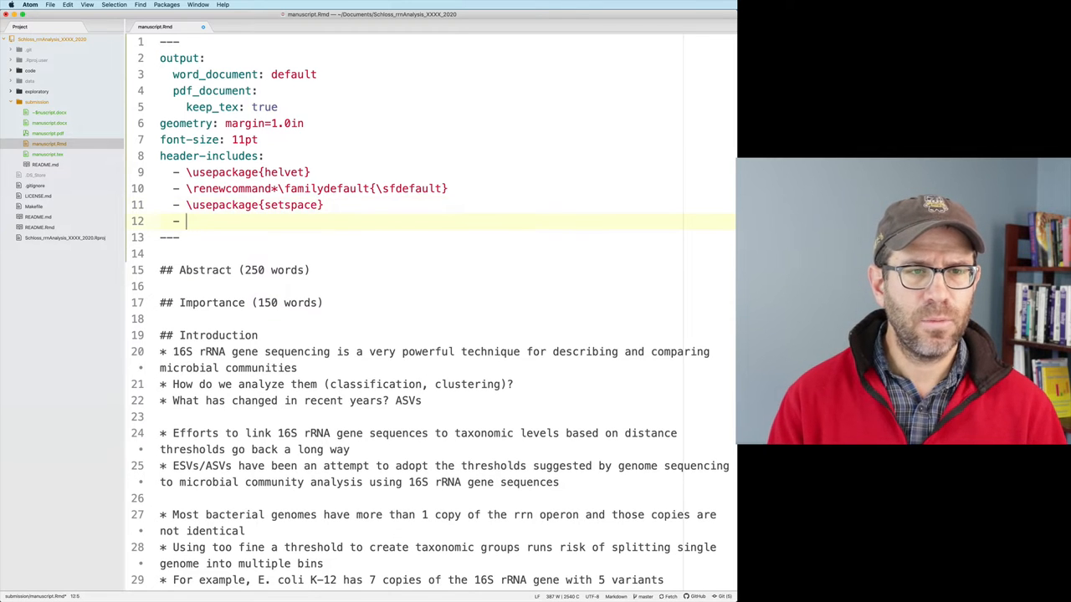
text(\doubl)
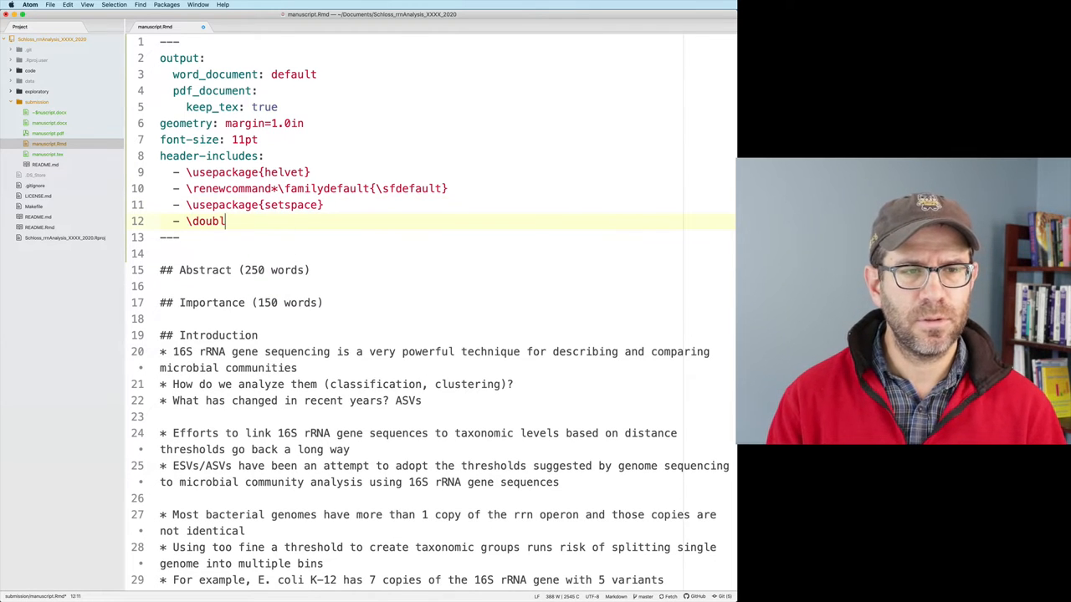
text(espacing)
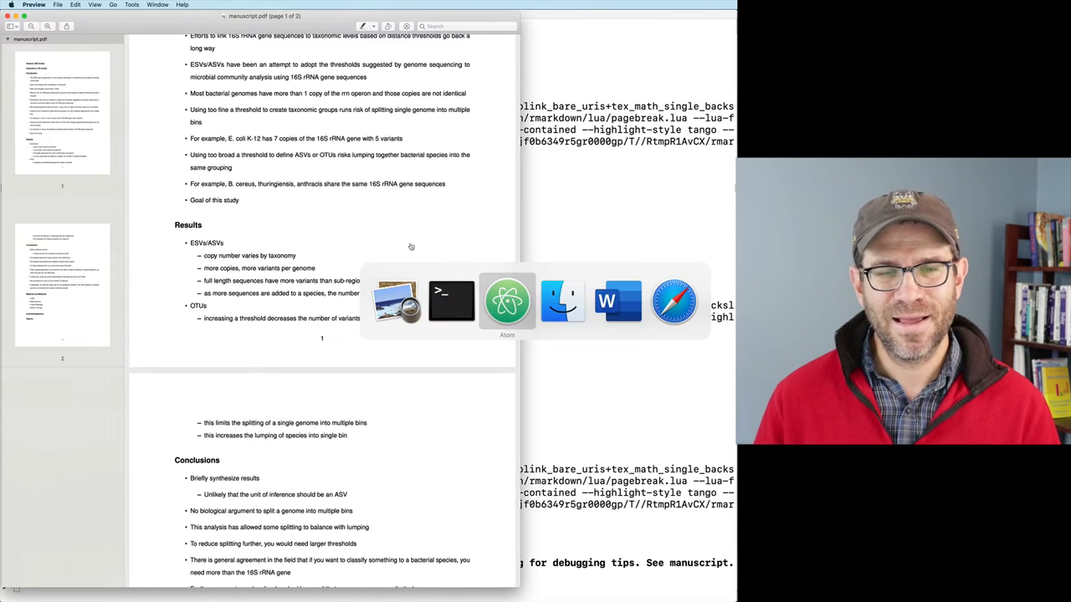
Return from the double-spaced PDF in Preview to the manuscript source in Atom
click(507, 302)
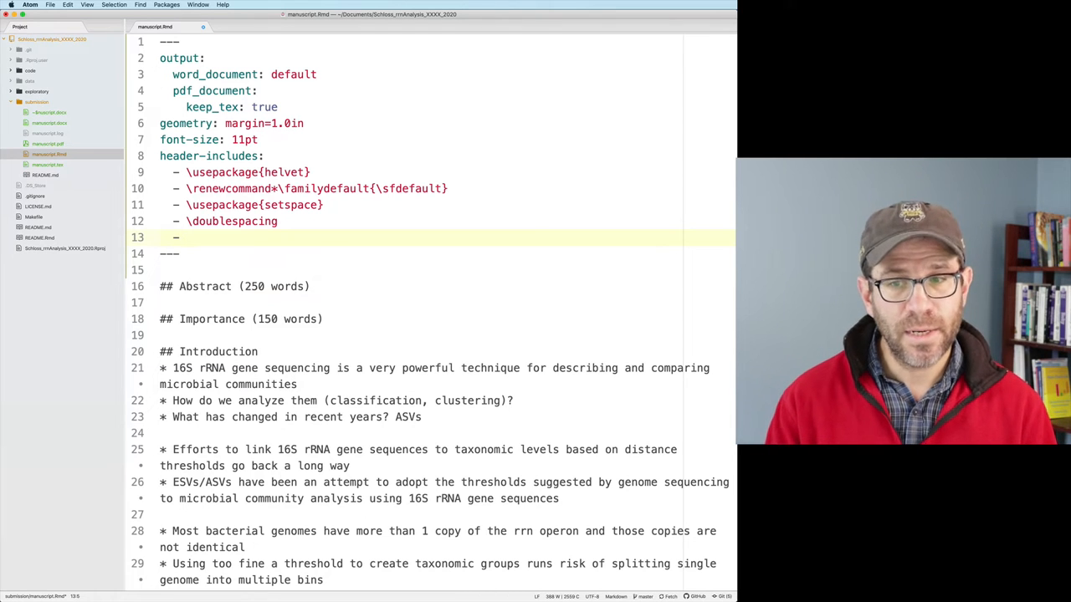
Add - \usepackage[left]{lineno} and - \linenumbers to header-includes, then view the PDF
text(\usepackage[left)
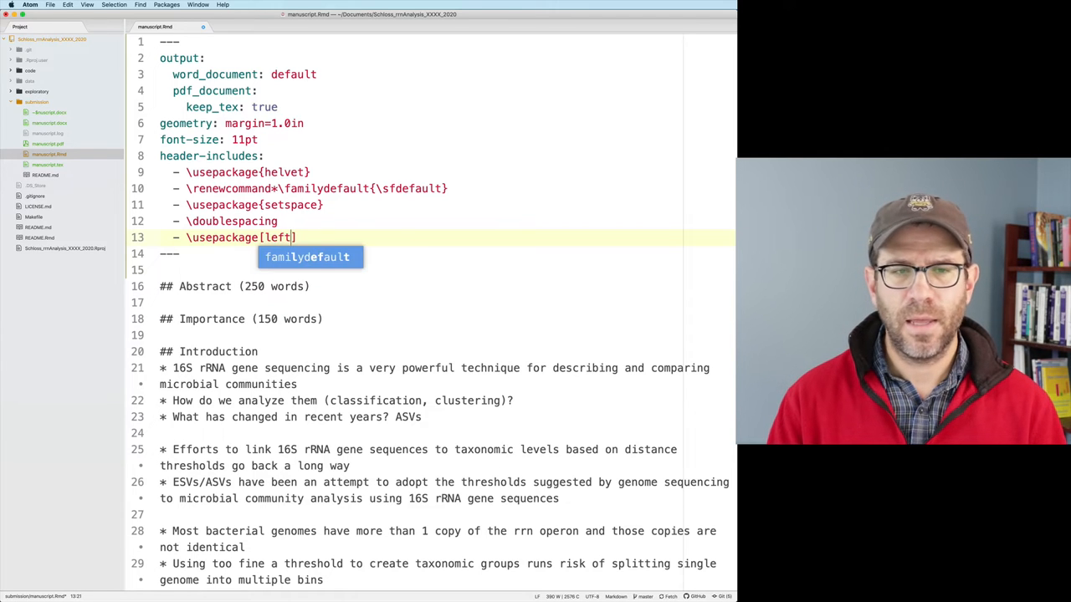
text({lineno})
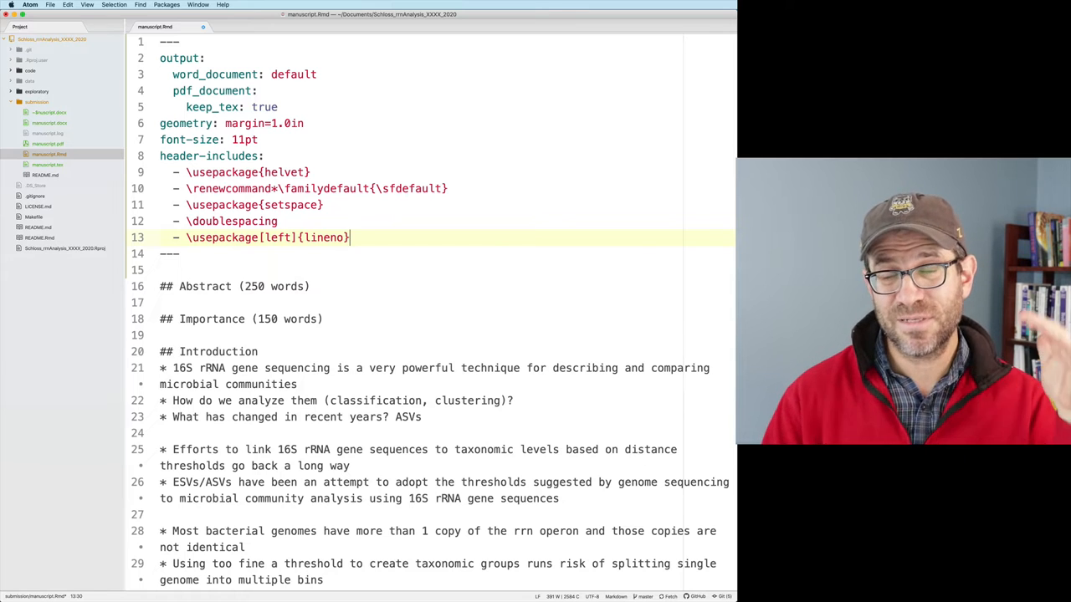
key(Return)
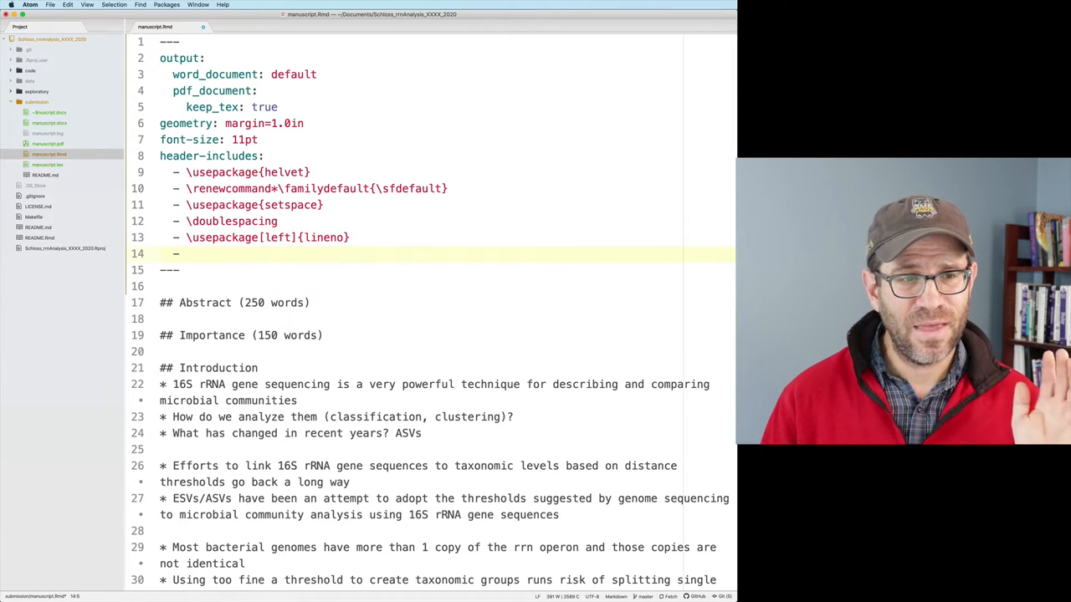
text(\linen)
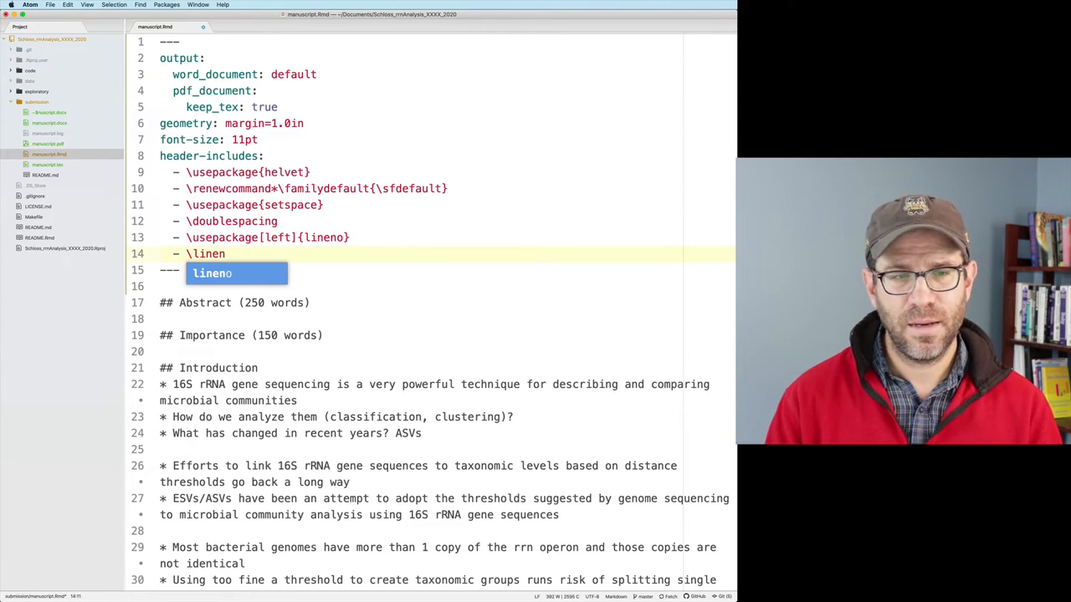
text(umbr)
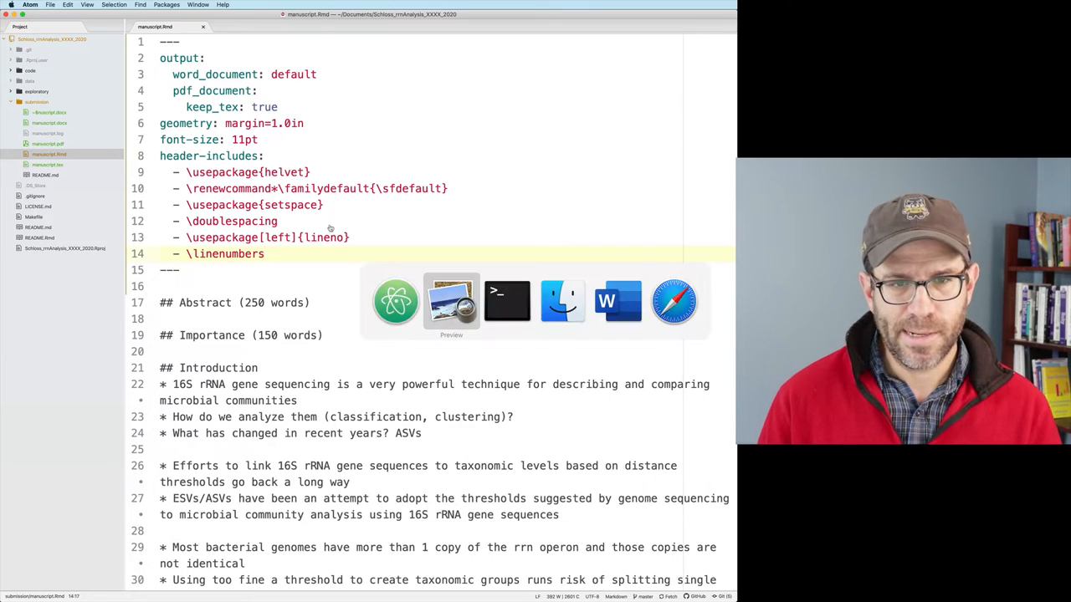
click(507, 301)
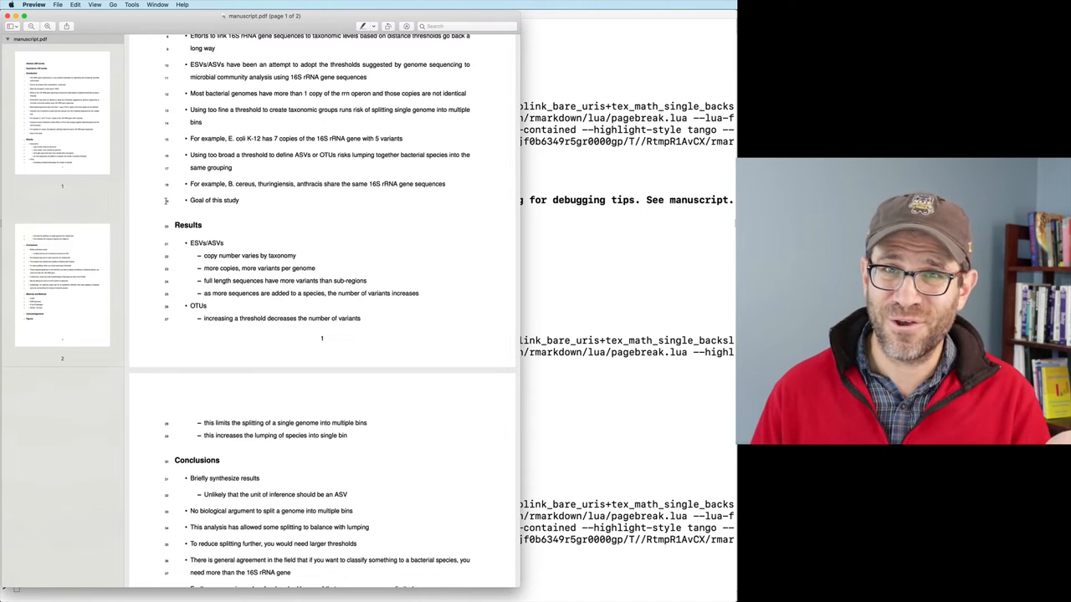
Scroll through manuscript.pdf in Preview to check the left-margin line numbers
scroll(up, 3)
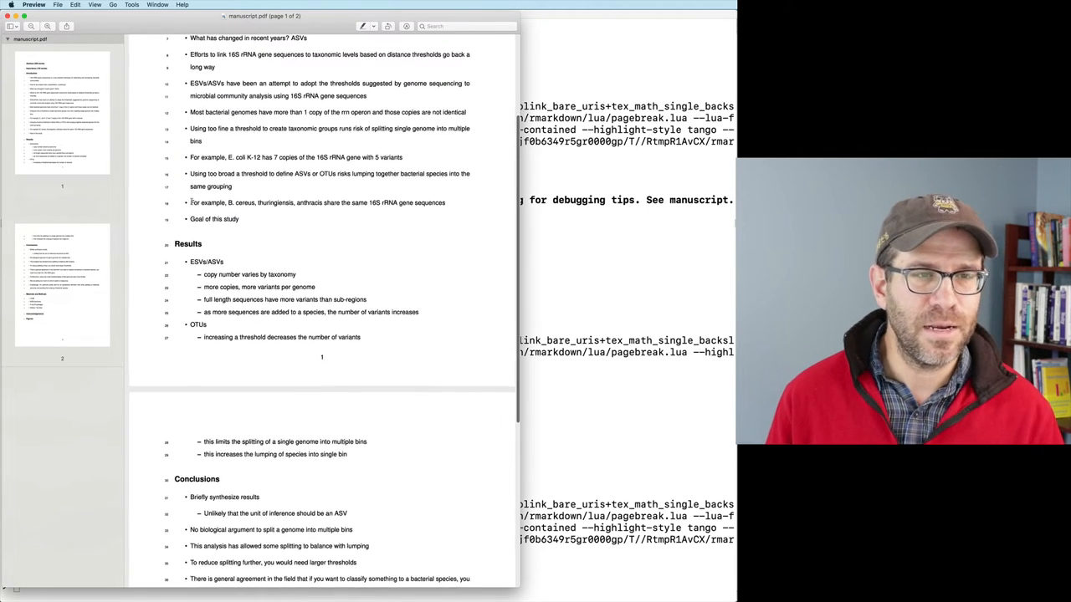
scroll(down, 3)
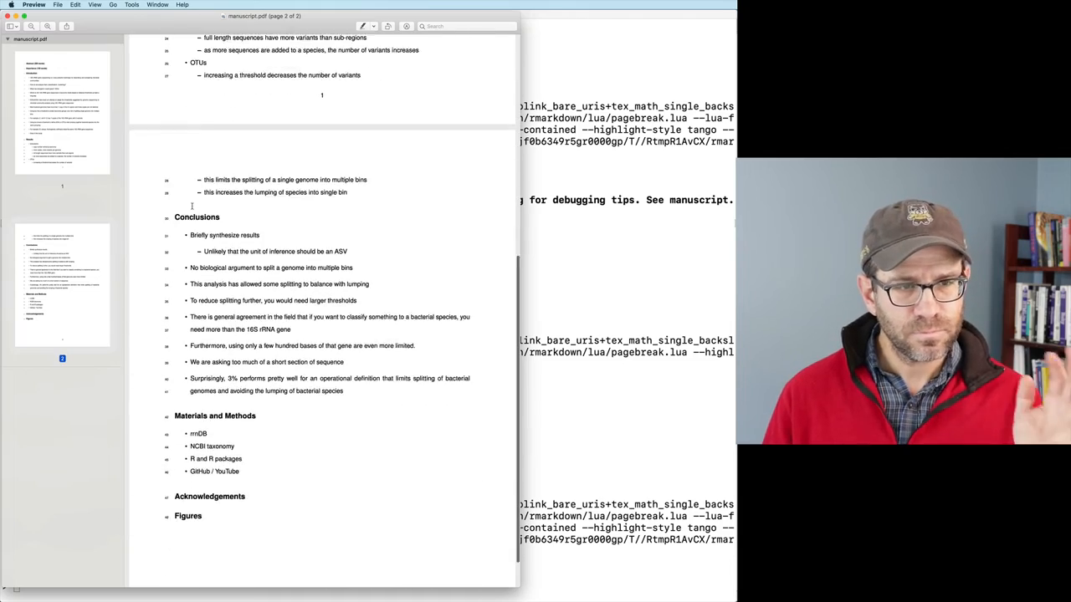
scroll(up, 3)
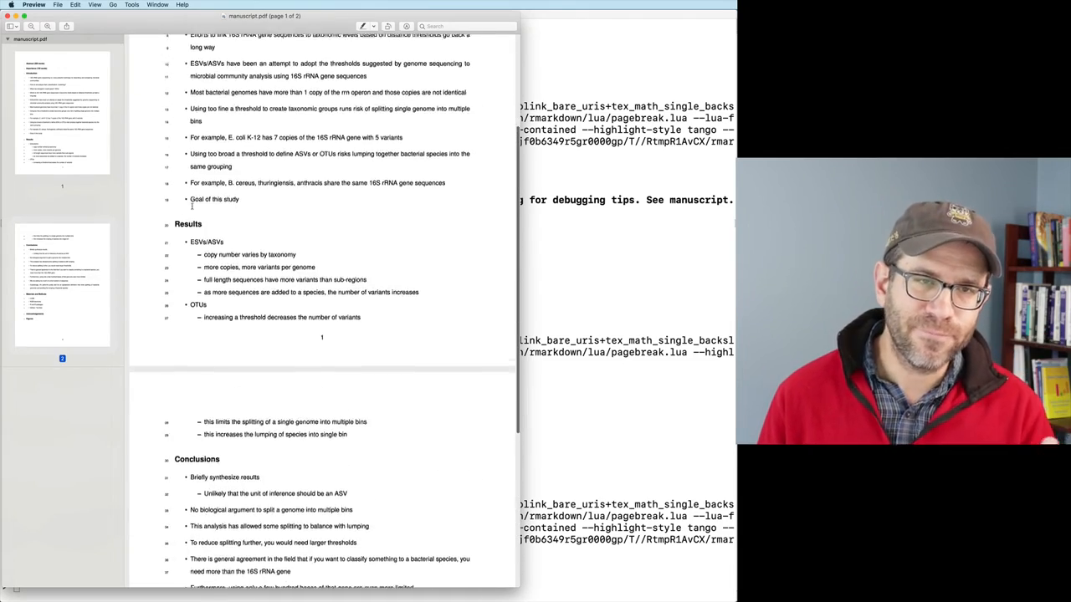
scroll(up, 3)
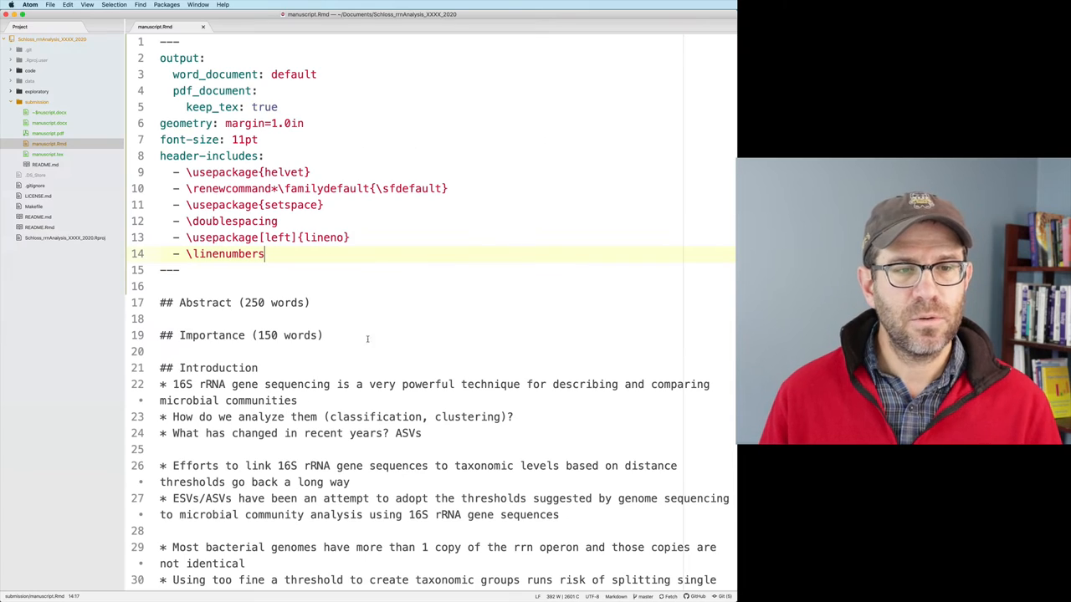
Write the level-1 title heading 'Amplicon sequence variants should not replace operational taxonomic units in marker-gene data analysis'
key(enter)
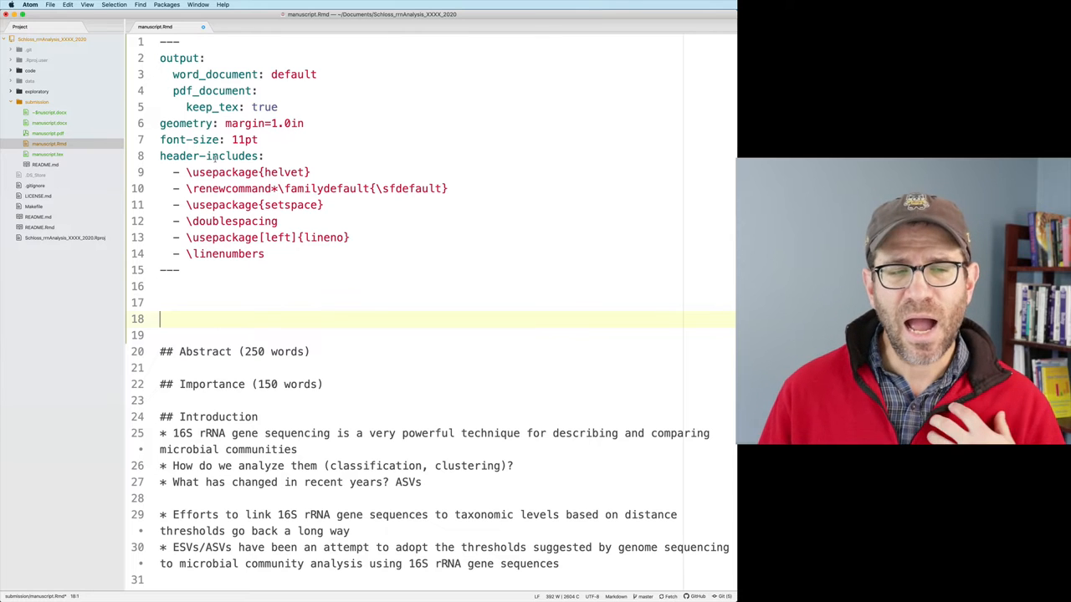
click(161, 301)
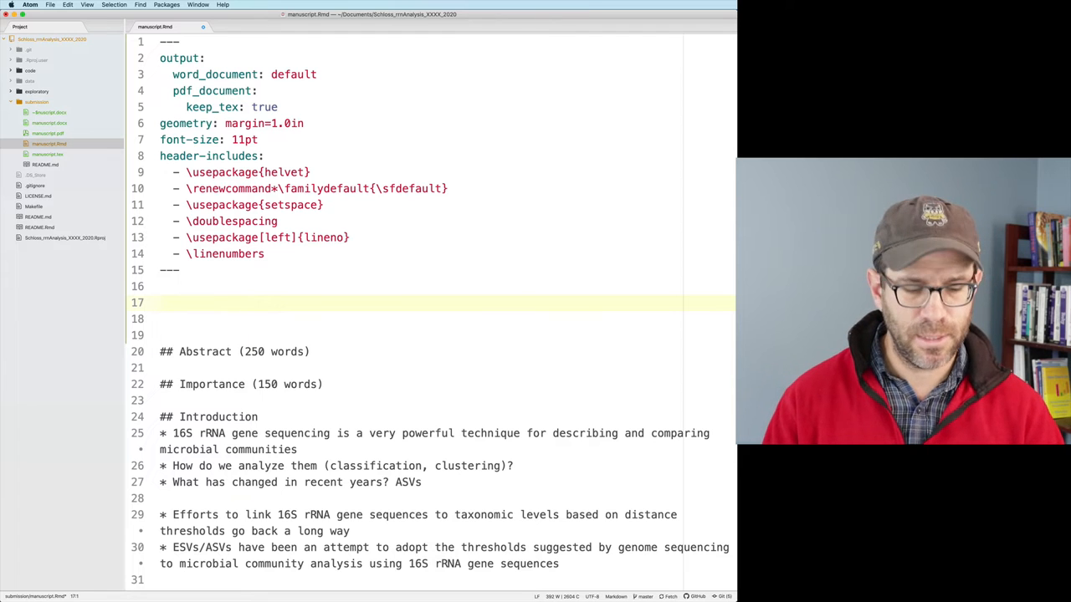
text(#)
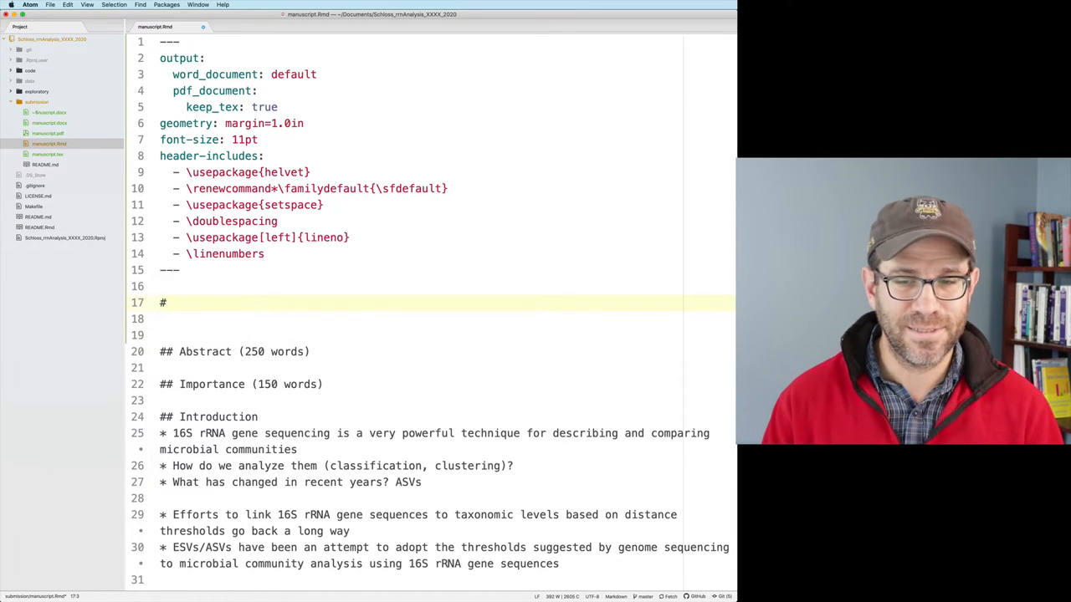
text(Amplicon se)
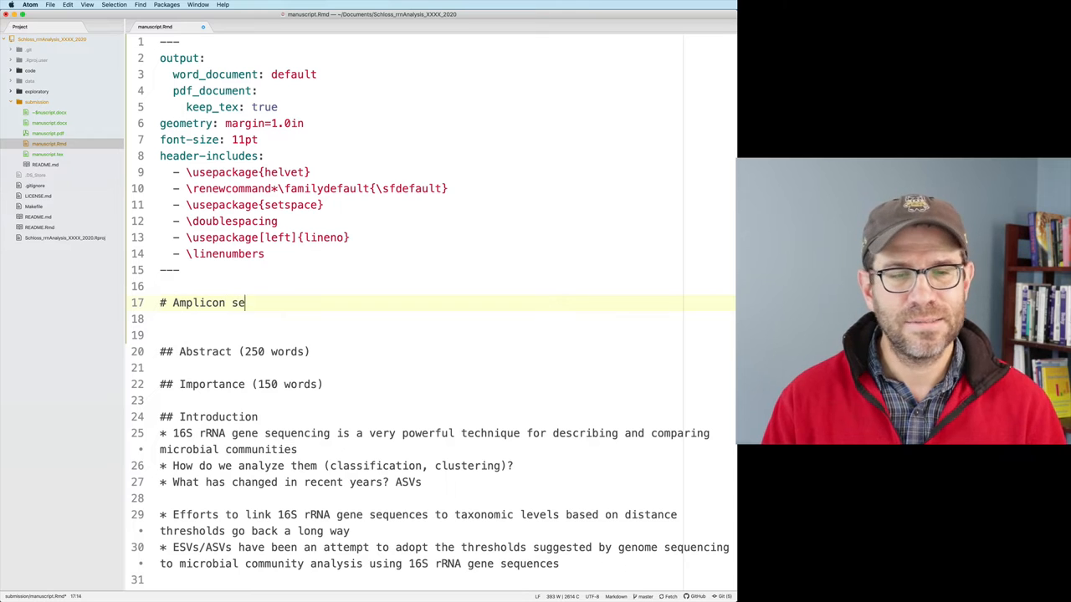
text(quence variants should not repla)
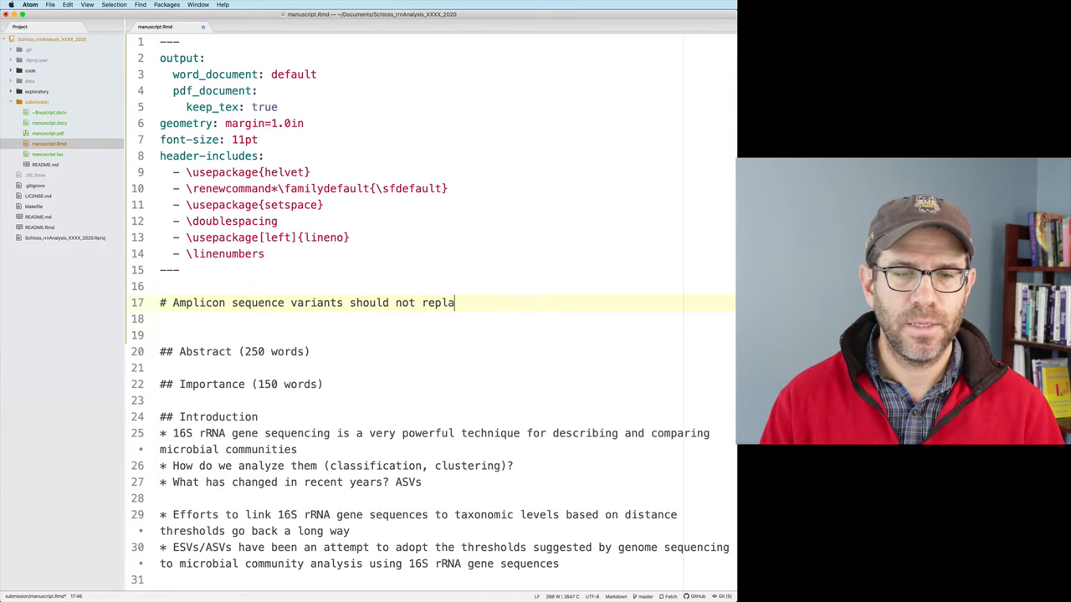
text(ce operational t)
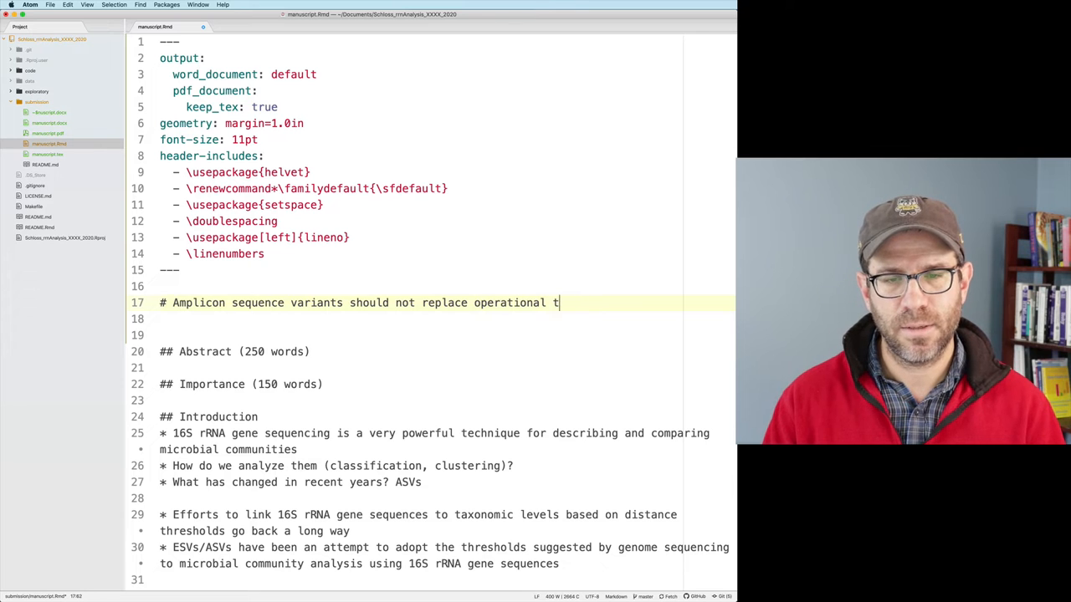
text(axonomic unity)
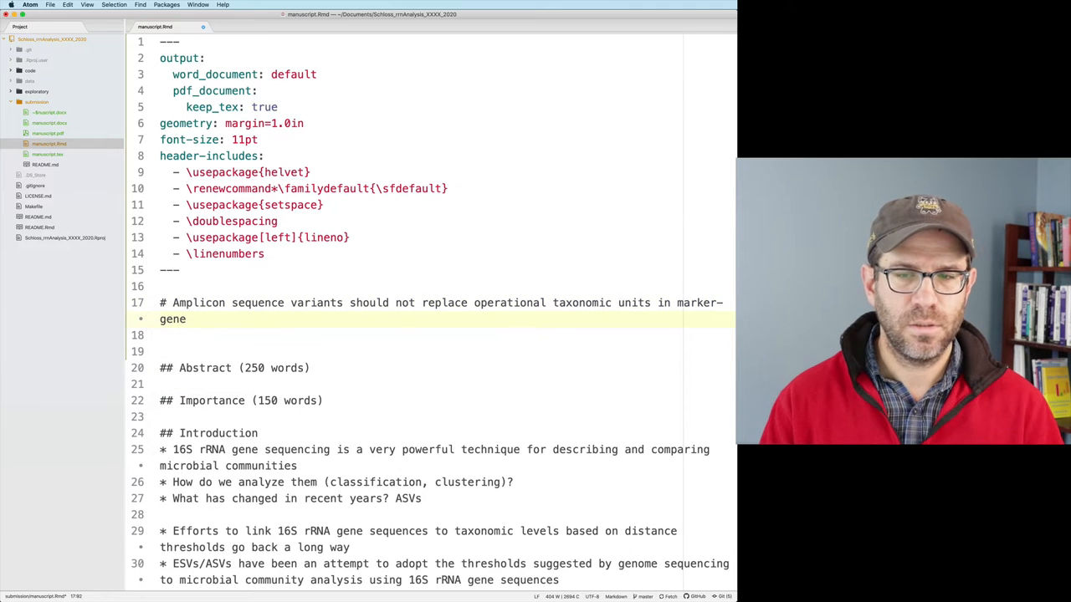
text(data analys)
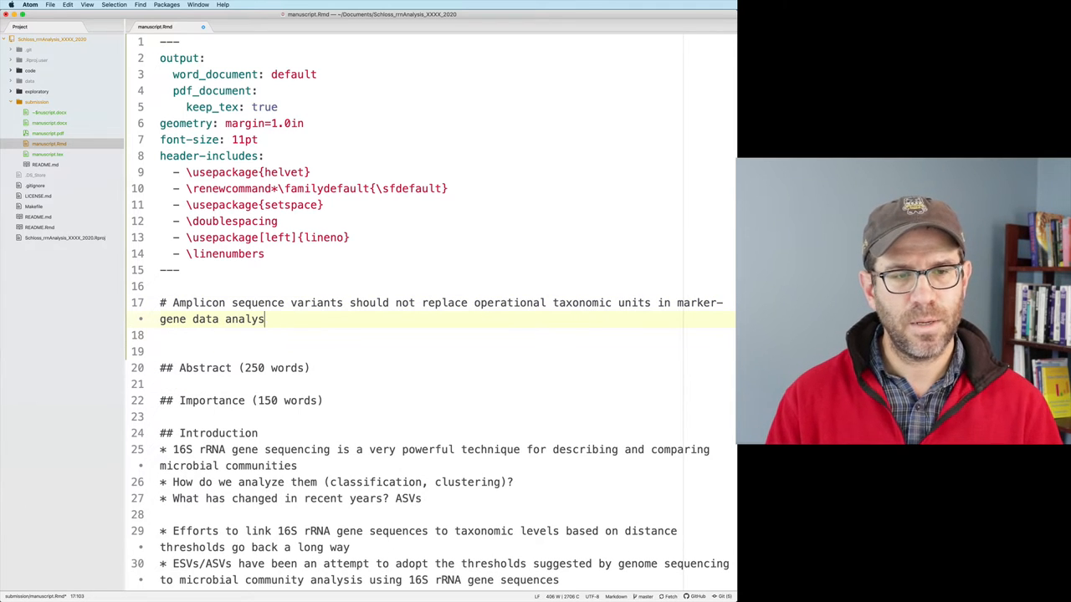
text(is)
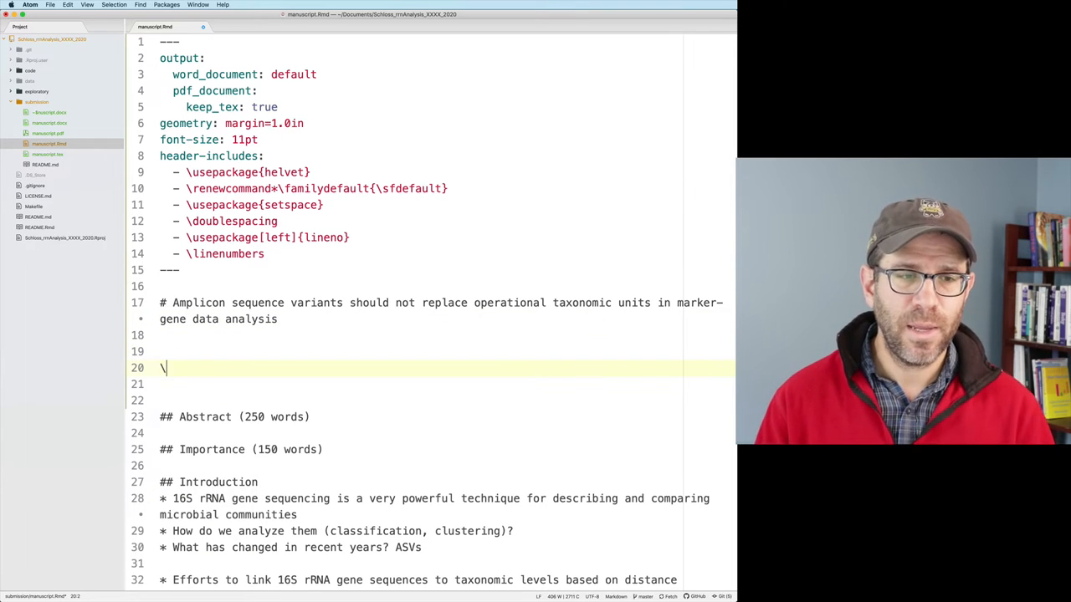
Add a \newpage command below the title
text(newpage)
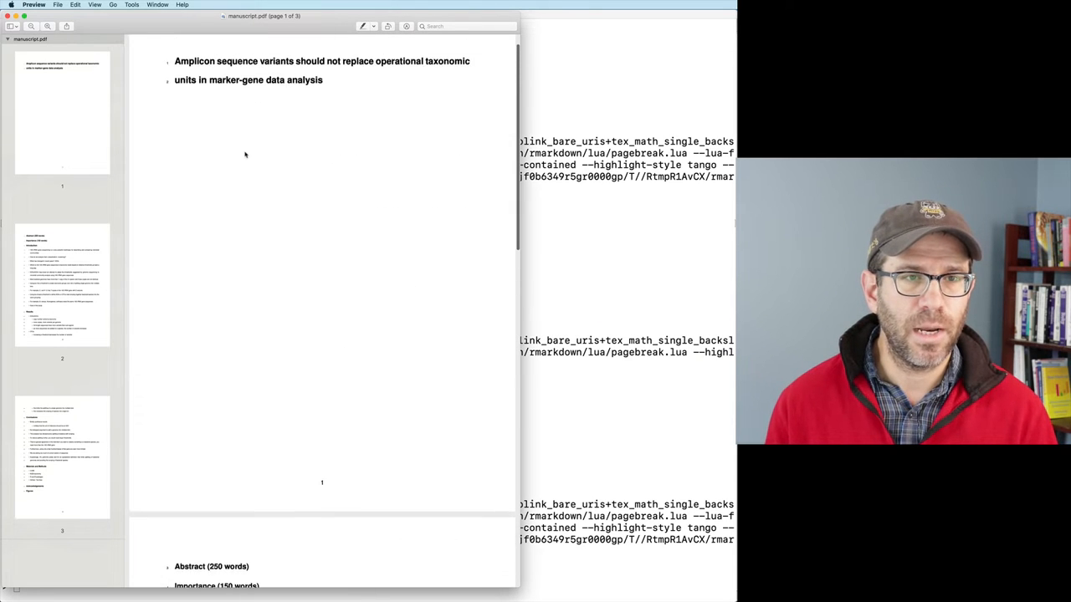
Scroll the regenerated PDF in Preview to confirm the title sits alone on page one
scroll(up, 3)
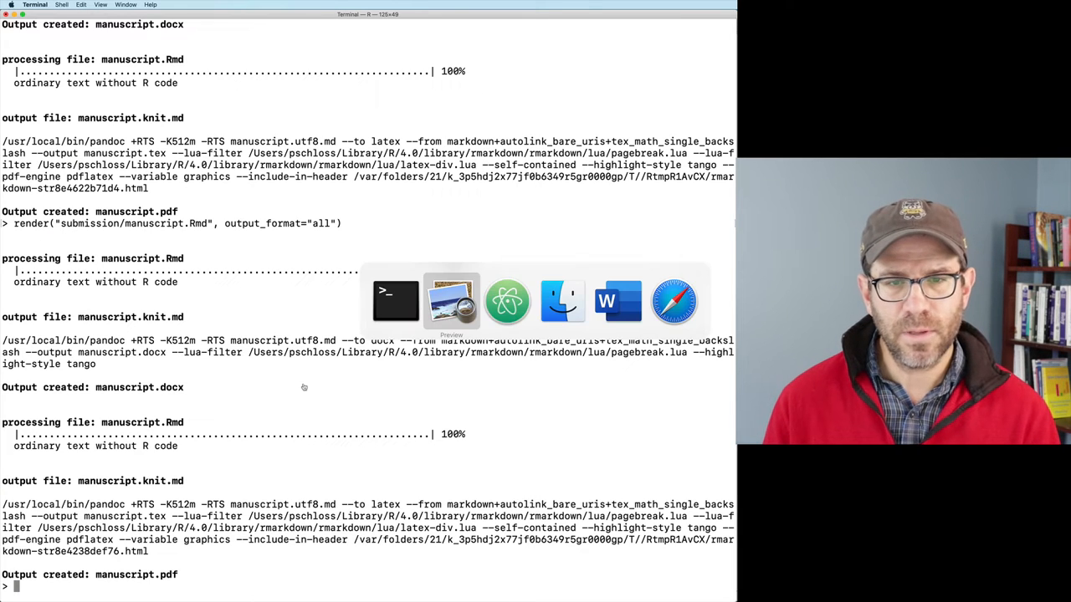
Add a bold '**Running title:**' line reading 'ASVs vs. OTUs' below the manuscript title
click(506, 302)
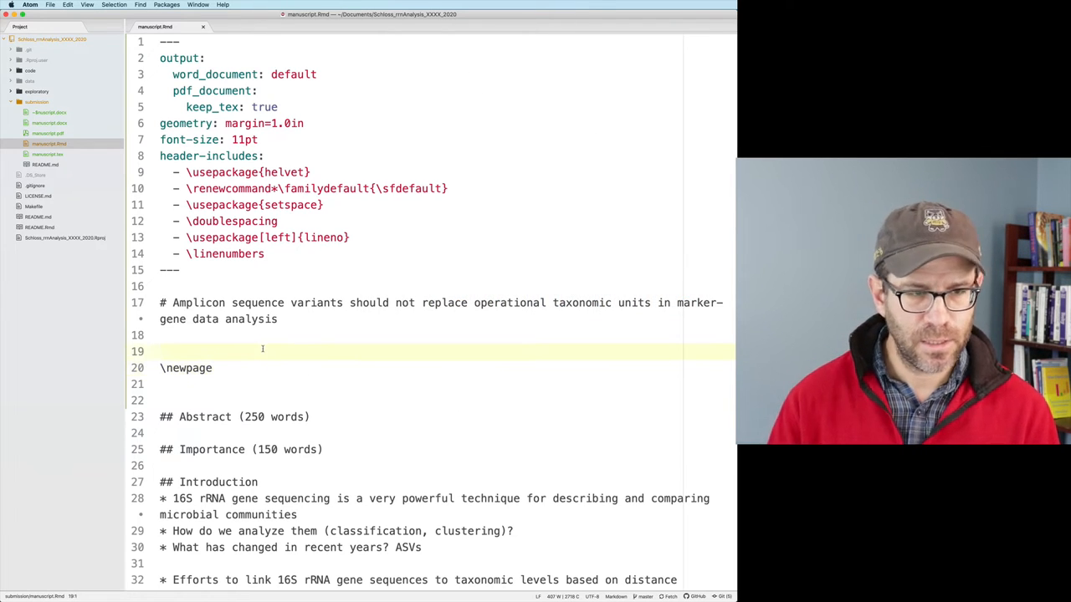
text(**Runn)
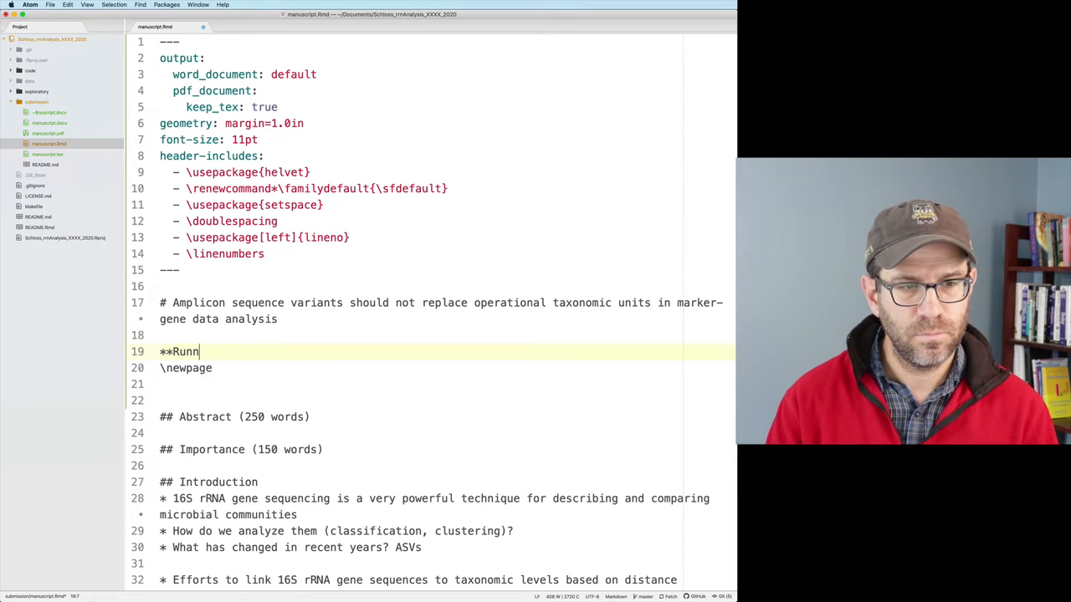
text(ing title:)
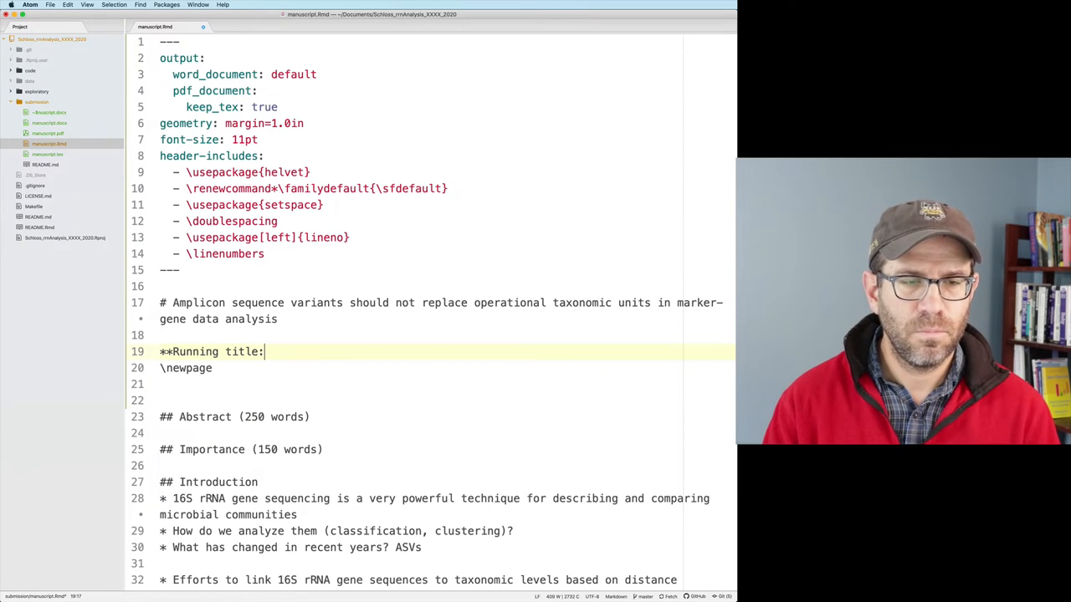
text(**)
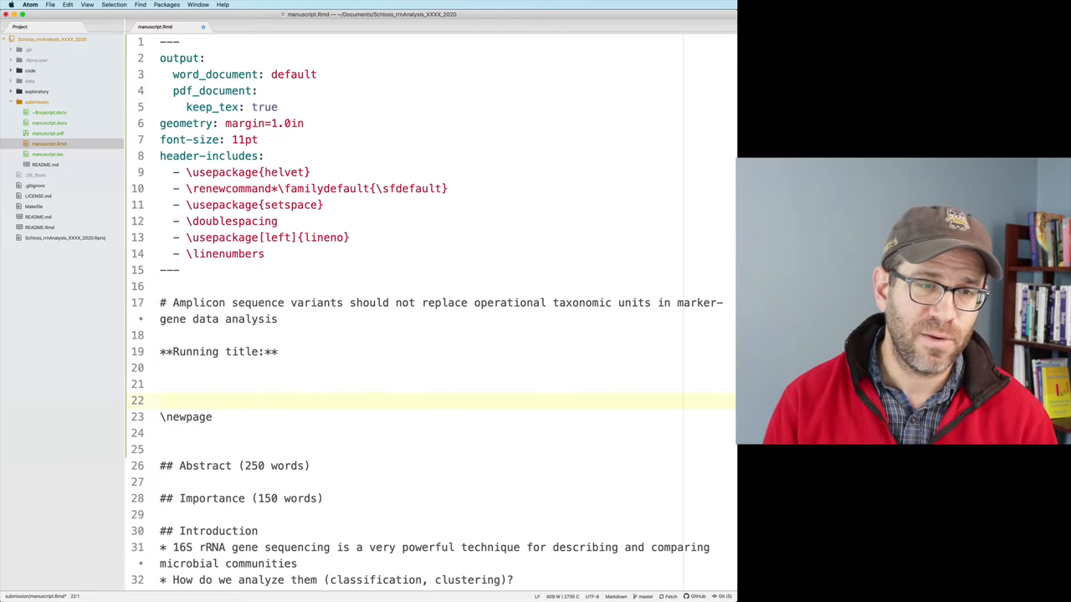
click(217, 351)
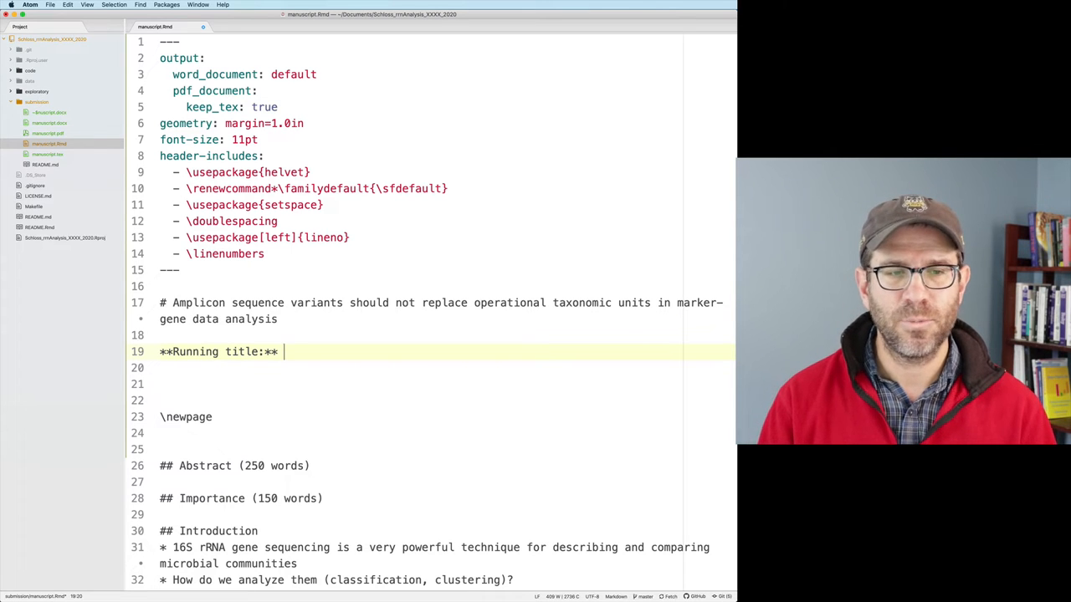
text(A)
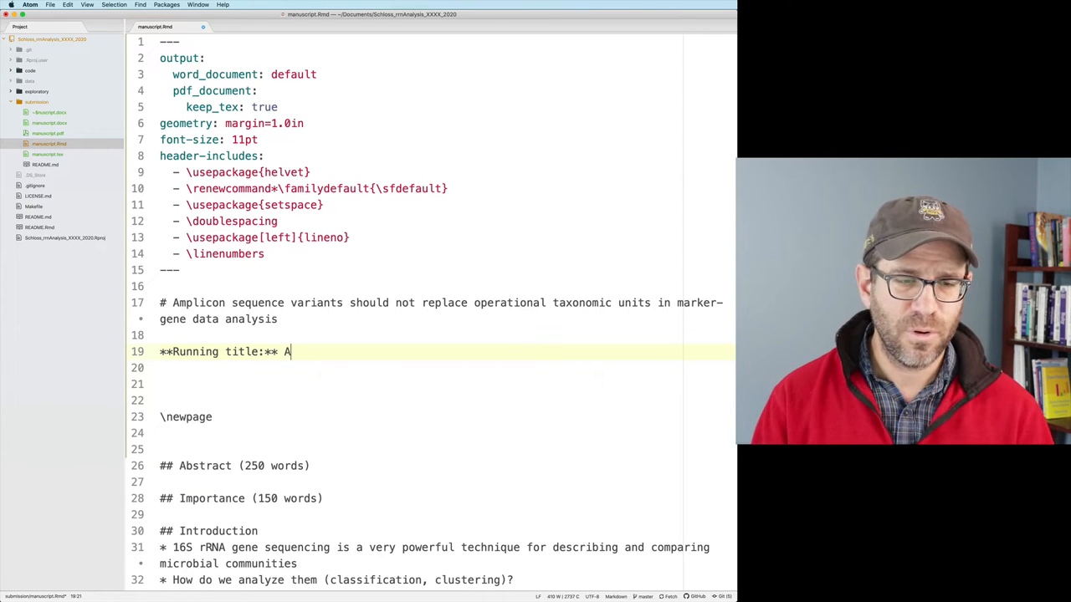
text(SVs vs.)
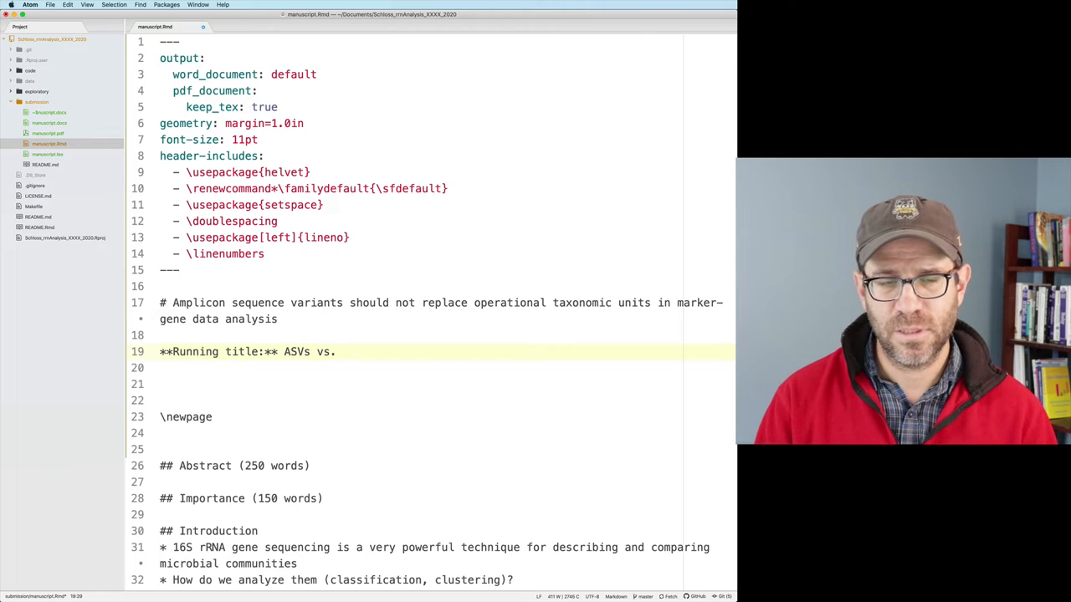
text(OTUs)
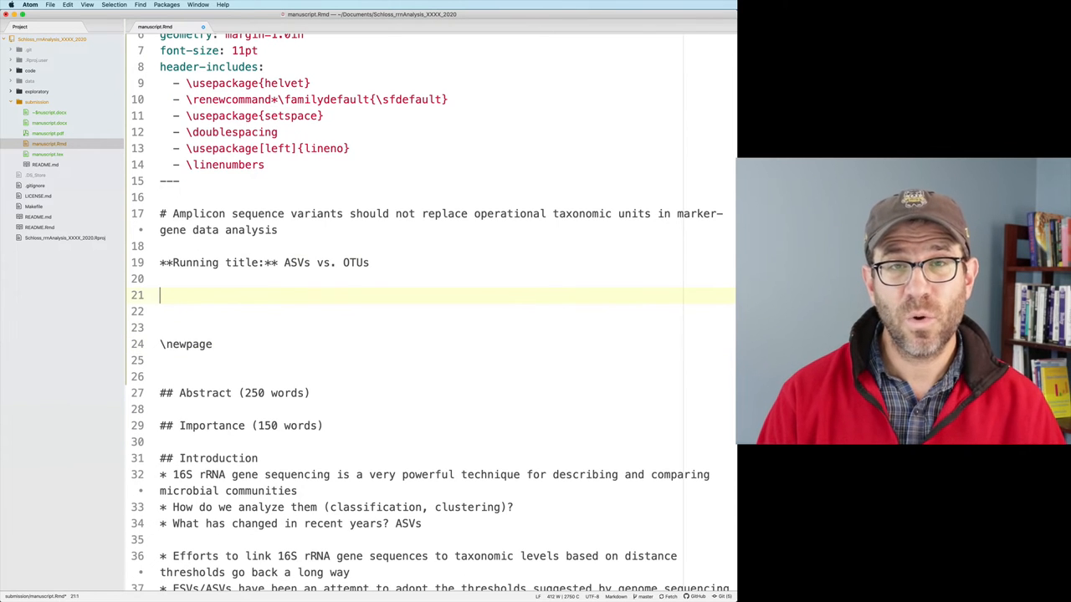
Add the author line 'Patrick D. Schloss' with dagger marks and a 'To whom correspondence should be addressed' line
text(Patrick)
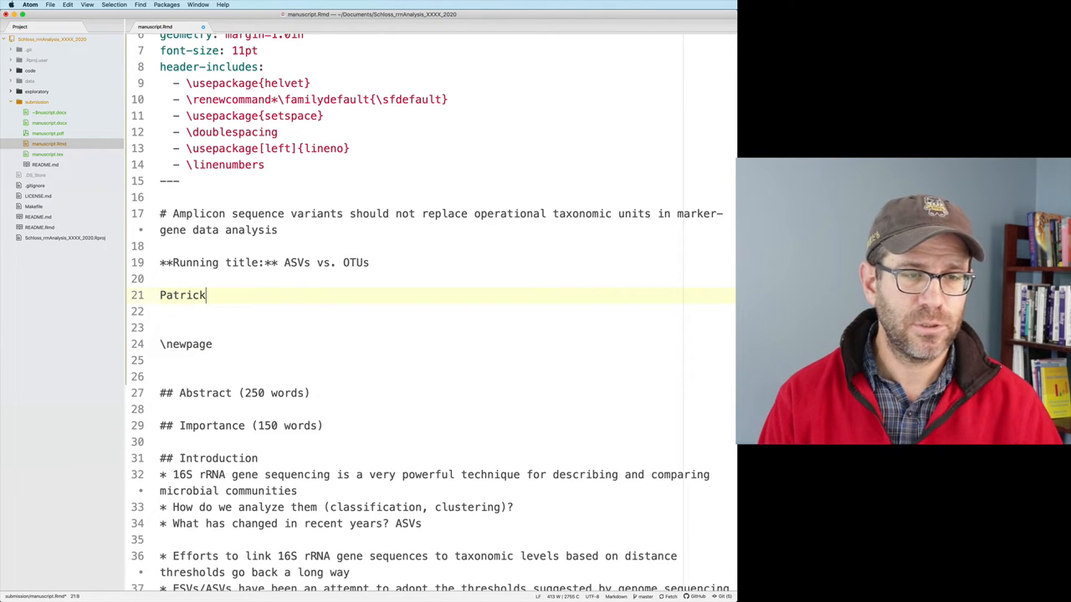
text(D. sch)
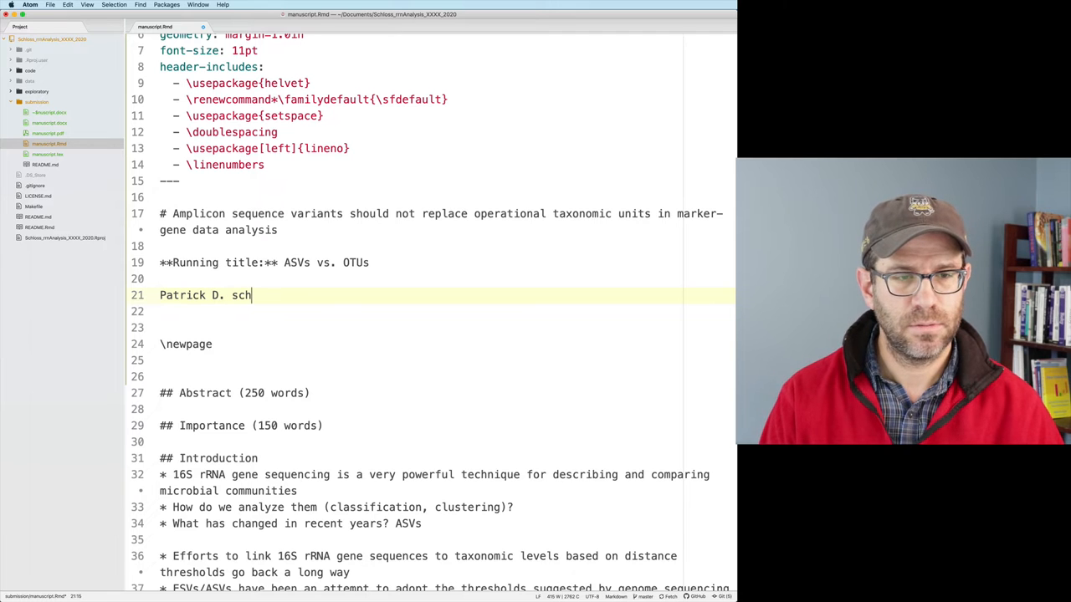
text(loss)
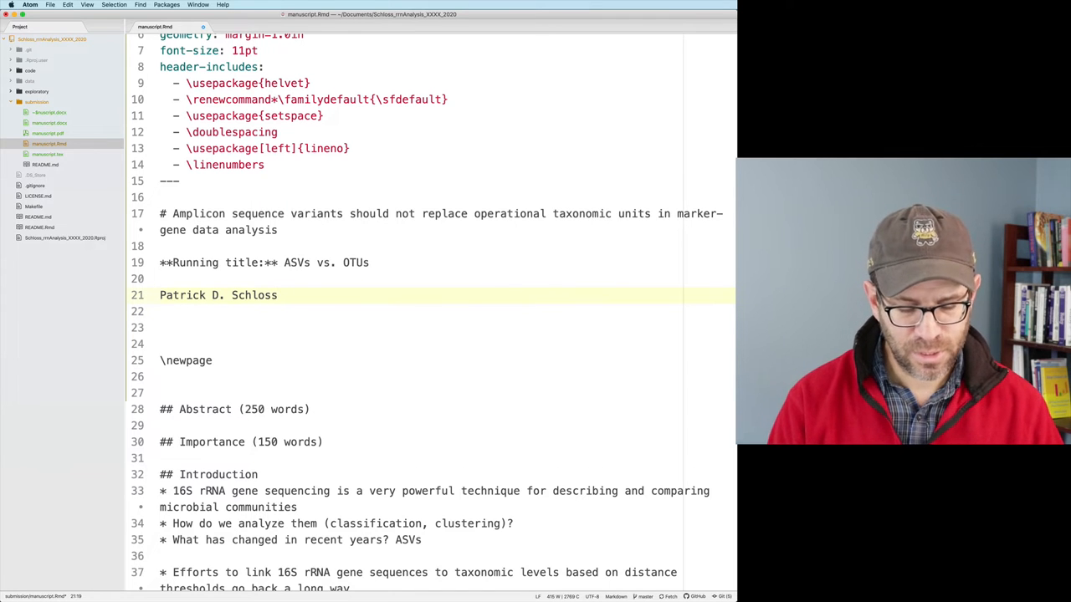
text(dagger)
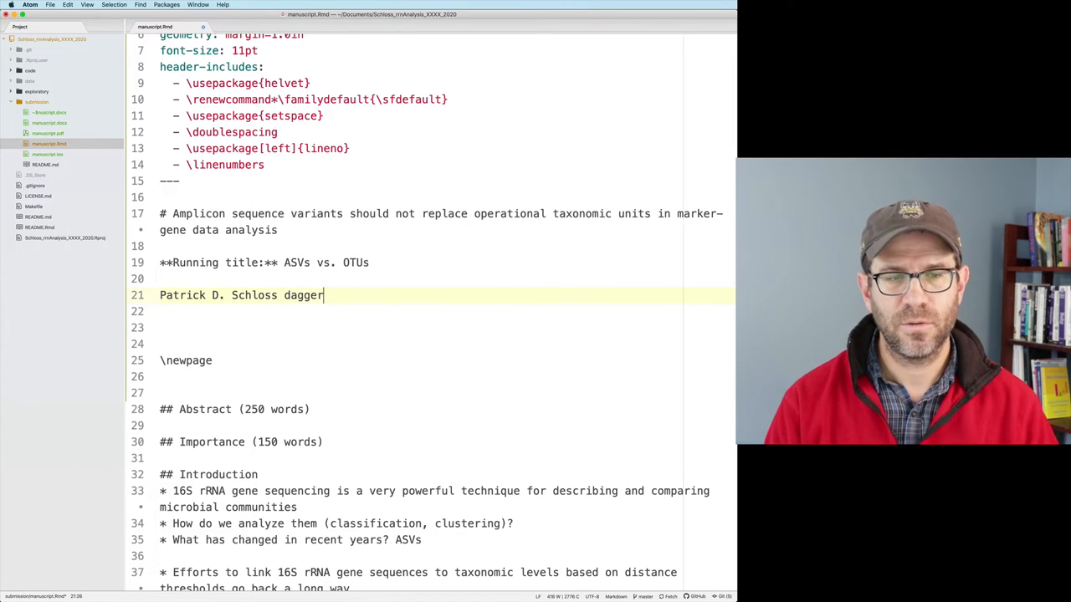
text(daga)
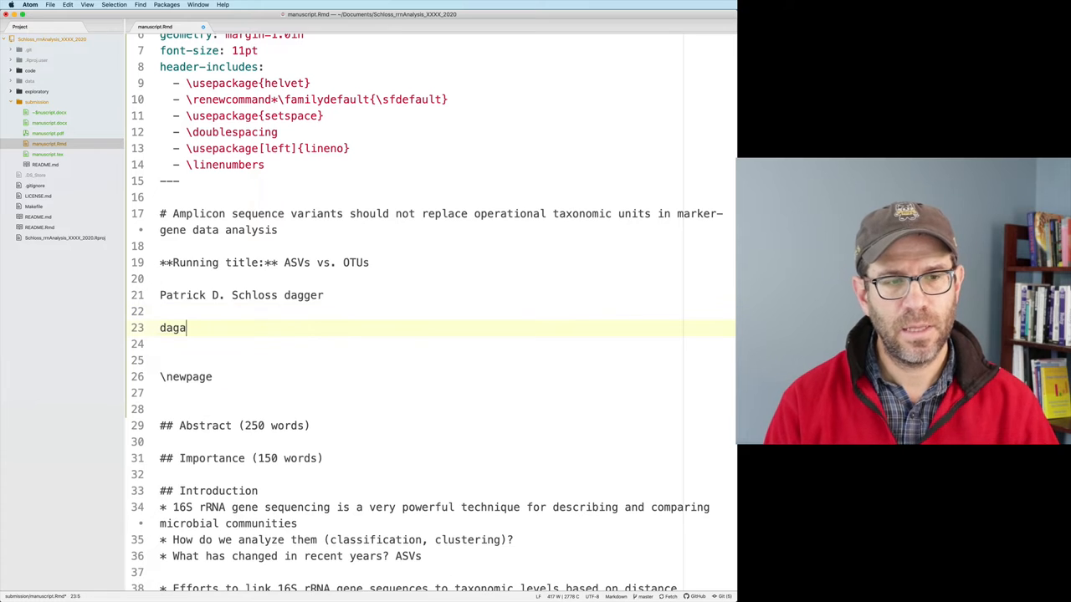
text(gger)
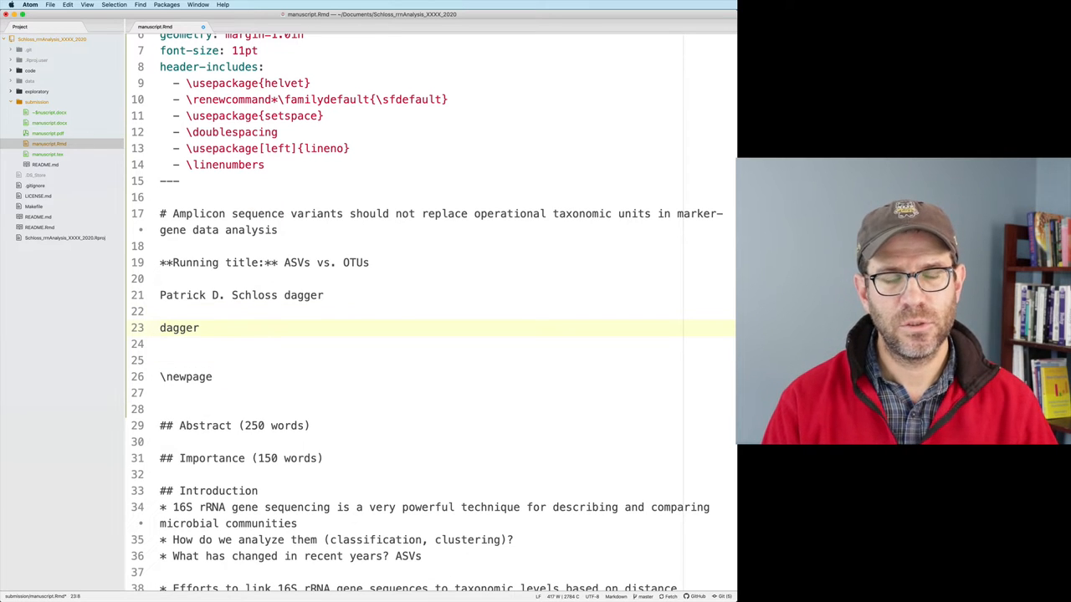
text(To who)
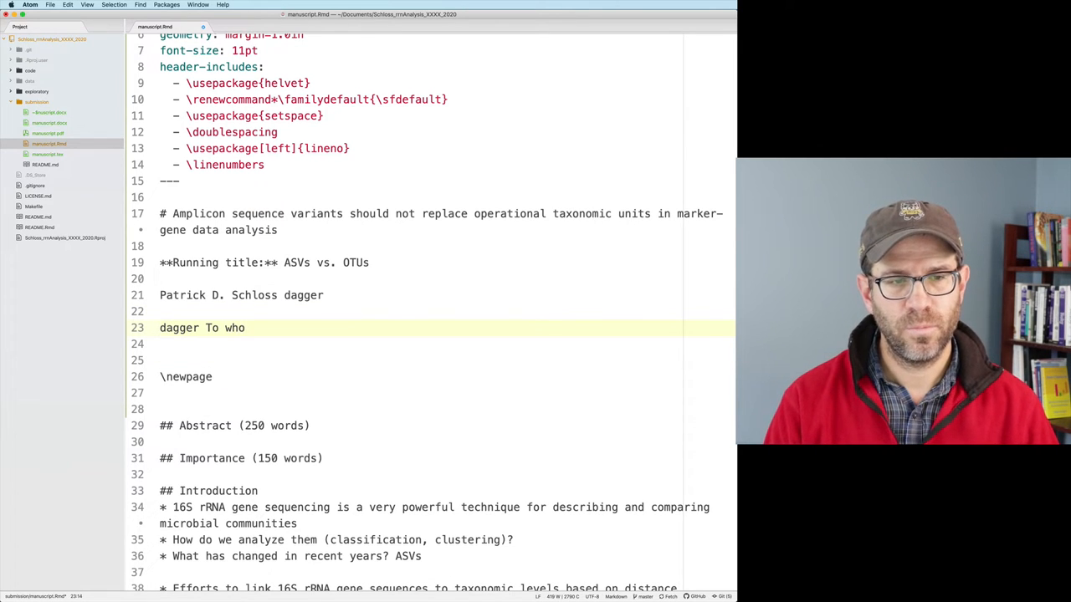
text(m corresponsi)
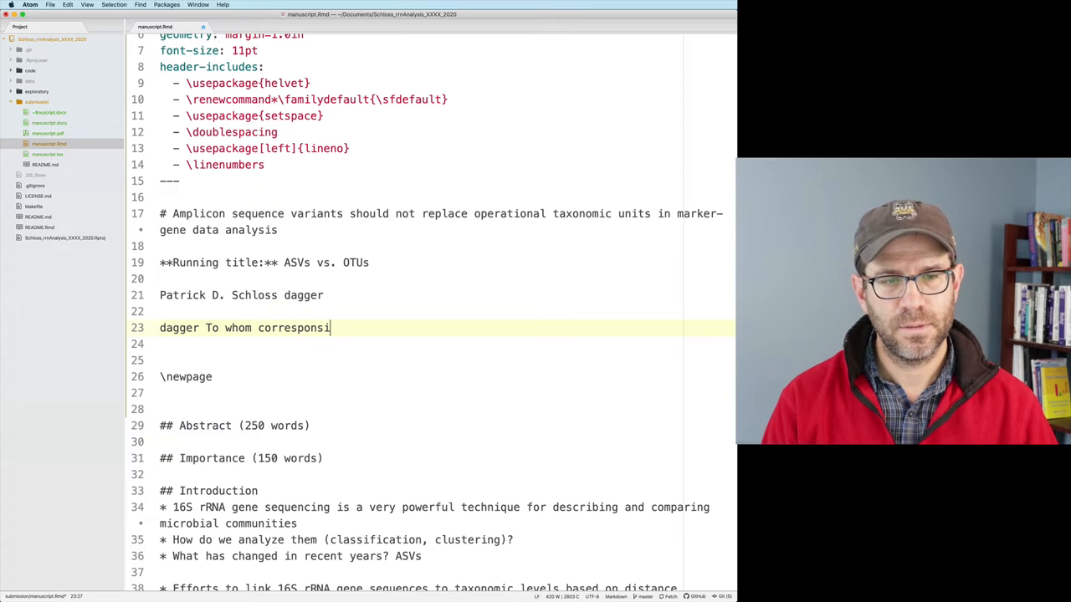
text(dence shoudl b)
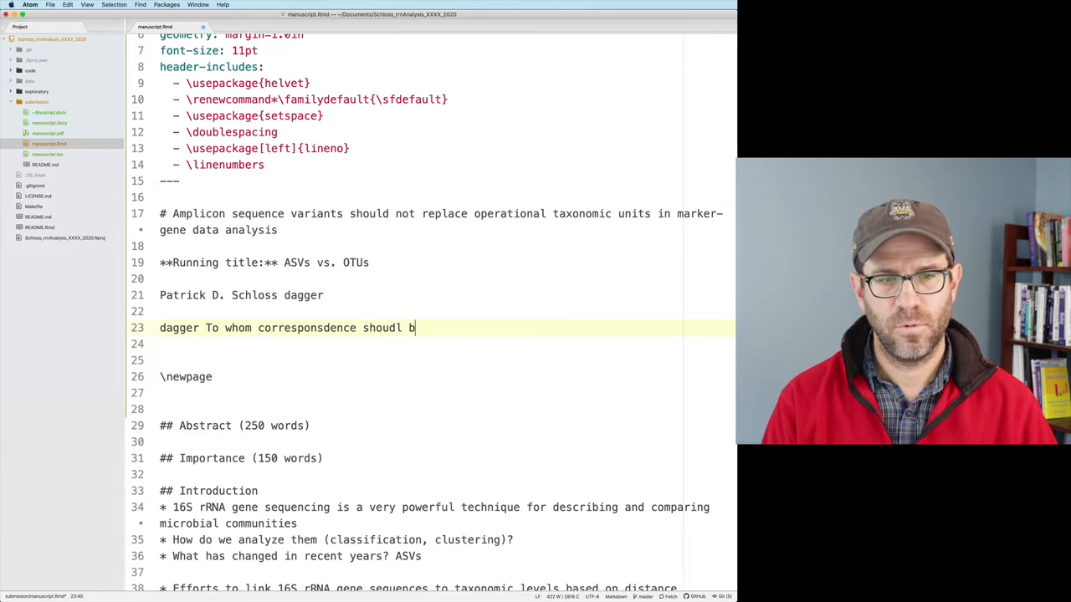
text(e addressed)
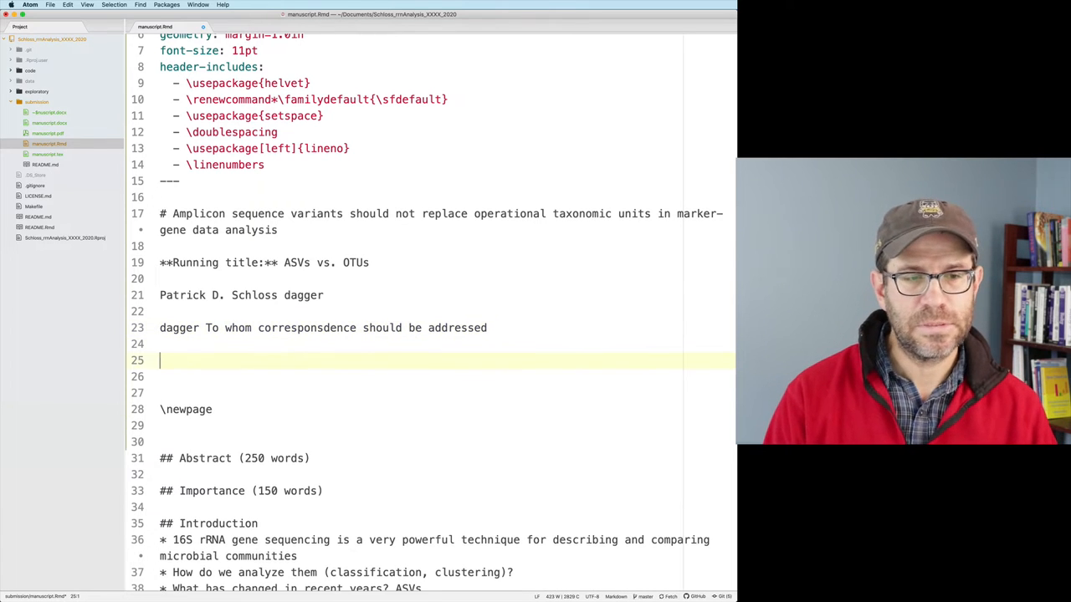
Add the affiliation: Department of Microbiology & Immunology, University of Michigan, Ann Arbor, MI 48109
text(Dep)
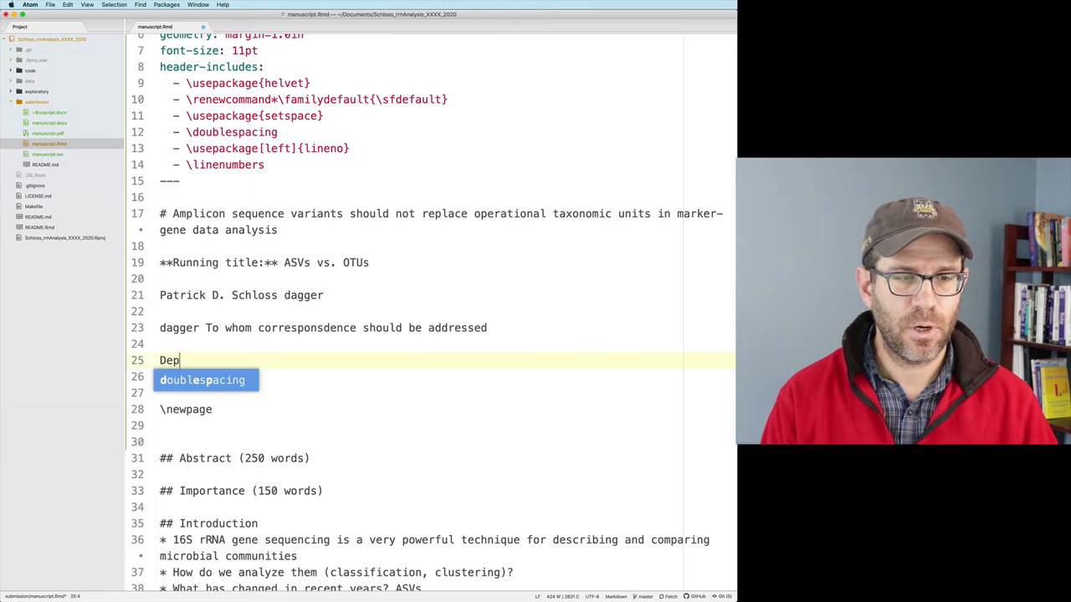
text(artment of Microb)
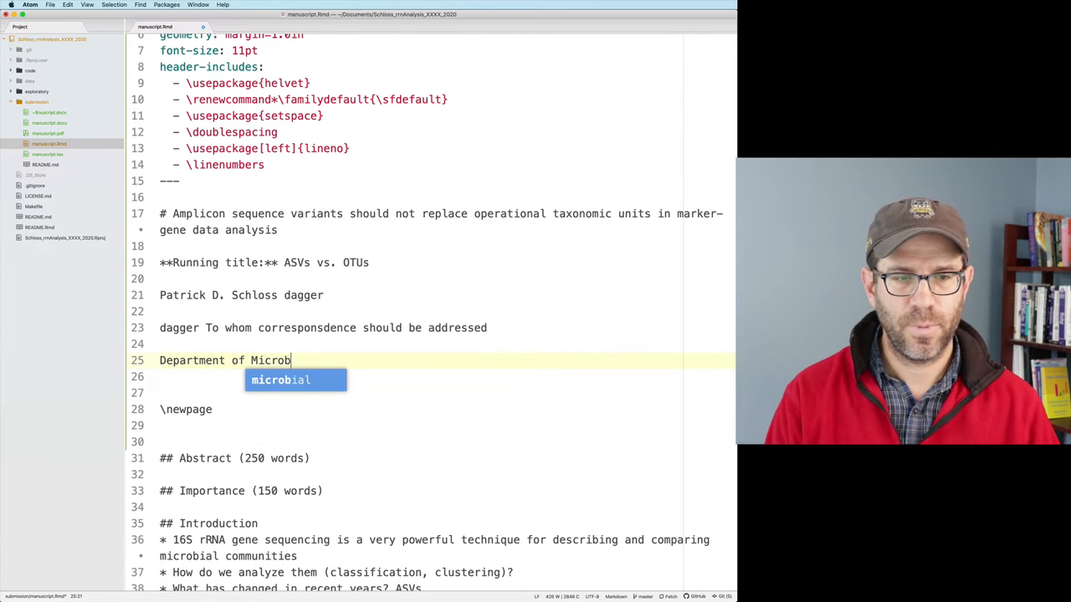
text(iology & I)
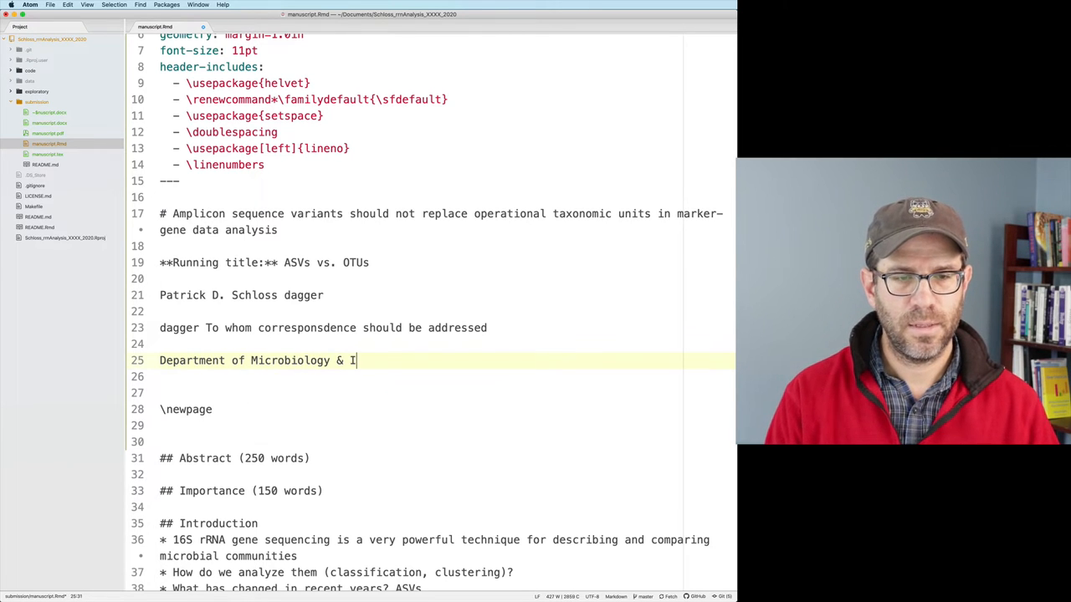
text(mmunology)
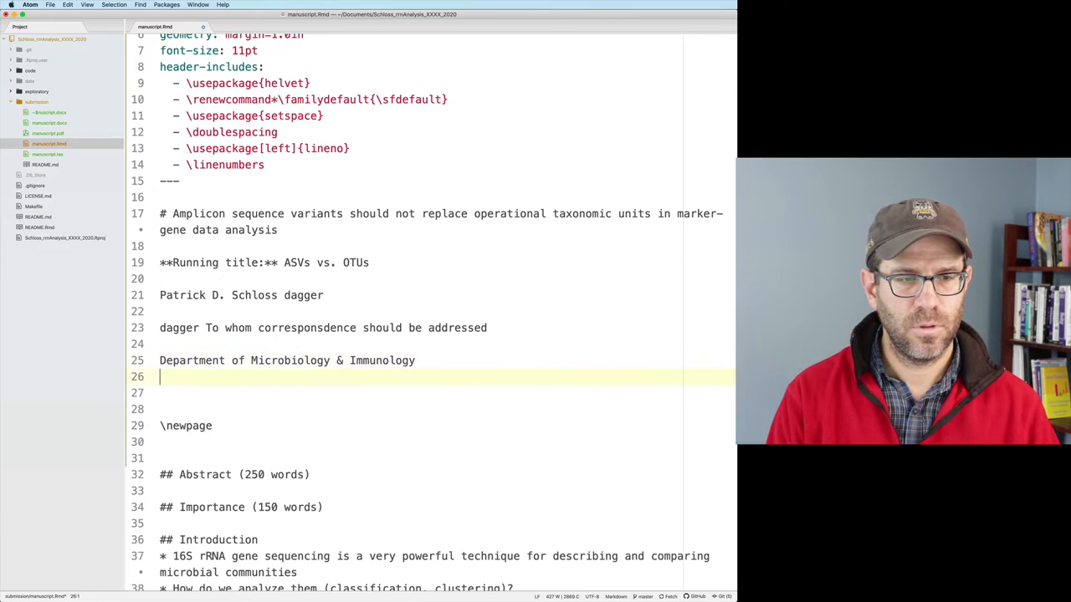
text(University of Michigan)
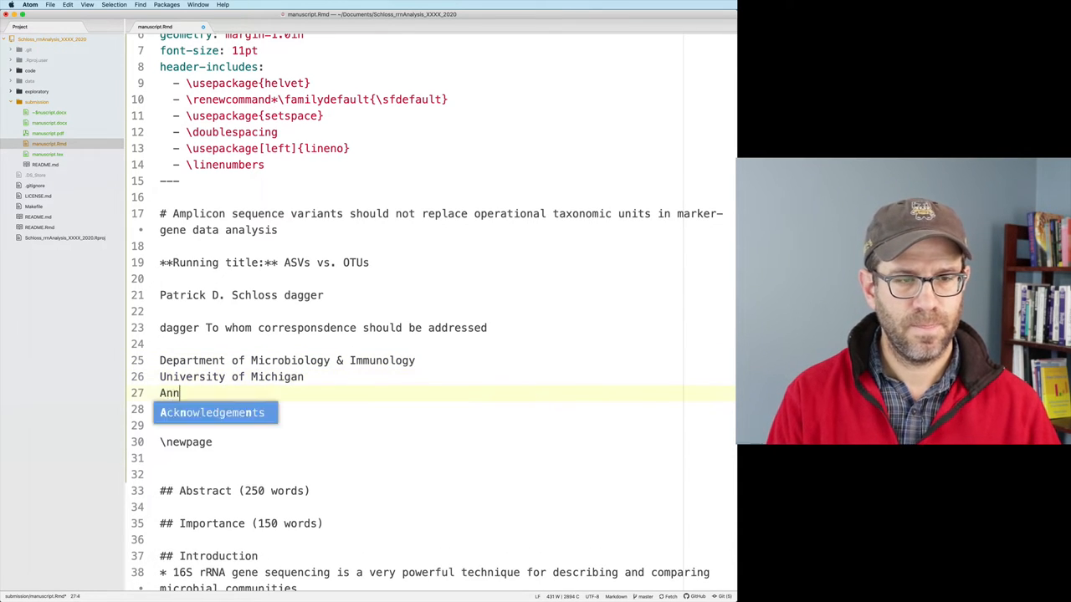
text(Ar)
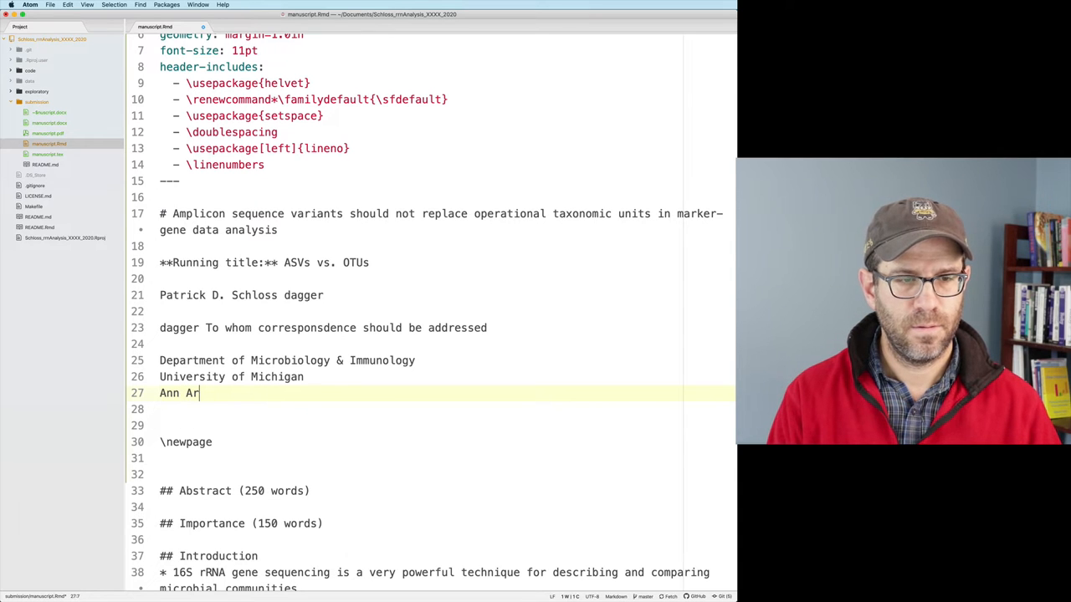
text(bor, MI)
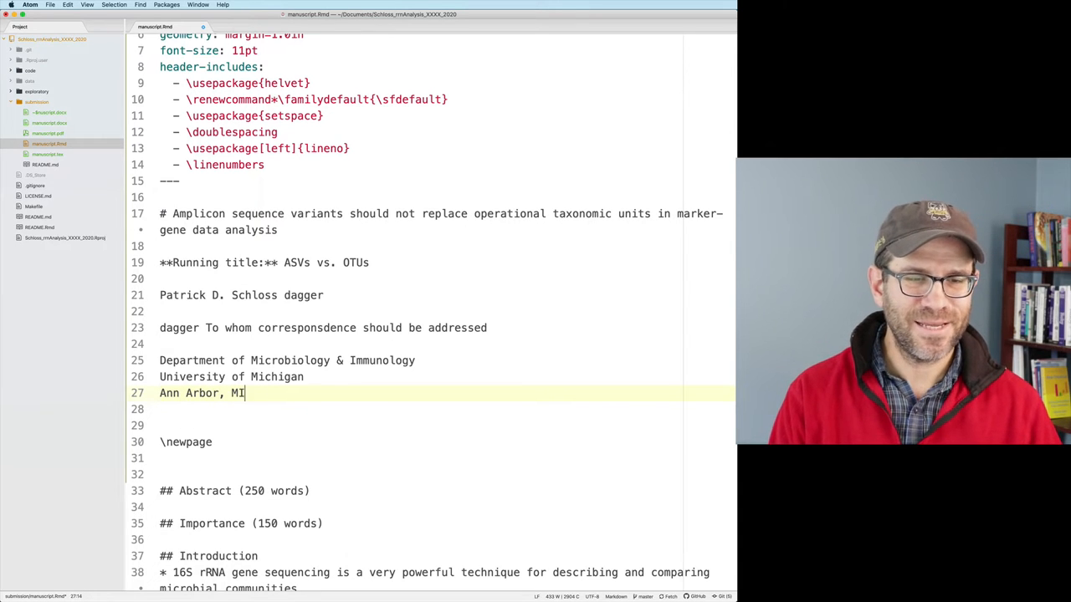
text(48109)
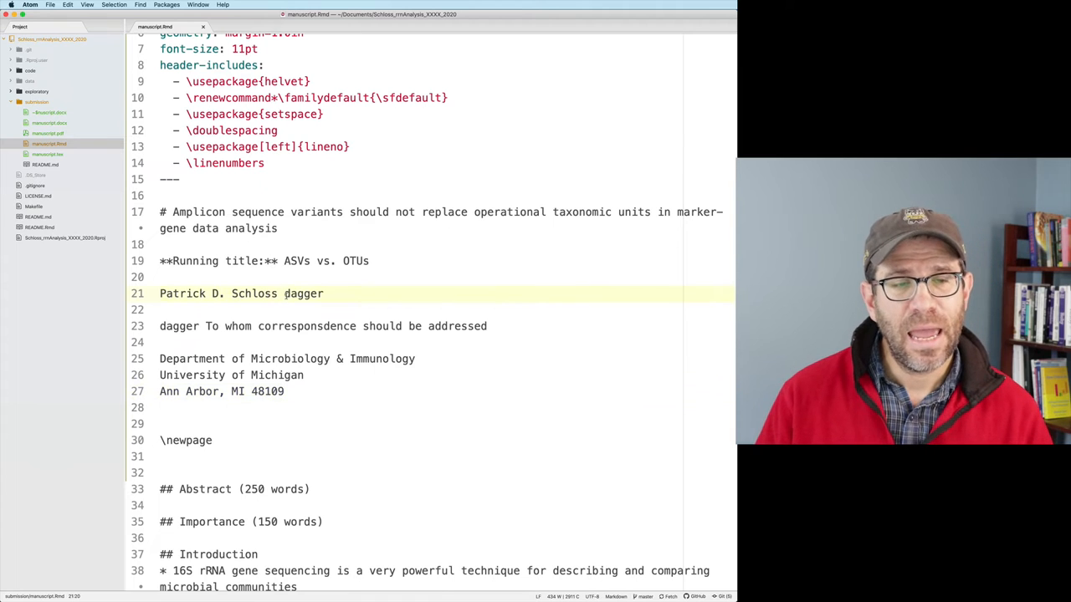
Write both daggers as inline LaTeX math ${\dagger}$, re-render in Terminal and check the PDF
text(\)
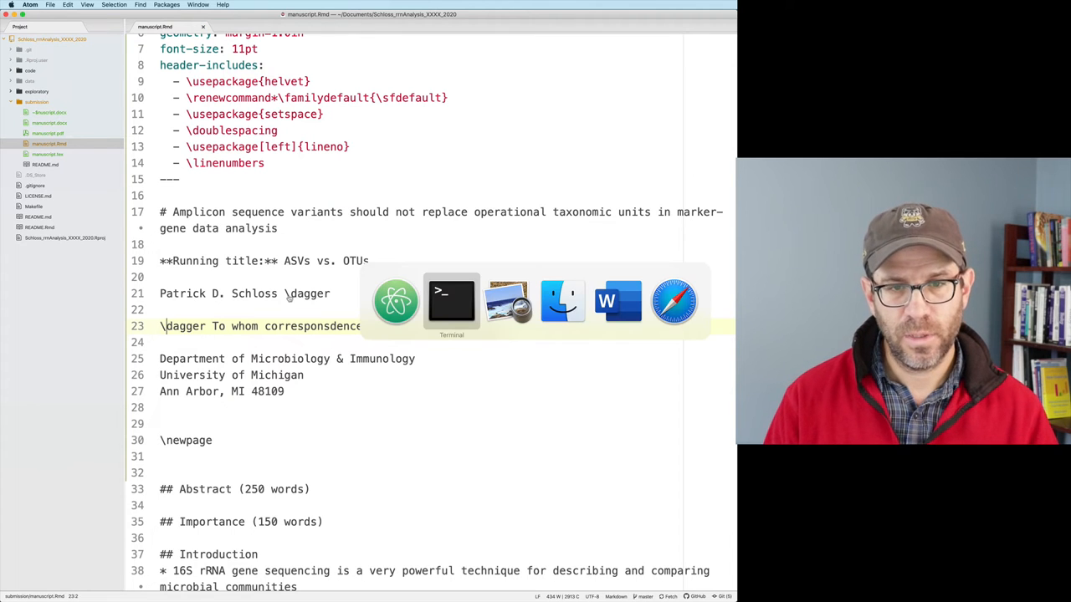
click(452, 302)
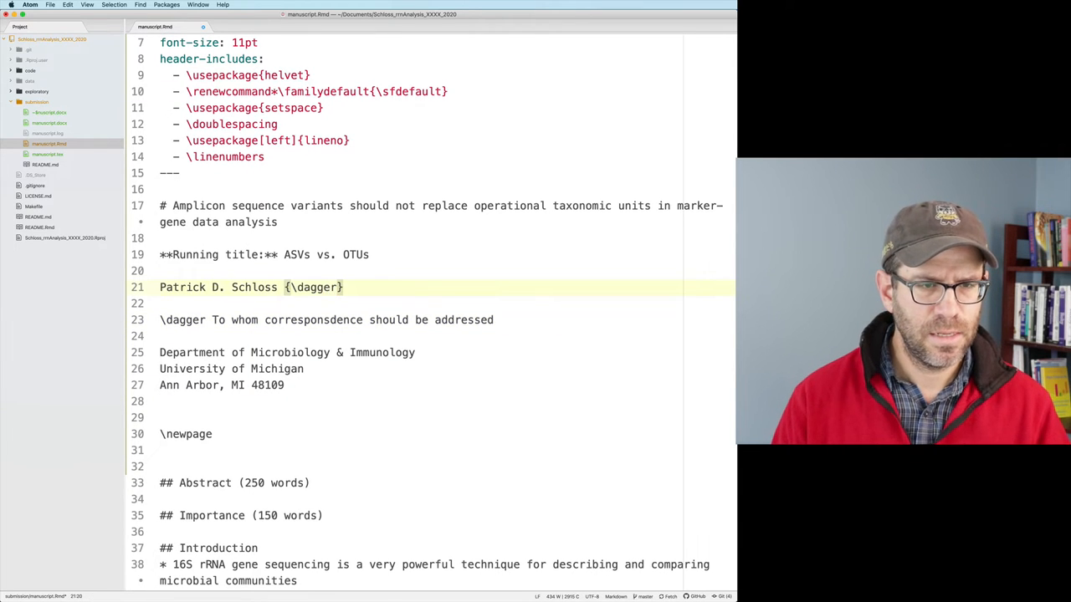
text(%)
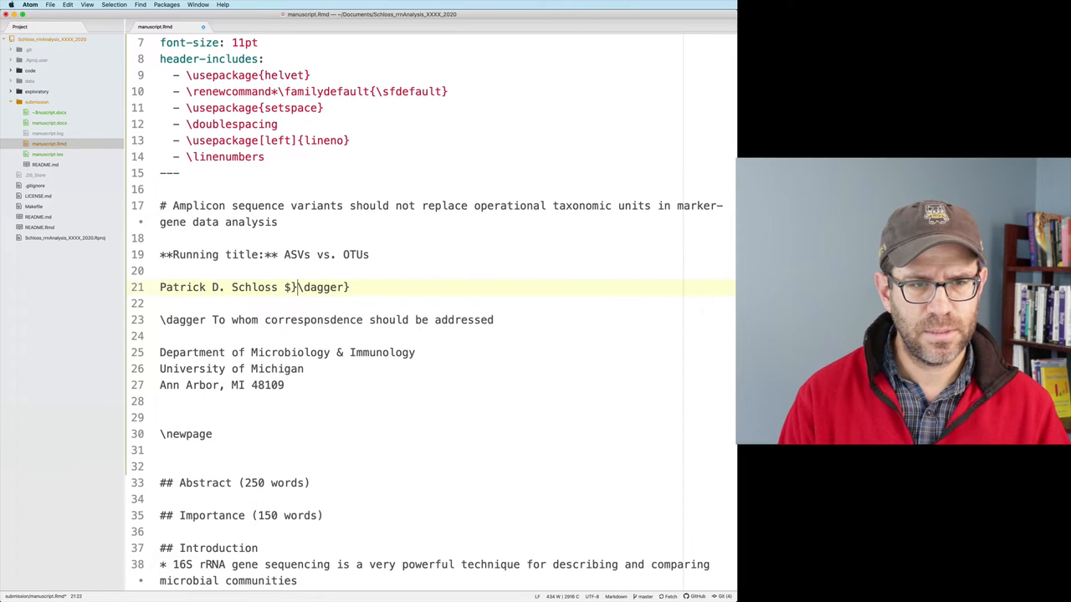
text({)
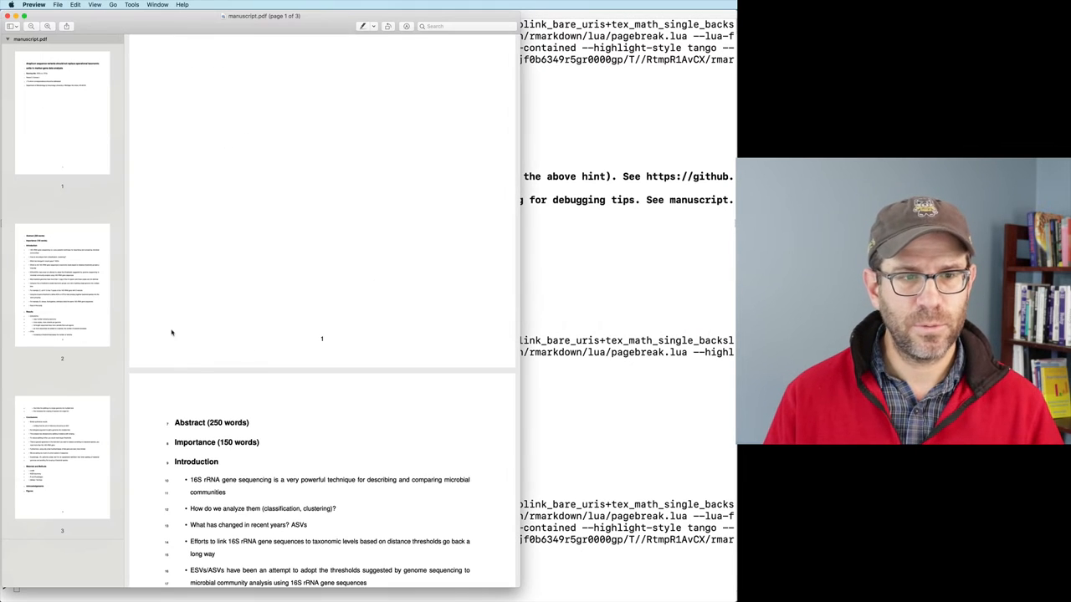
scroll(up, 3)
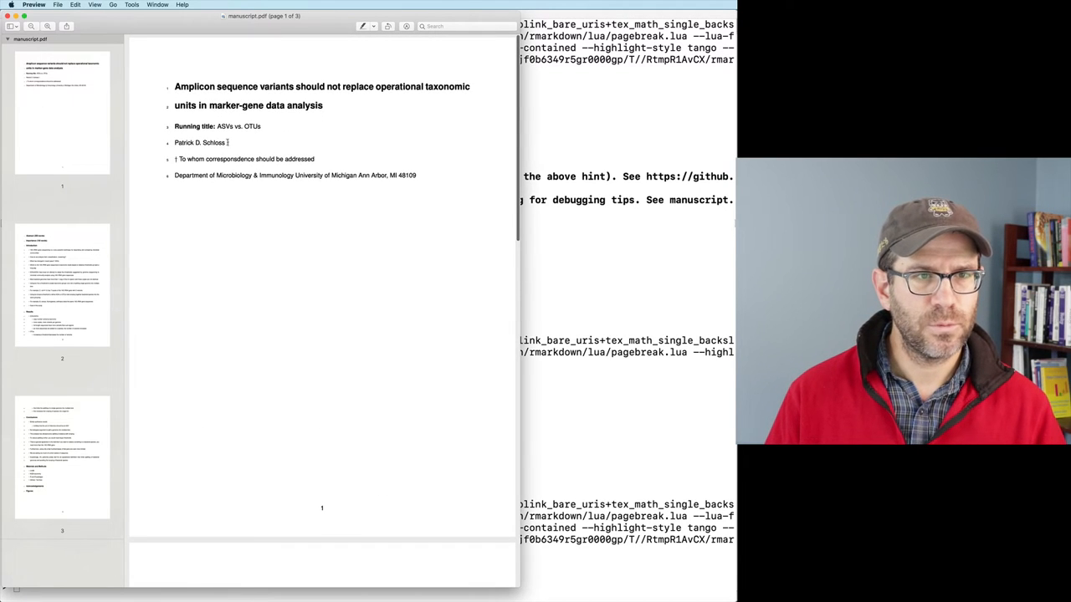
mouse_move(615, 253)
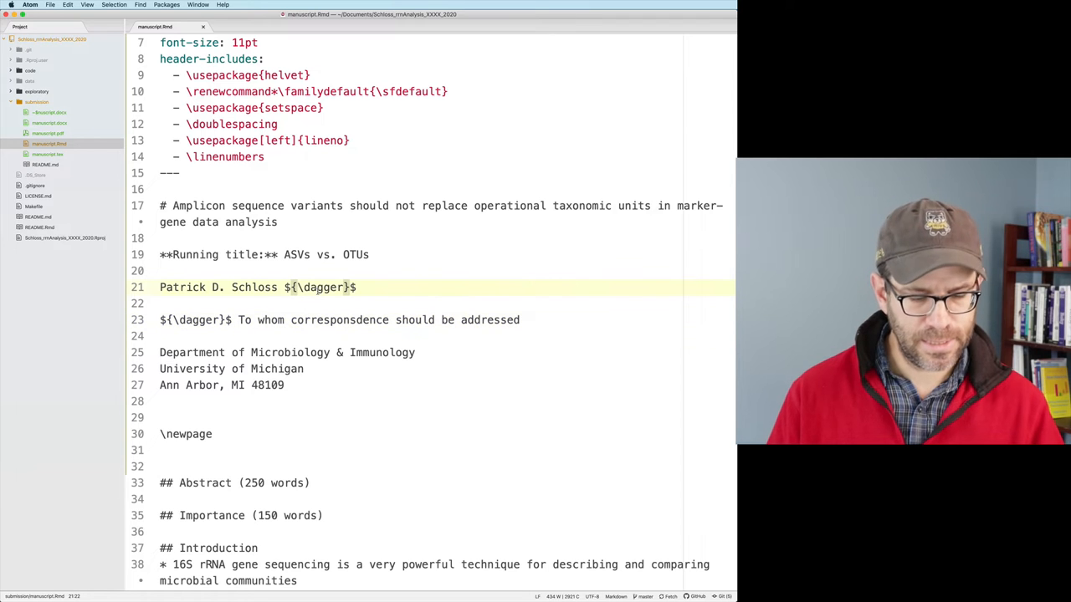
text(^)
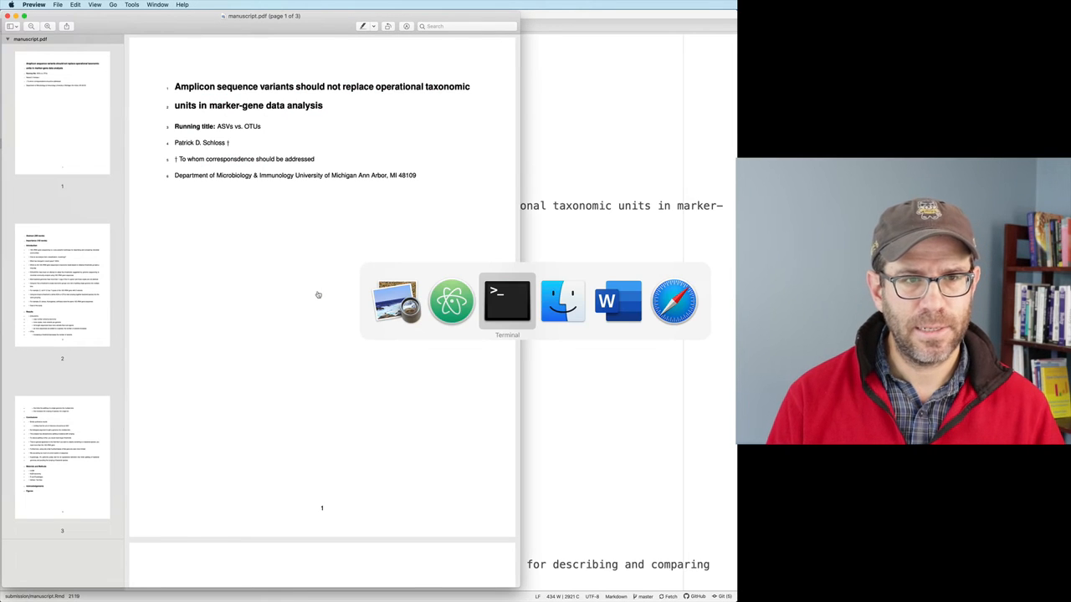
click(507, 301)
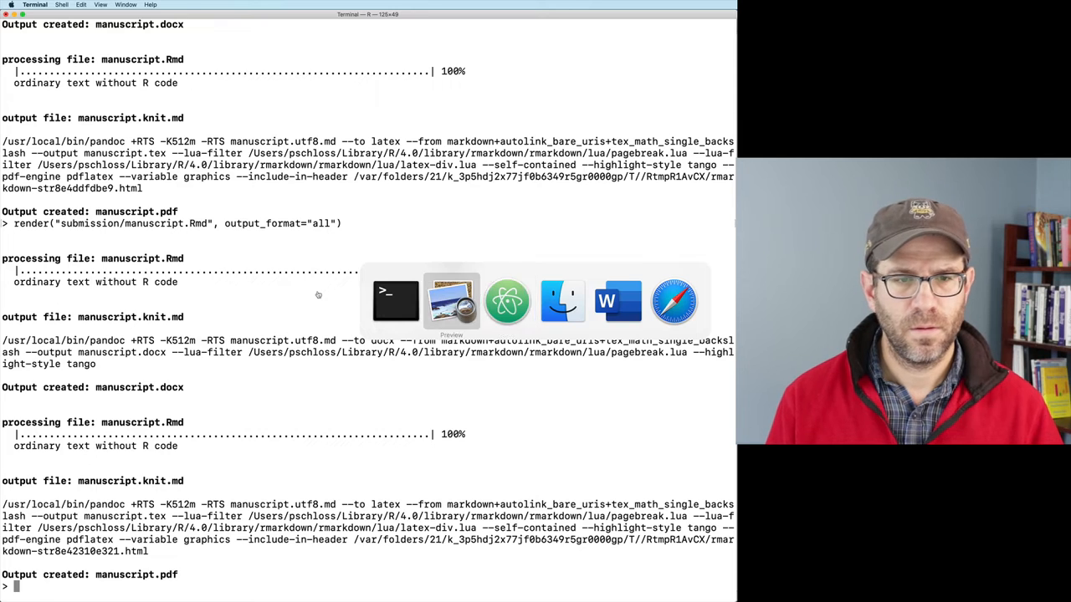
click(452, 301)
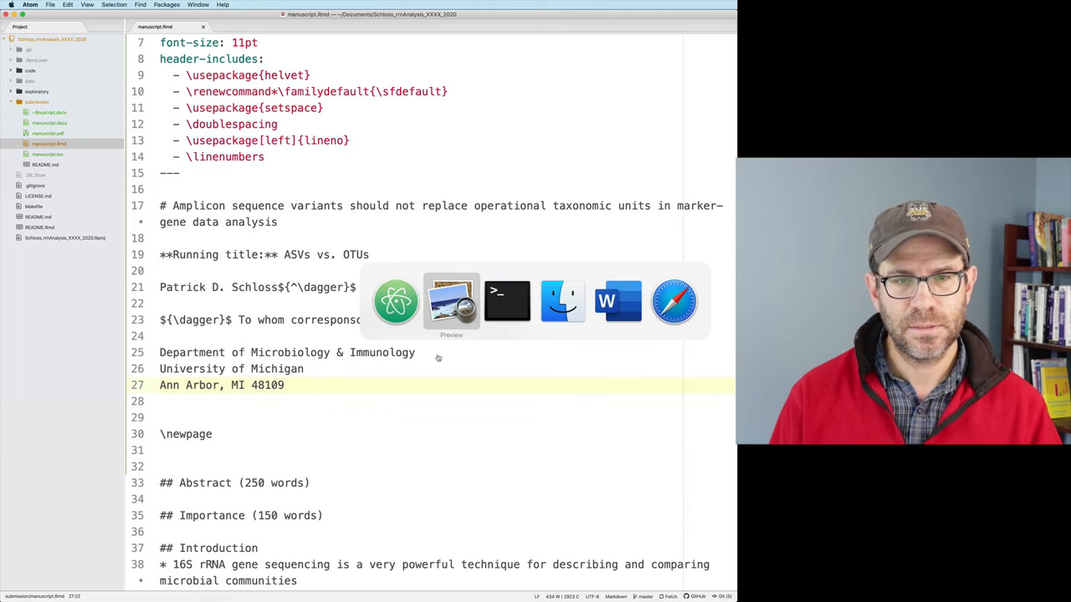
Check the superscripted author dagger ${^\dagger}$ in the rendered PDF in Preview
click(507, 301)
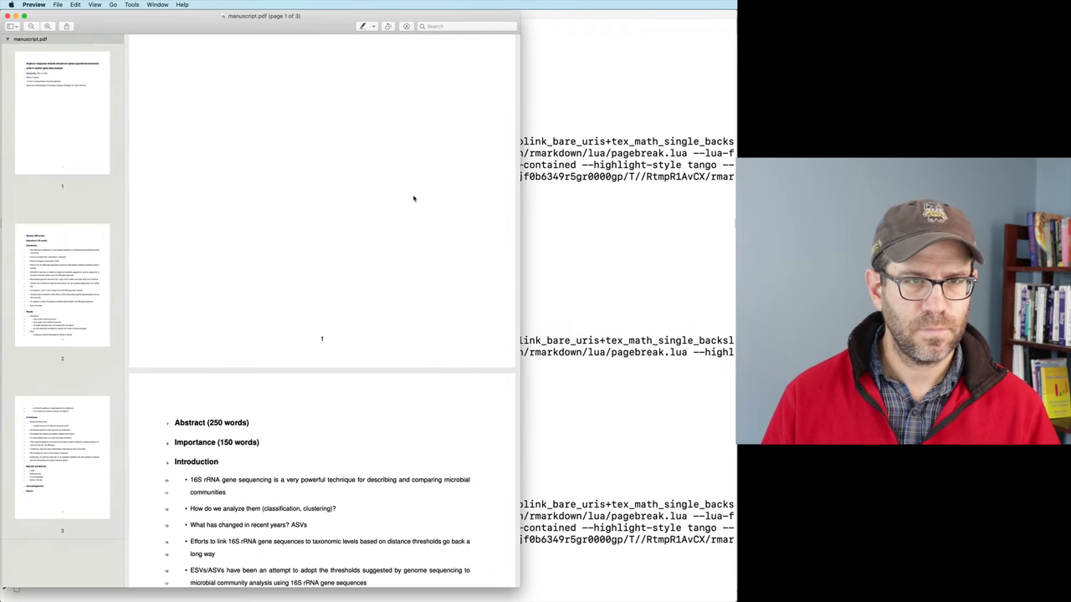
scroll(up, 3)
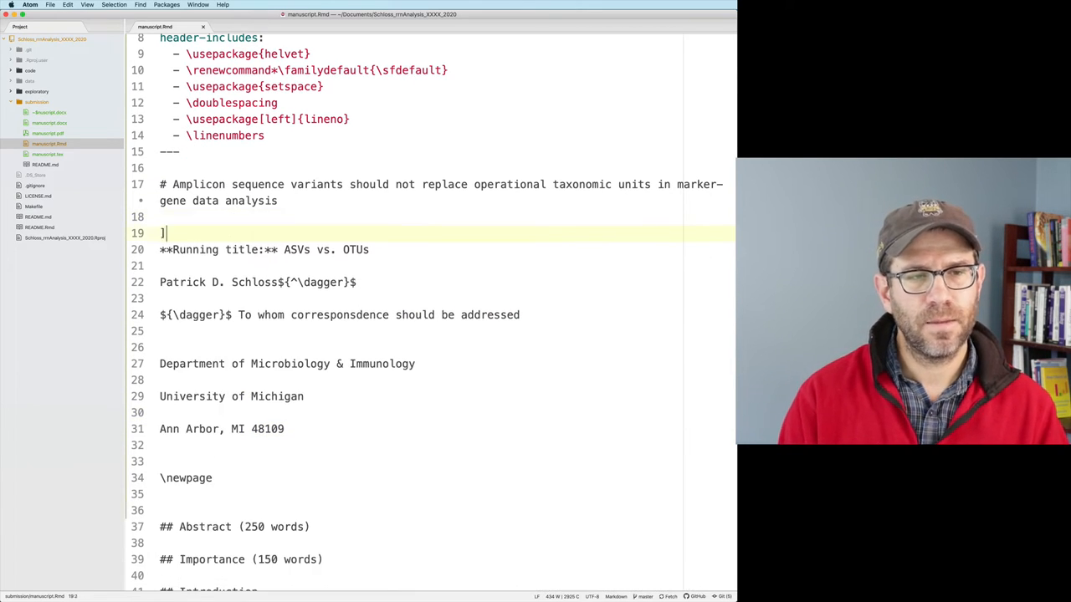
Insert \vspace of 20mm, 10mm, 40mm and 10mm after the title, running title, author and correspondence lines
text(\)
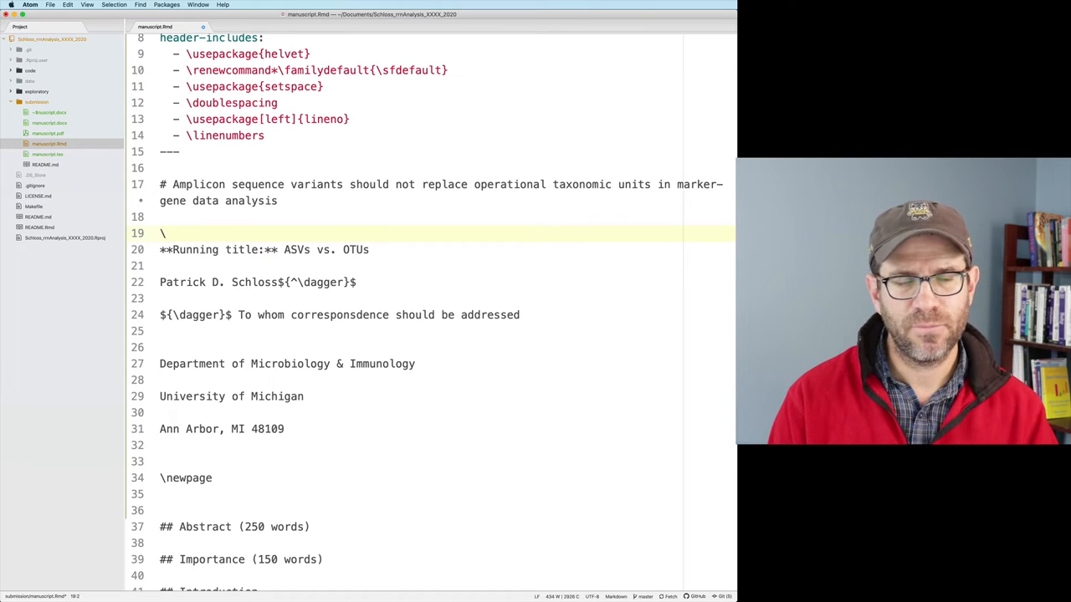
text(vspace())
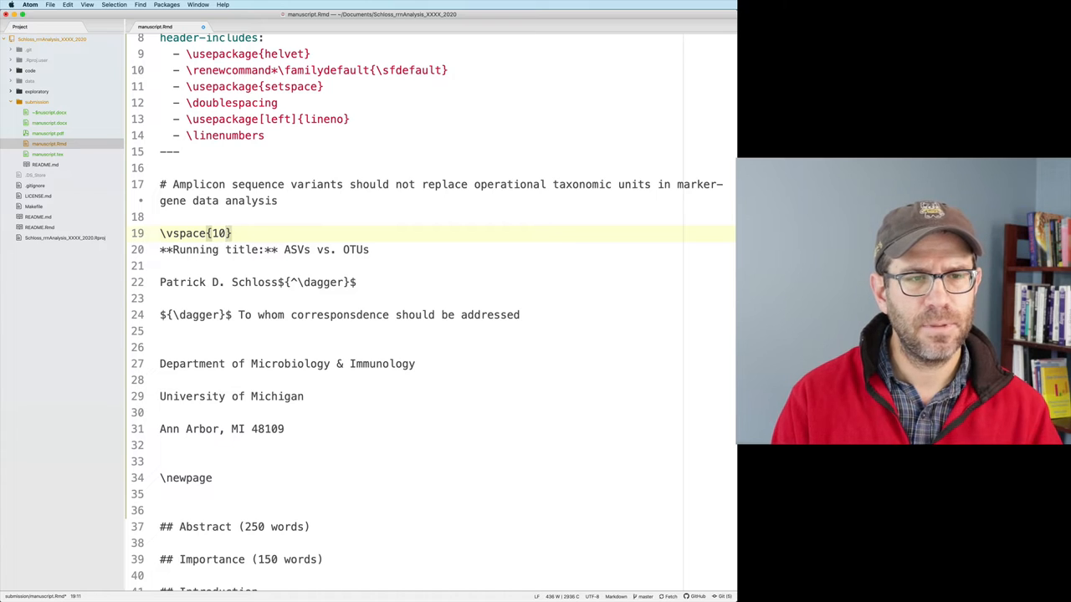
text(mm)
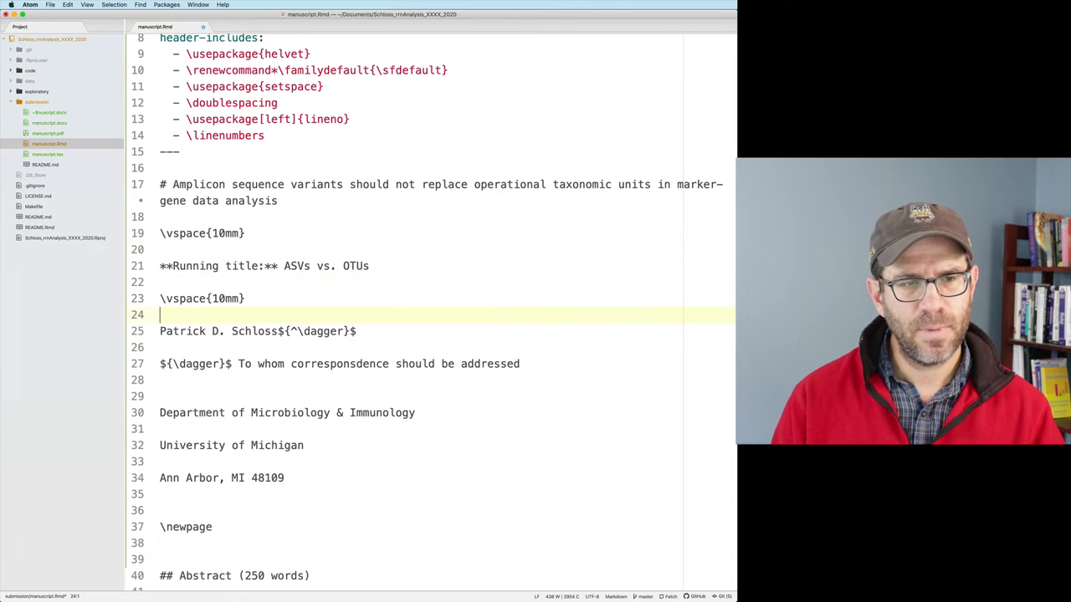
text(\vspace{10mm})
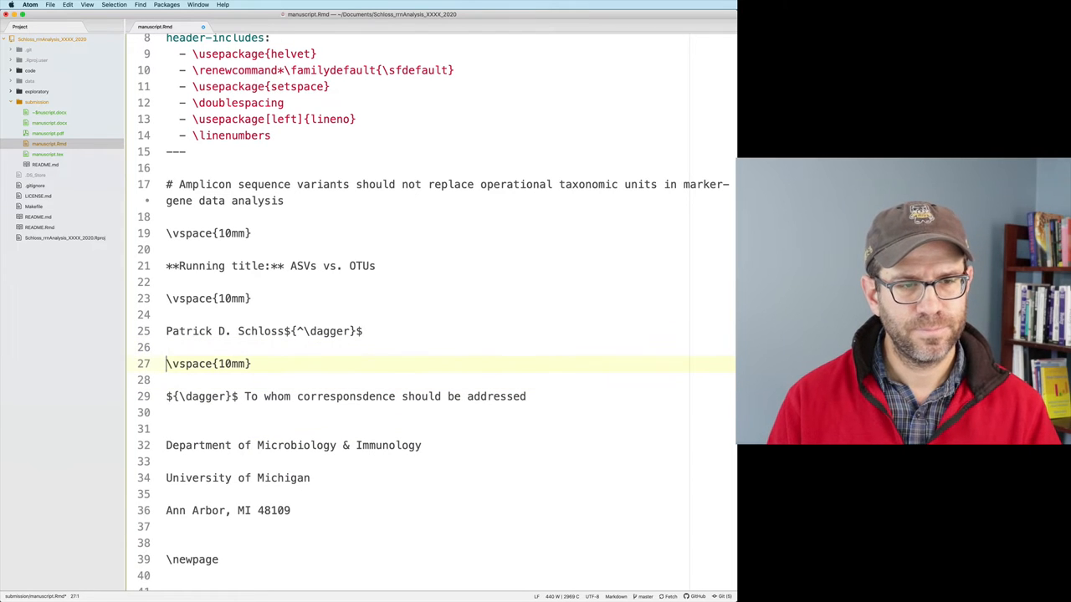
text(4)
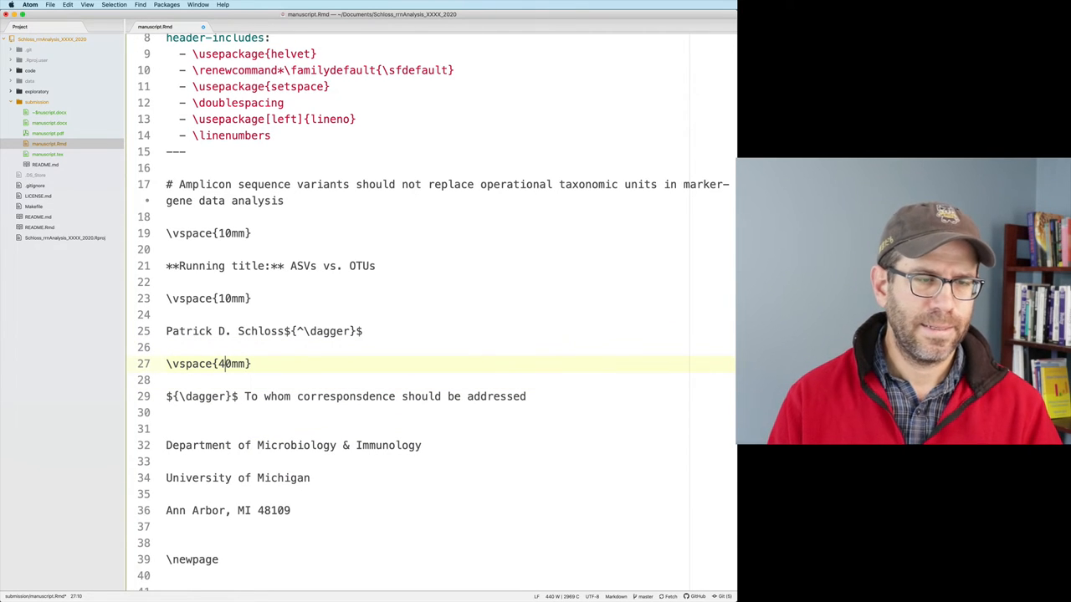
text(\vspace{10mm})
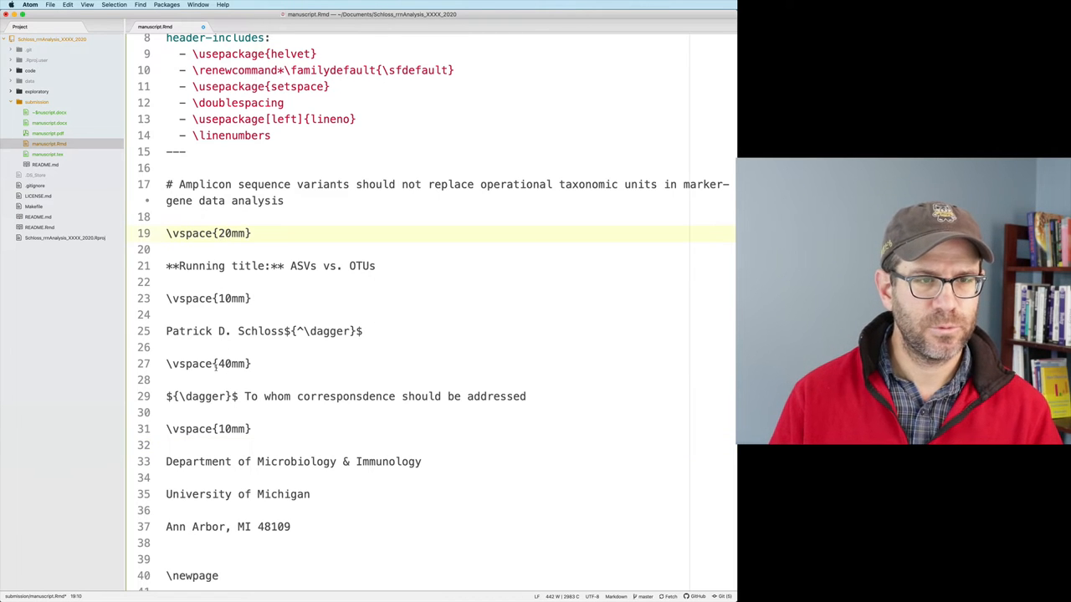
double_click(191, 232)
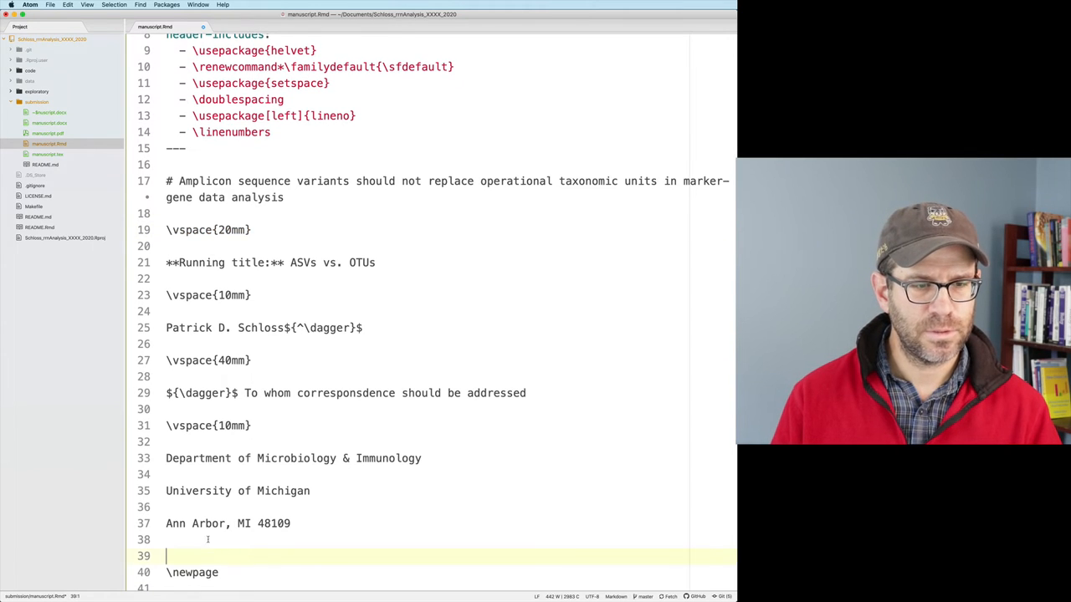
End the title page with \vspace{20mm} and a bold 'Observation Format' label
text(\vspace{20mm})
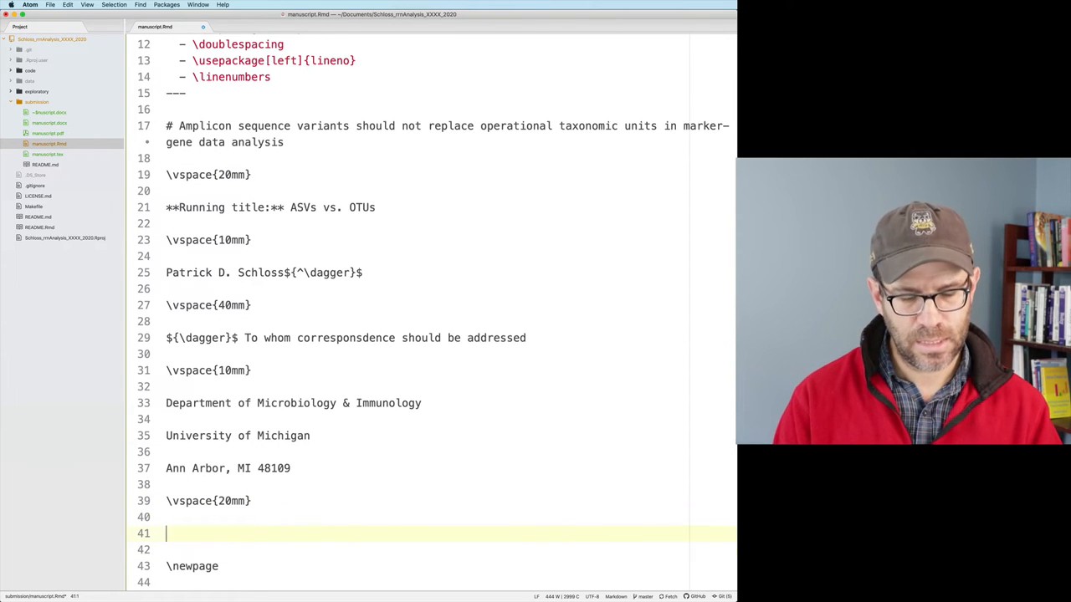
text(**)
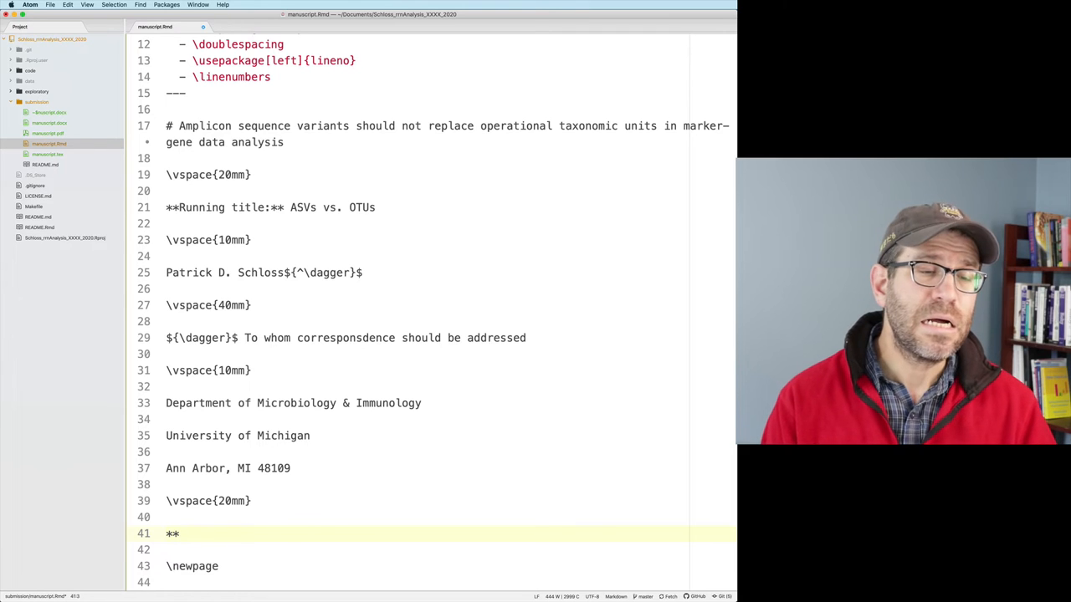
text(Observation)
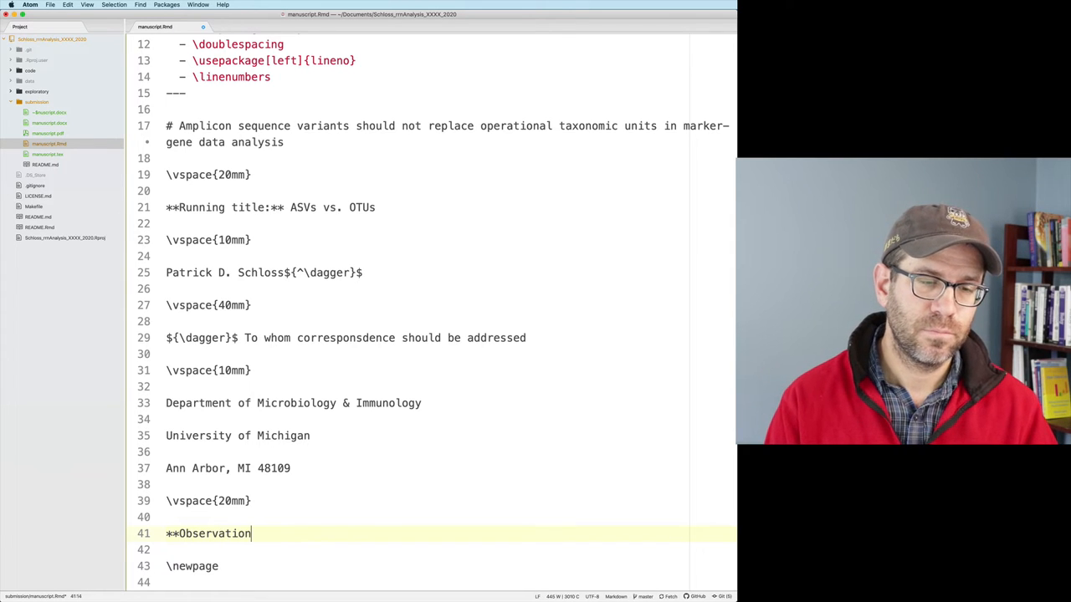
text(Format**)
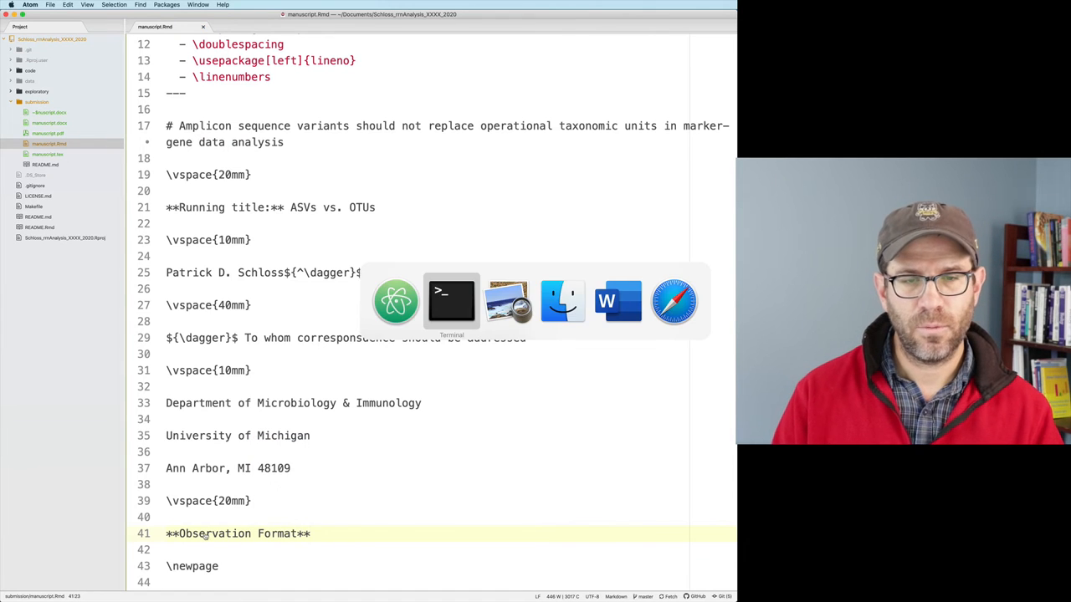
Re-render the manuscript from Terminal and review the cover page in Preview
click(452, 302)
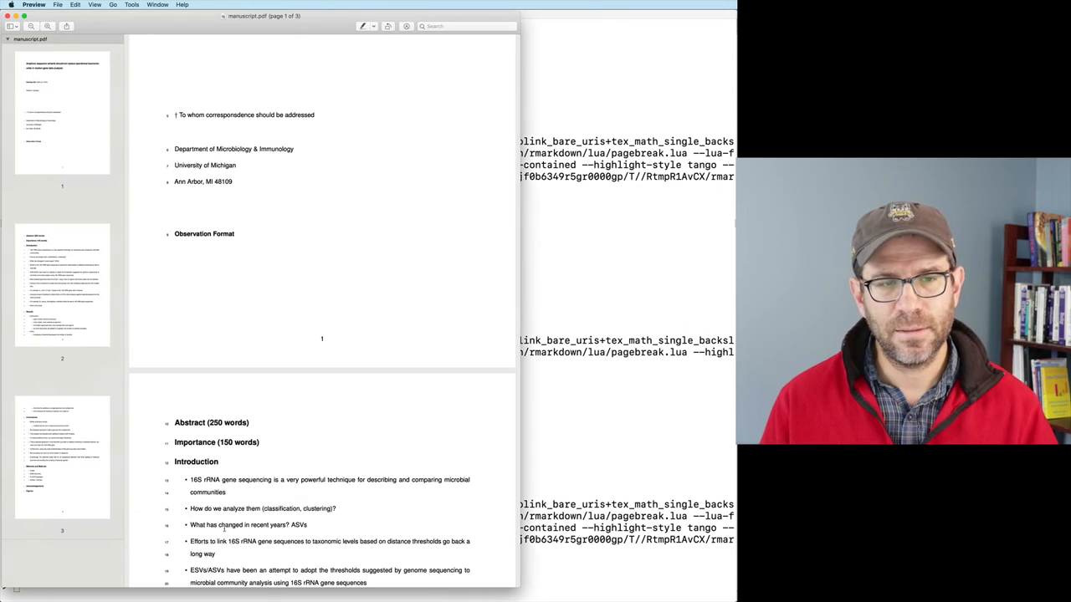
scroll(up, 3)
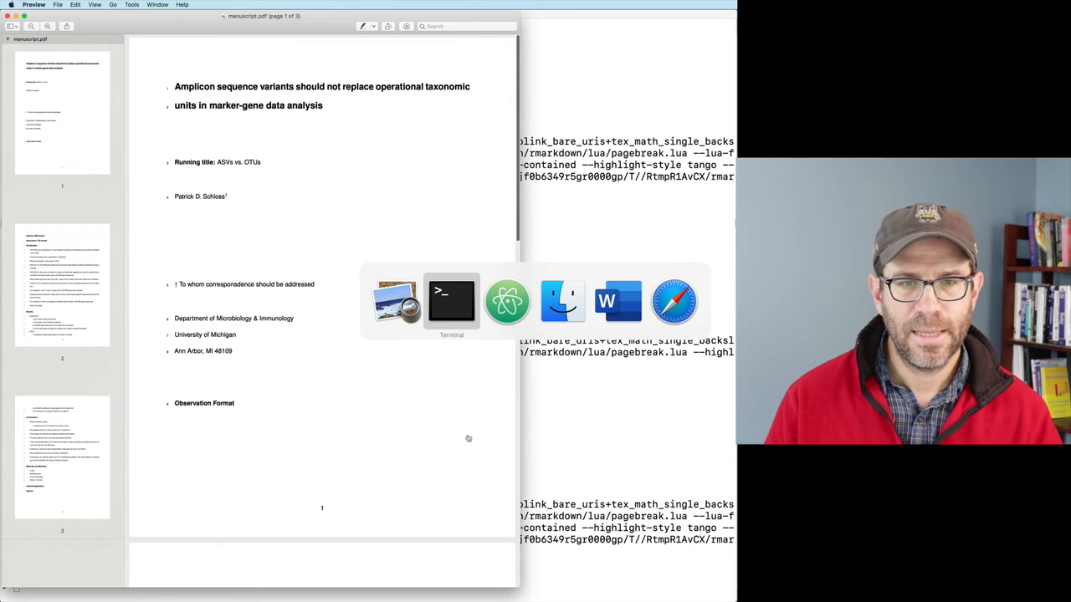
click(507, 302)
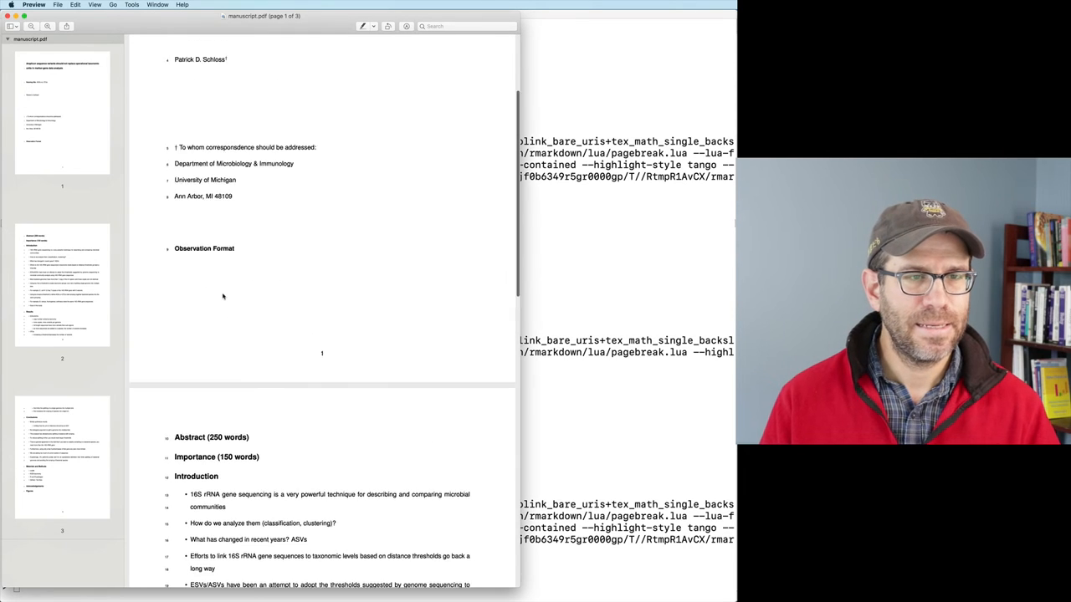
scroll(up, 3)
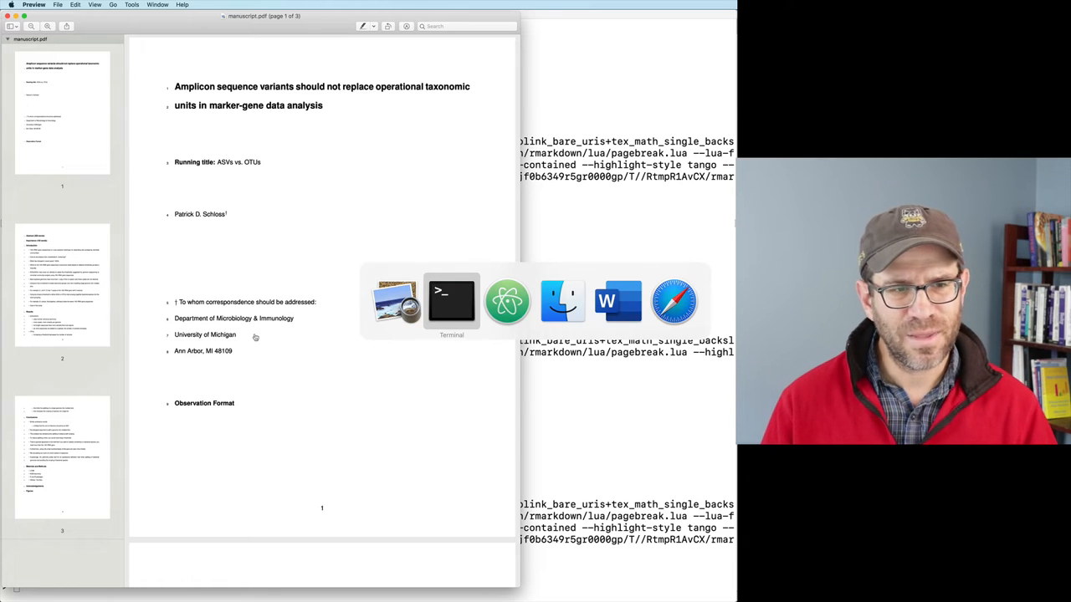
click(507, 301)
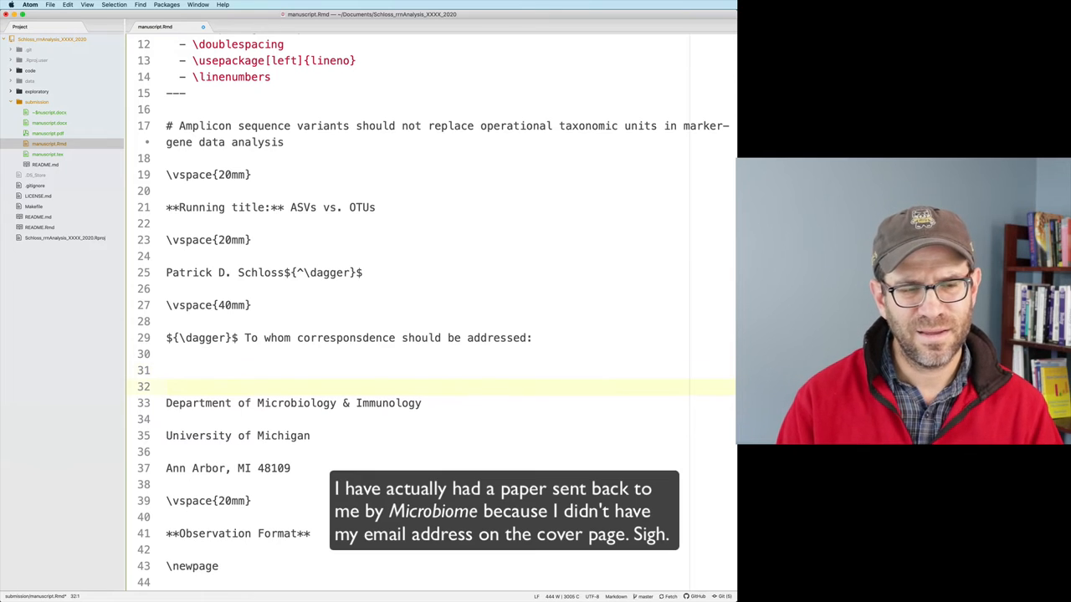
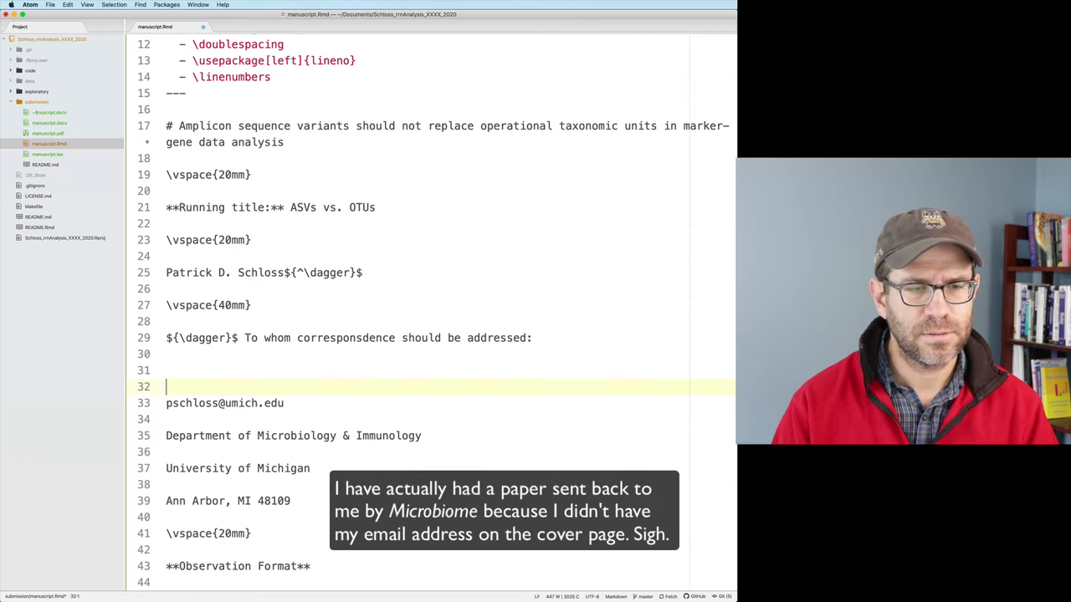
text(\href)
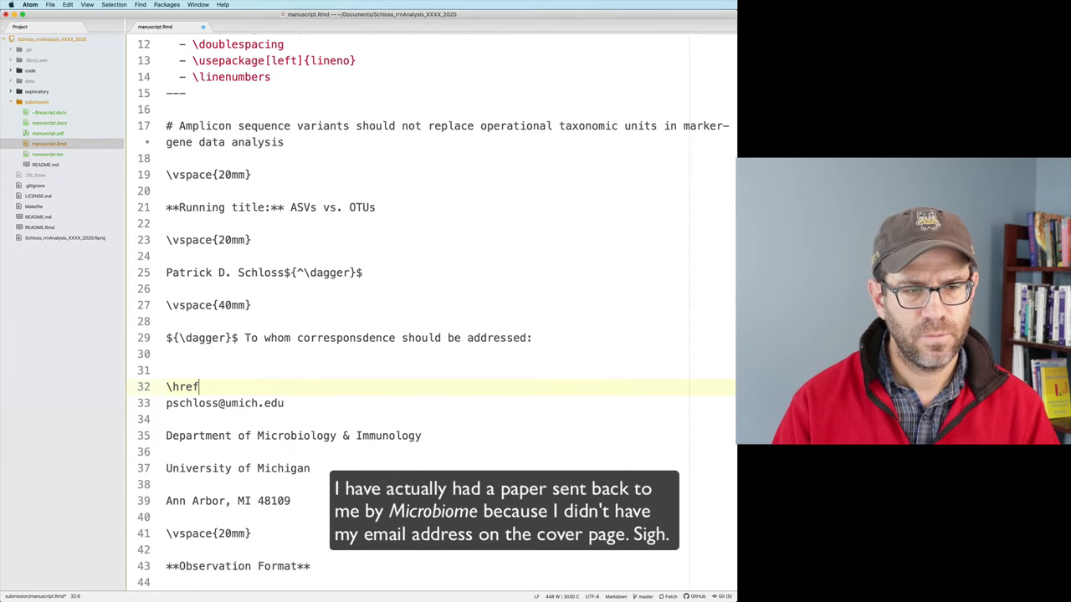
text({})
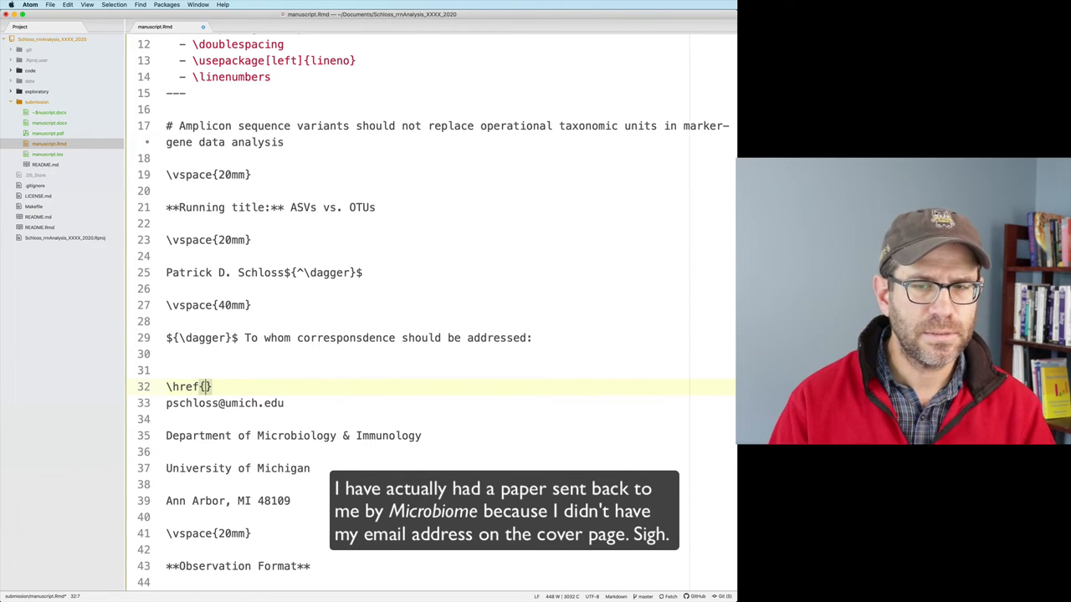
text(ma)
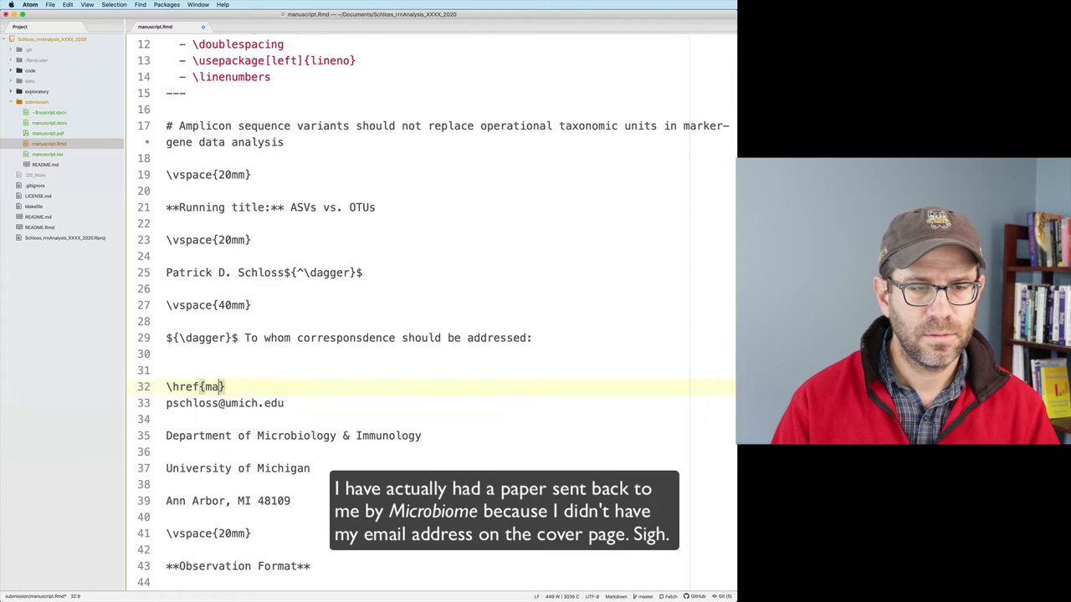
text(ilto:)
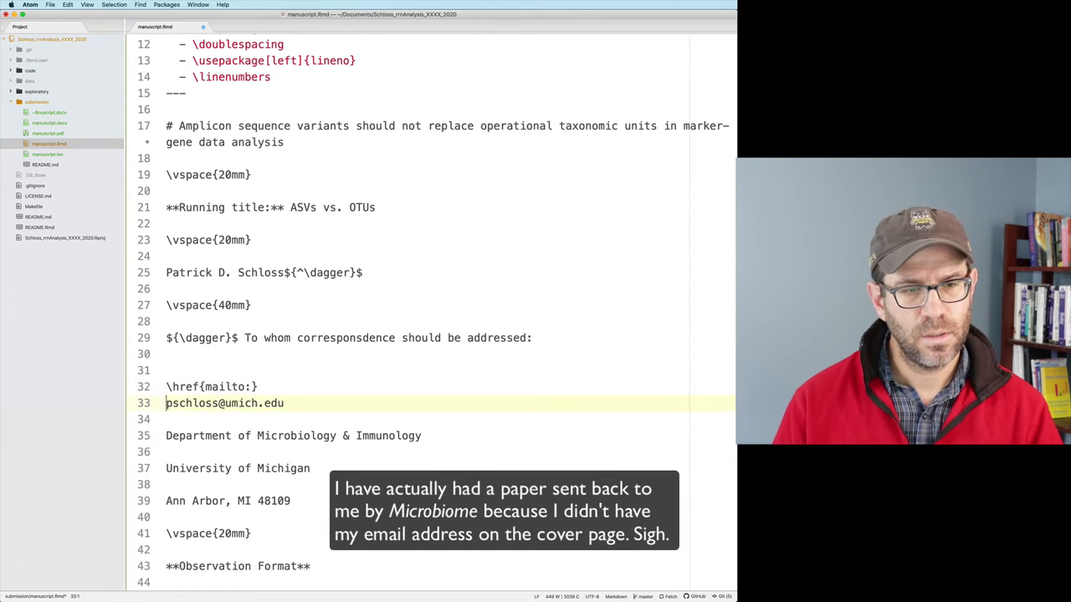
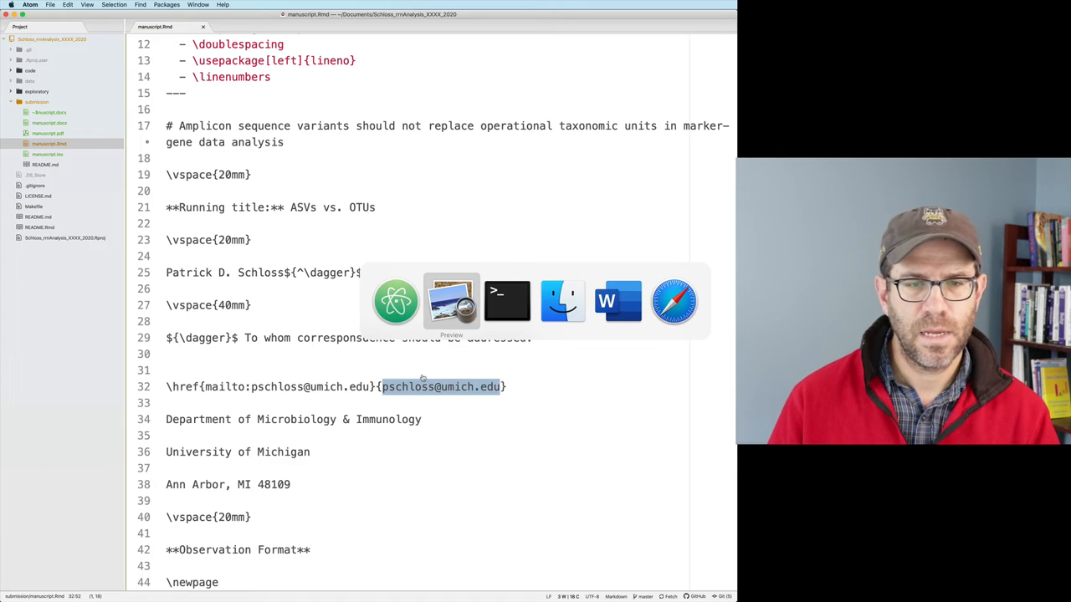
click(507, 301)
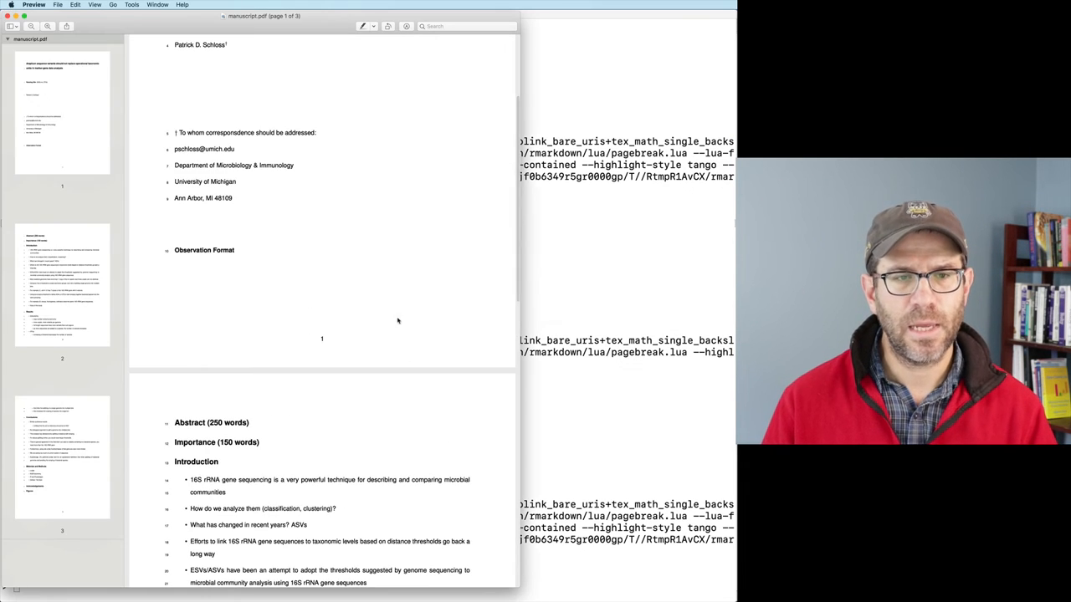
scroll(up, 3)
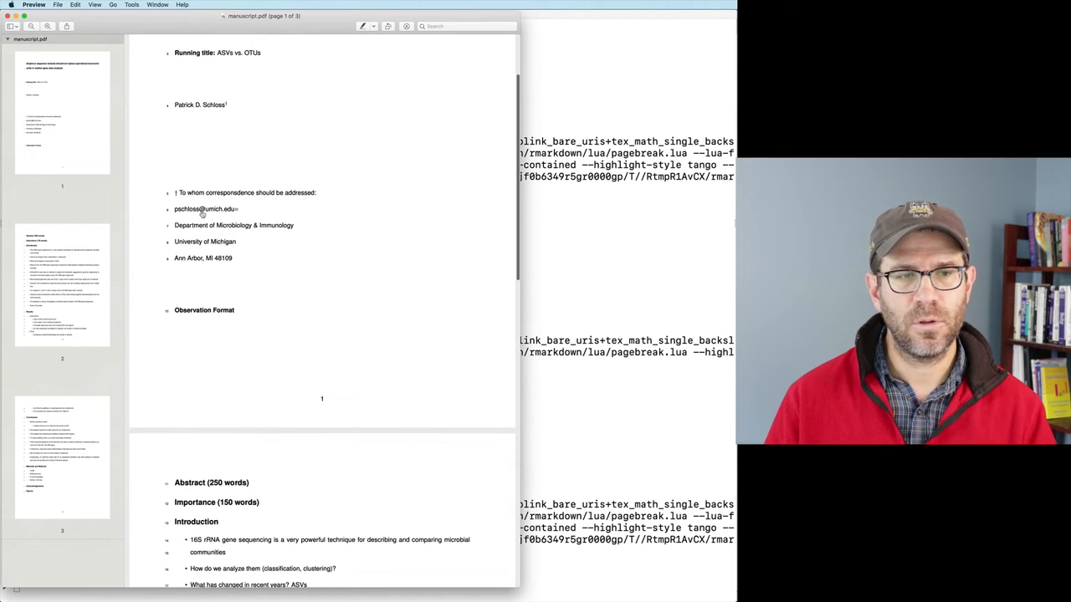
mouse_move(204, 209)
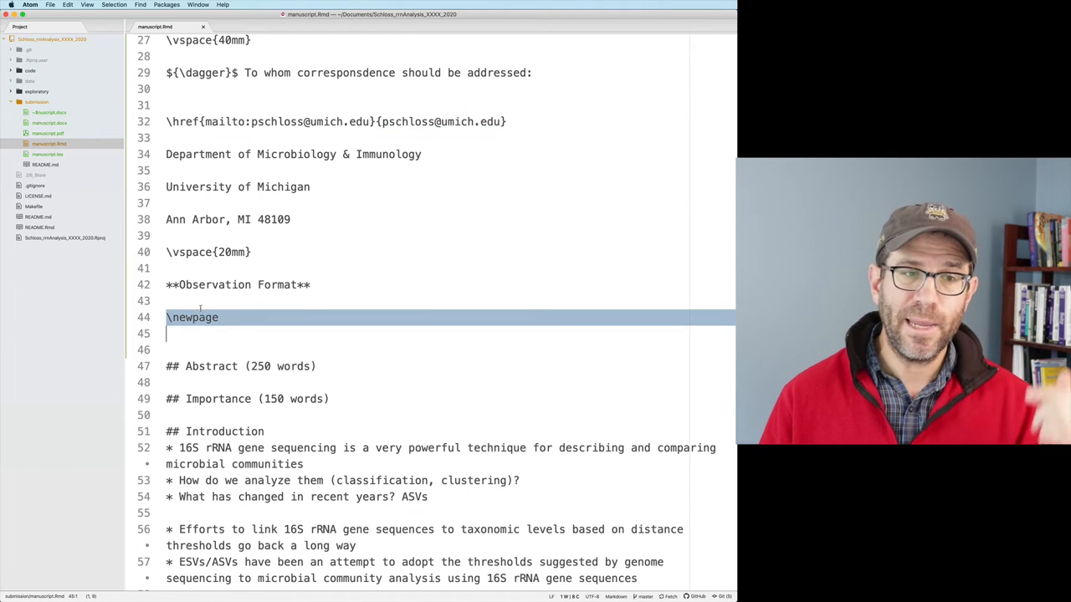
Insert \newpage breaks before the Introduction, Conclusions and Materials and Methods sections
scroll(down, 3)
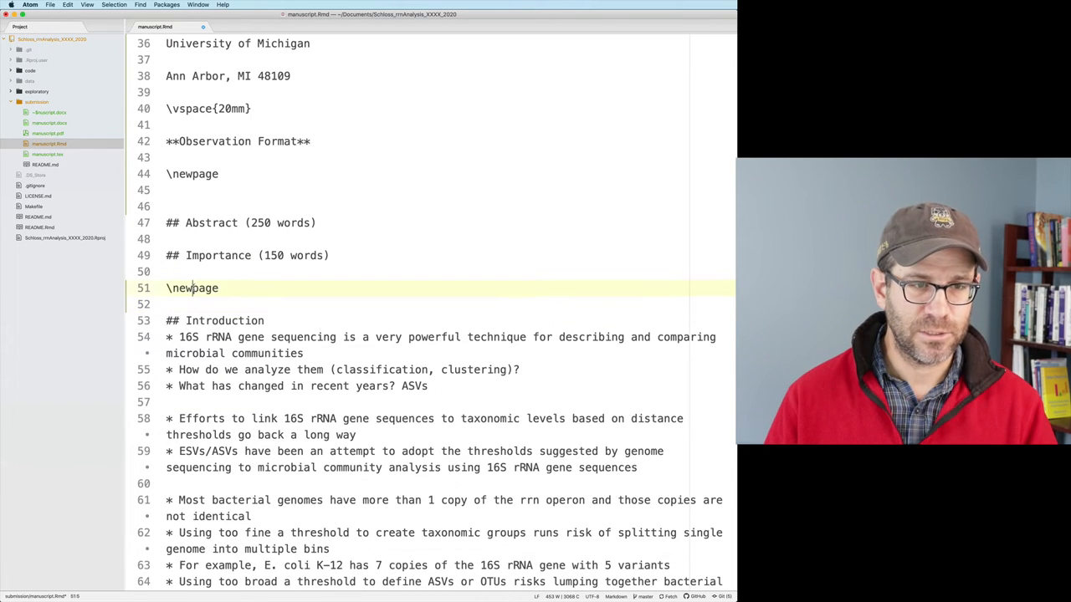
scroll(down, 3)
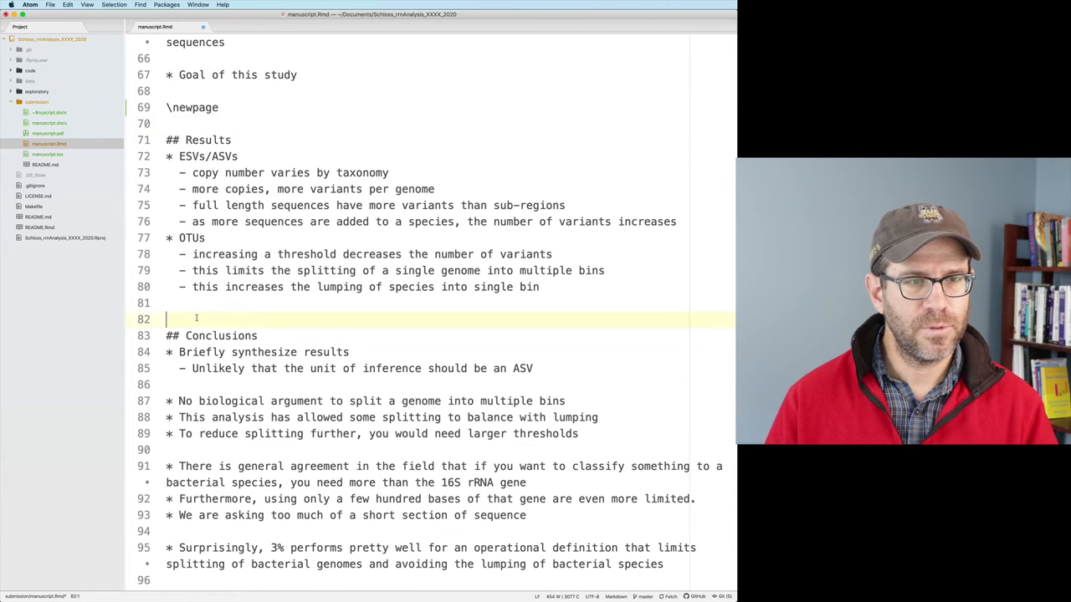
text(\newpage)
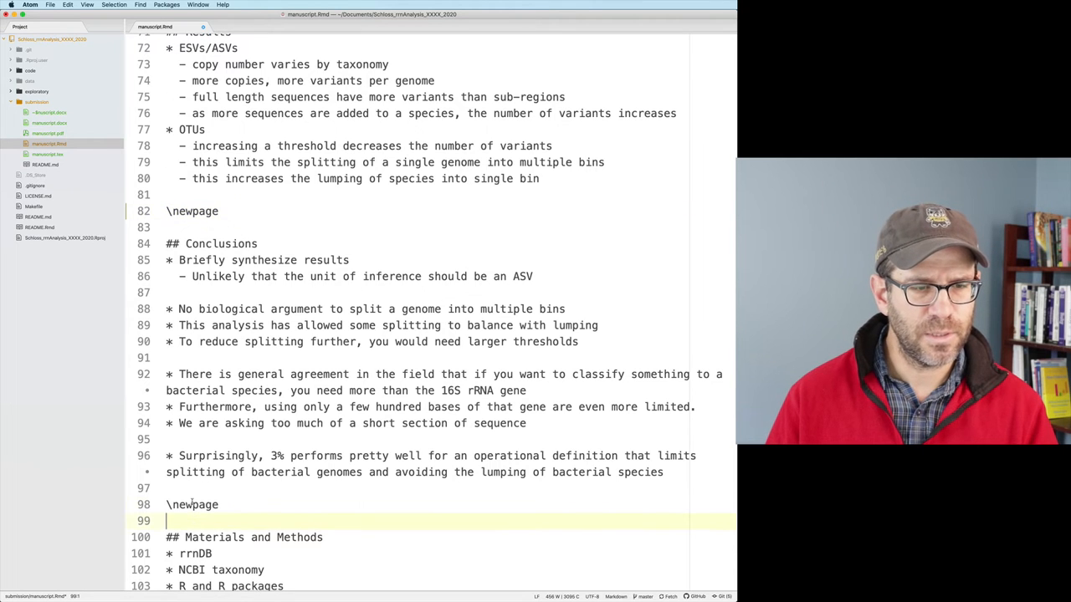
scroll(down, 3)
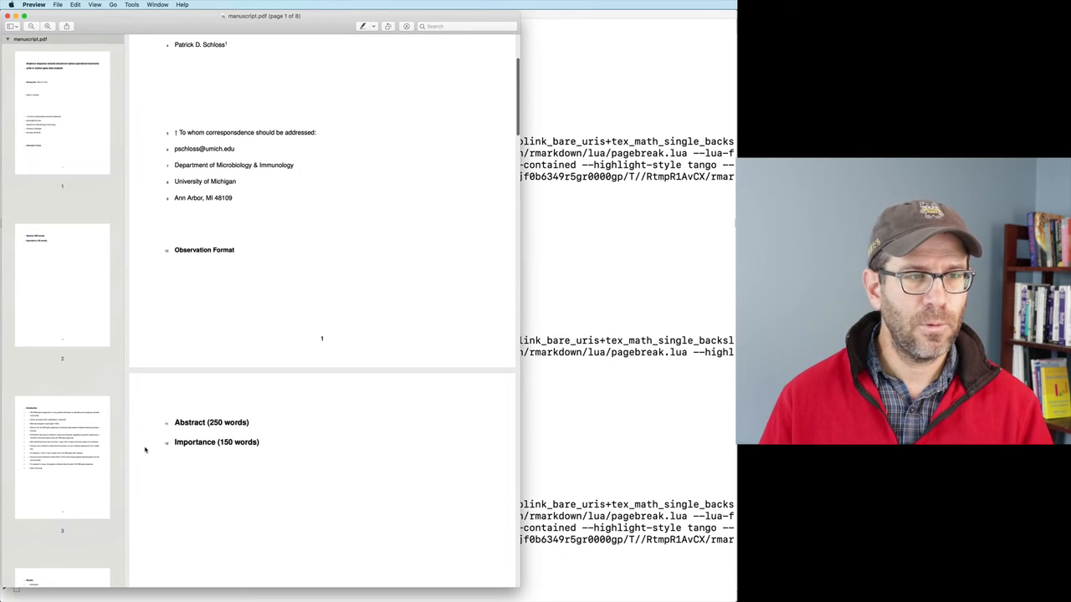
Scroll through the re-rendered PDF's abstract, conclusions, methods and acknowledgements pages
scroll(down, 3)
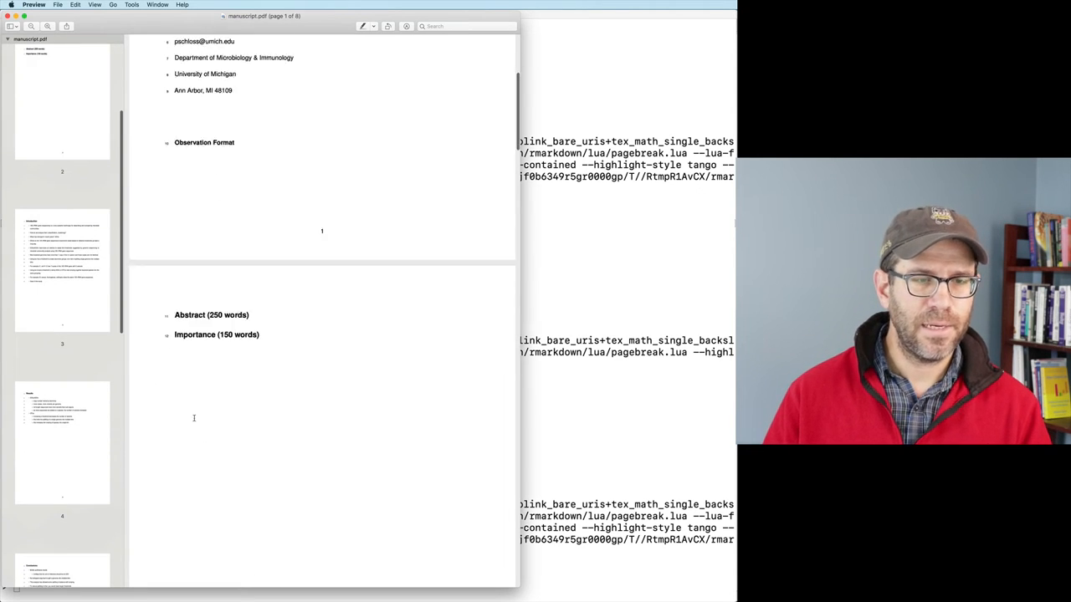
scroll(down, 3)
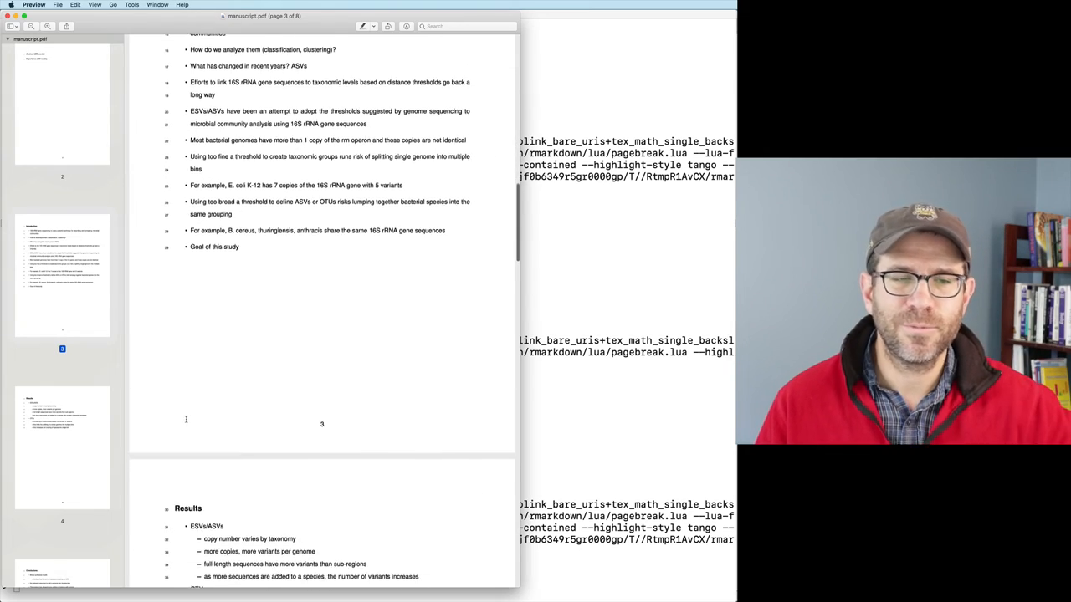
scroll(down, 3)
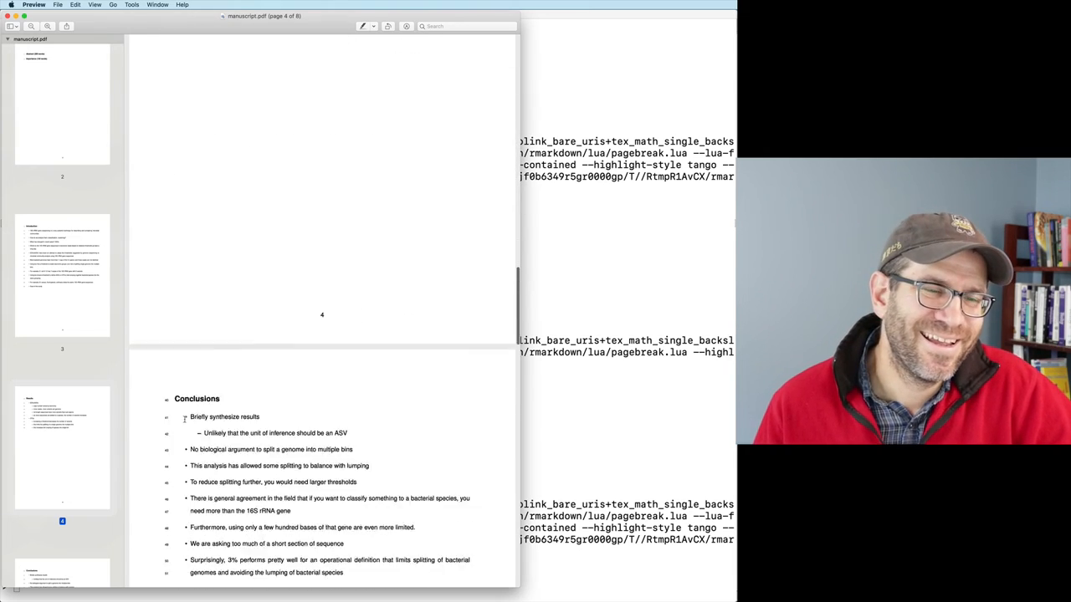
scroll(down, 3)
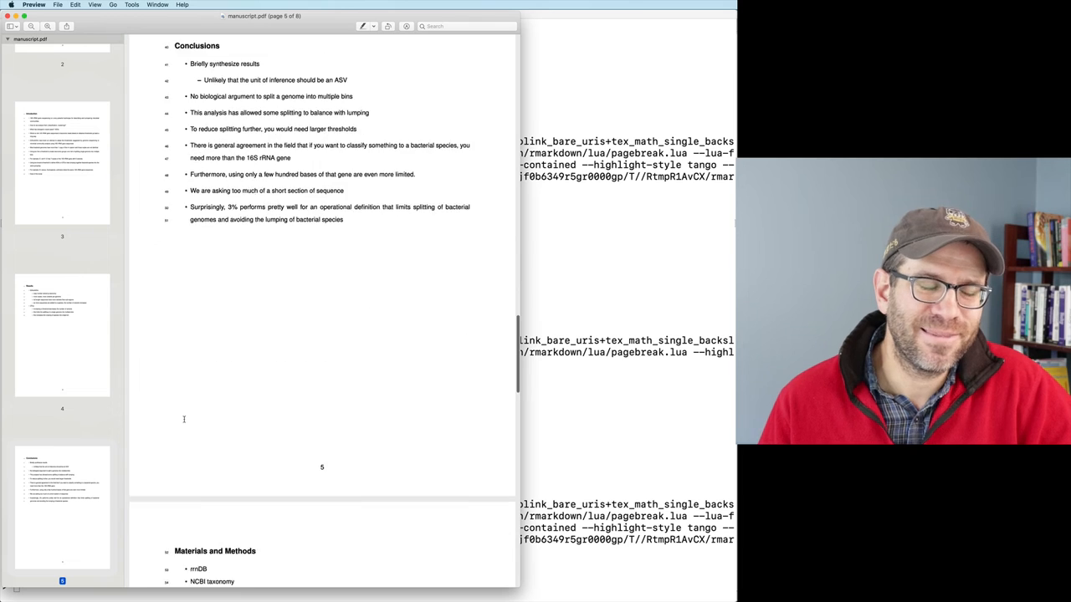
scroll(down, 3)
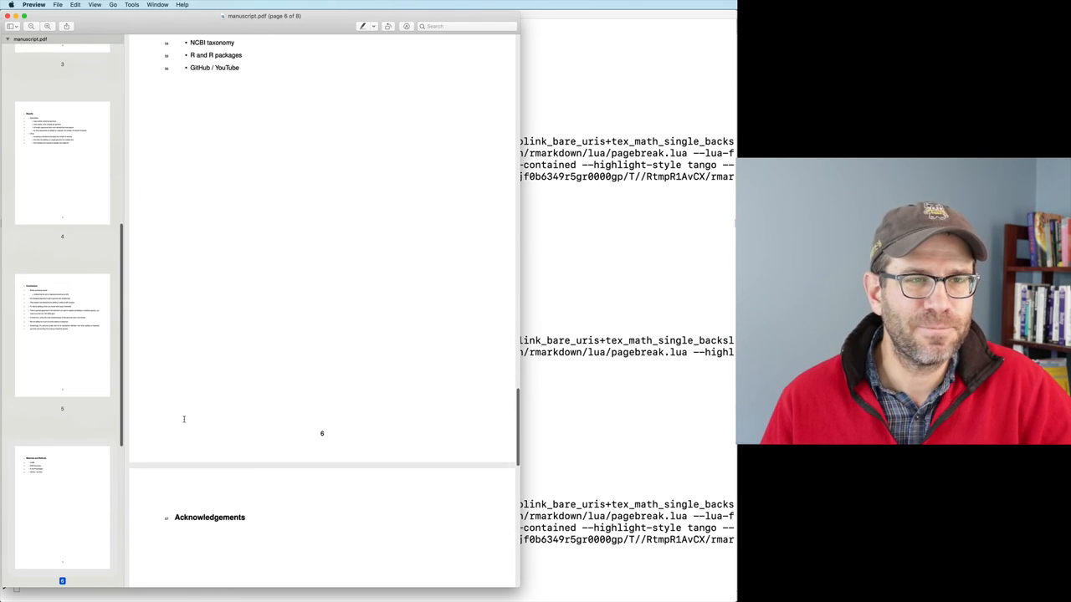
scroll(down, 3)
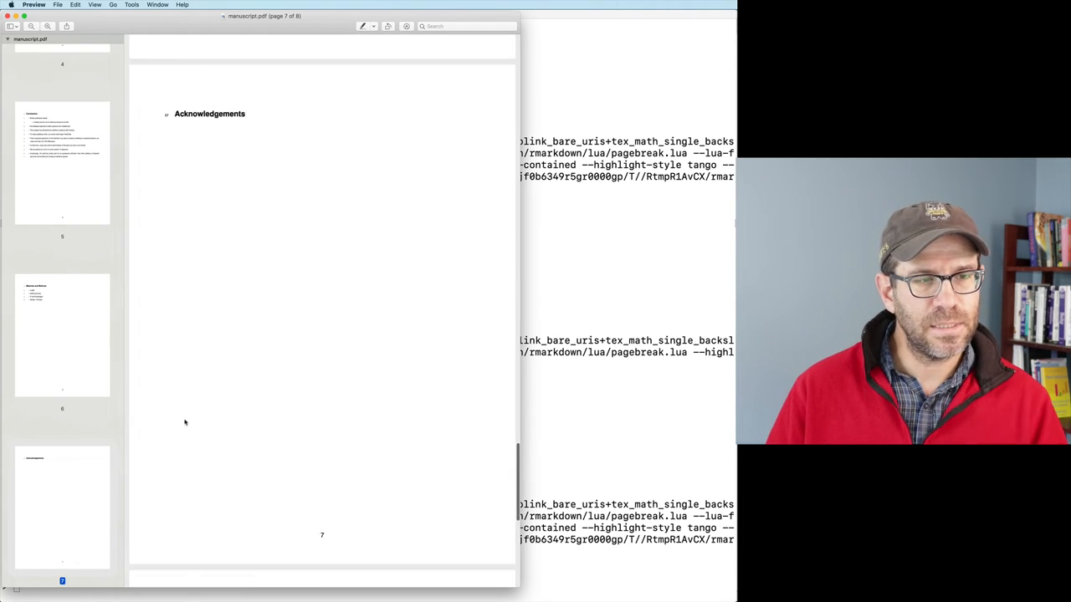
scroll(down, 3)
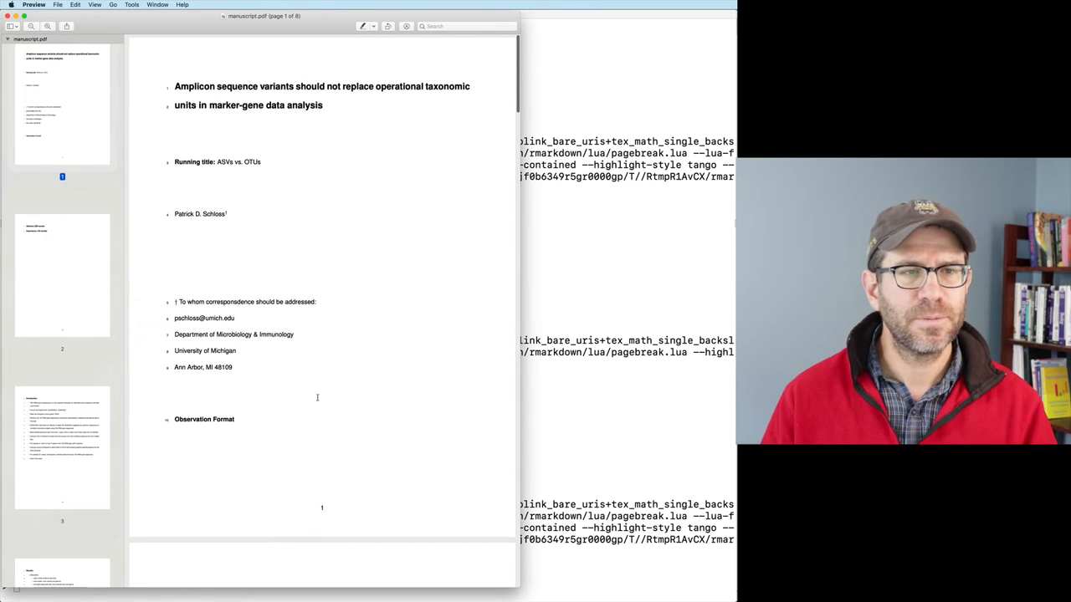
mouse_move(527, 381)
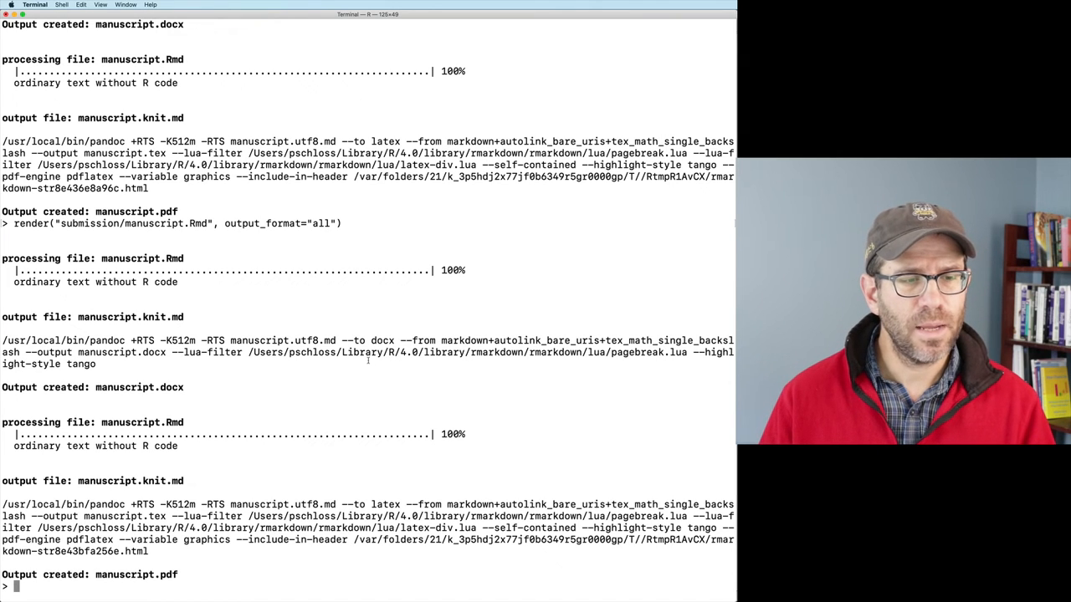
Quit the R session with q() and bring manuscript.Rmd back into view in Atom
text(q()
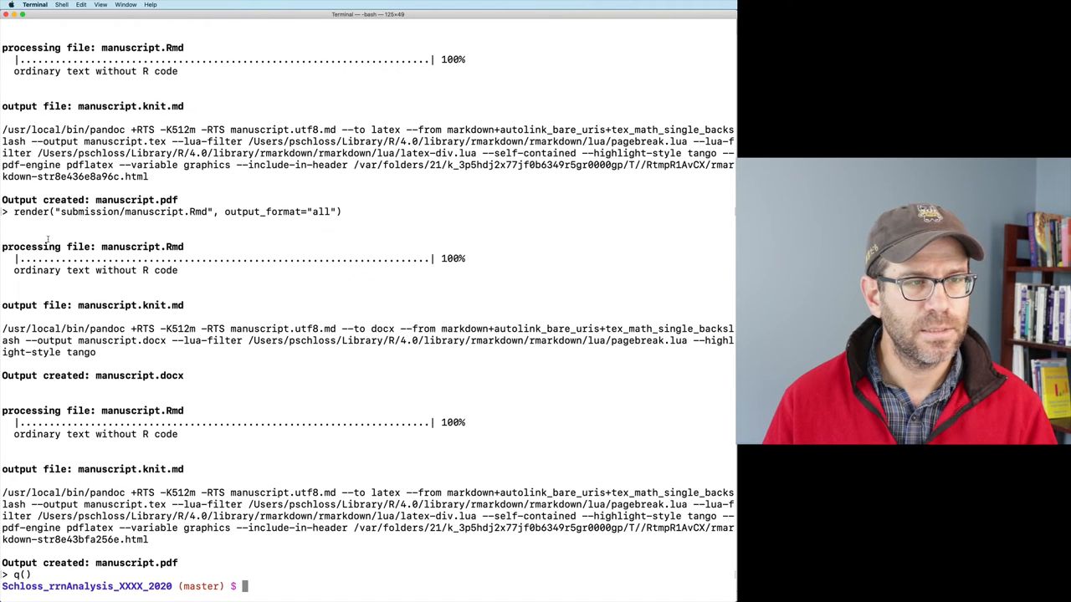
double_click(171, 211)
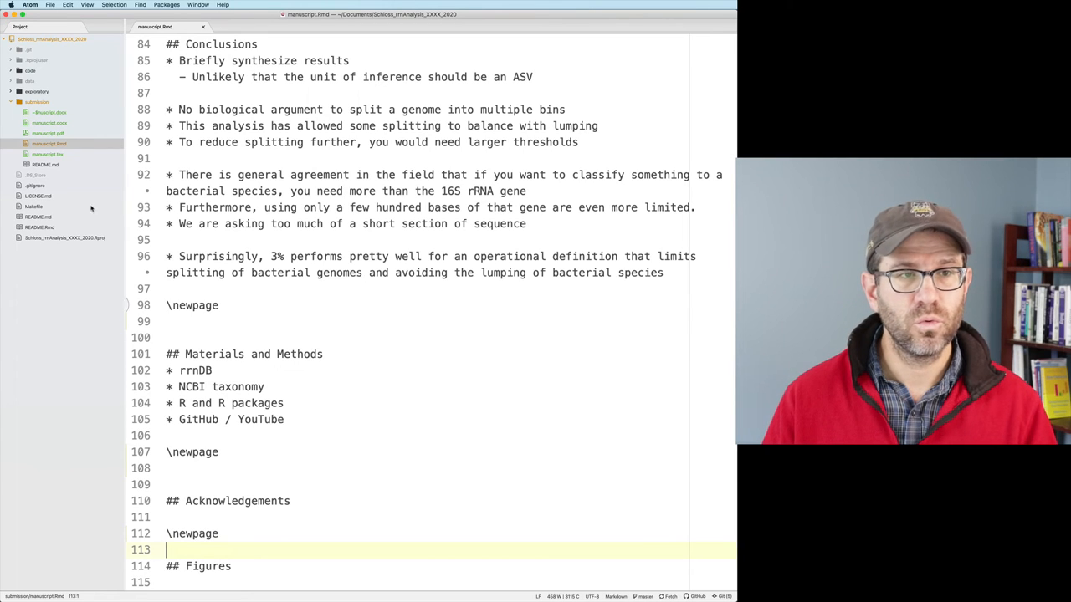
mouse_move(52, 208)
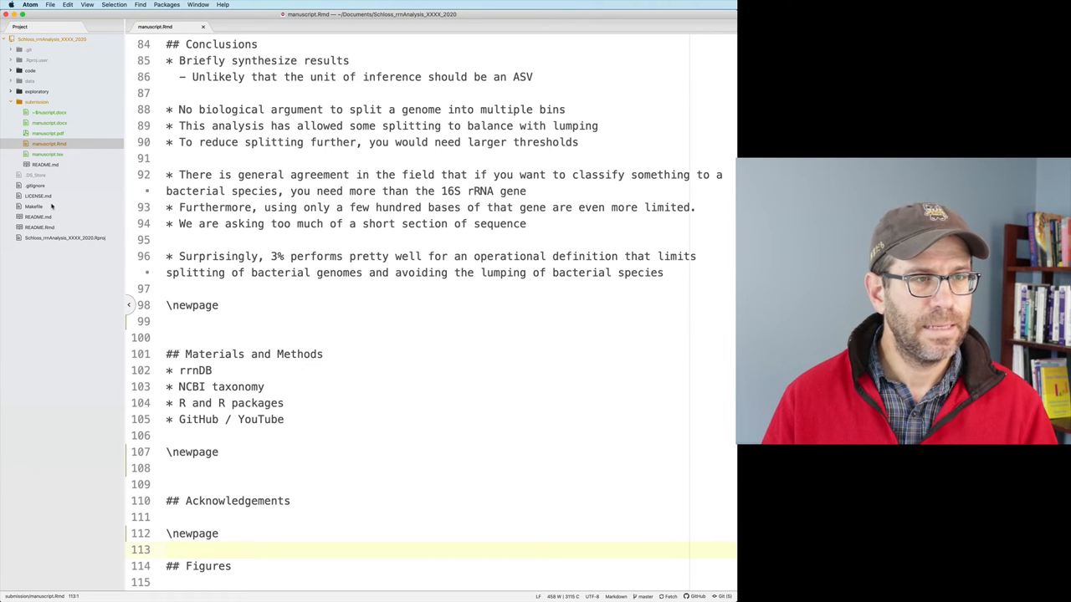
Add a Makefile target submission/manuscript.pdf and manuscript.docx depending on submission/manuscript.Rmd
click(34, 206)
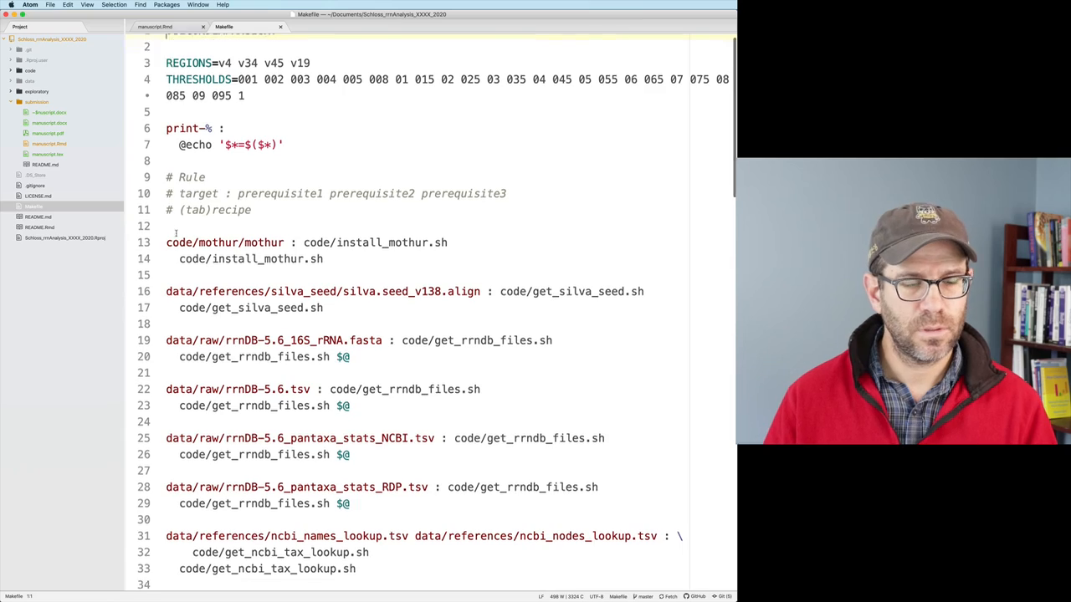
scroll(down, 3)
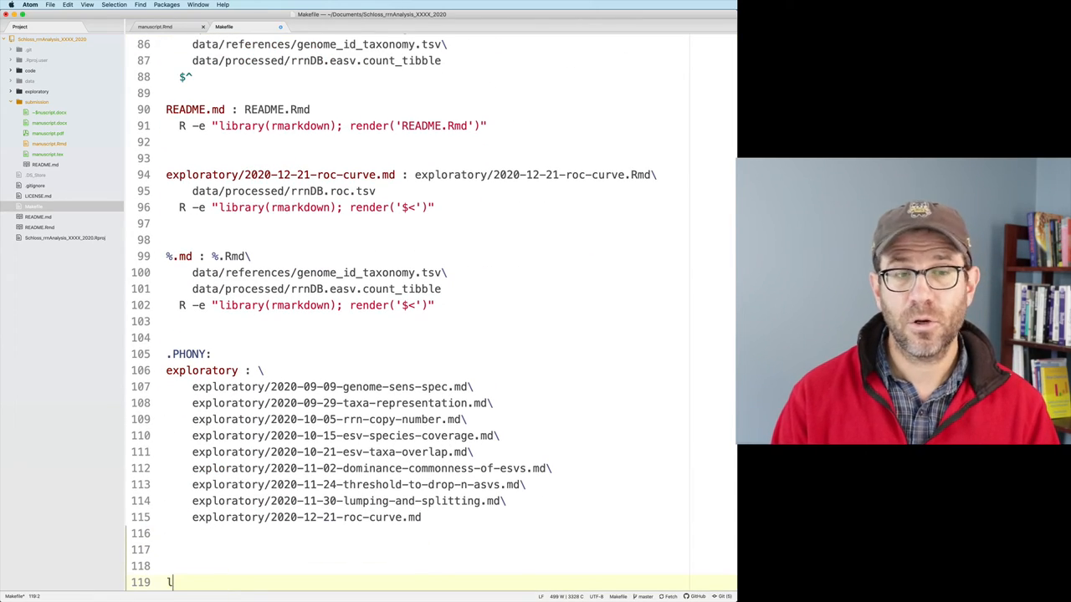
text(submission/manuscript)
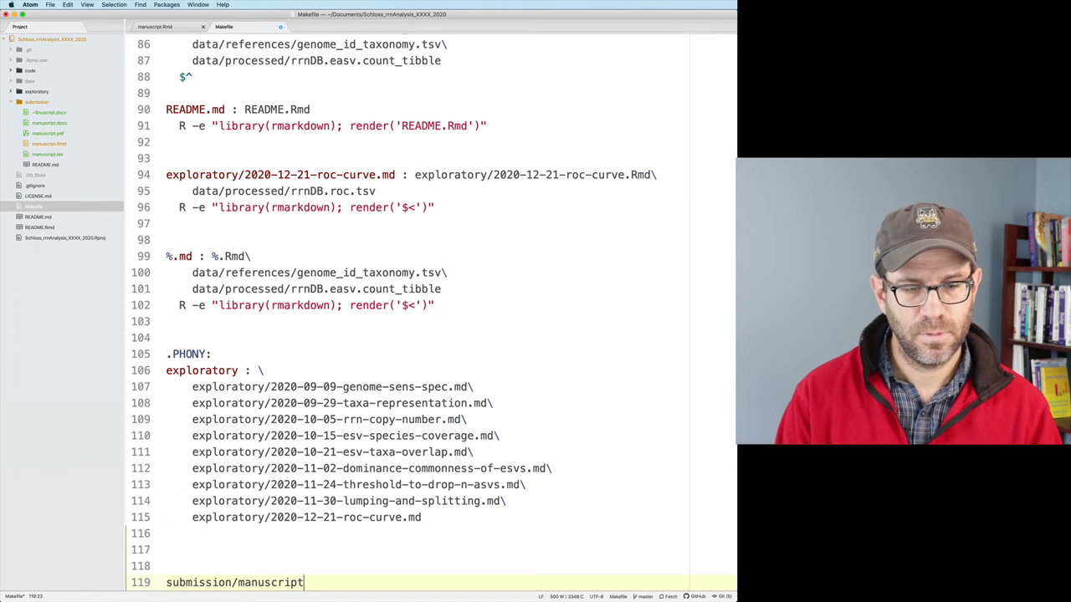
text(.pdf submission/manuscript.pdf)
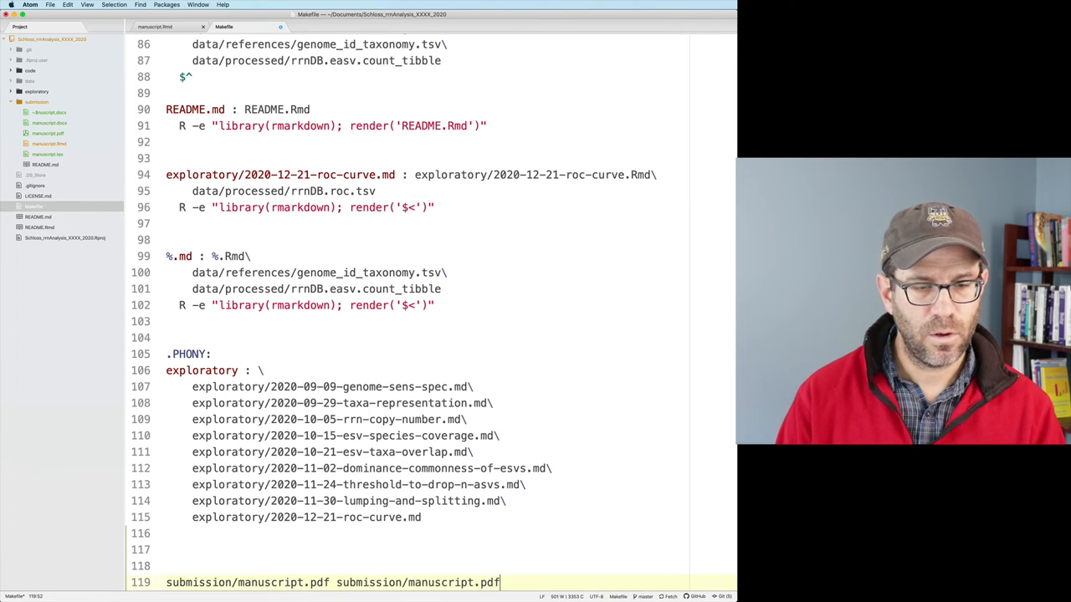
text(docx)
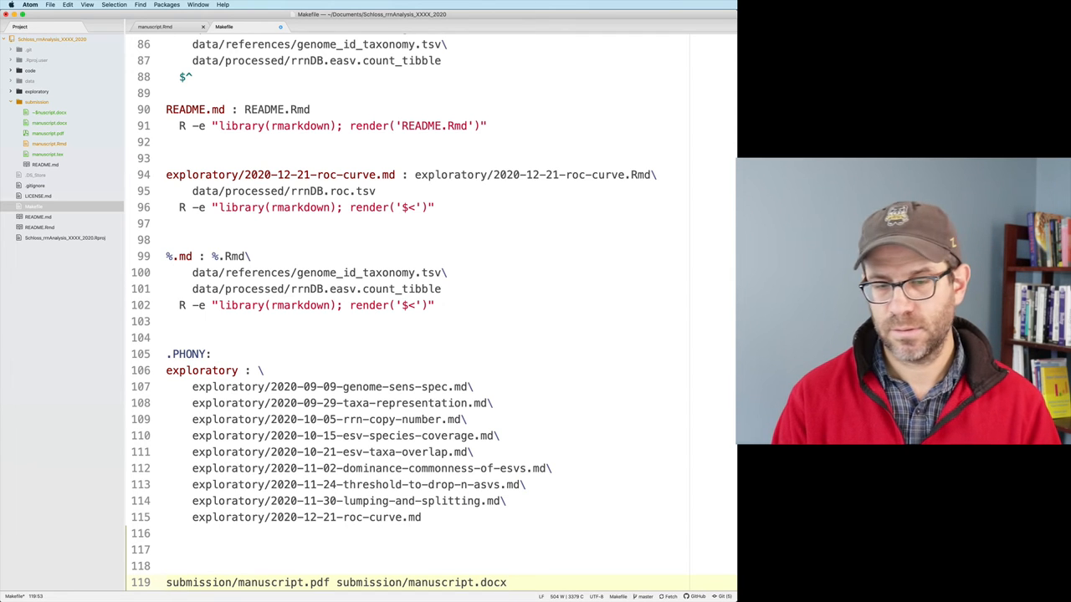
text(:)
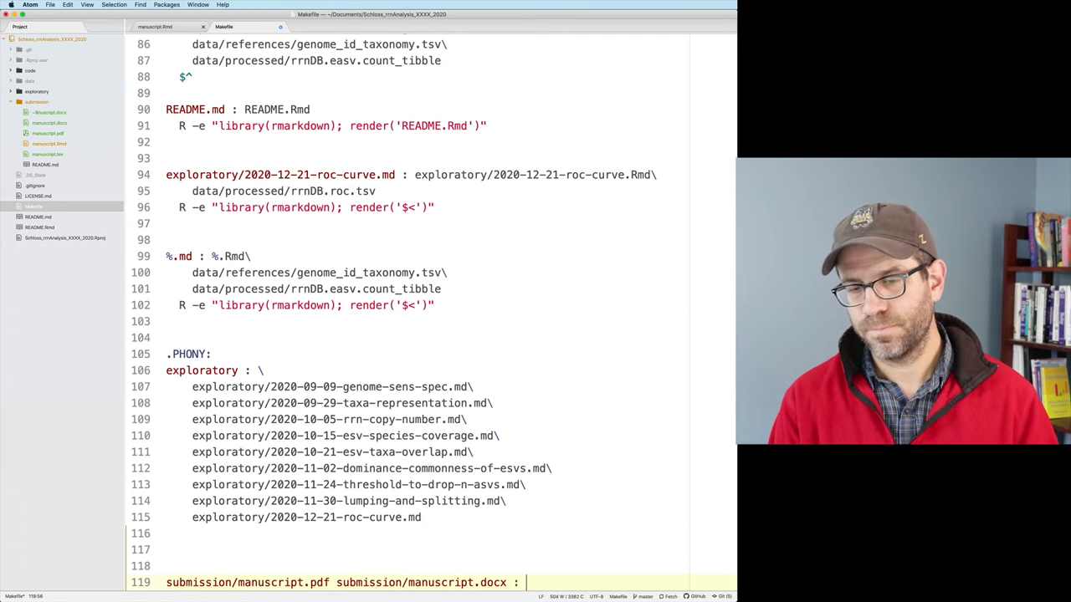
text(submission/manuscript.Rmd)
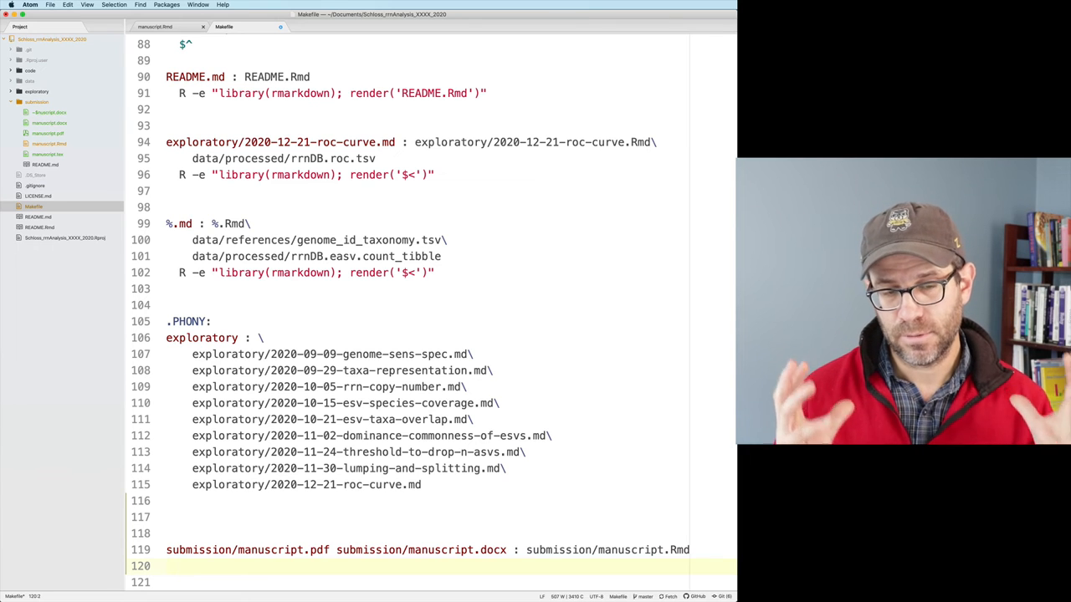
Write the recipe R -e "render("submission/manuscript.Rmd", output_format="all")"
text(R)
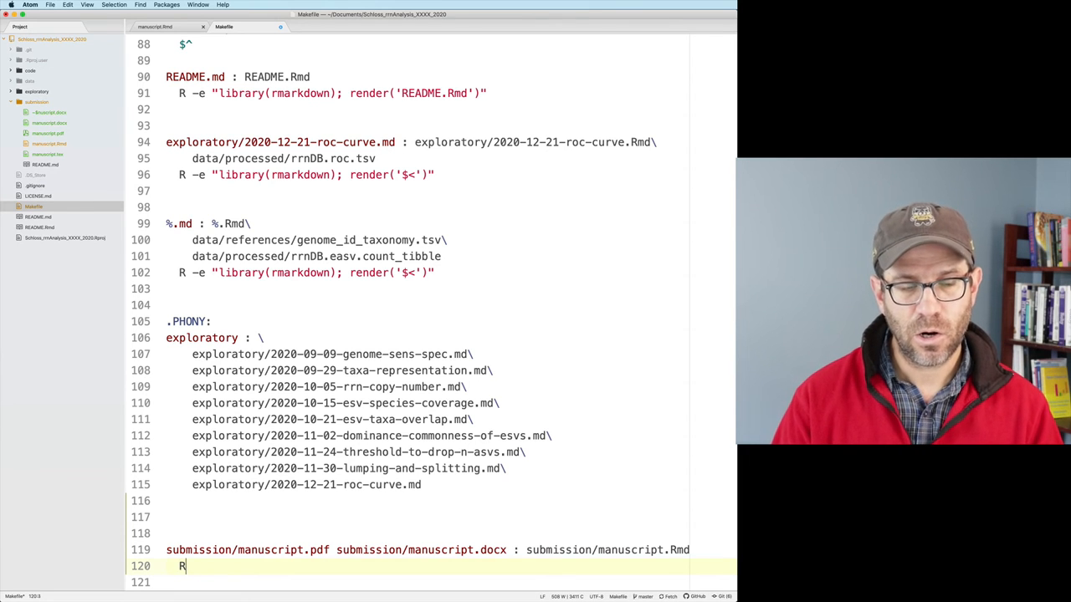
text(-e "")
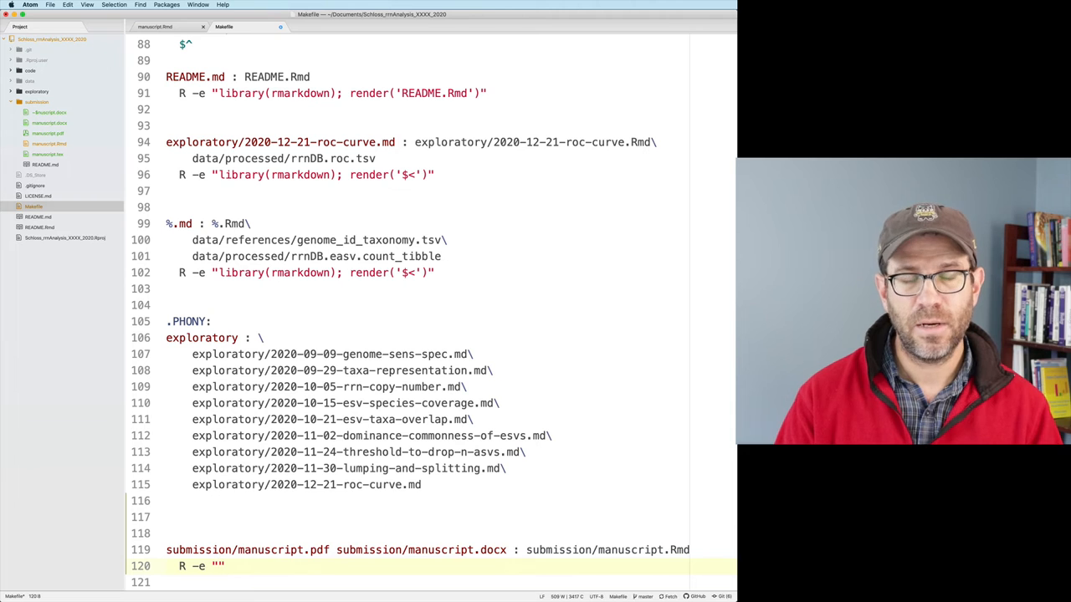
click(217, 565)
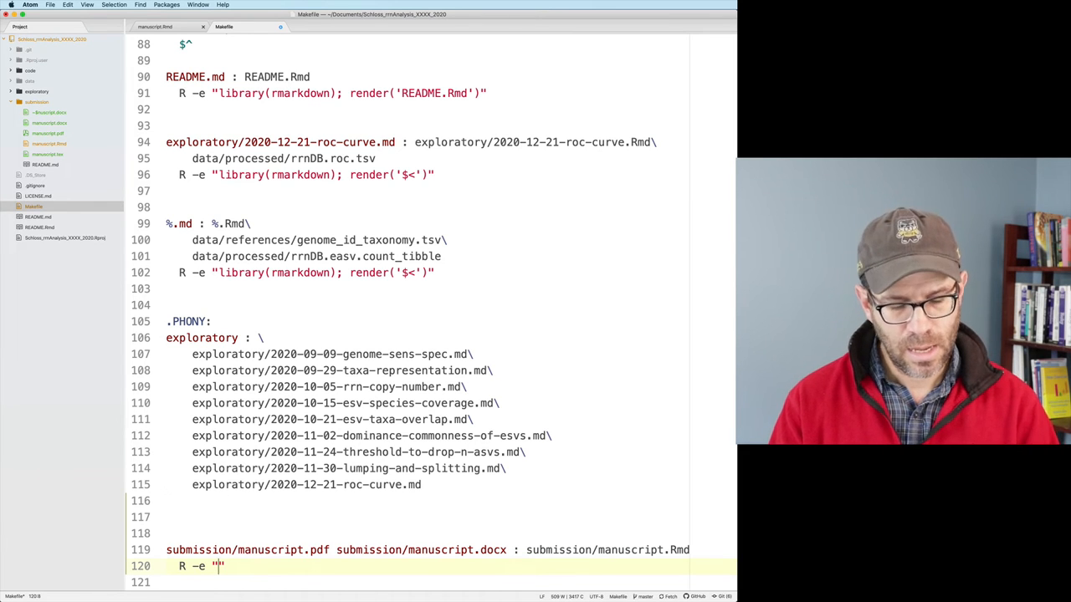
text(render("submission/manuscript.Rmd", output_format="all"))
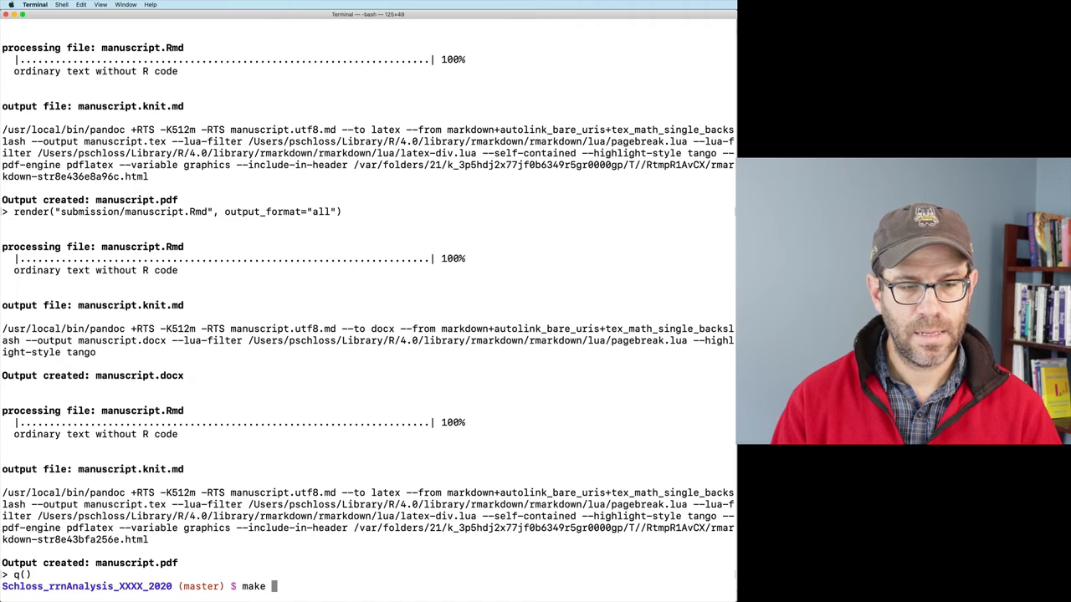
Run make for submission/manuscript.pdf and read the 'could not find function render' error
key(Return)
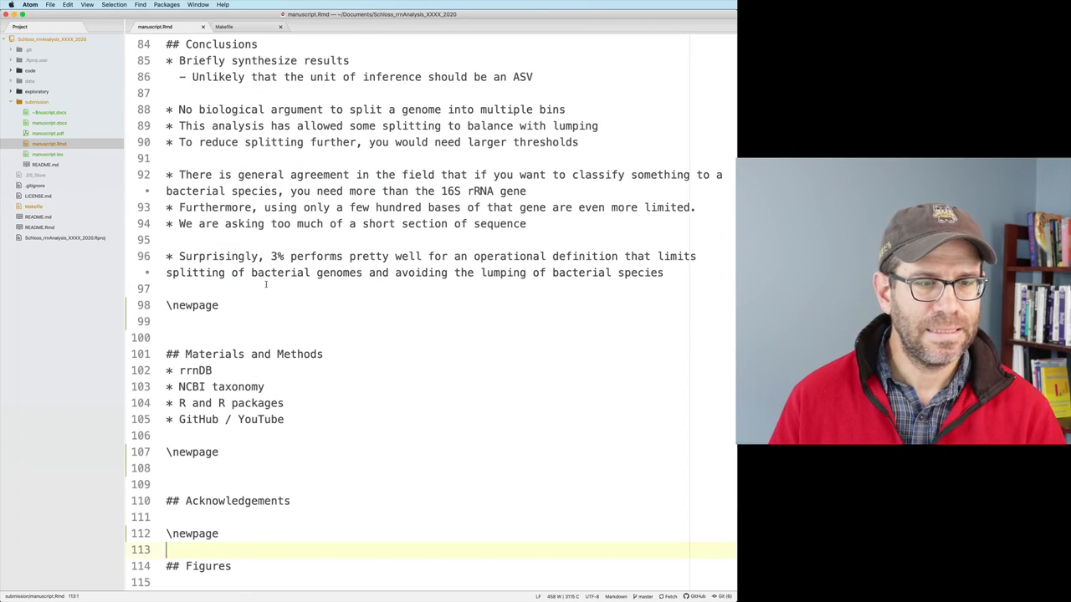
scroll(up, 3)
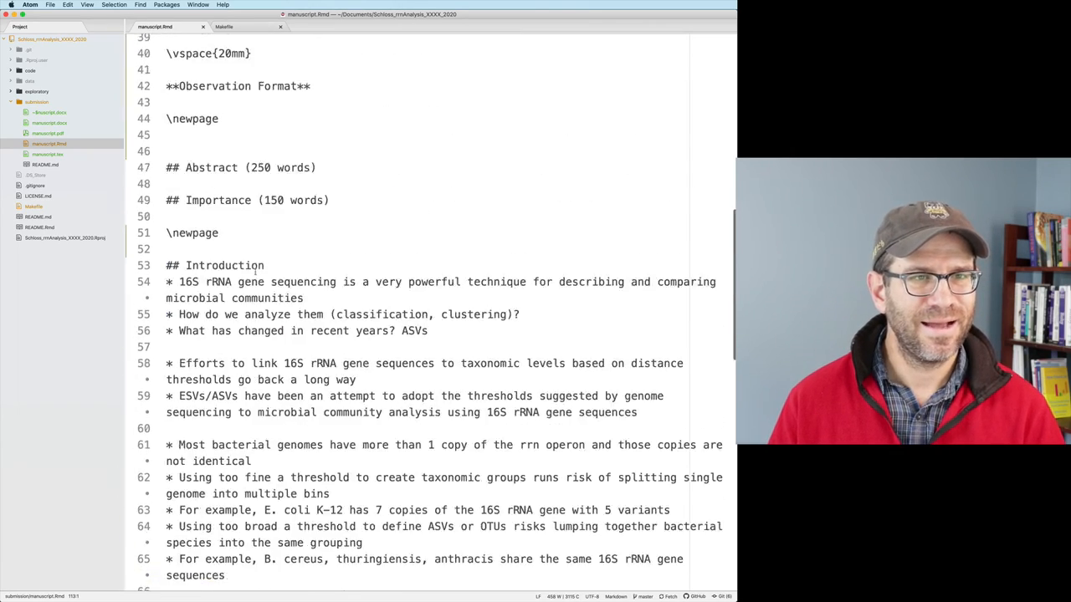
scroll(up, 3)
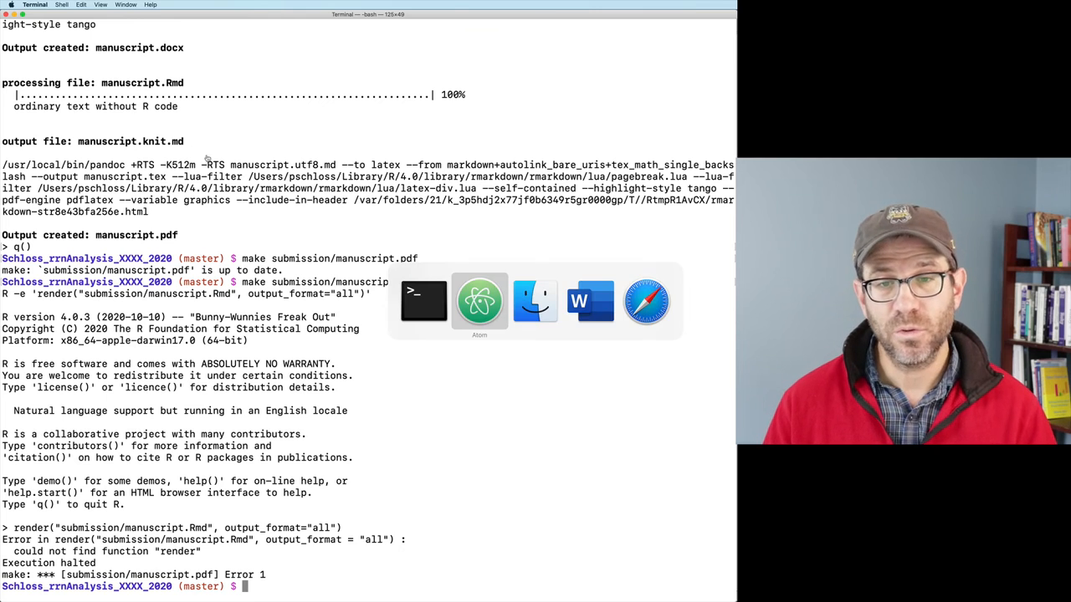
Return to the Makefile in Atom to load rmarkdown before render in the recipe
click(479, 301)
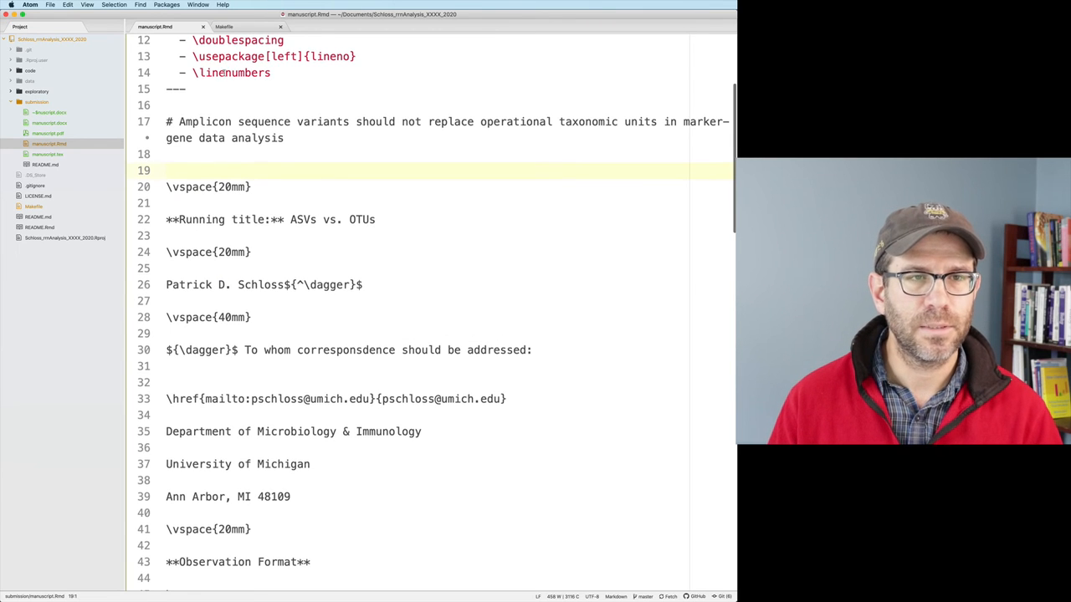
click(224, 27)
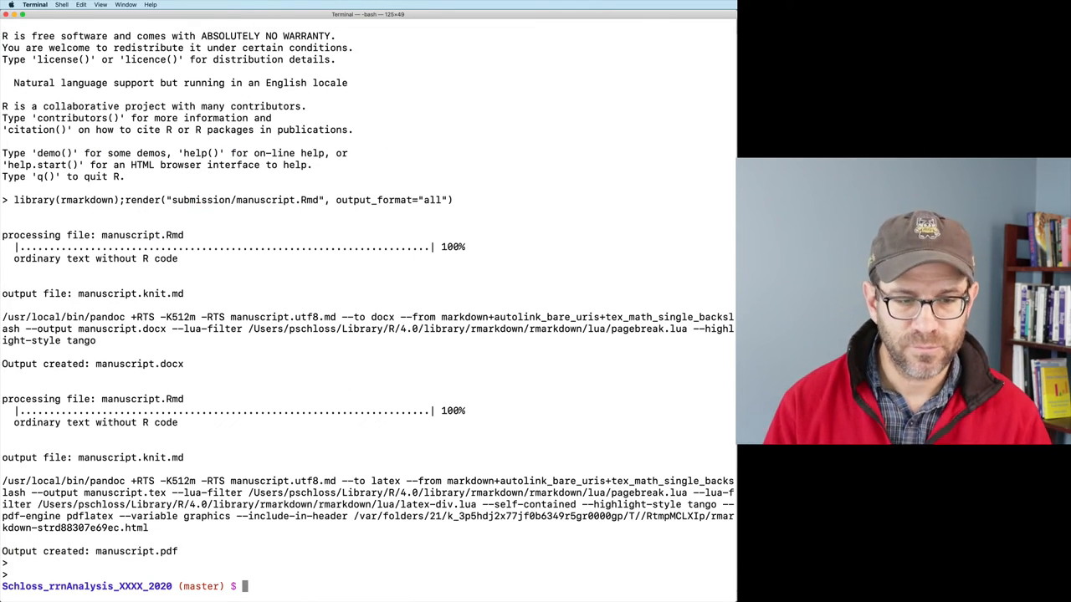
List the submission folder with ls -lht to confirm the new manuscript outputs
text(ls -lht)
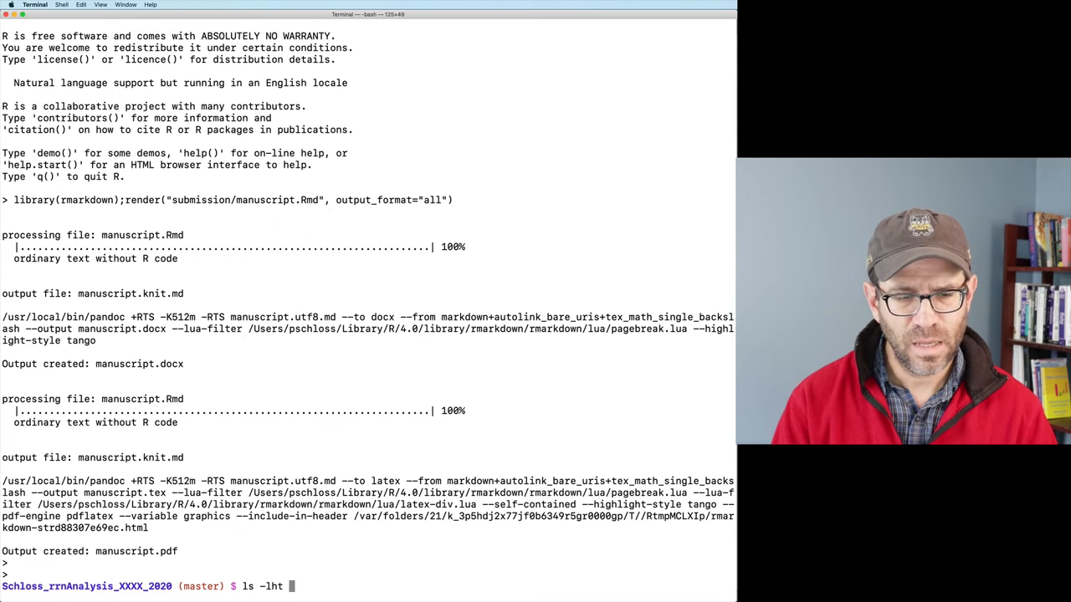
key(Return)
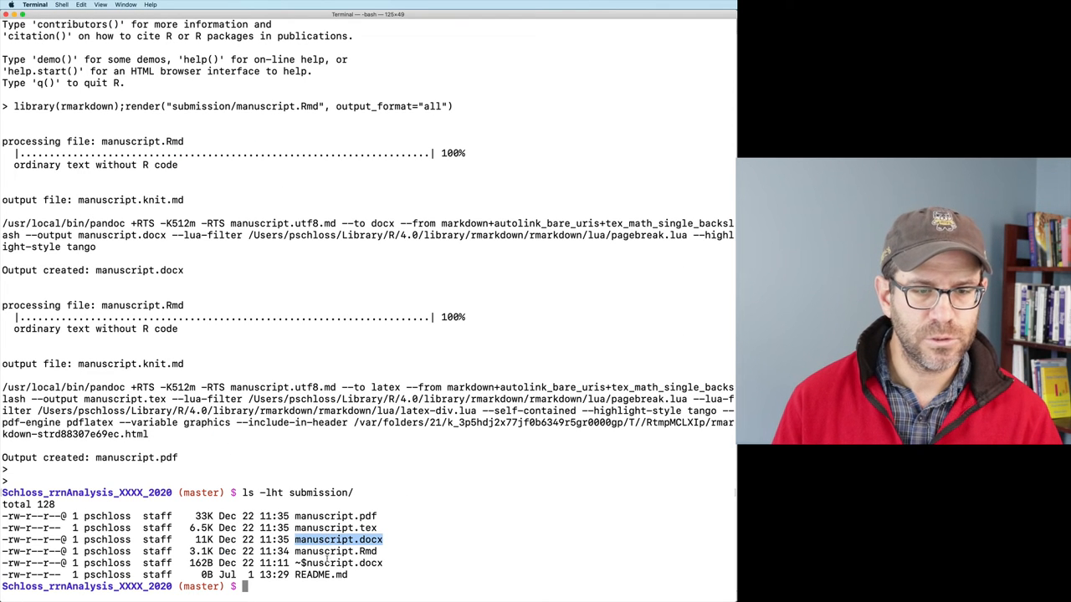
Open submission/manuscript.docx in Word from the command line
text(os)
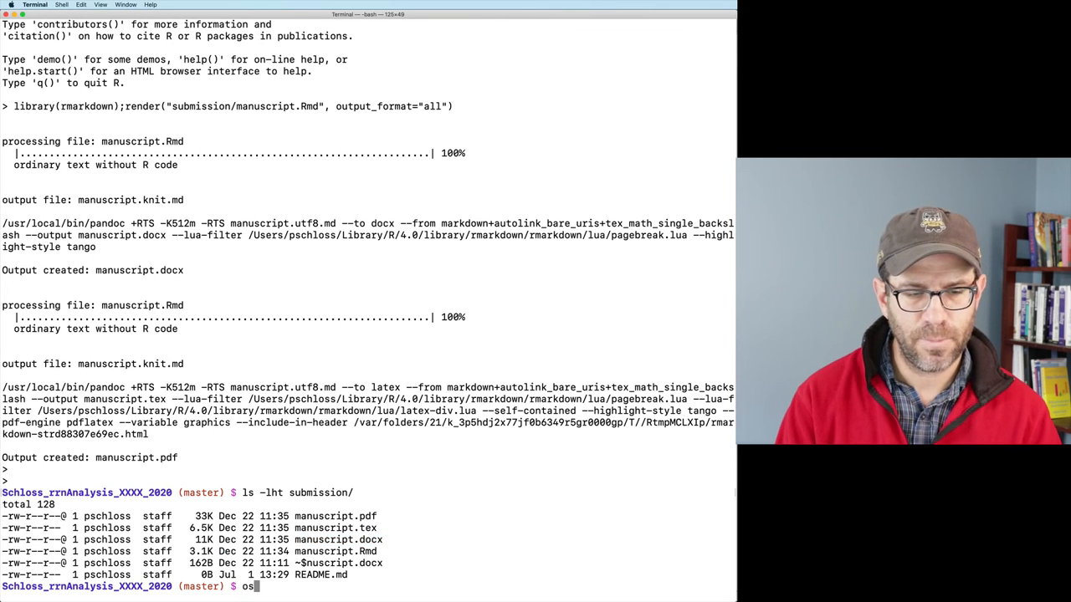
text(pen submission/manuscript.docx)
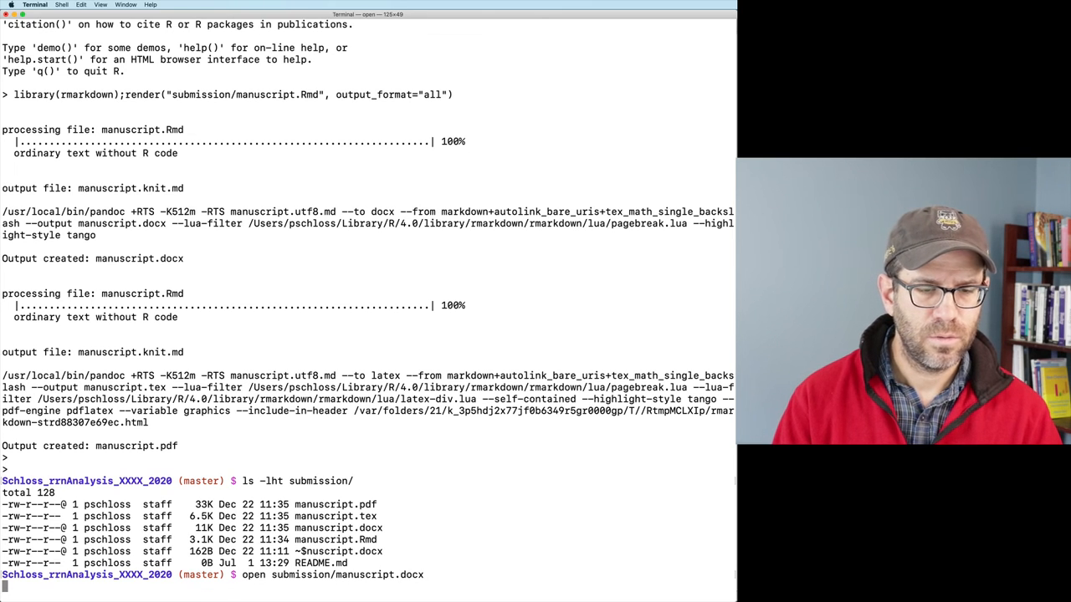
key(Return)
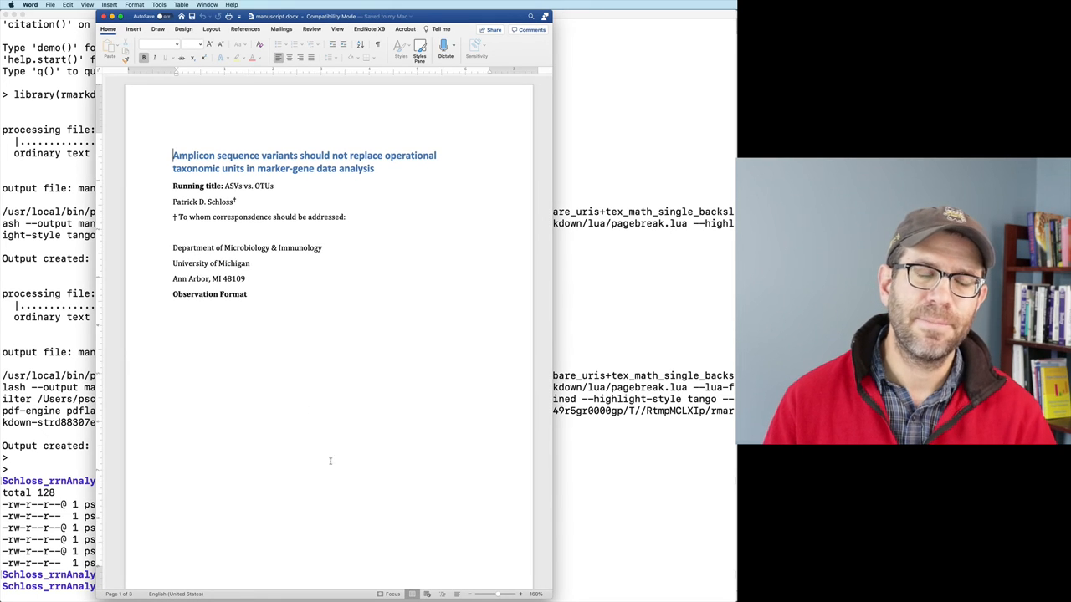
Scroll through the rendered manuscript.docx in Word and back to its title page
scroll(down, 3)
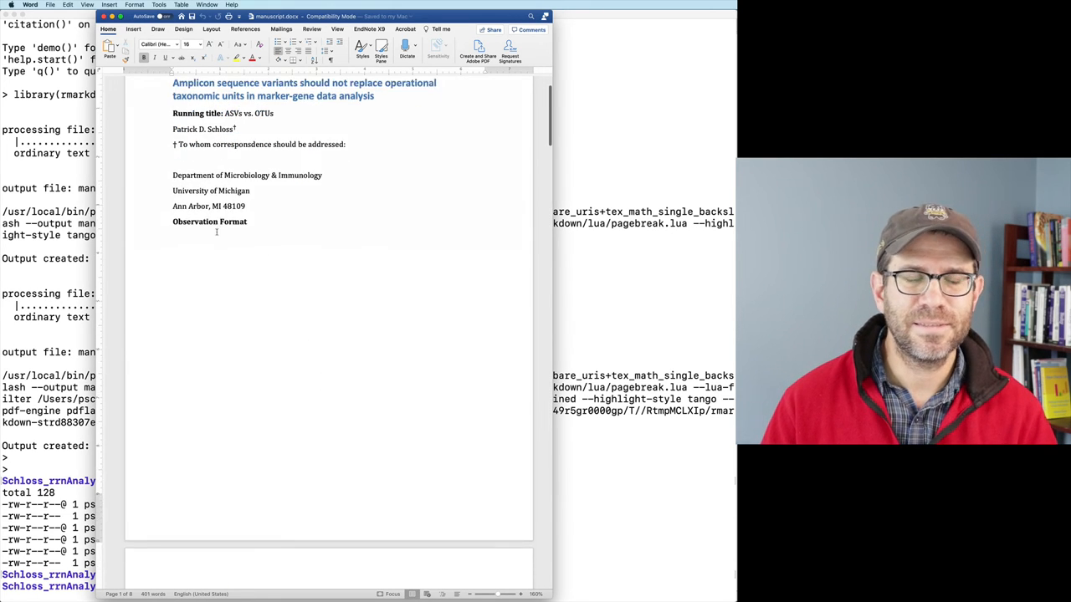
scroll(up, 3)
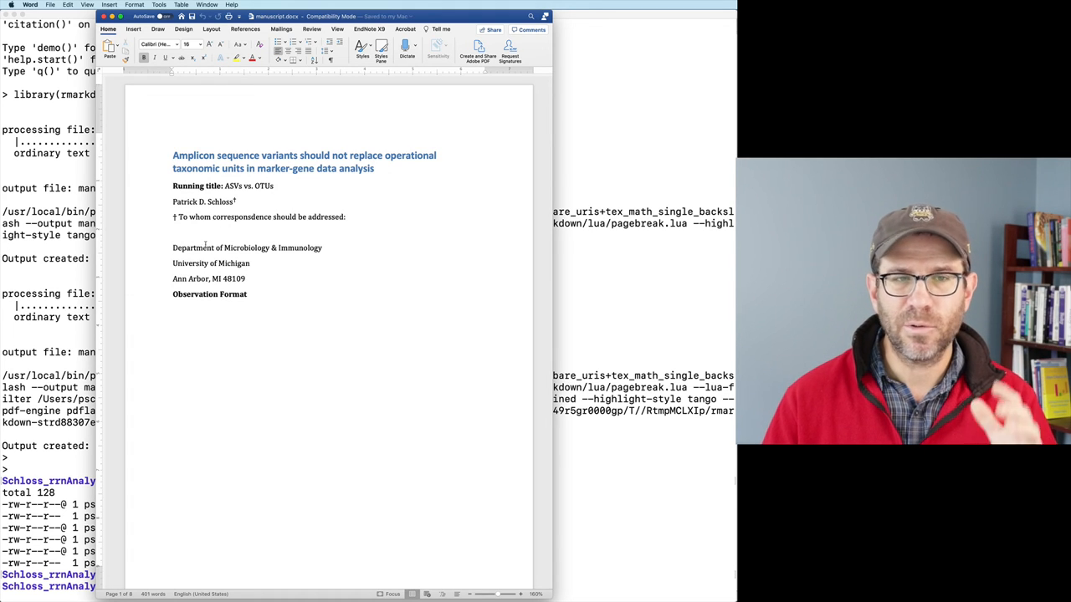
scroll(down, 3)
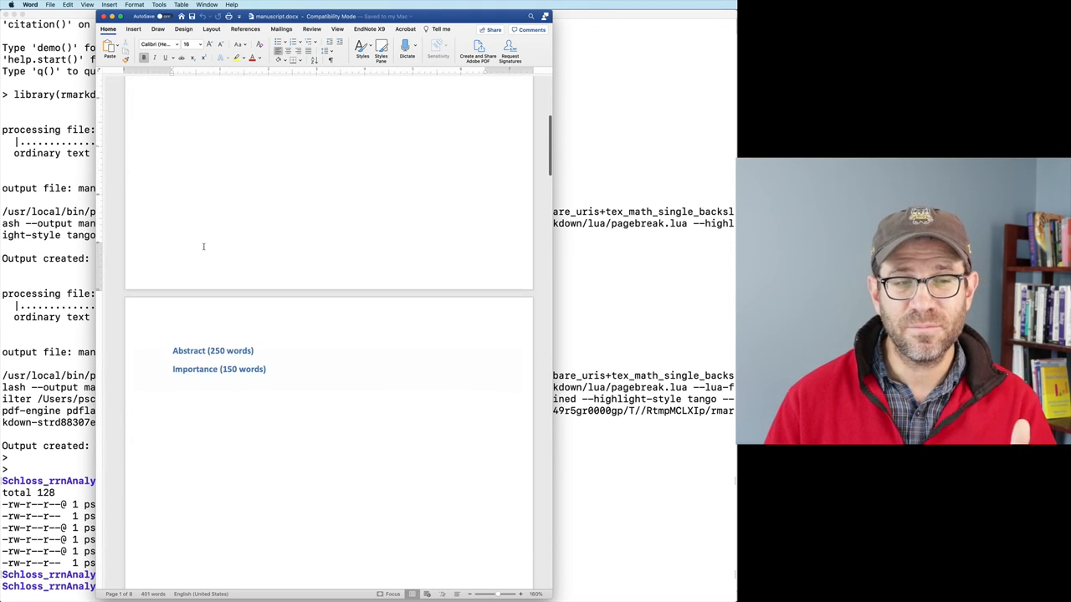
scroll(up, 3)
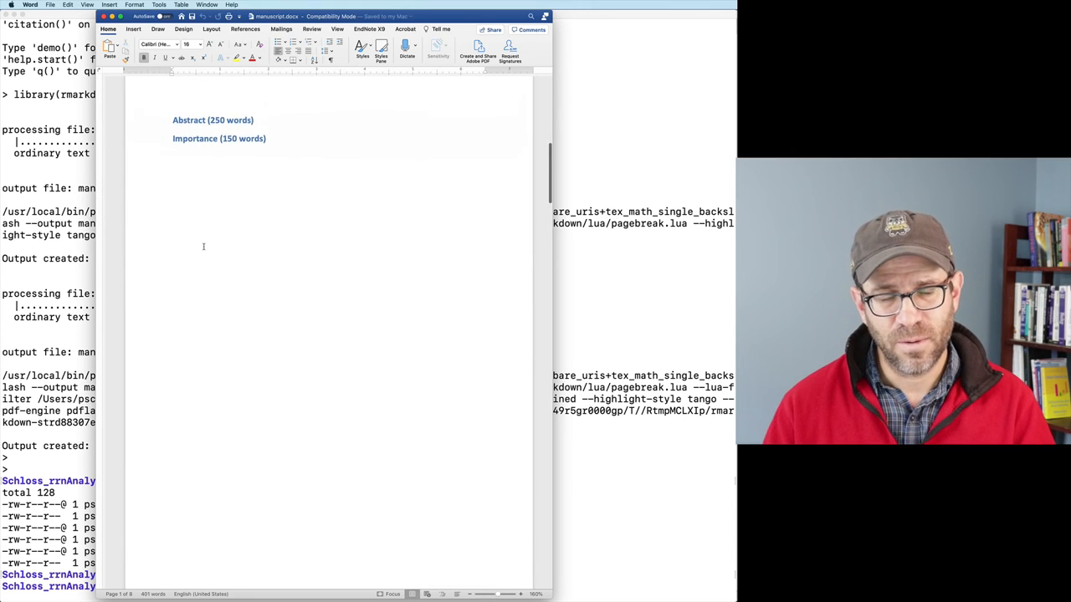
scroll(down, 3)
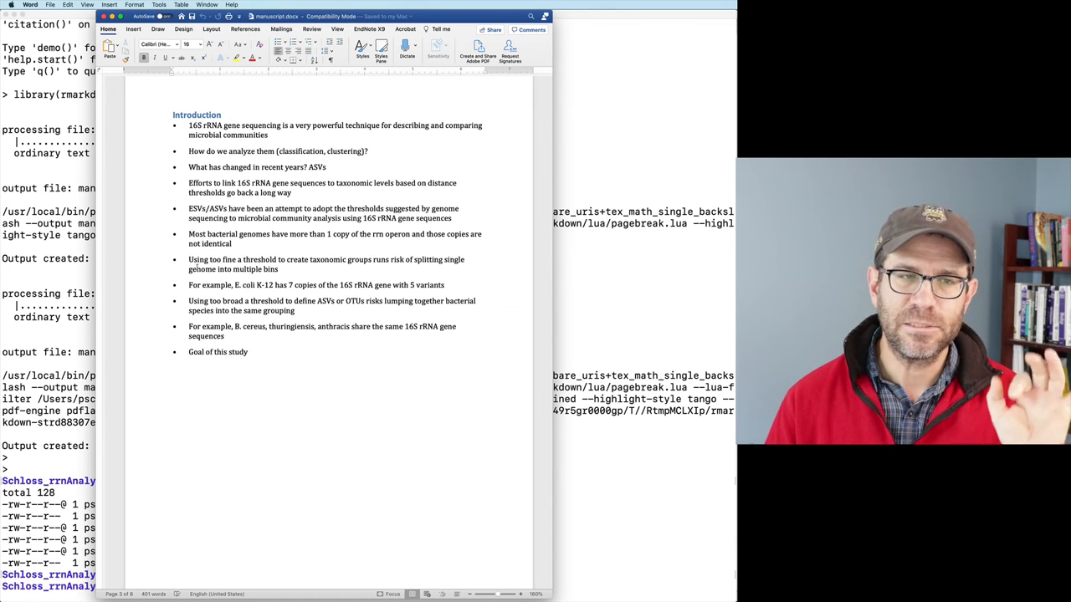
scroll(down, 3)
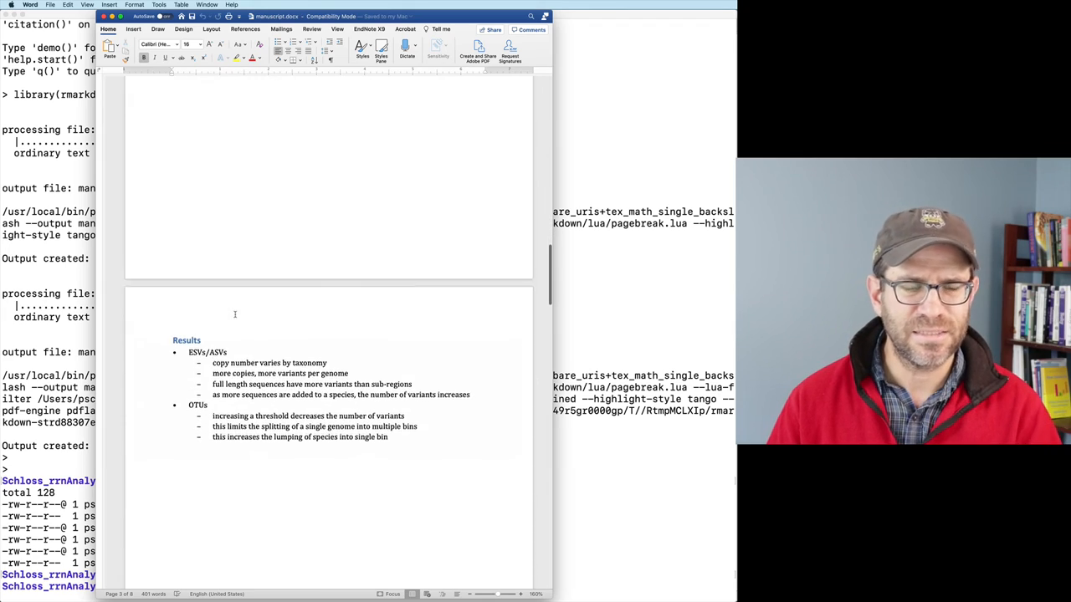
scroll(up, 3)
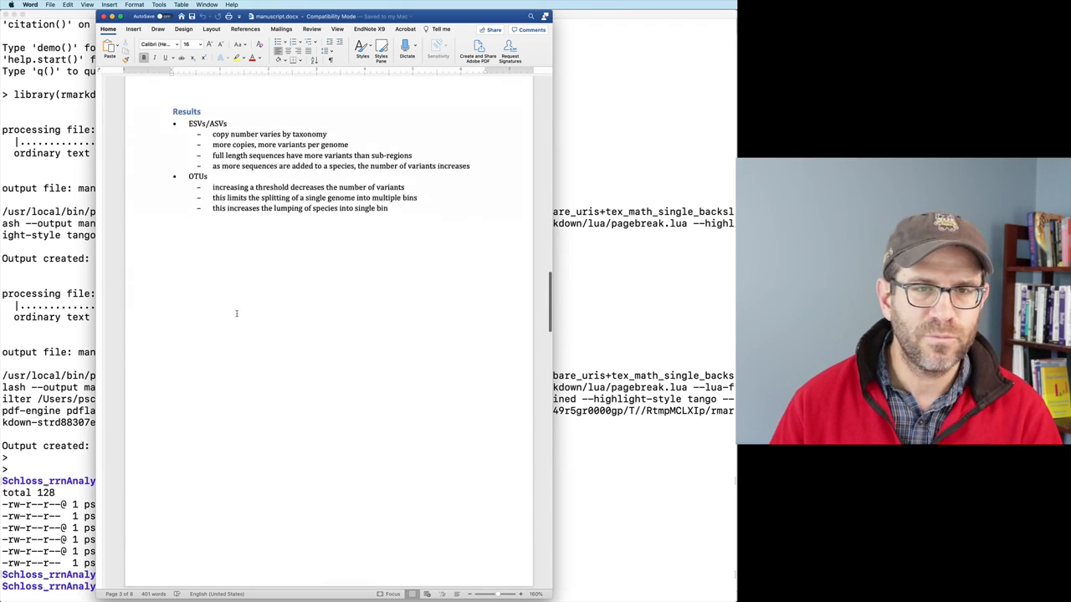
scroll(up, 3)
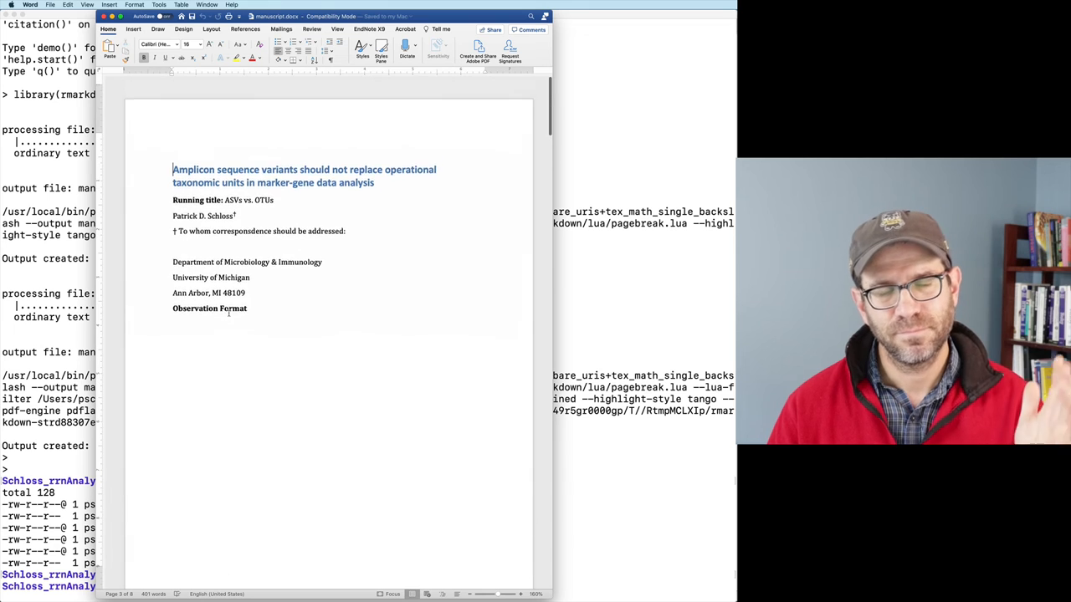
scroll(up, 3)
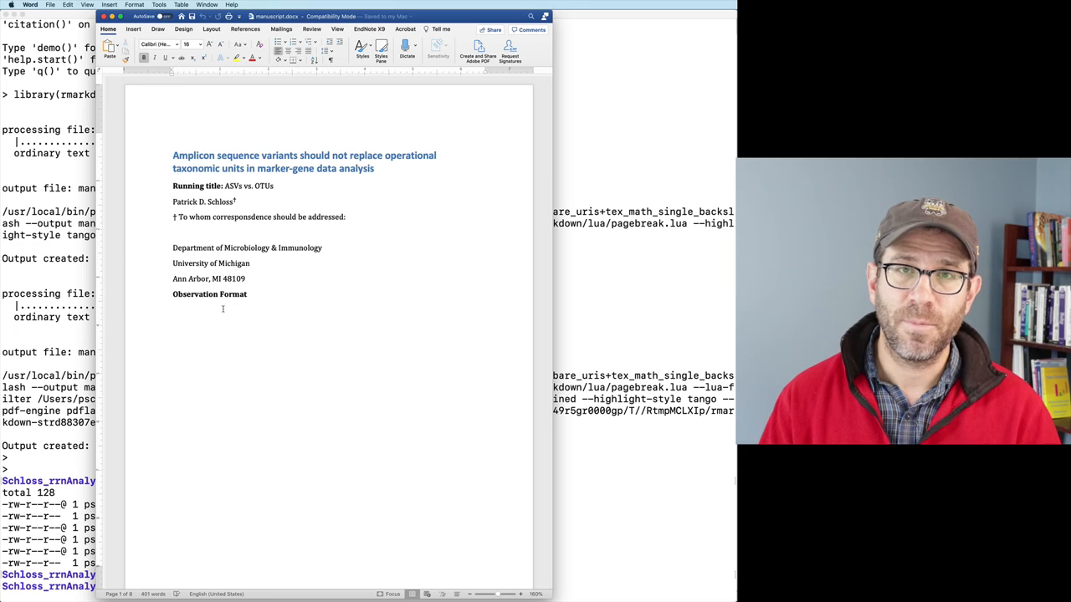
Open manuscript.pdf from the submission folder in Preview
click(174, 156)
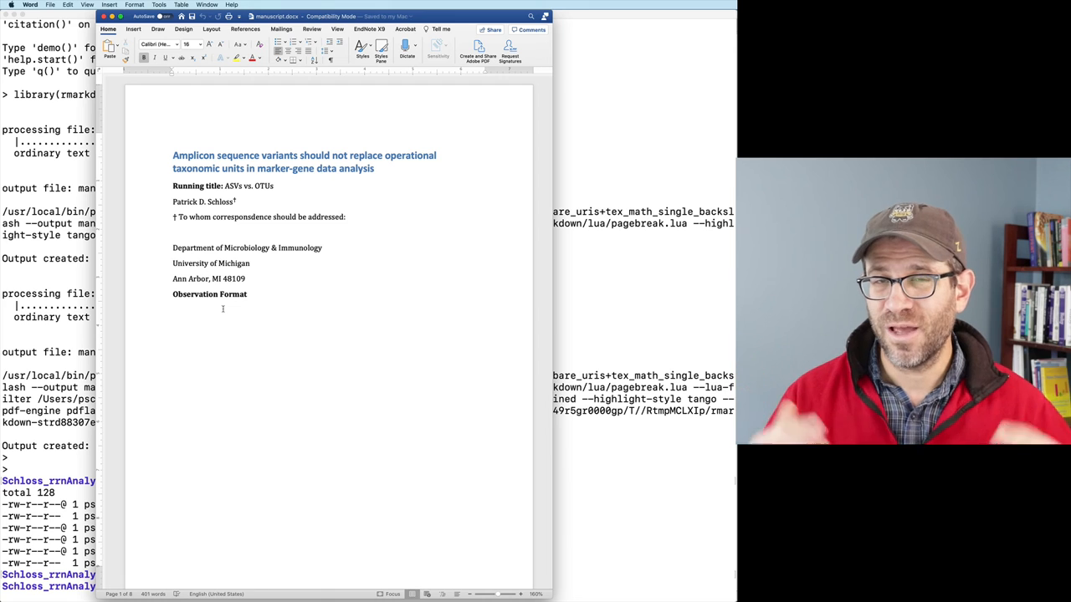
click(174, 154)
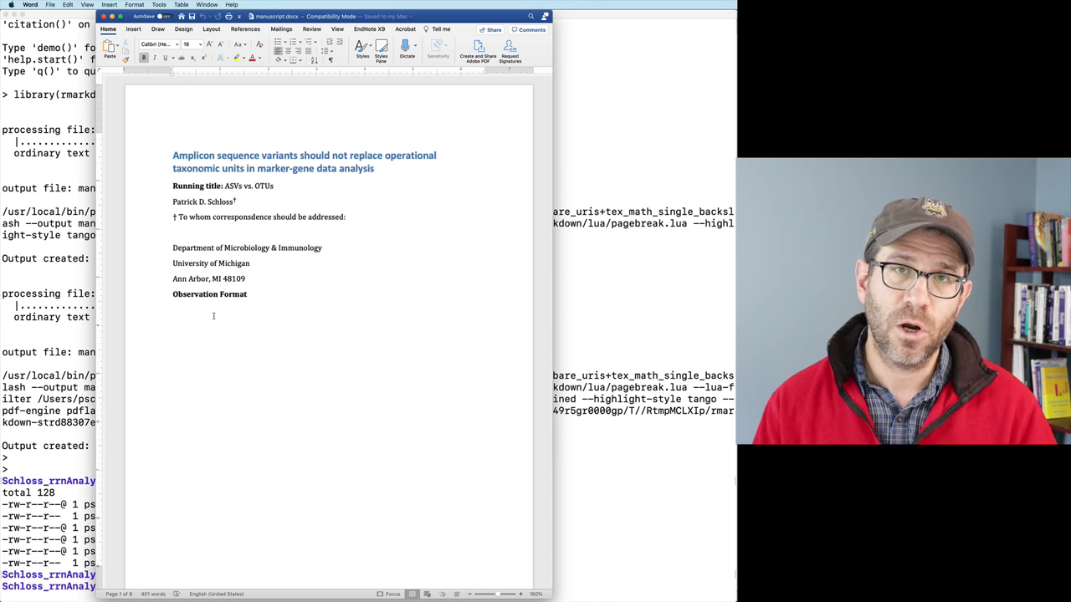
click(174, 156)
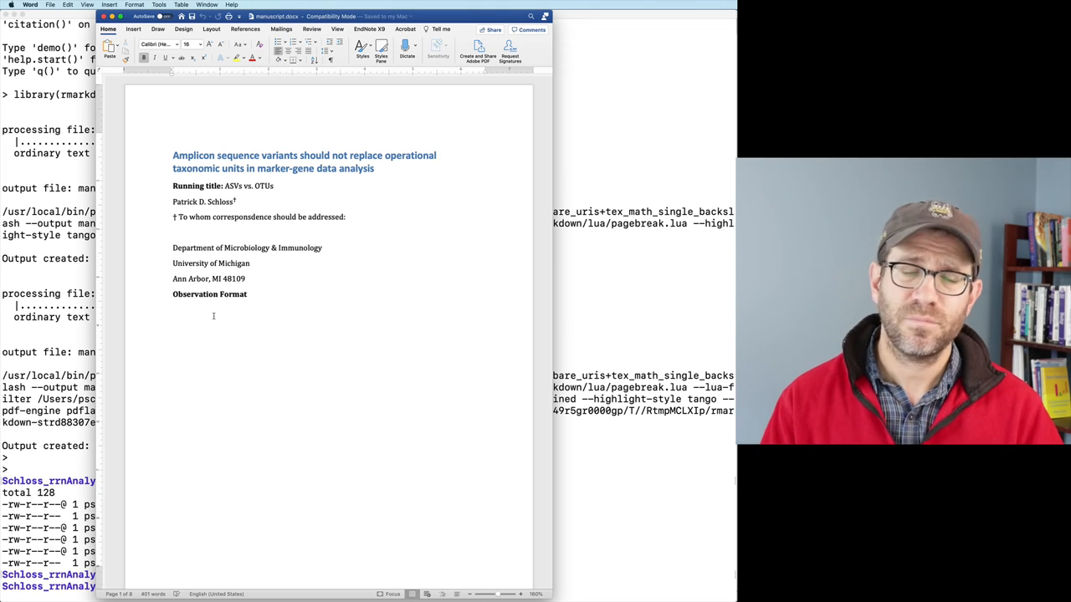
click(174, 155)
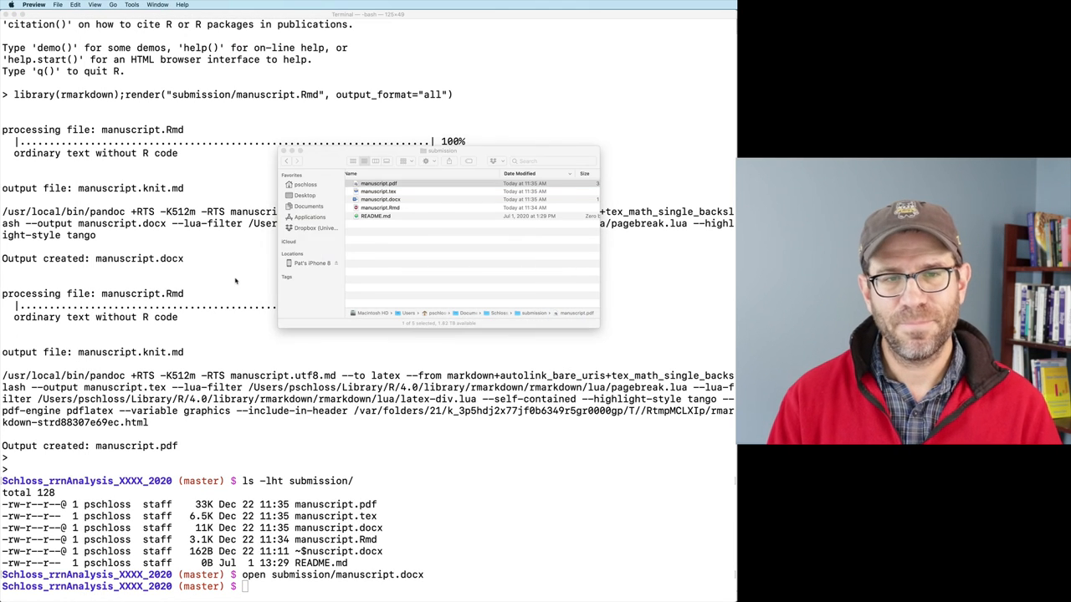
double_click(378, 183)
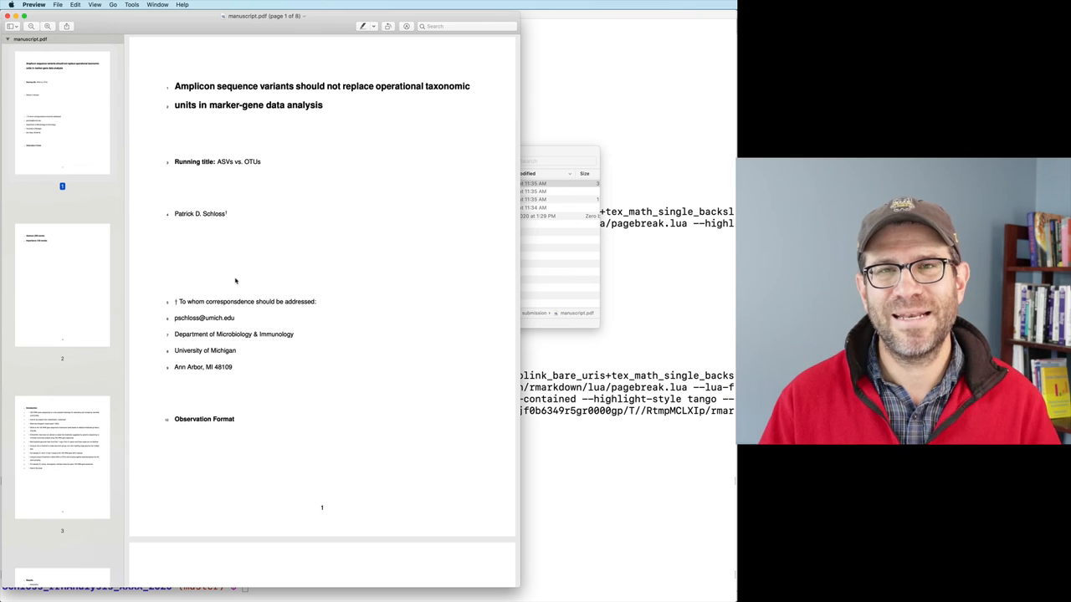